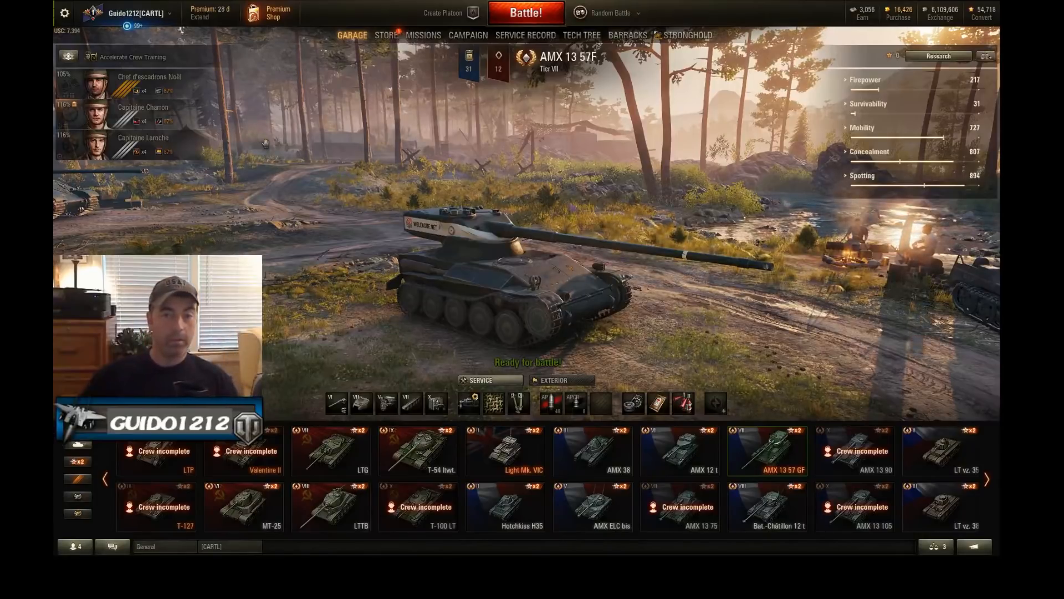
Show the 1.0 MapOut event missions with their Win Big challenges per map
{"action": "left_click", "coordinate": [423, 35]}
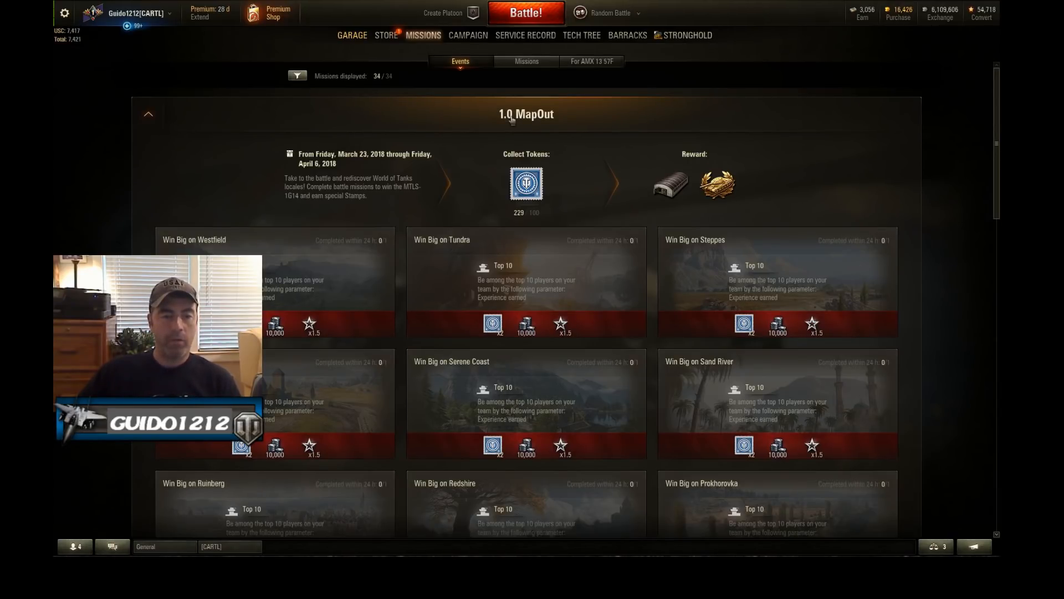
{"action": "mouse_move", "coordinate": [316, 170]}
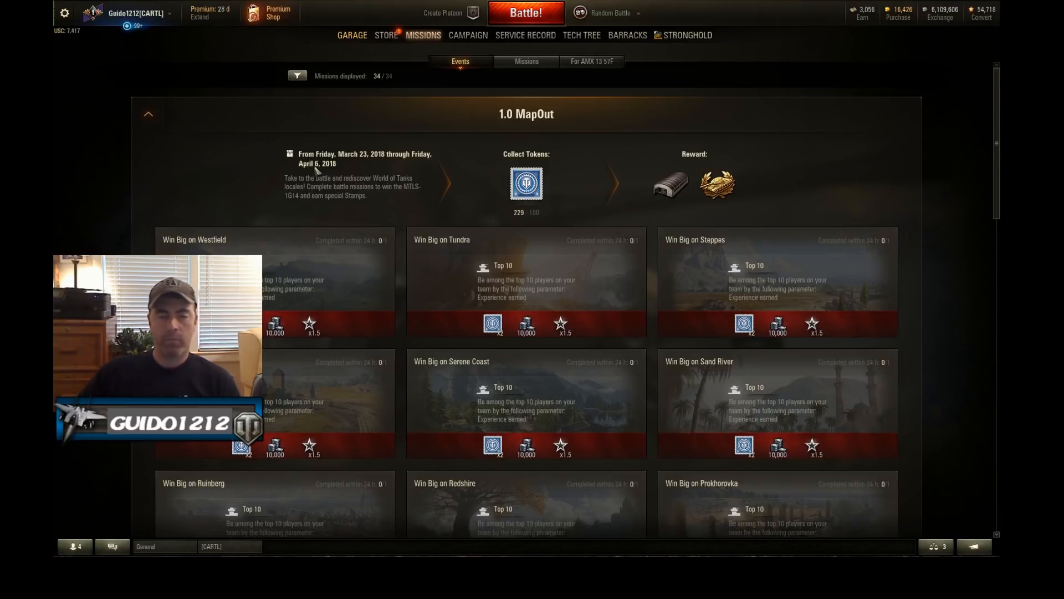
{"action": "mouse_move", "coordinate": [490, 178]}
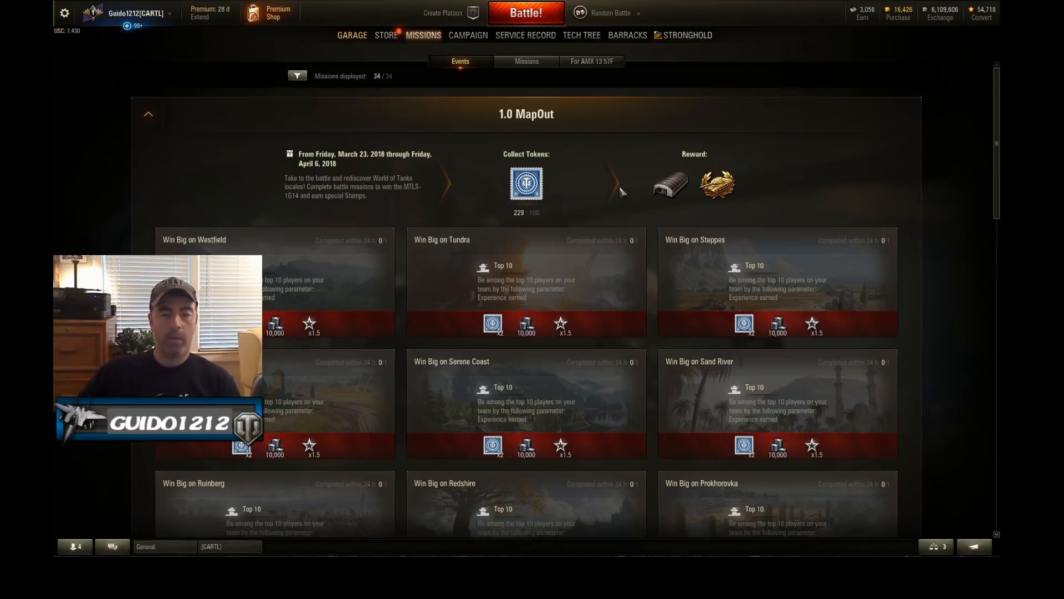
{"action": "mouse_move", "coordinate": [790, 191]}
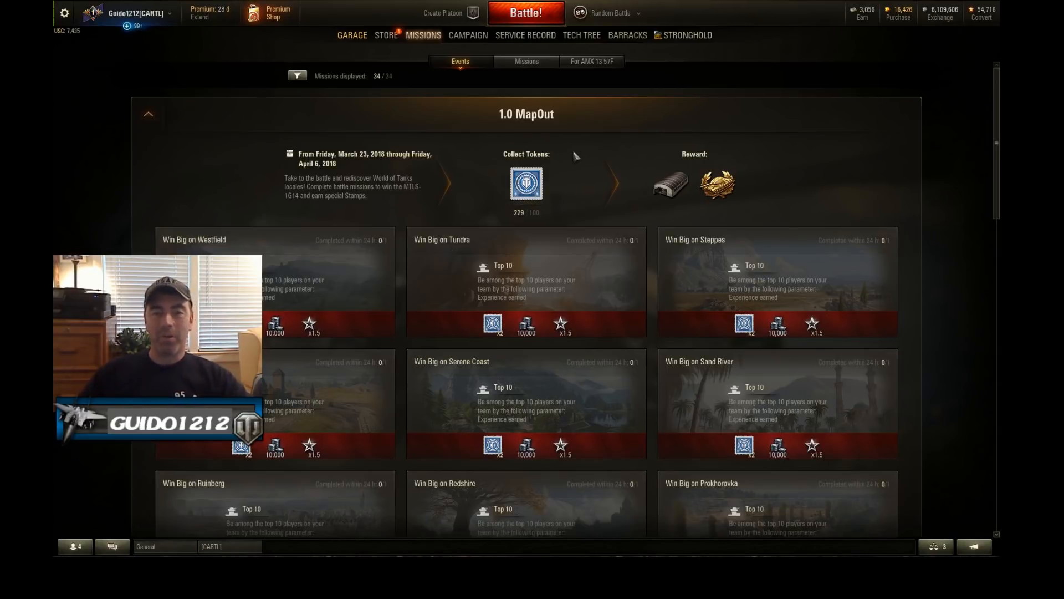
{"action": "mouse_move", "coordinate": [670, 184]}
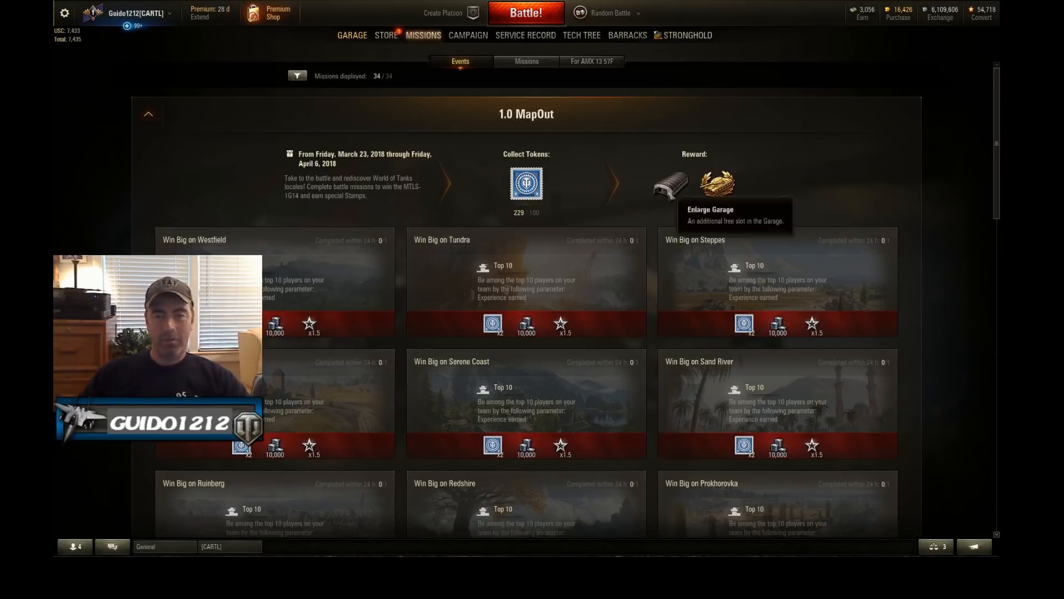
{"action": "mouse_move", "coordinate": [614, 200]}
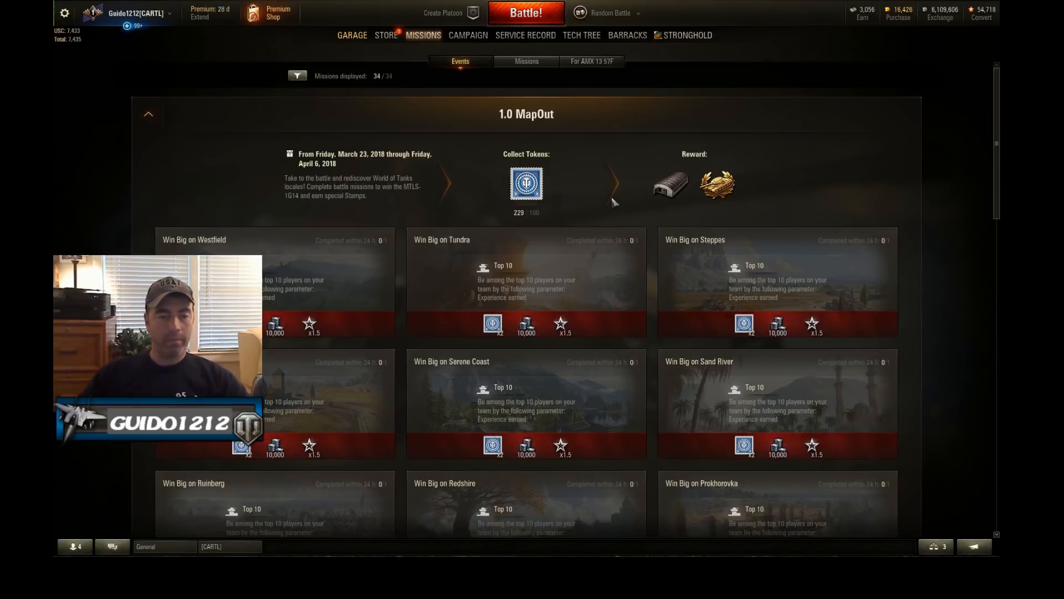
{"action": "scroll", "scroll_direction": "down", "scroll_amount": 3}
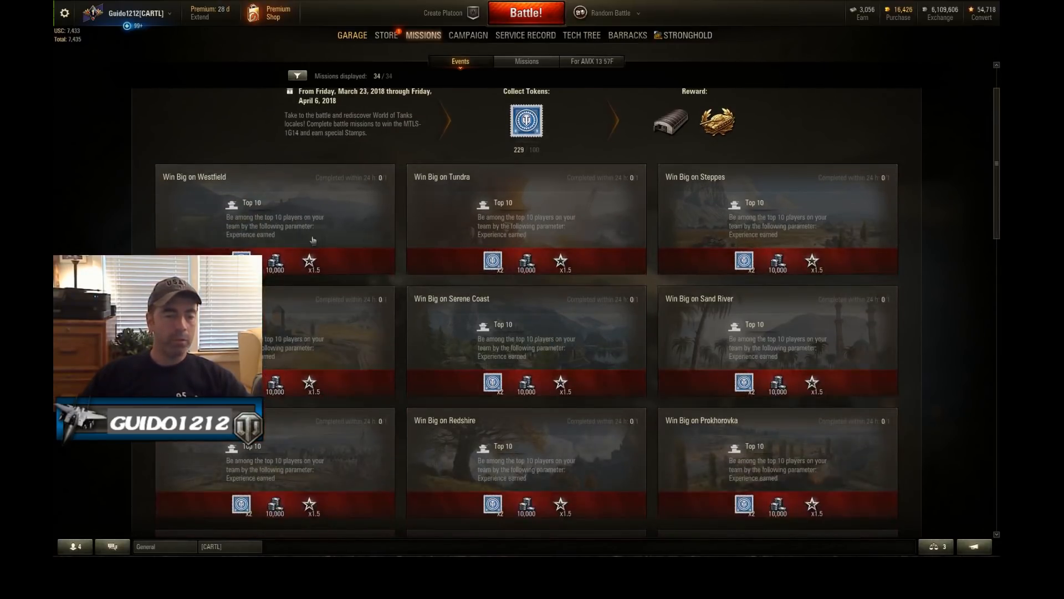
{"action": "mouse_move", "coordinate": [502, 230]}
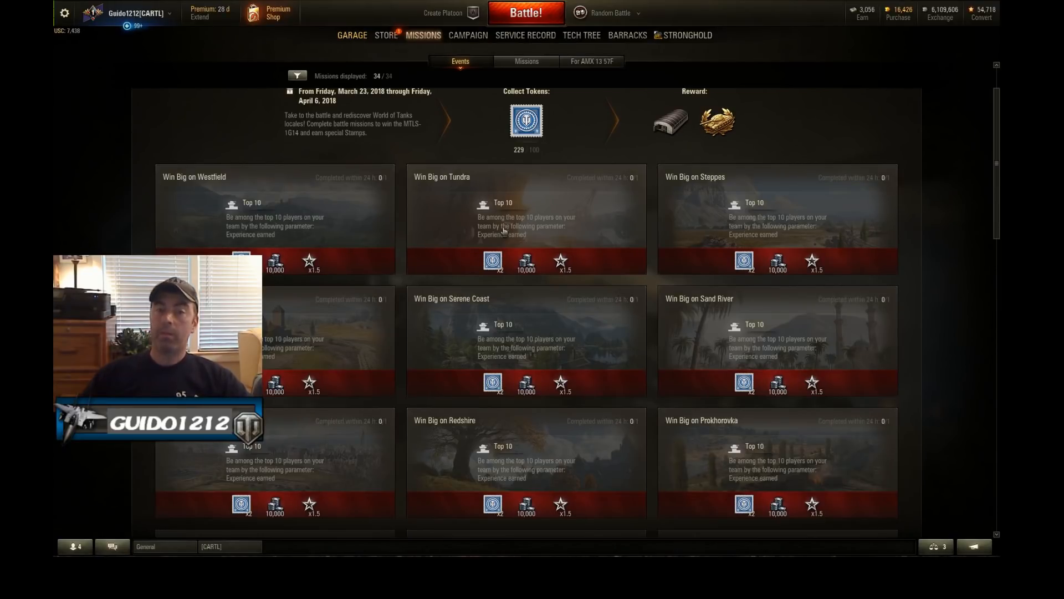
{"action": "mouse_move", "coordinate": [492, 261]}
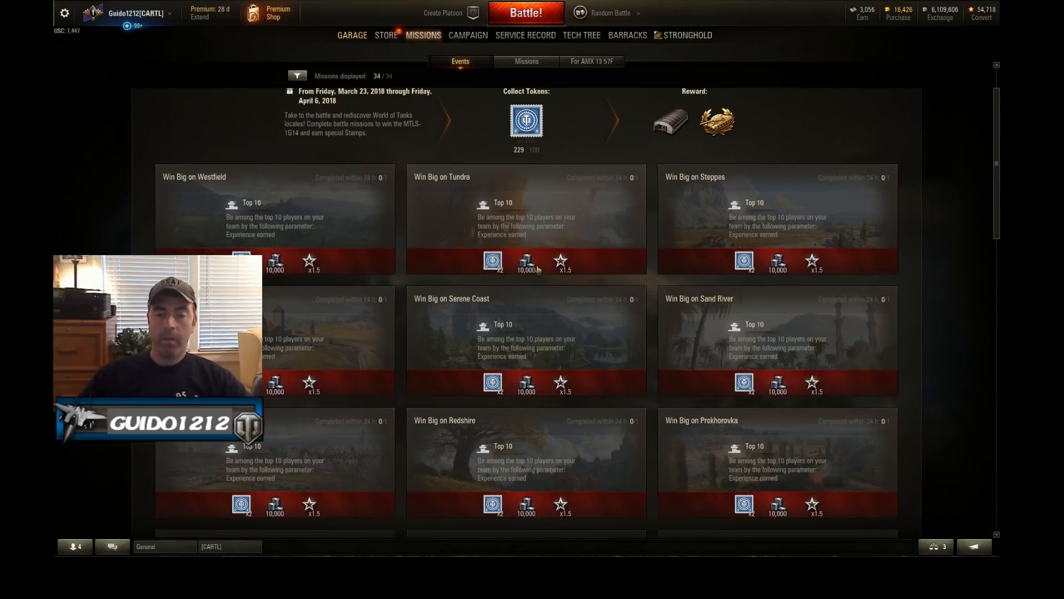
{"action": "scroll", "scroll_direction": "down", "scroll_amount": 3}
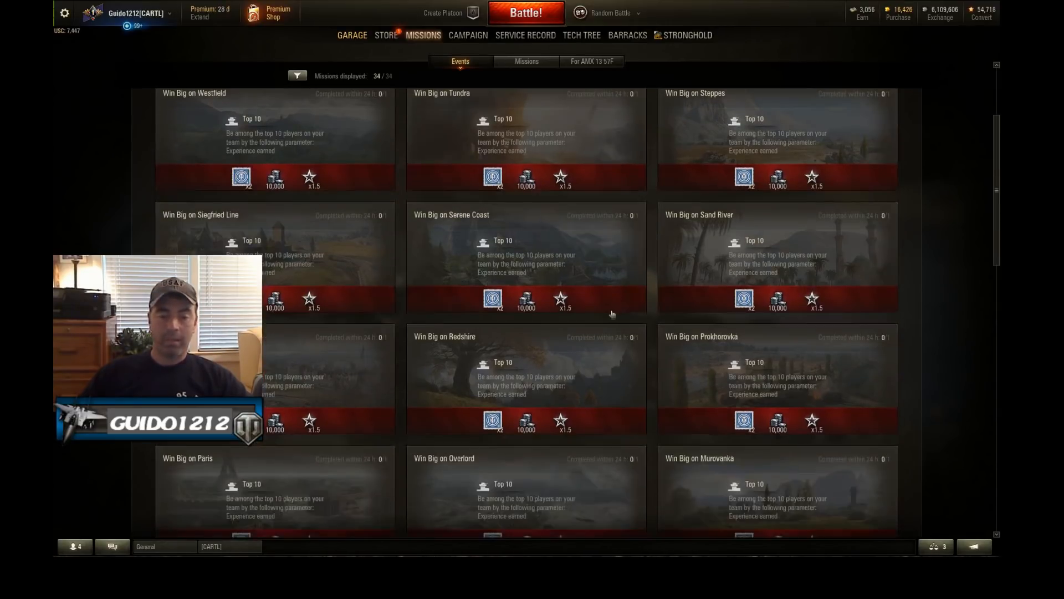
{"action": "scroll", "scroll_direction": "down", "scroll_amount": 3}
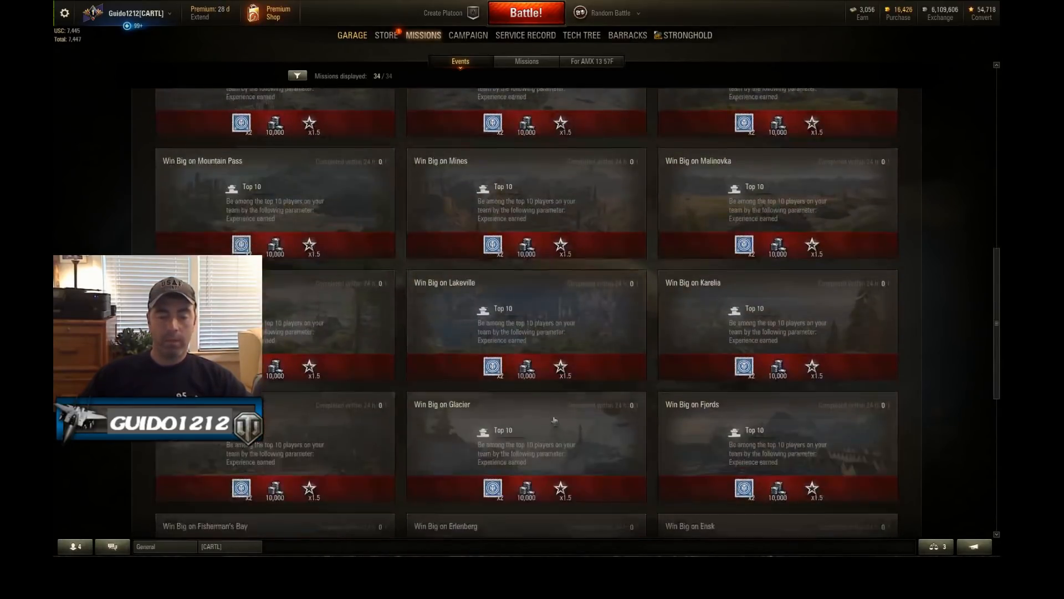
{"action": "scroll", "scroll_direction": "down", "scroll_amount": 3}
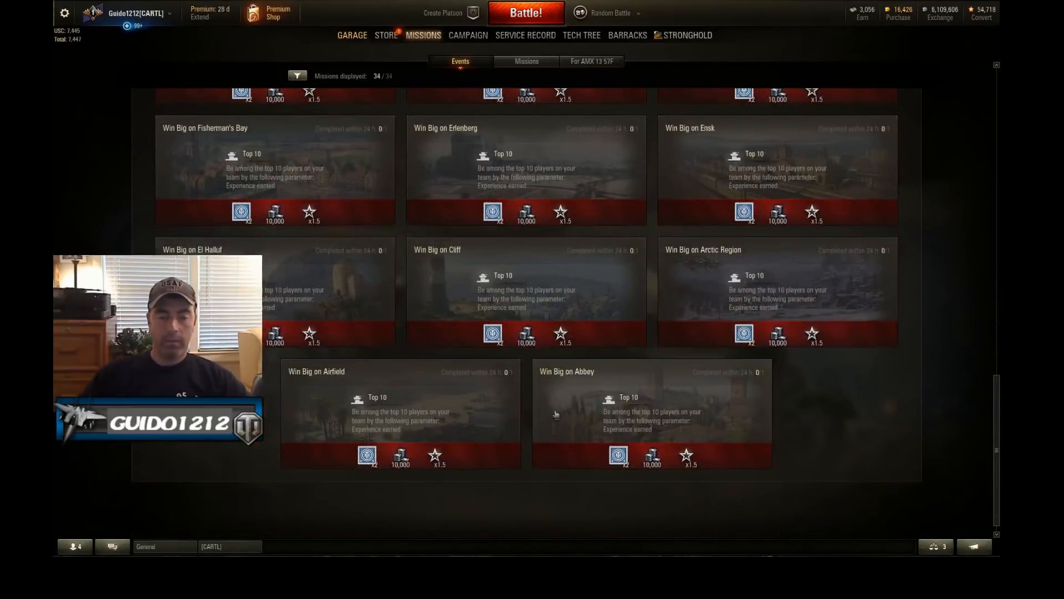
{"action": "scroll", "scroll_direction": "down", "scroll_amount": 3}
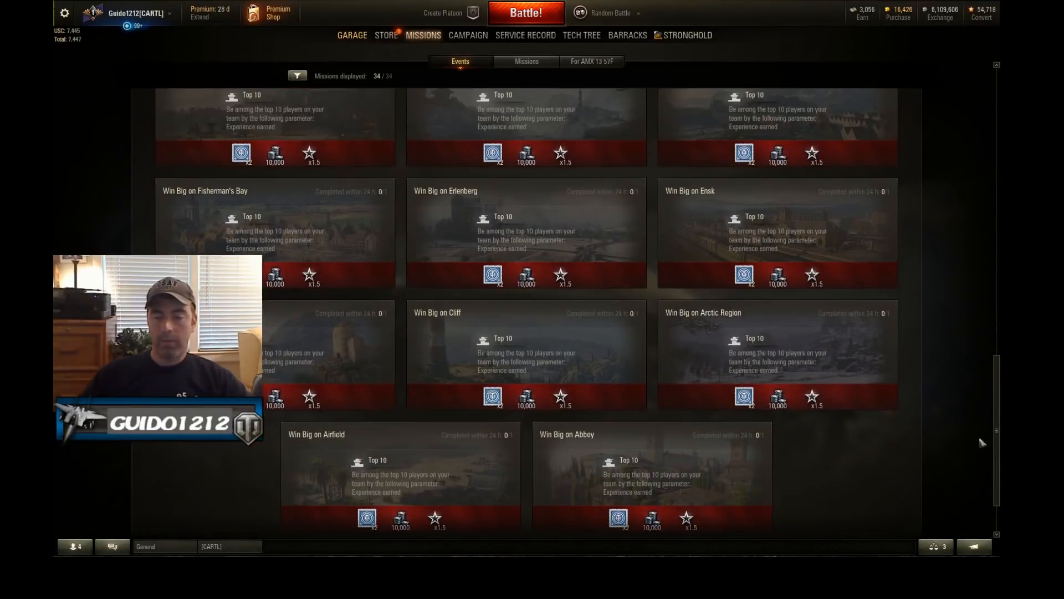
{"action": "scroll", "scroll_direction": "up", "scroll_amount": 3}
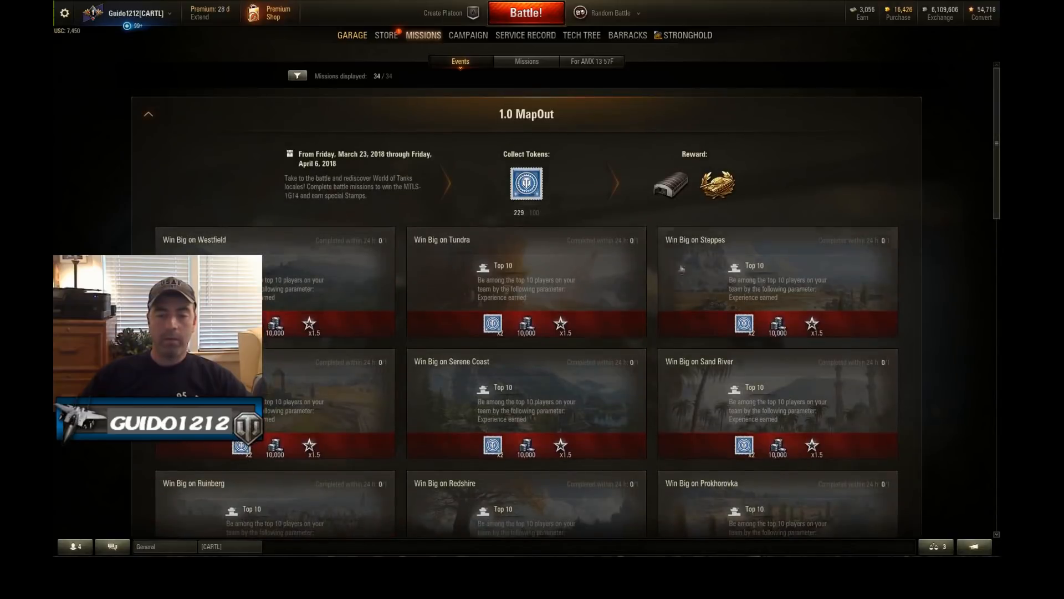
{"action": "mouse_move", "coordinate": [526, 324]}
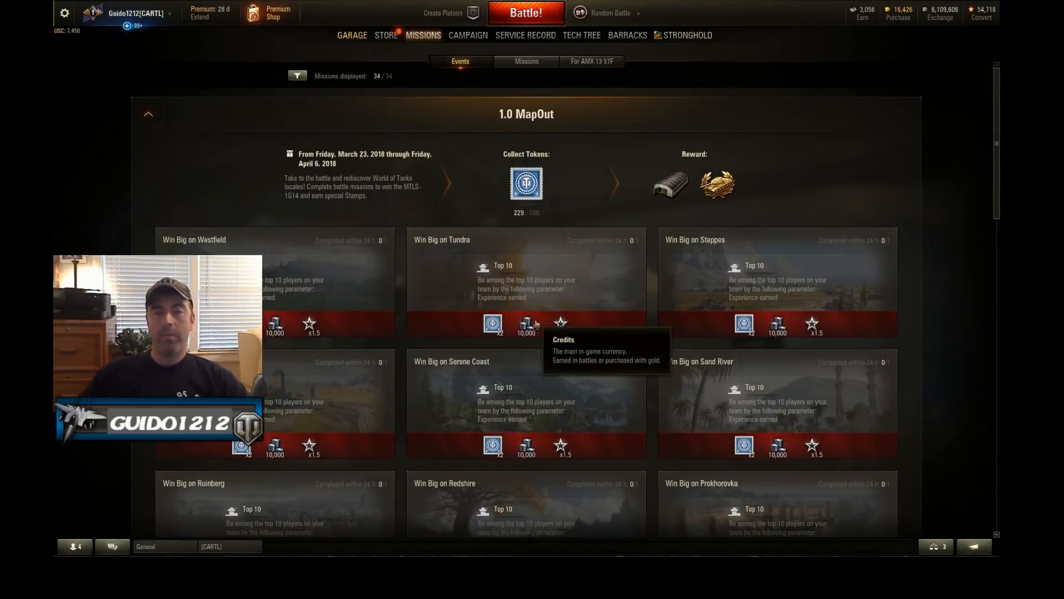
{"action": "mouse_move", "coordinate": [812, 323]}
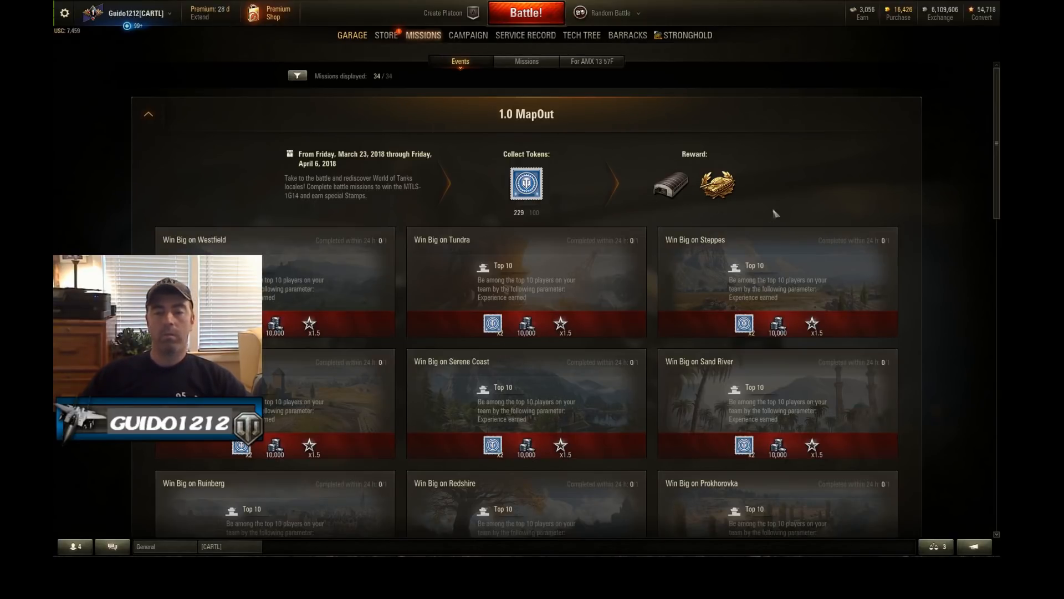
{"action": "mouse_move", "coordinate": [774, 142]}
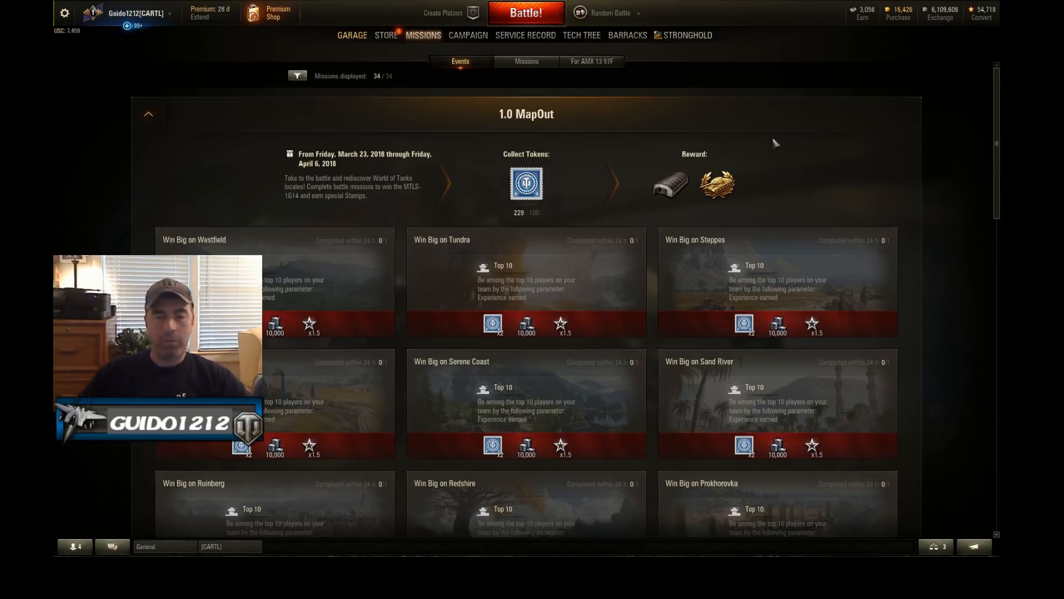
{"action": "mouse_move", "coordinate": [687, 202]}
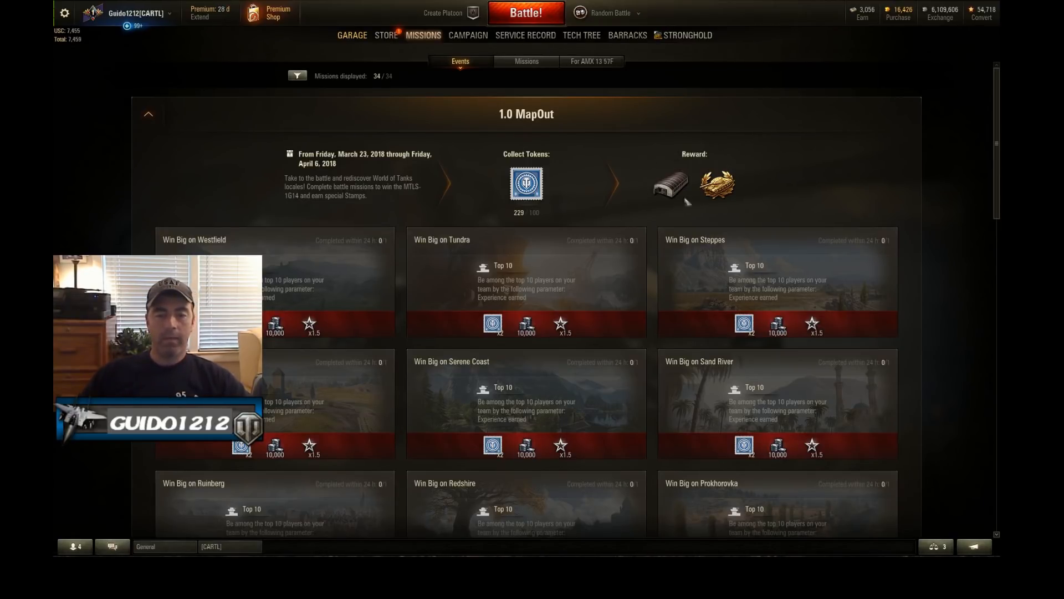
{"action": "mouse_move", "coordinate": [762, 169]}
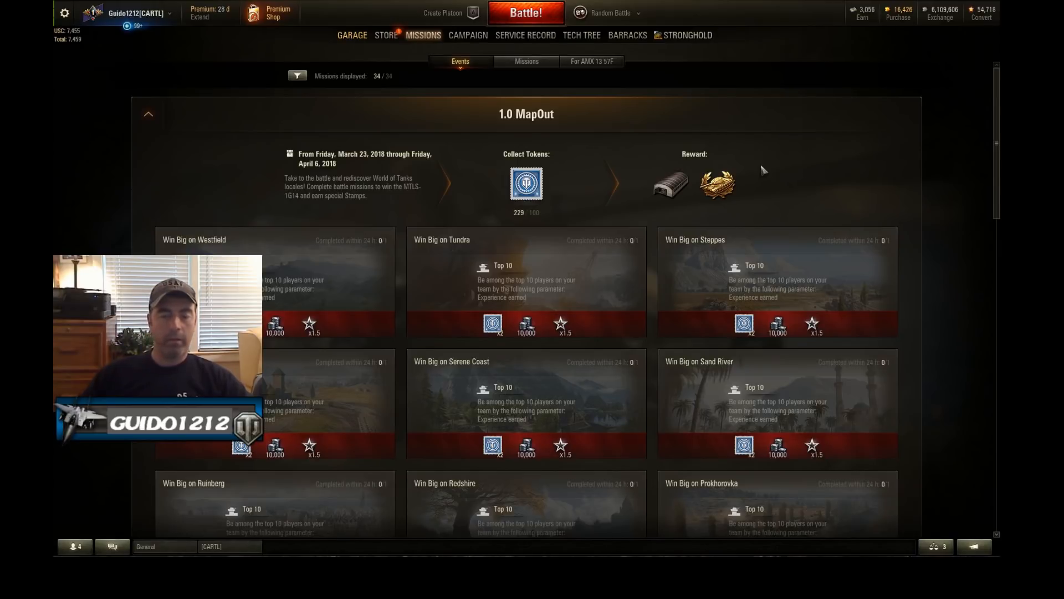
{"action": "mouse_move", "coordinate": [584, 155]}
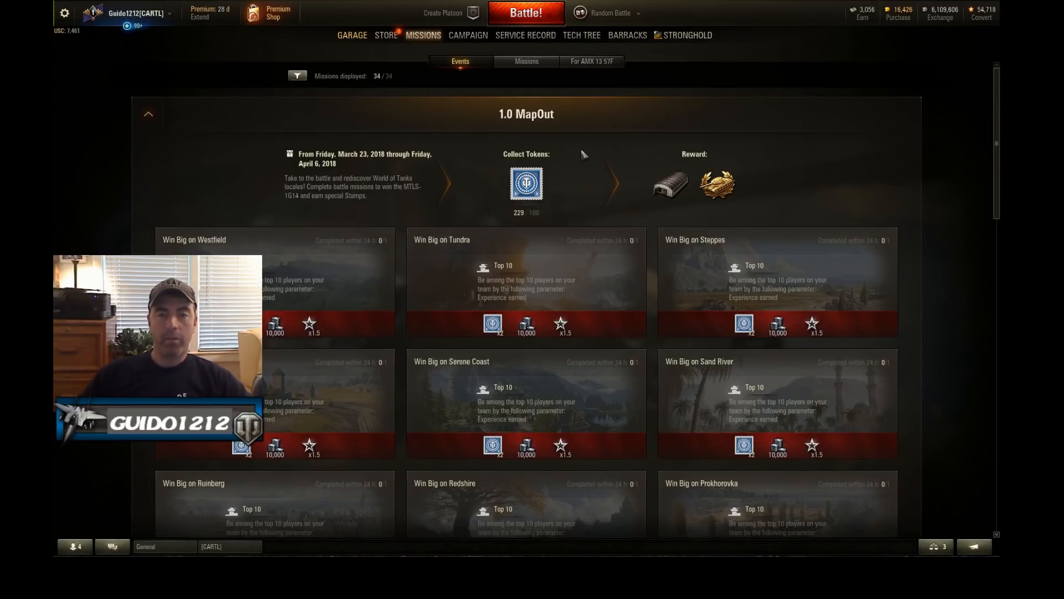
{"action": "mouse_move", "coordinate": [960, 360]}
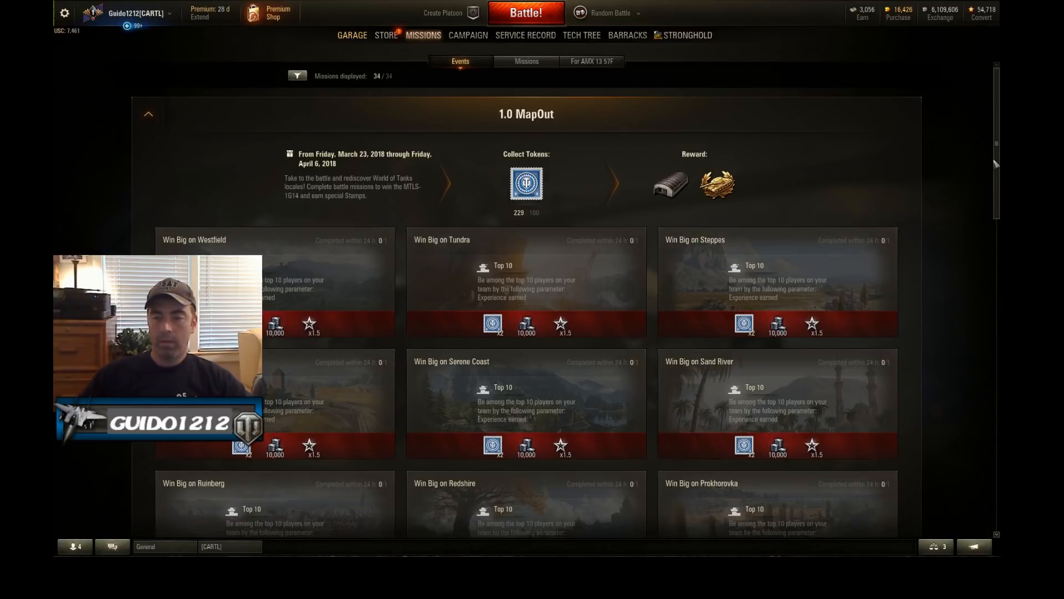
{"action": "scroll", "scroll_direction": "down", "scroll_amount": 3}
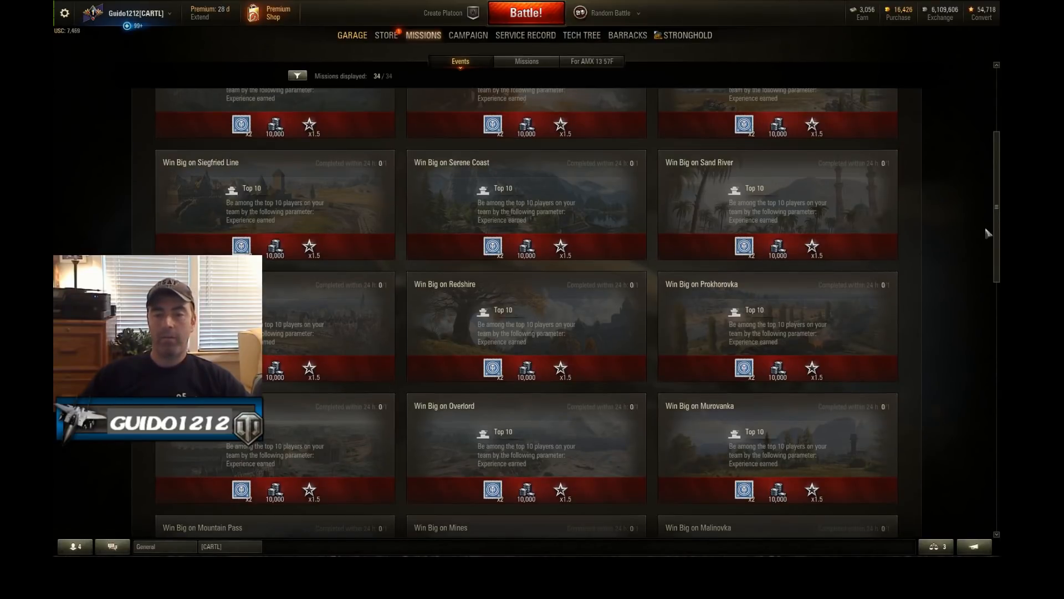
{"action": "scroll", "scroll_direction": "up", "scroll_amount": 3}
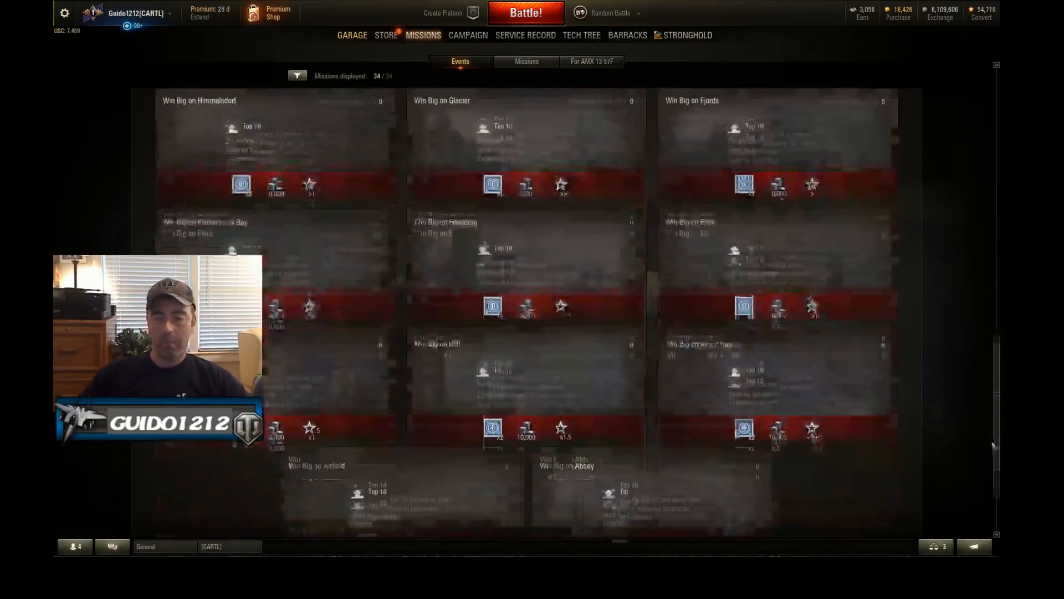
{"action": "scroll", "scroll_direction": "down", "scroll_amount": 3}
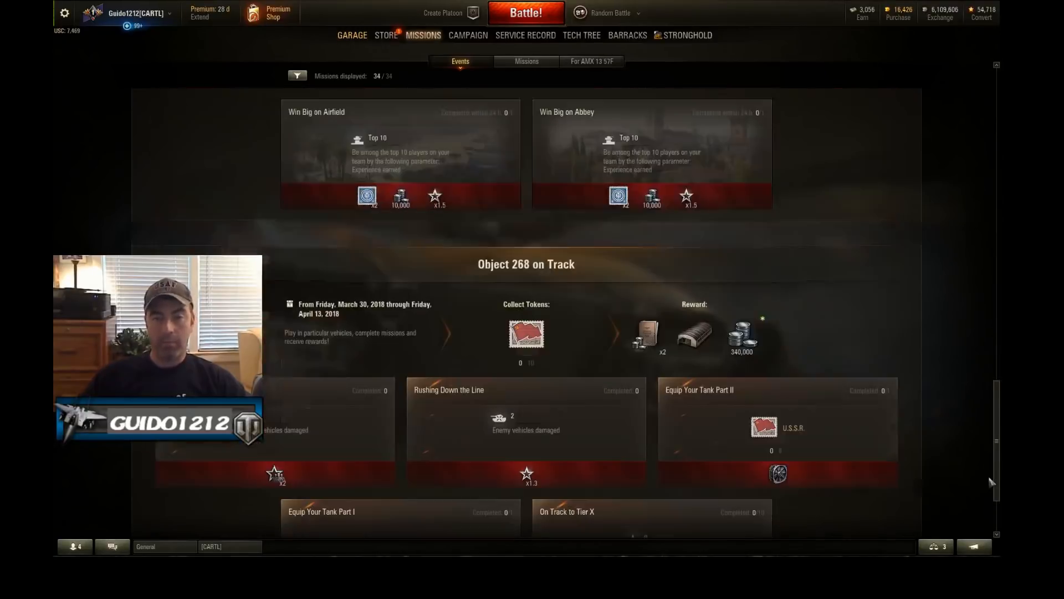
{"action": "scroll", "scroll_direction": "down", "scroll_amount": 3}
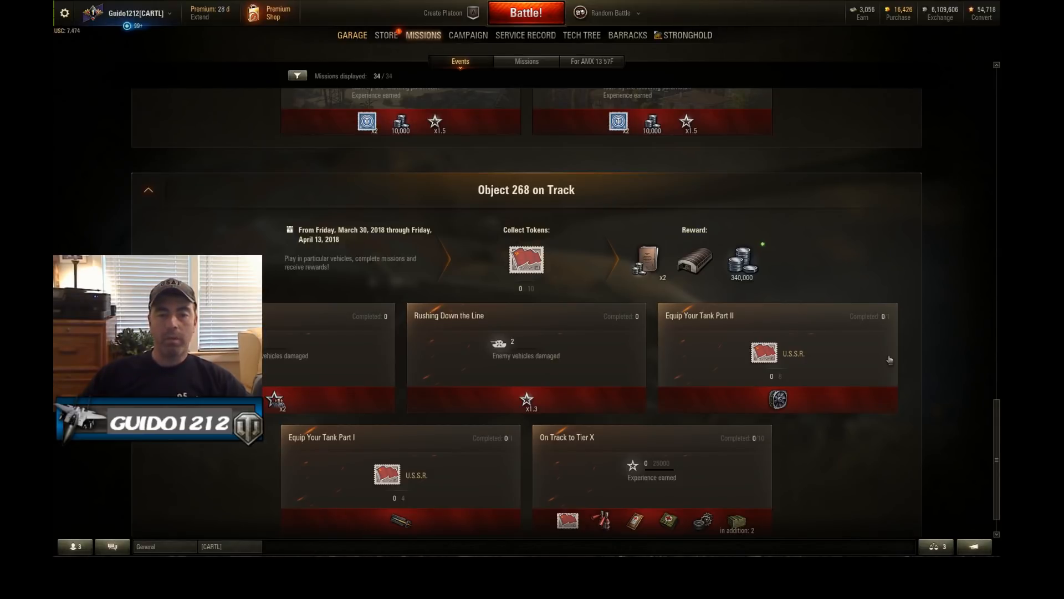
{"action": "mouse_move", "coordinate": [925, 288]}
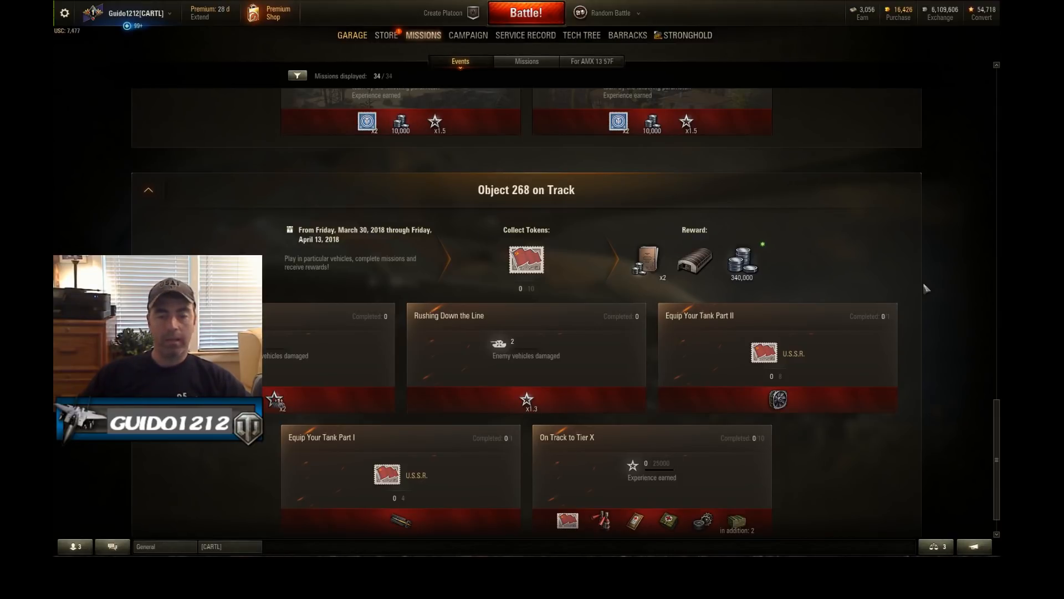
{"action": "scroll", "scroll_direction": "down", "scroll_amount": 3}
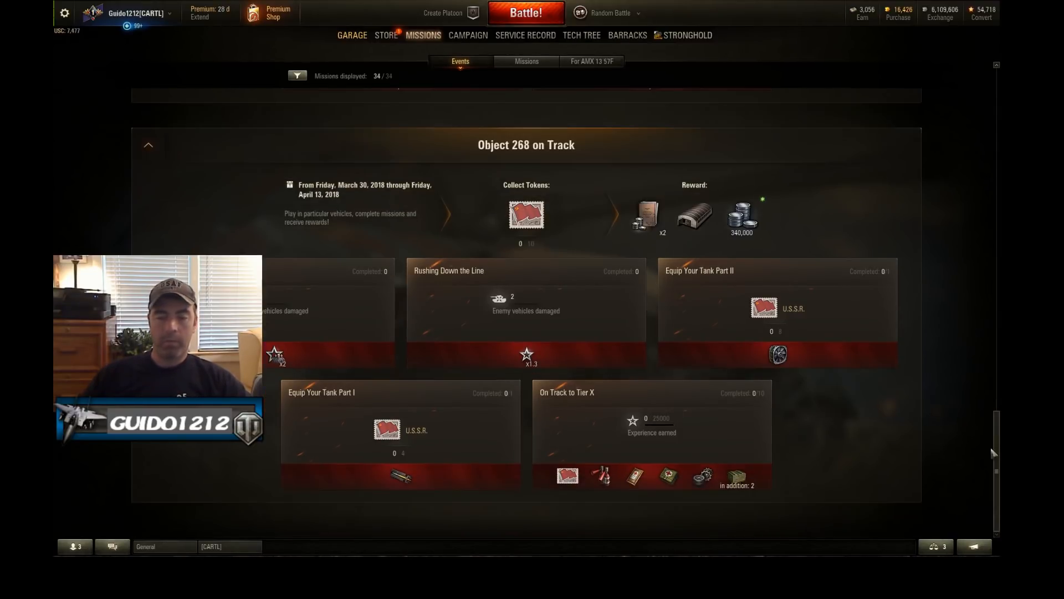
{"action": "mouse_move", "coordinate": [442, 149]}
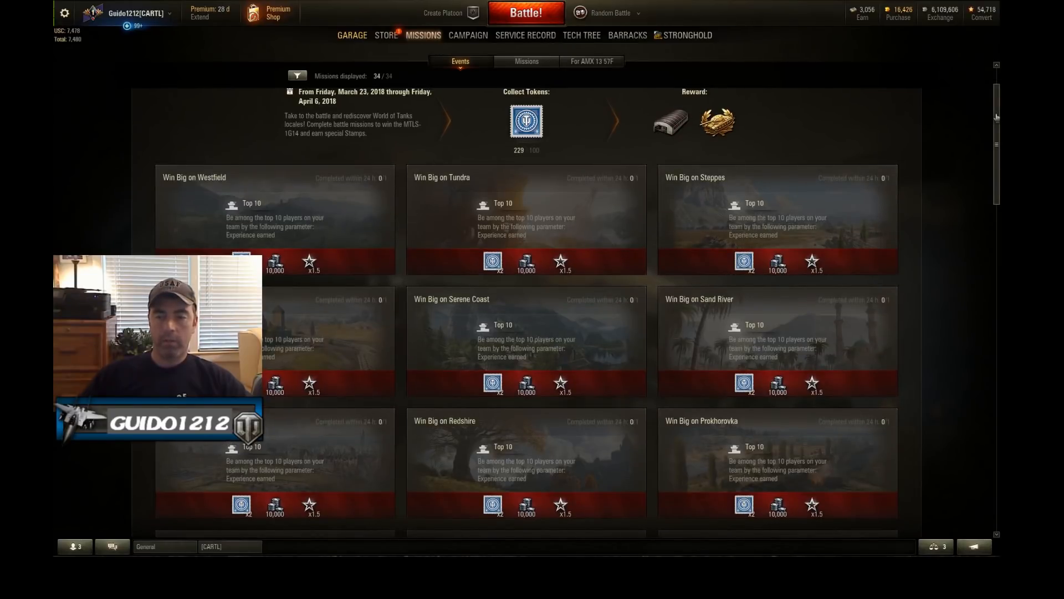
Switch to the Missions sub-tab and scroll past Tank Mastery to Other Missions
{"action": "left_click", "coordinate": [527, 61]}
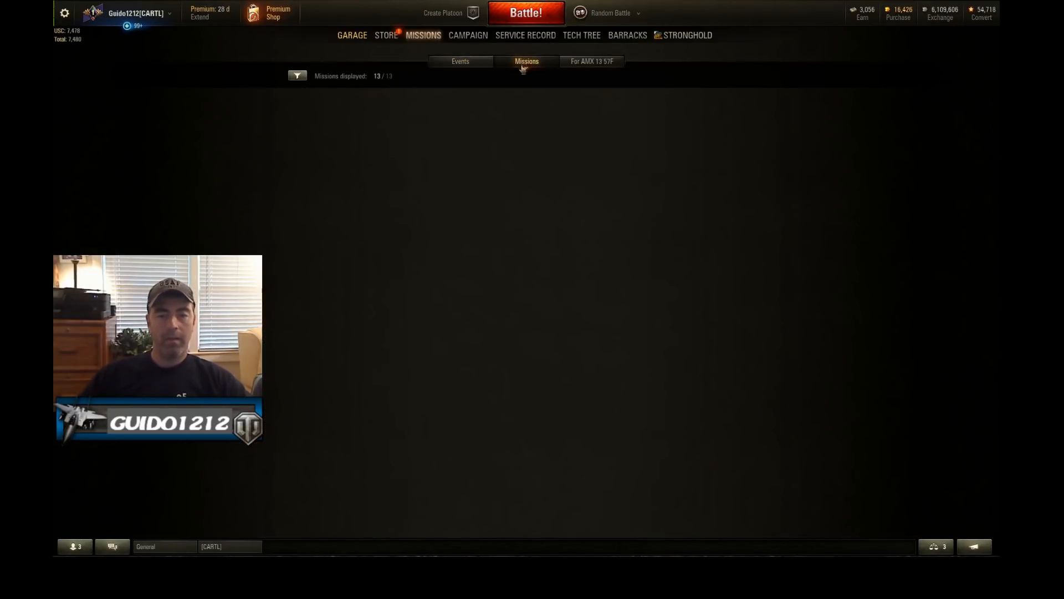
{"action": "left_click", "coordinate": [526, 61]}
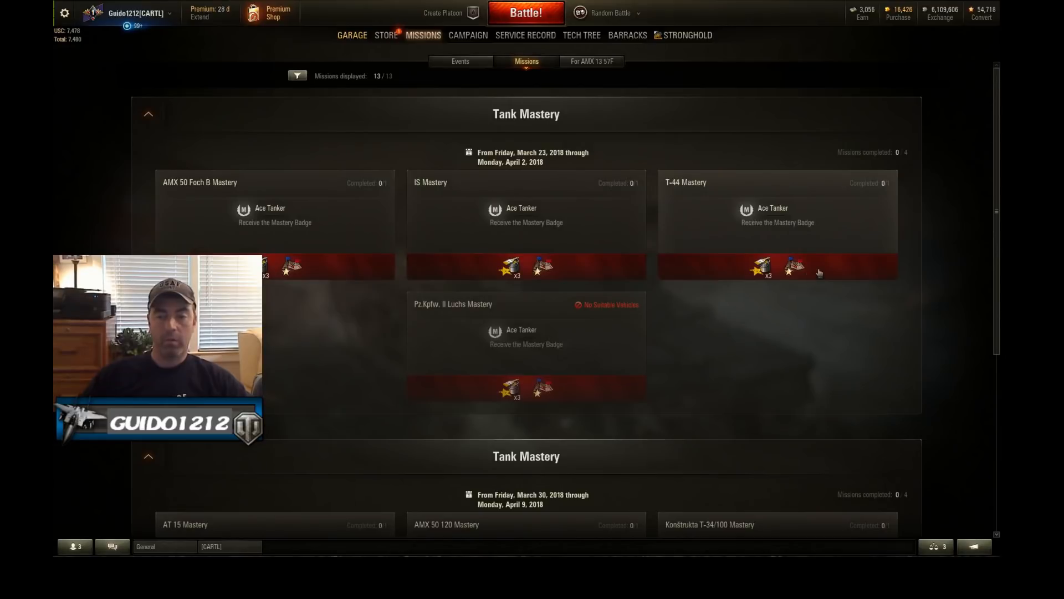
{"action": "scroll", "scroll_direction": "down", "scroll_amount": 3}
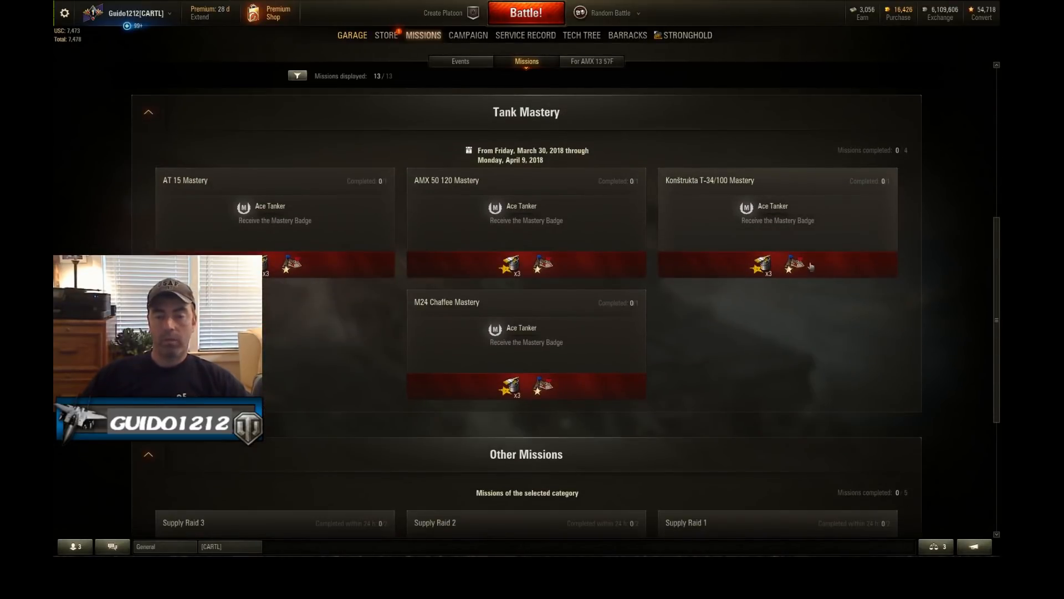
{"action": "scroll", "scroll_direction": "down", "scroll_amount": 3}
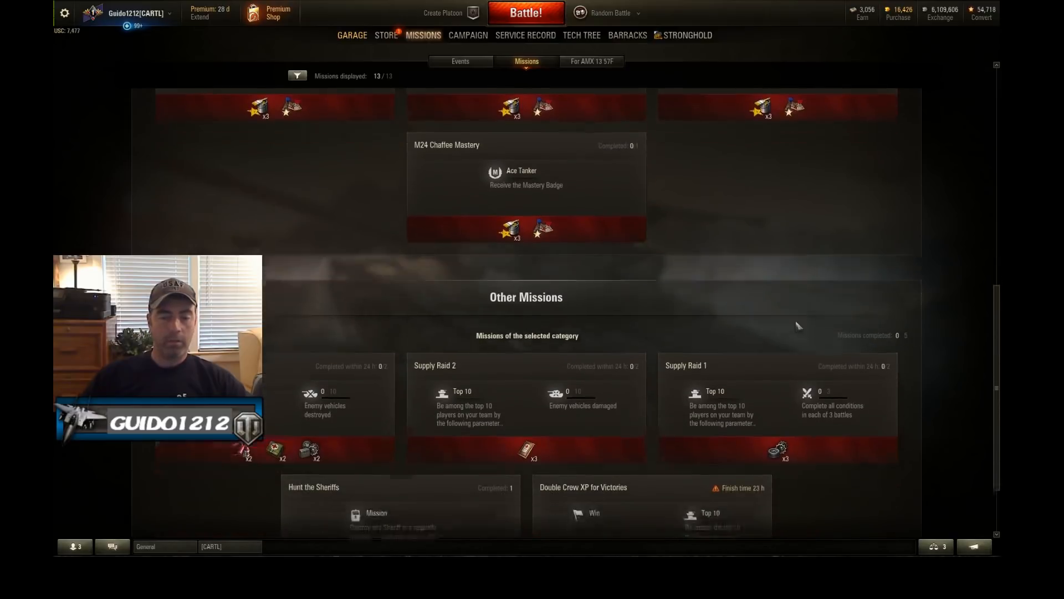
{"action": "scroll", "scroll_direction": "down", "scroll_amount": 3}
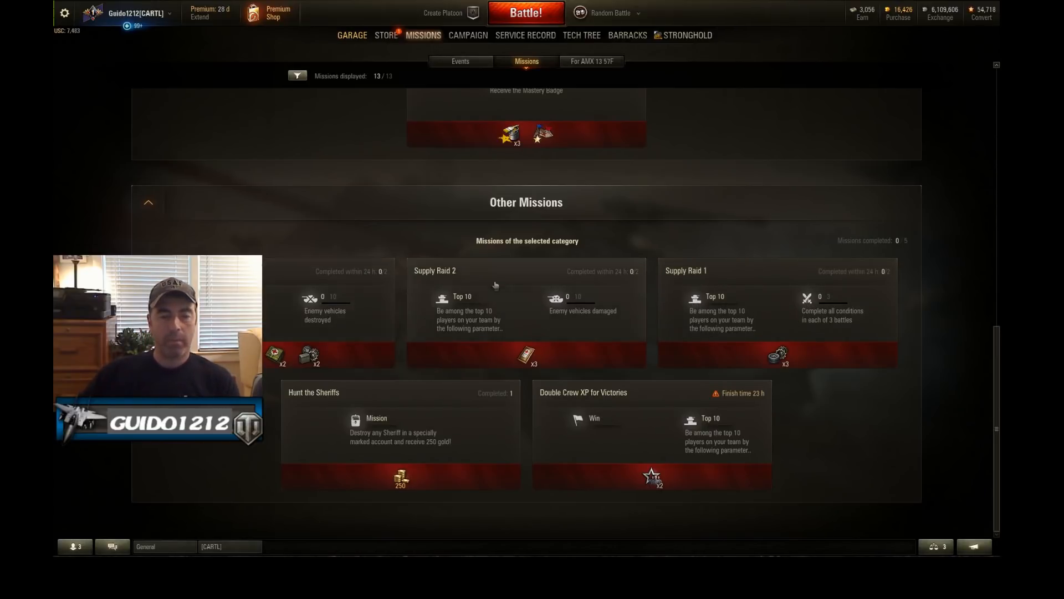
{"action": "mouse_move", "coordinate": [535, 448]}
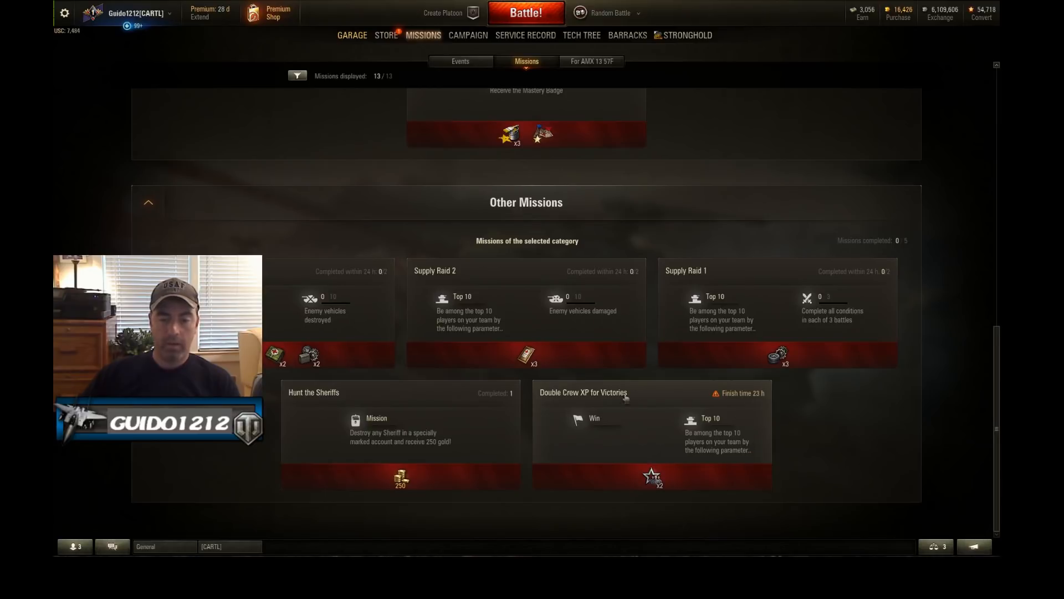
{"action": "mouse_move", "coordinate": [750, 407]}
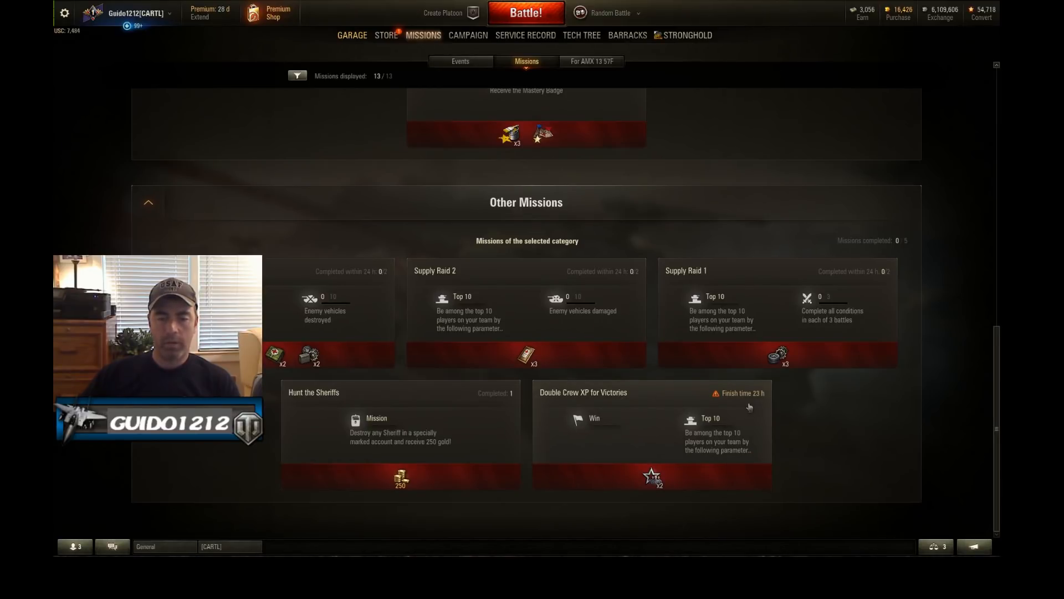
{"action": "mouse_move", "coordinate": [654, 411]}
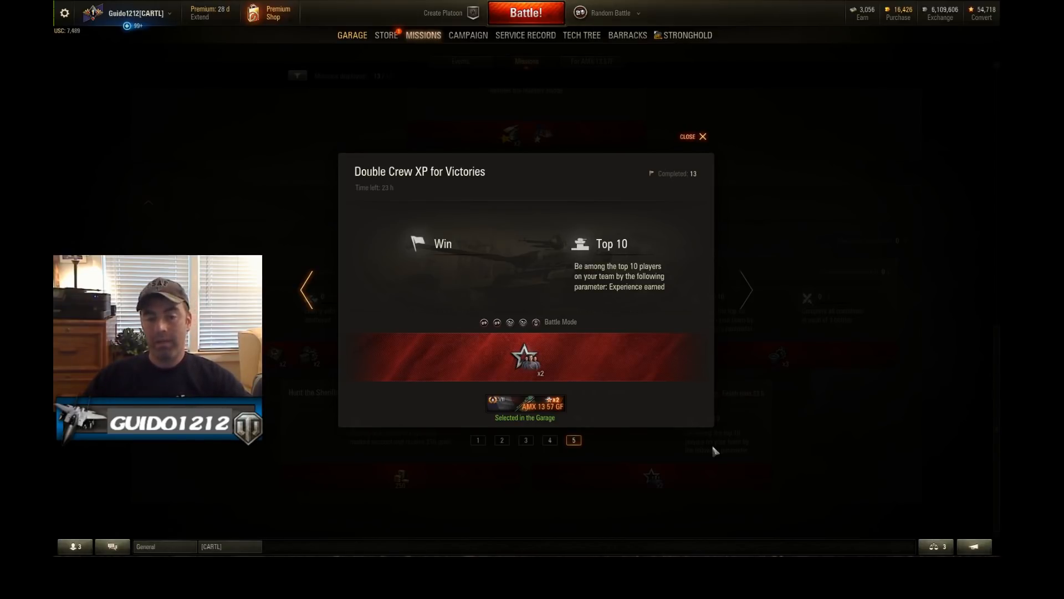
{"action": "mouse_move", "coordinate": [417, 251]}
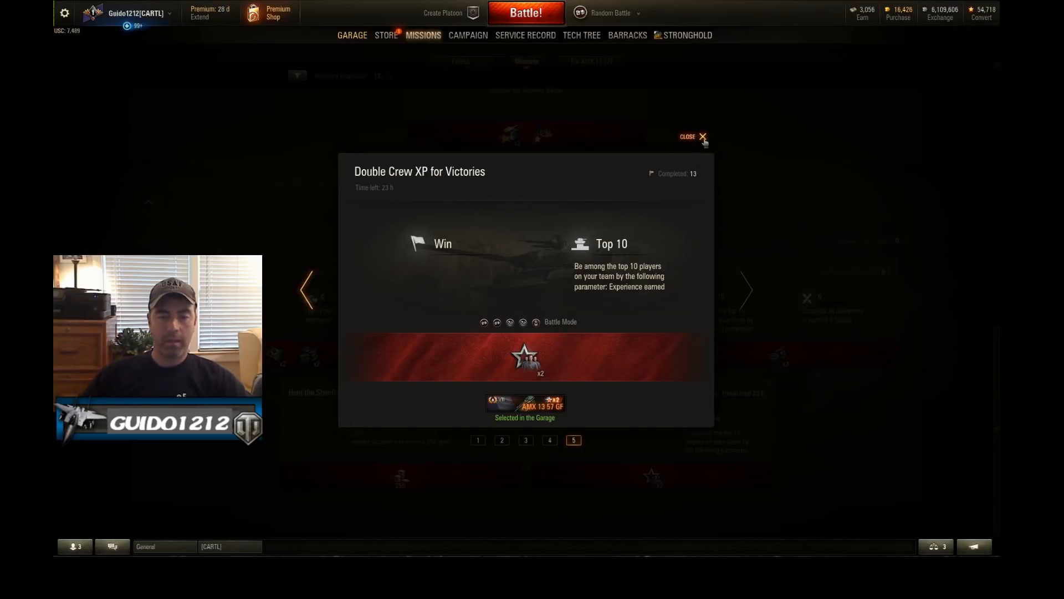
Close the Double Crew XP for Victories details and show MapOut's Stamp Token event missions
{"action": "left_click", "coordinate": [703, 136]}
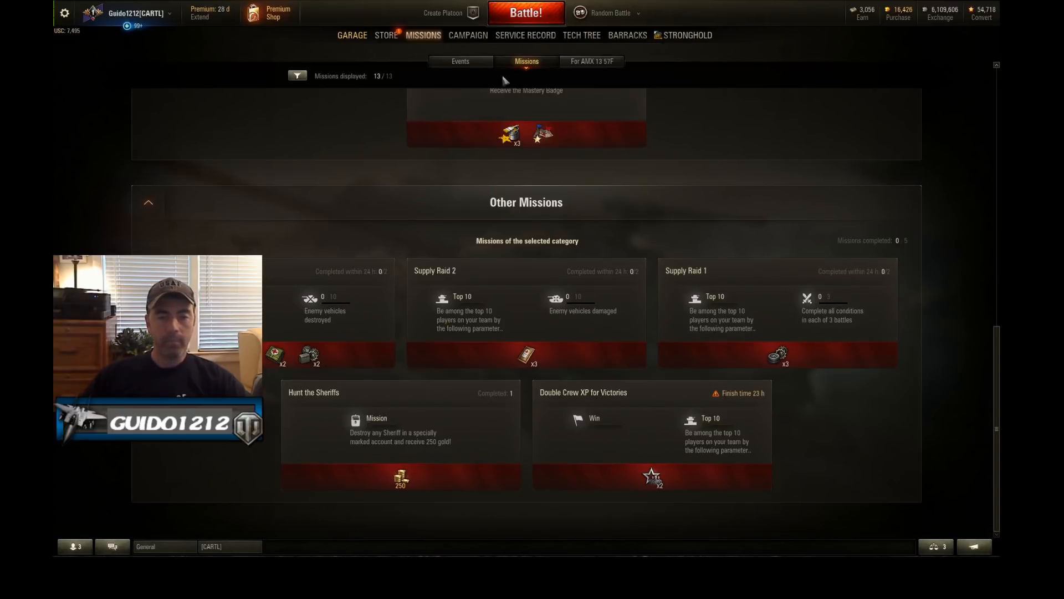
{"action": "left_click", "coordinate": [460, 61]}
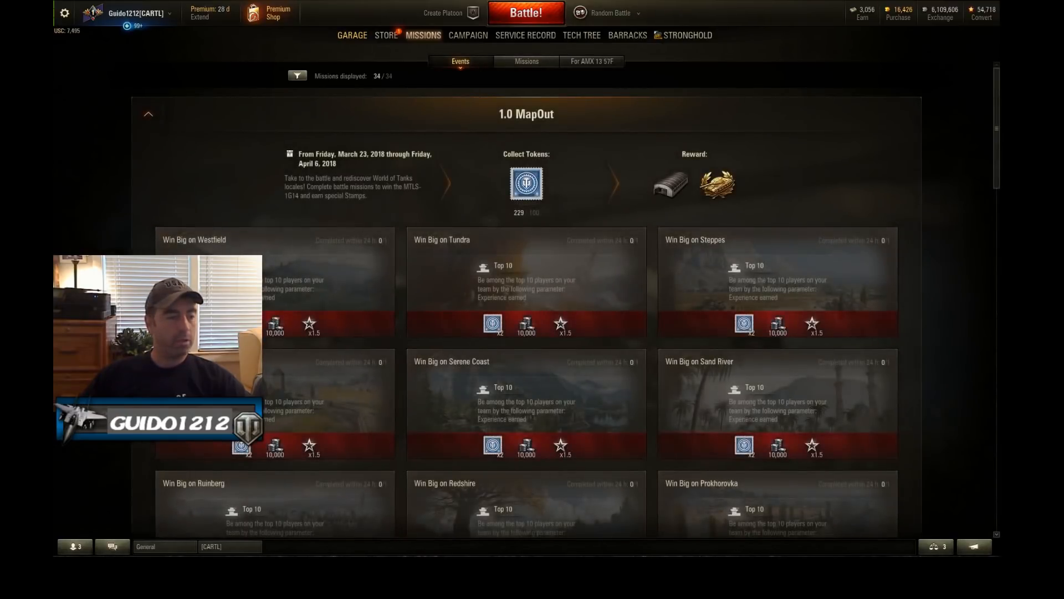
{"action": "left_click", "coordinate": [526, 183]}
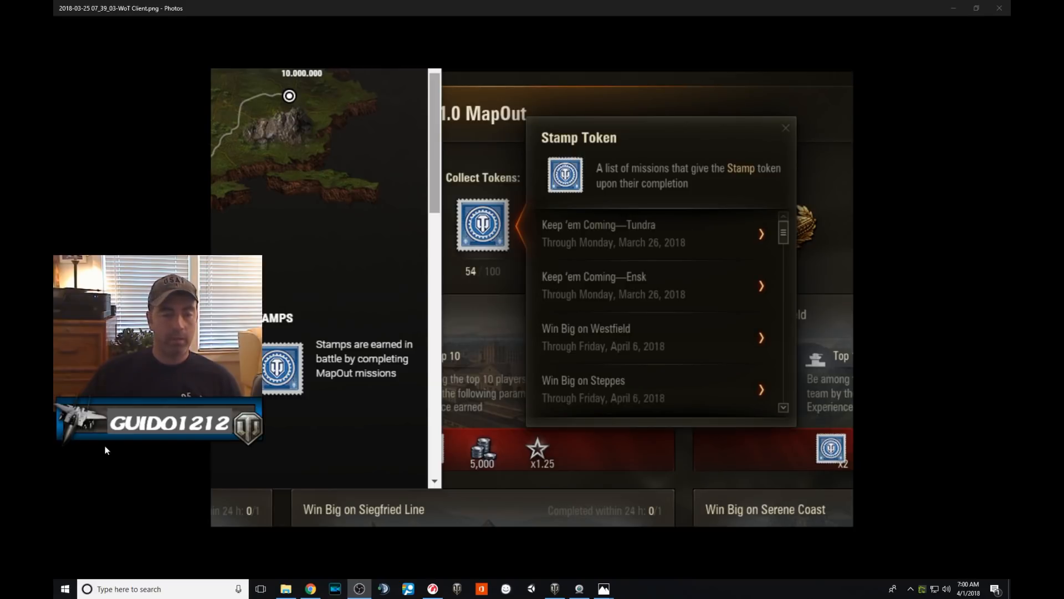
{"action": "mouse_move", "coordinate": [283, 171]}
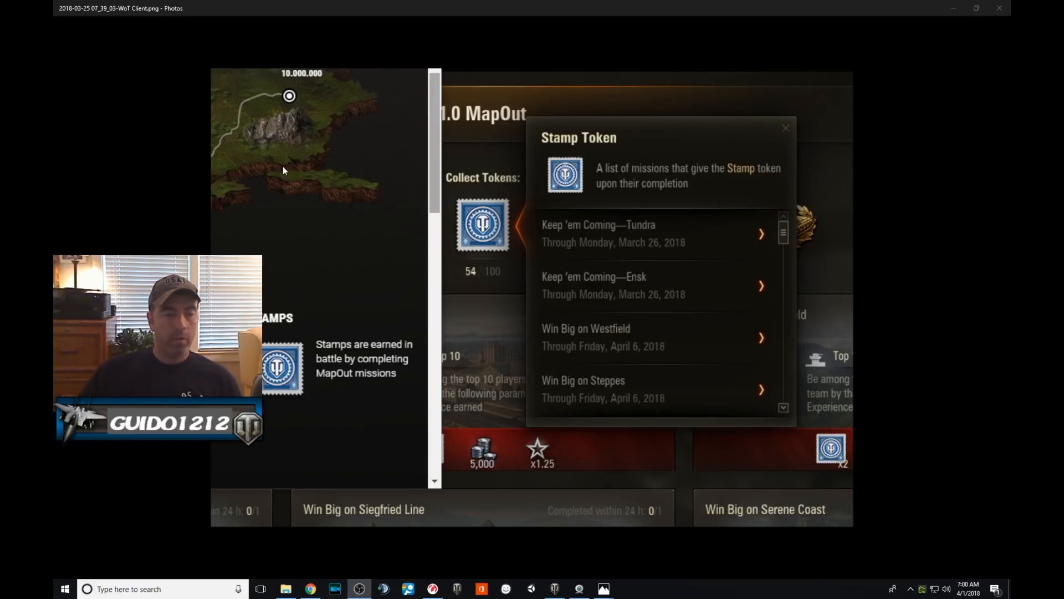
{"action": "mouse_move", "coordinate": [293, 303]}
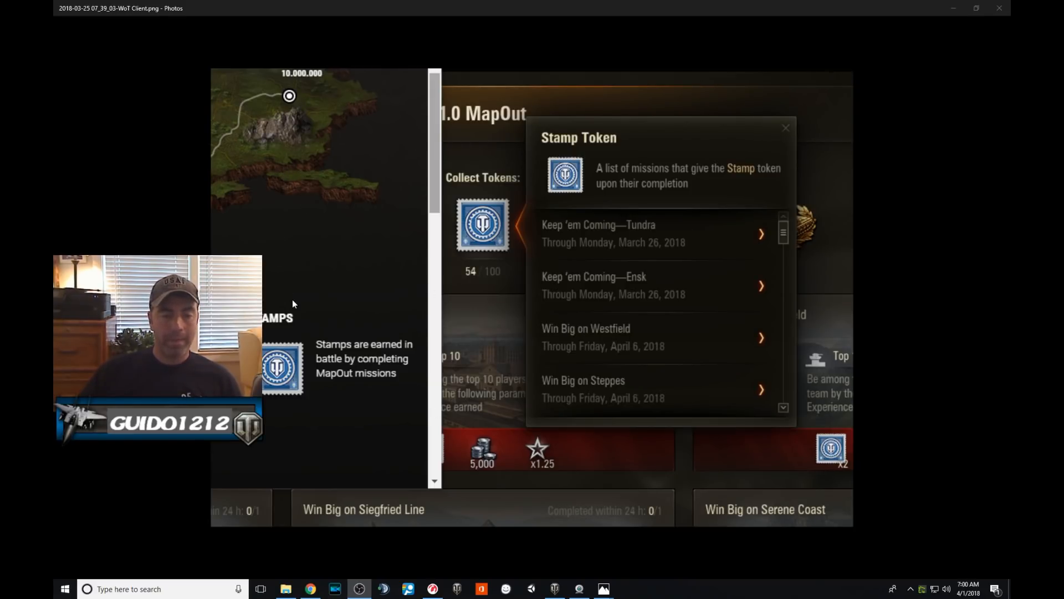
{"action": "mouse_move", "coordinate": [792, 219]}
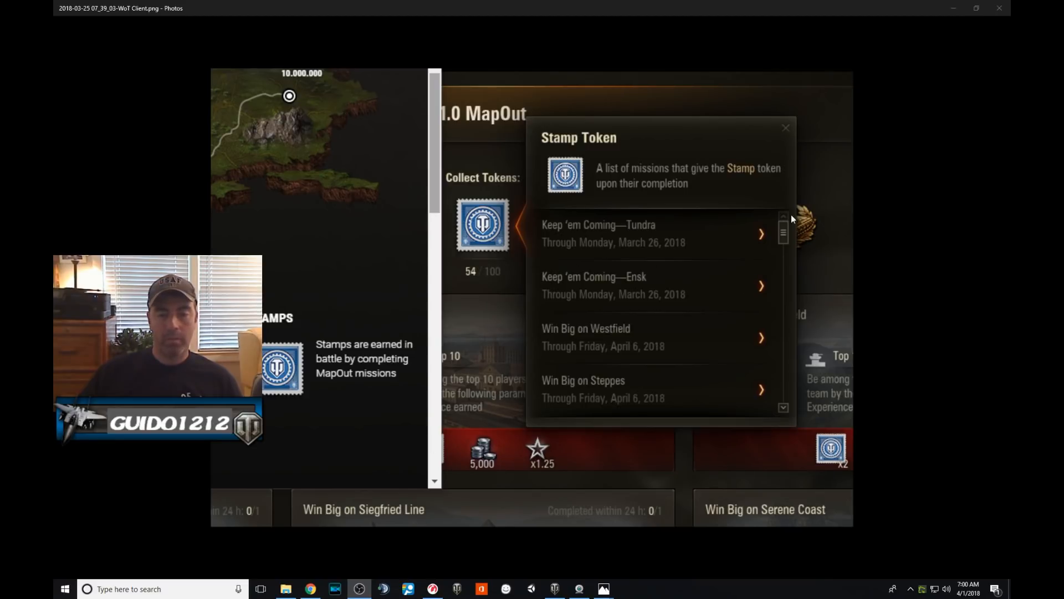
{"action": "mouse_move", "coordinate": [561, 292]}
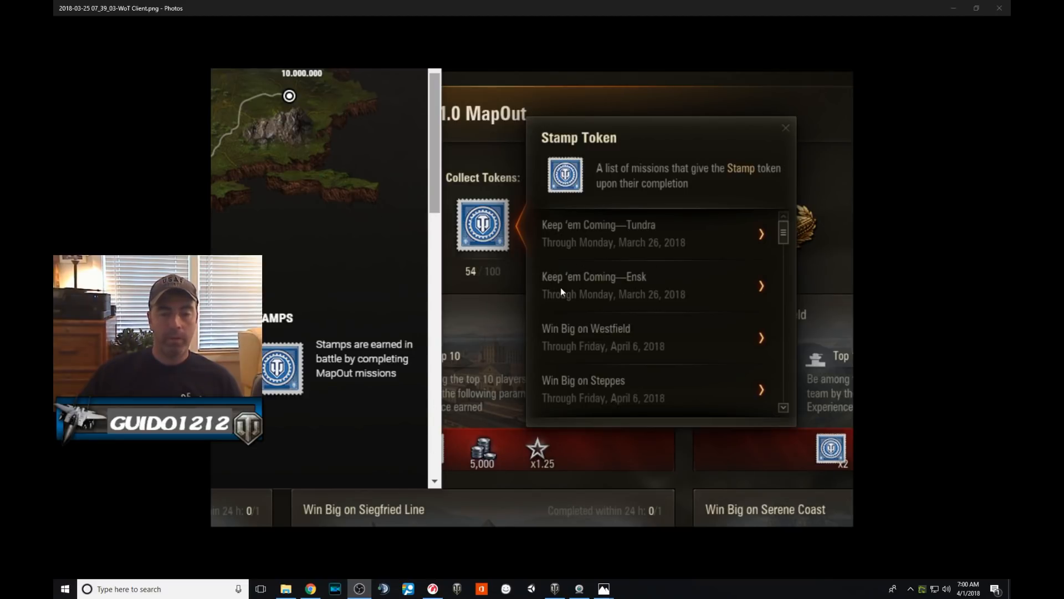
{"action": "mouse_move", "coordinate": [420, 398]}
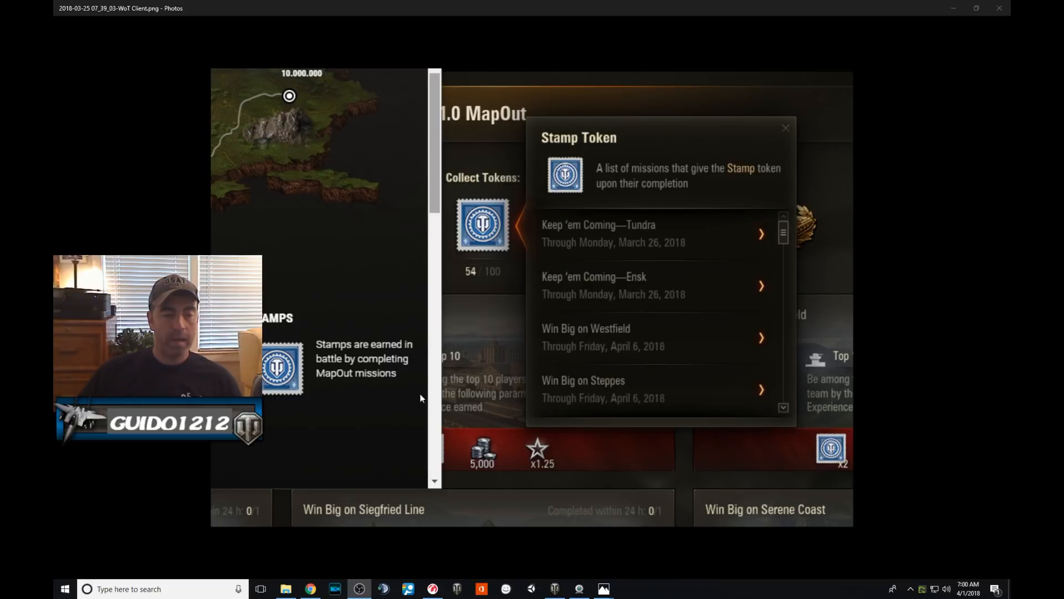
{"action": "mouse_move", "coordinate": [299, 376]}
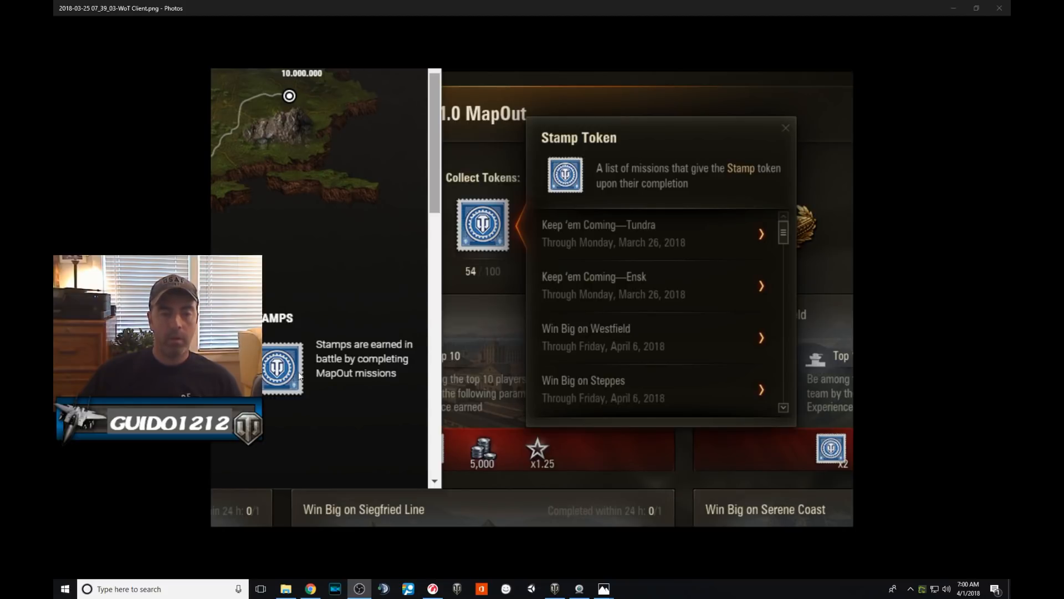
{"action": "mouse_move", "coordinate": [553, 139]}
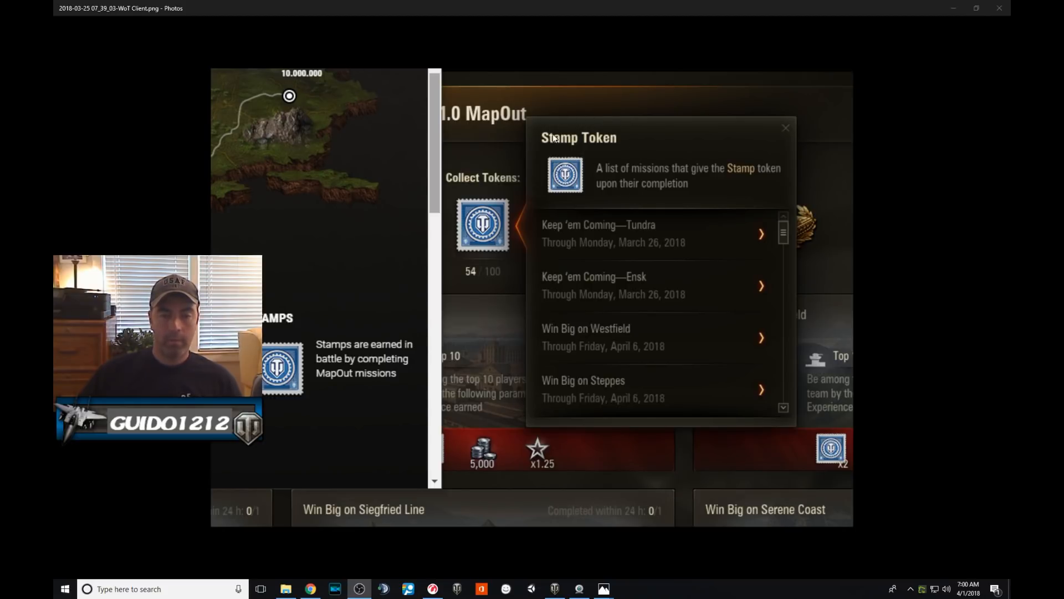
{"action": "mouse_move", "coordinate": [732, 180]}
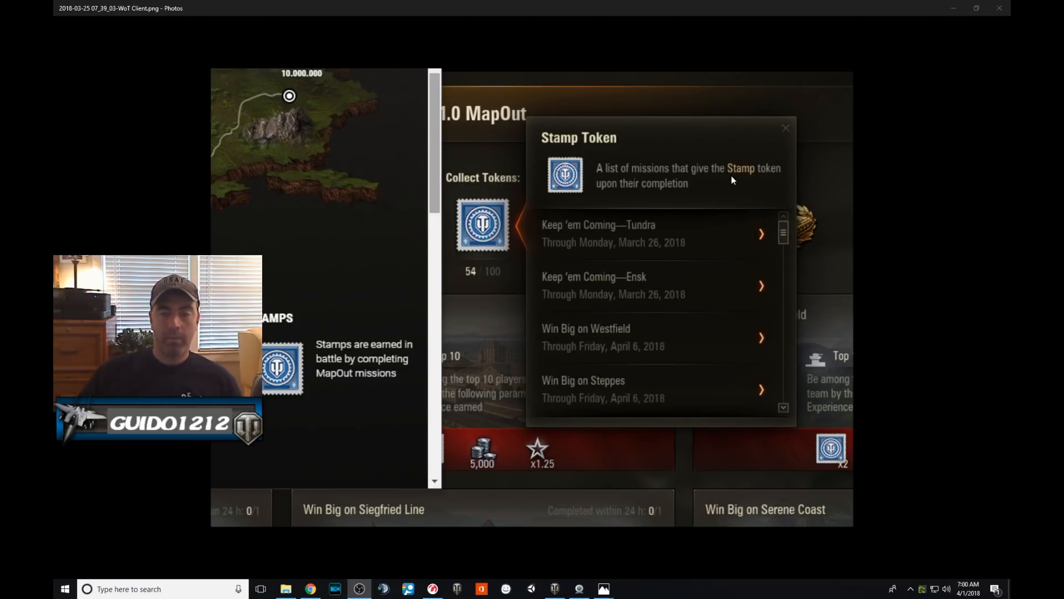
{"action": "mouse_move", "coordinate": [755, 173]}
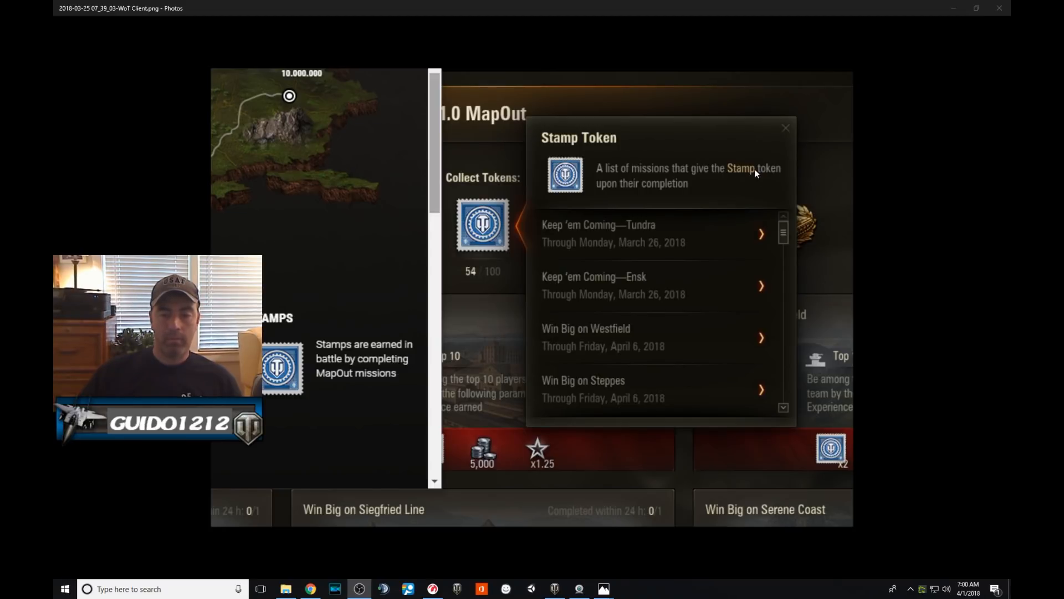
{"action": "mouse_move", "coordinate": [734, 180]}
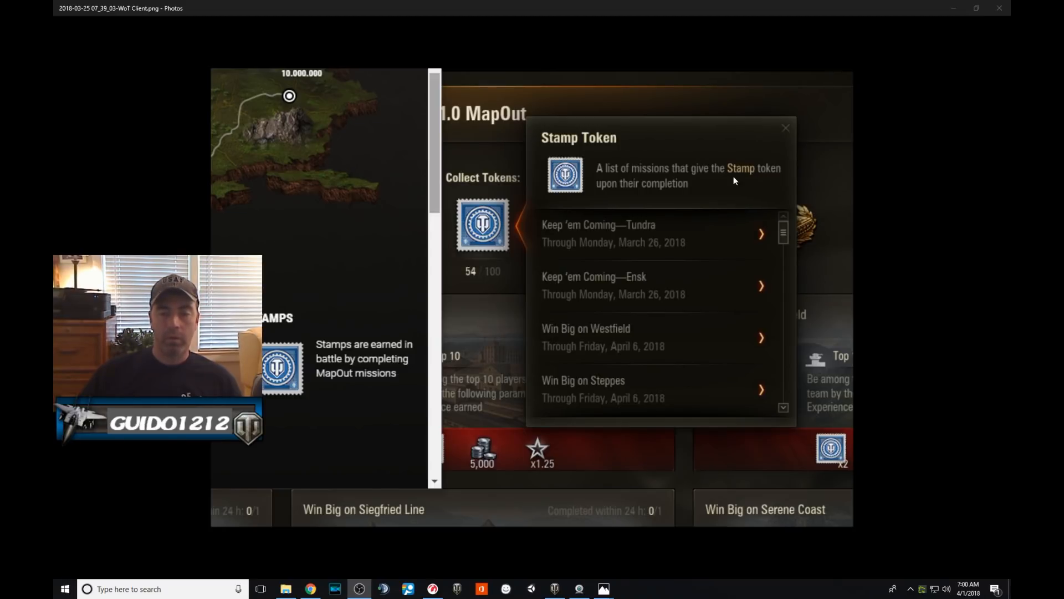
{"action": "mouse_move", "coordinate": [427, 184]}
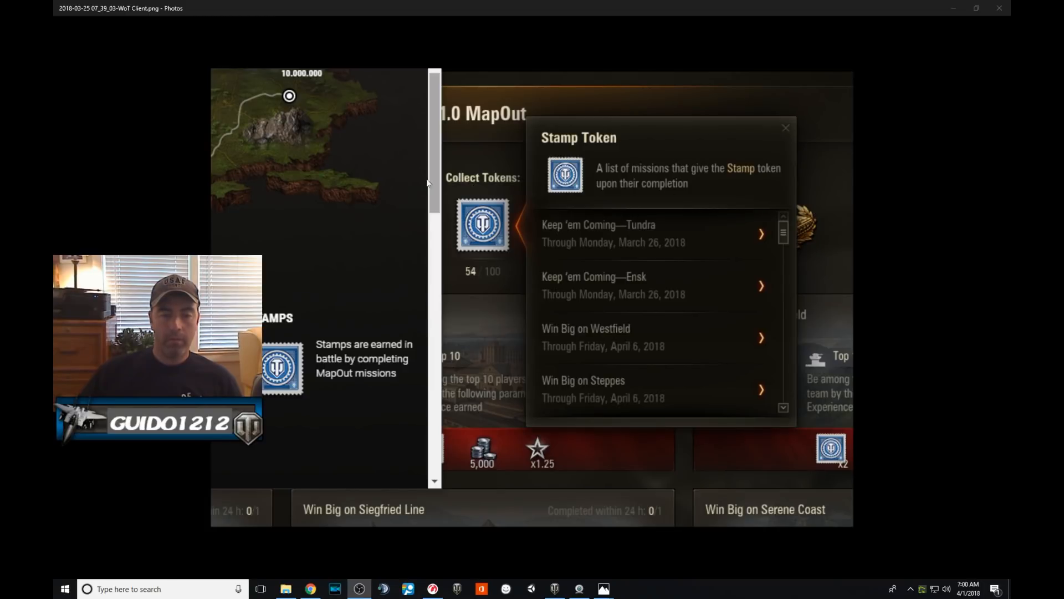
{"action": "mouse_move", "coordinate": [492, 205]}
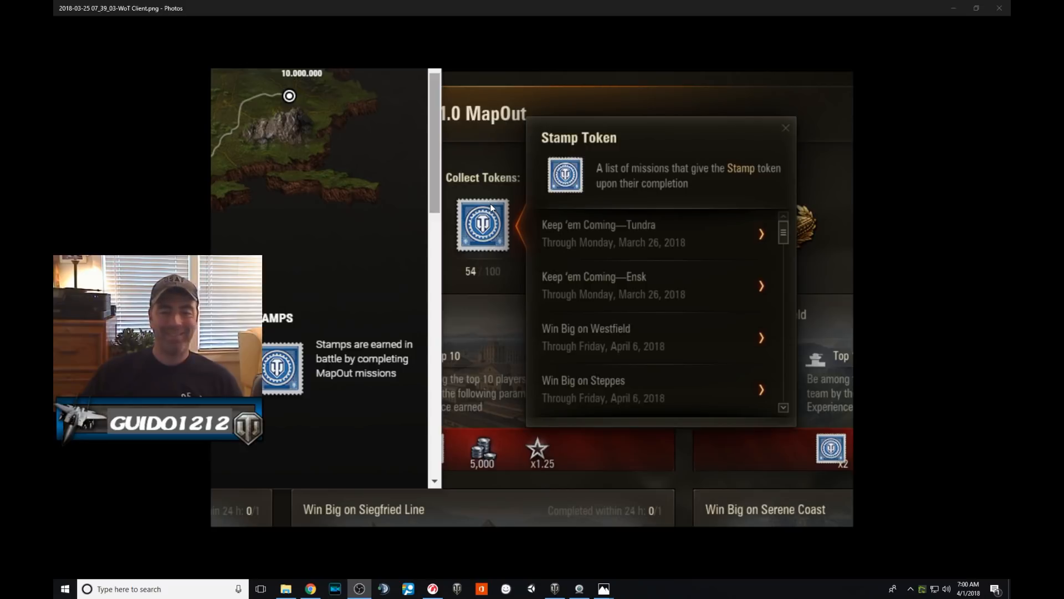
{"action": "mouse_move", "coordinate": [622, 236]}
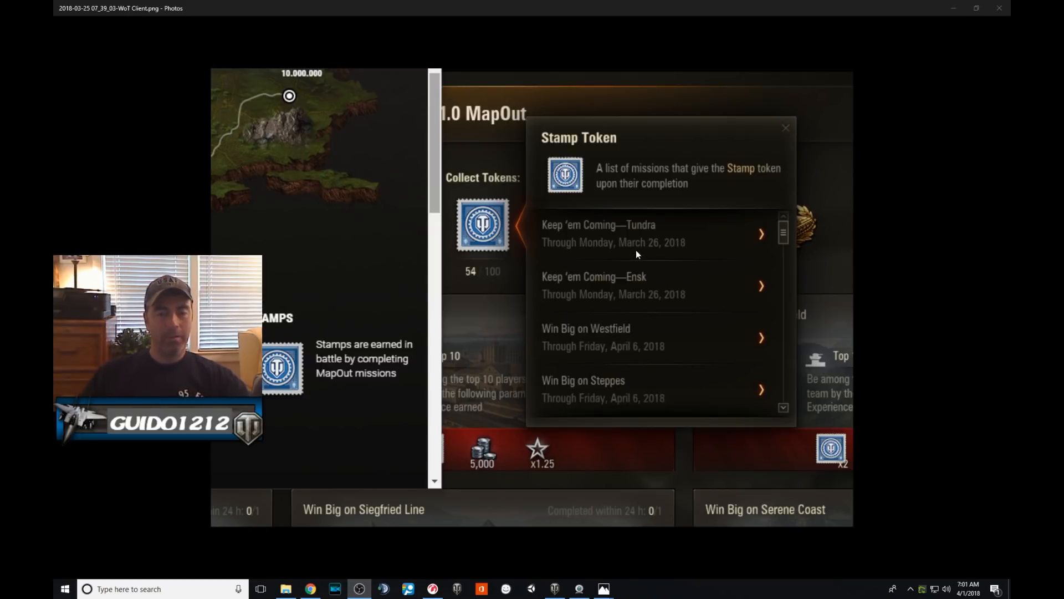
{"action": "mouse_move", "coordinate": [629, 408]}
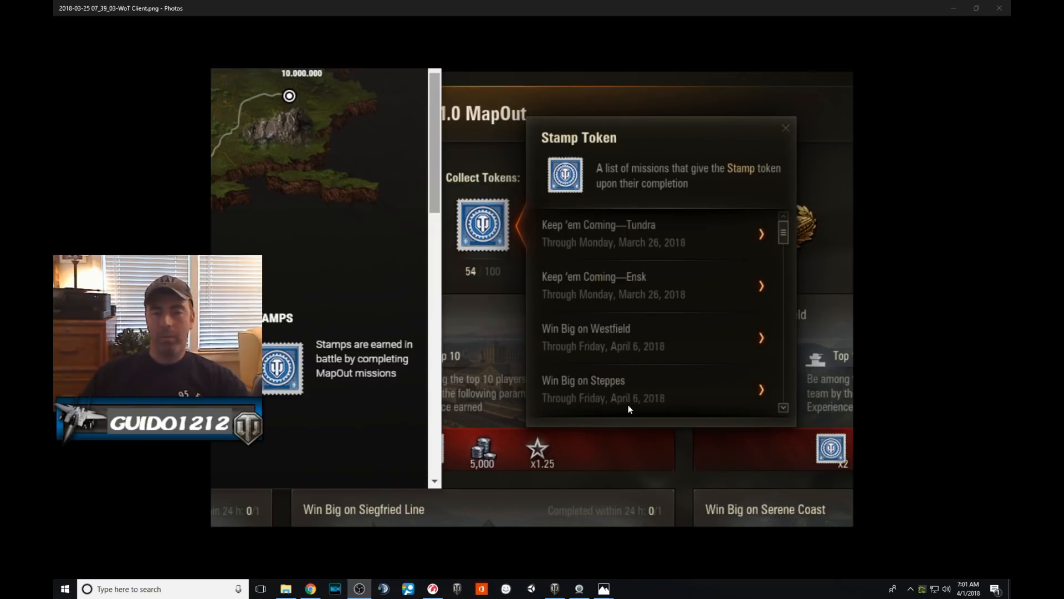
{"action": "mouse_move", "coordinate": [652, 391]}
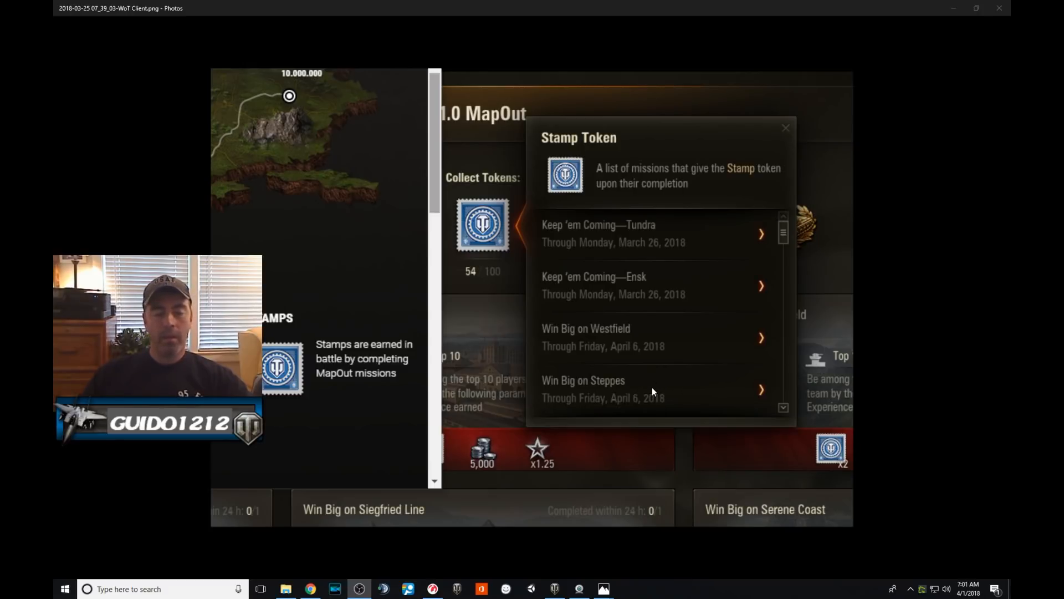
{"action": "mouse_move", "coordinate": [664, 372]}
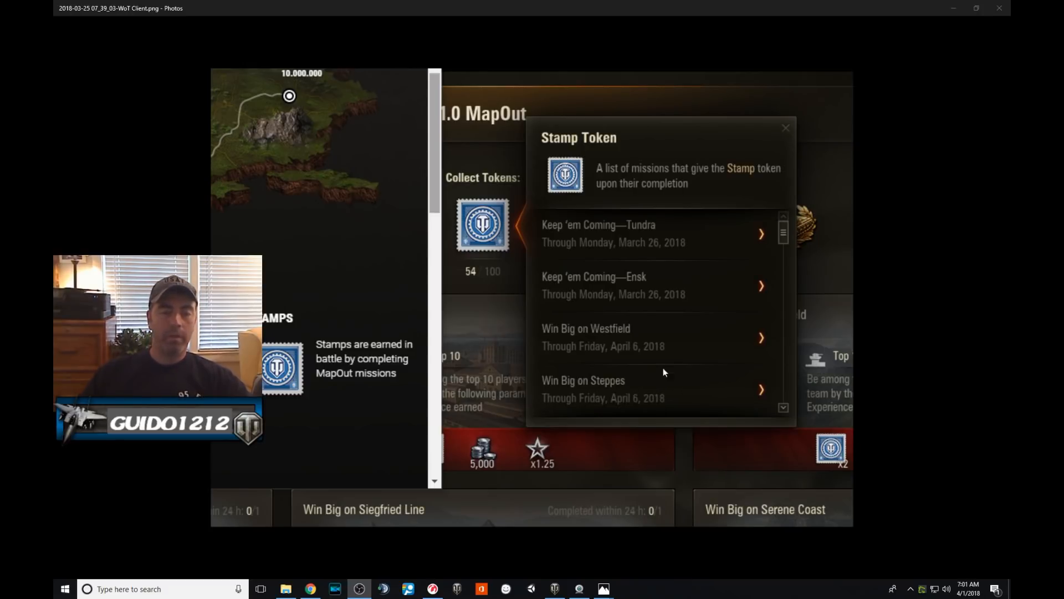
{"action": "mouse_move", "coordinate": [333, 159]}
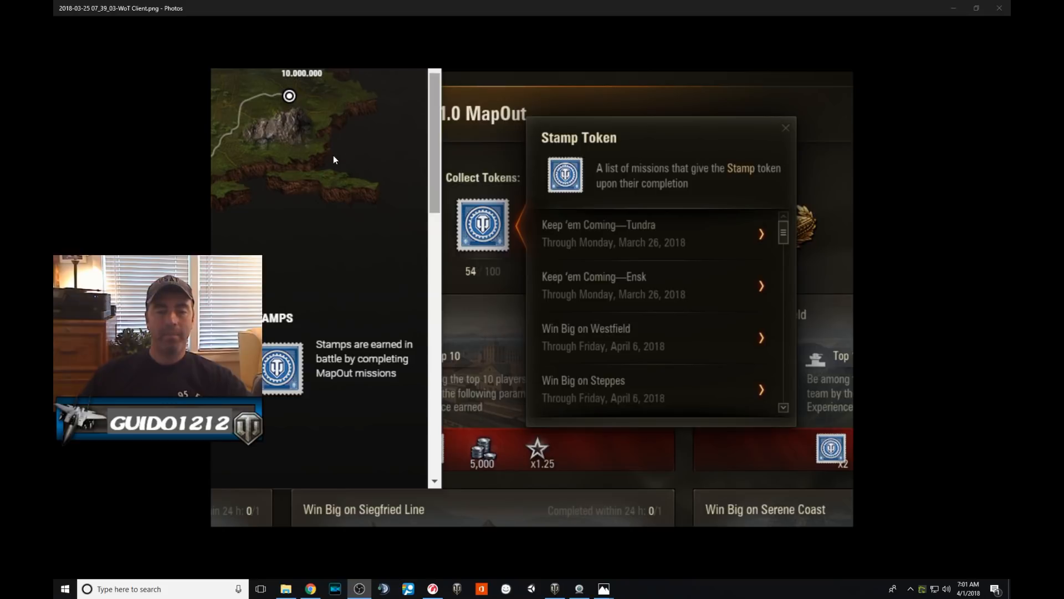
{"action": "mouse_move", "coordinate": [162, 252]}
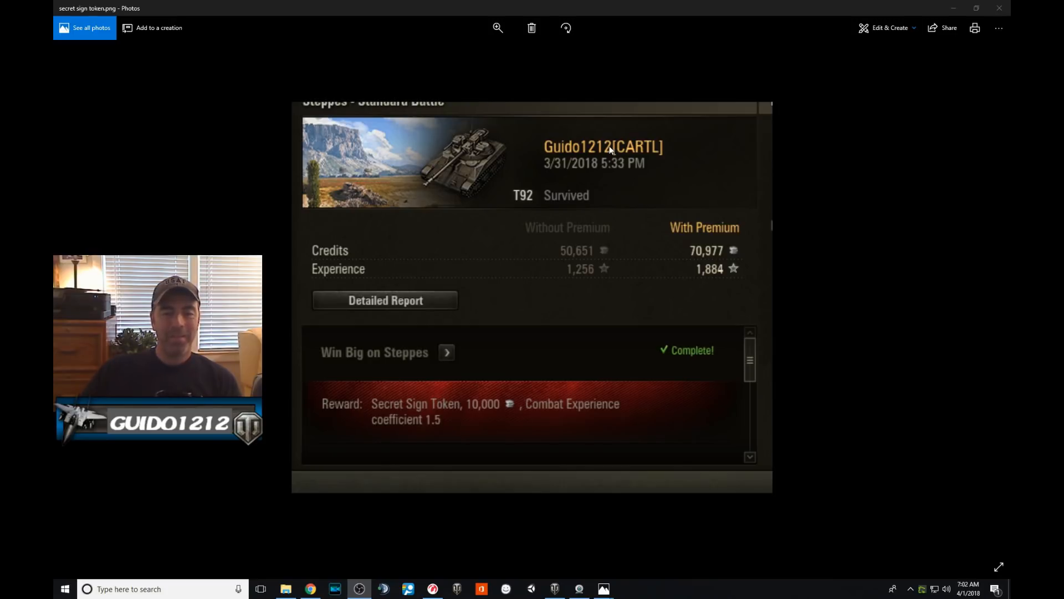
{"action": "mouse_move", "coordinate": [344, 378]}
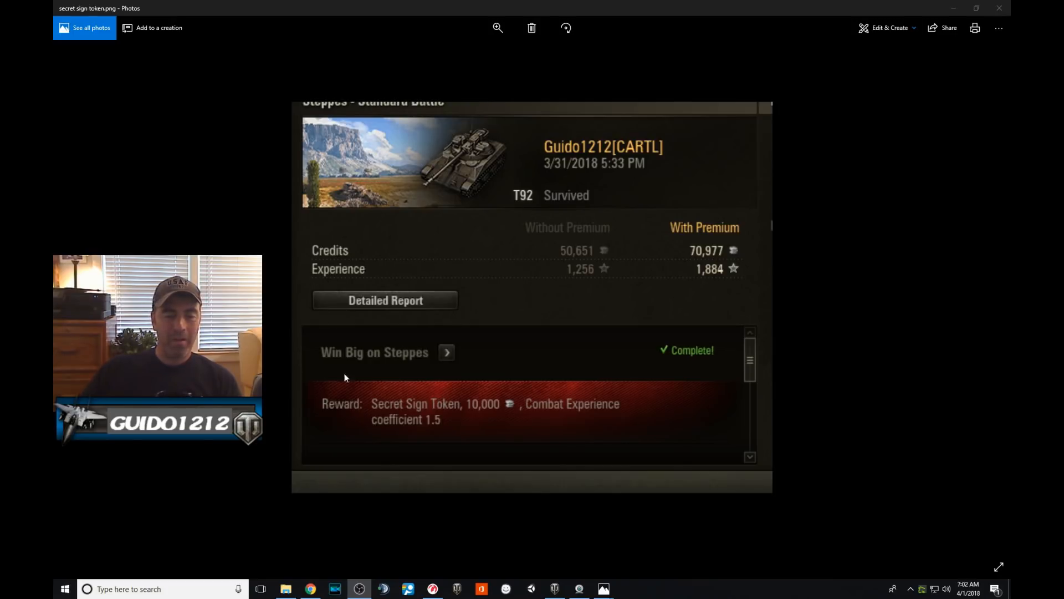
{"action": "mouse_move", "coordinate": [418, 439]}
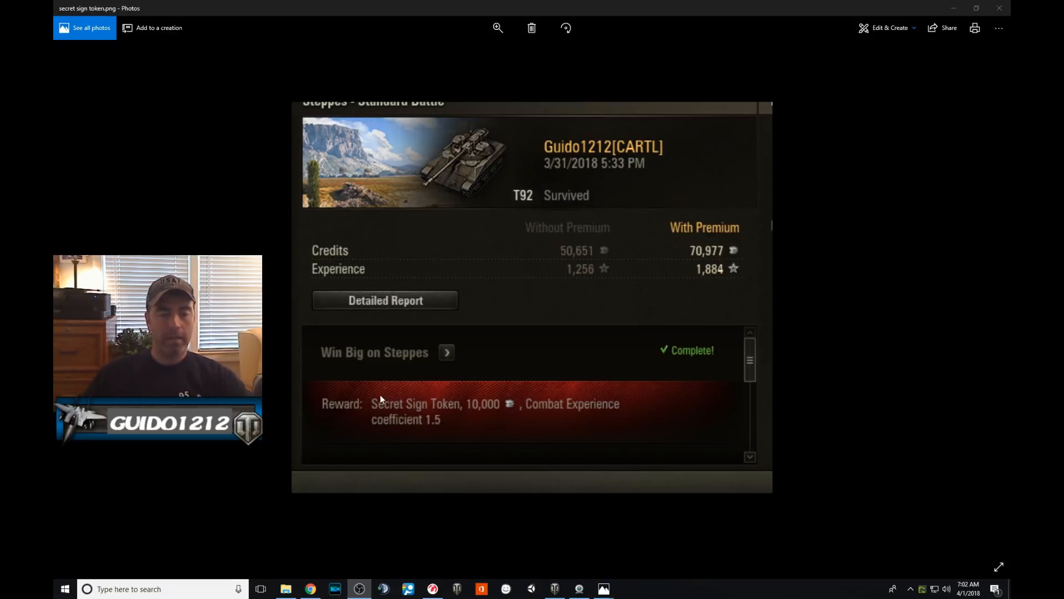
{"action": "mouse_move", "coordinate": [398, 216]}
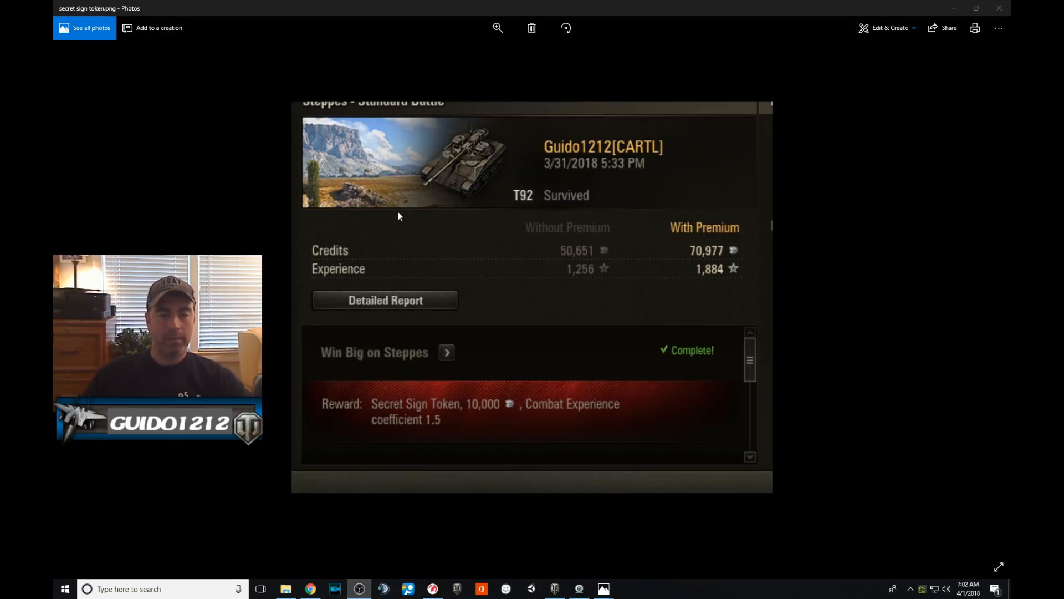
{"action": "mouse_move", "coordinate": [326, 112]}
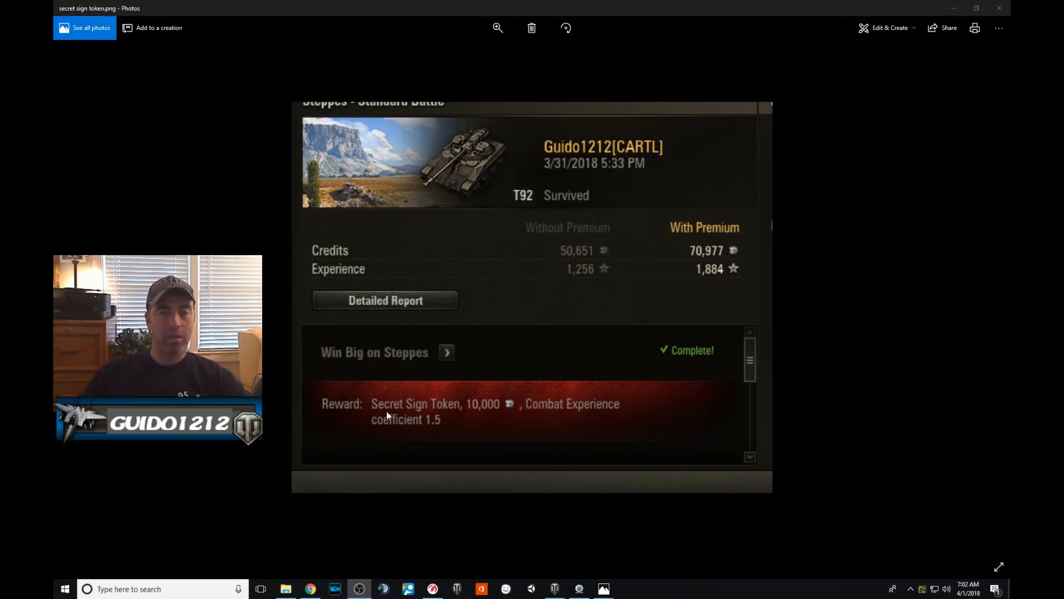
{"action": "mouse_move", "coordinate": [458, 415]}
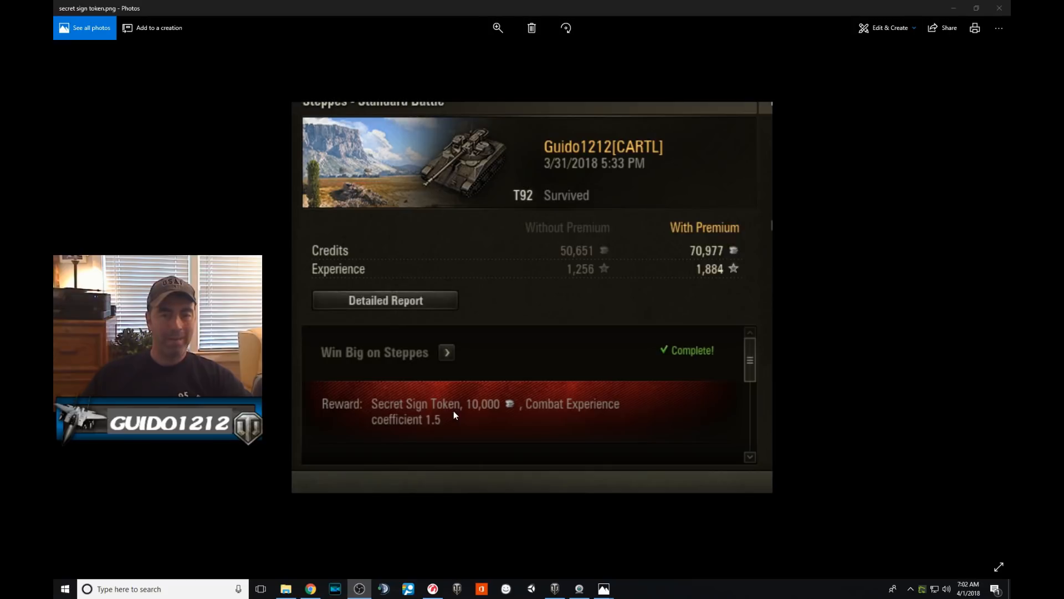
{"action": "mouse_move", "coordinate": [442, 412]}
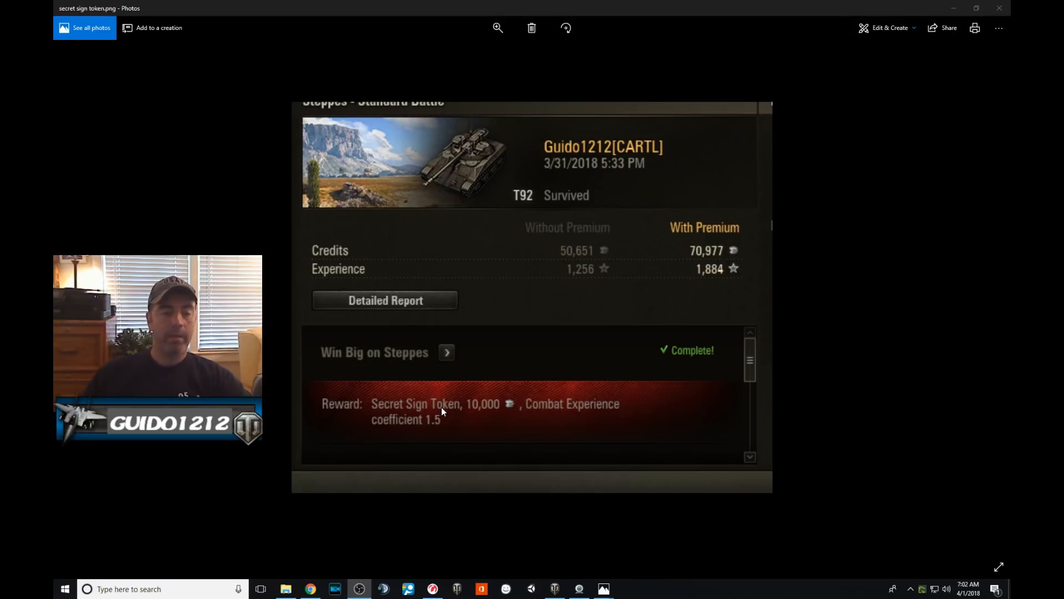
{"action": "mouse_move", "coordinate": [876, 277]}
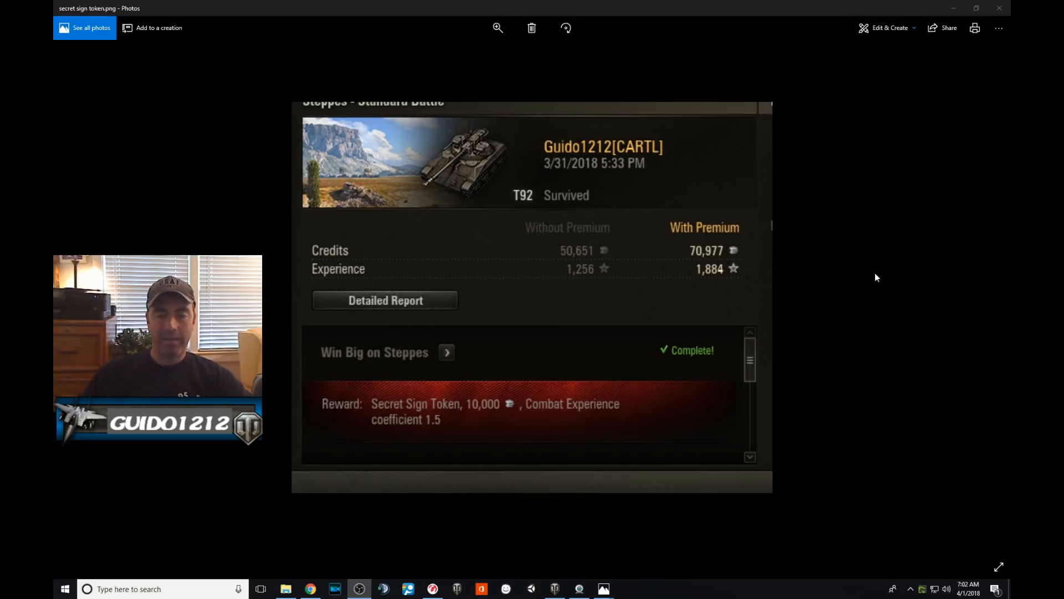
{"action": "mouse_move", "coordinate": [885, 292]}
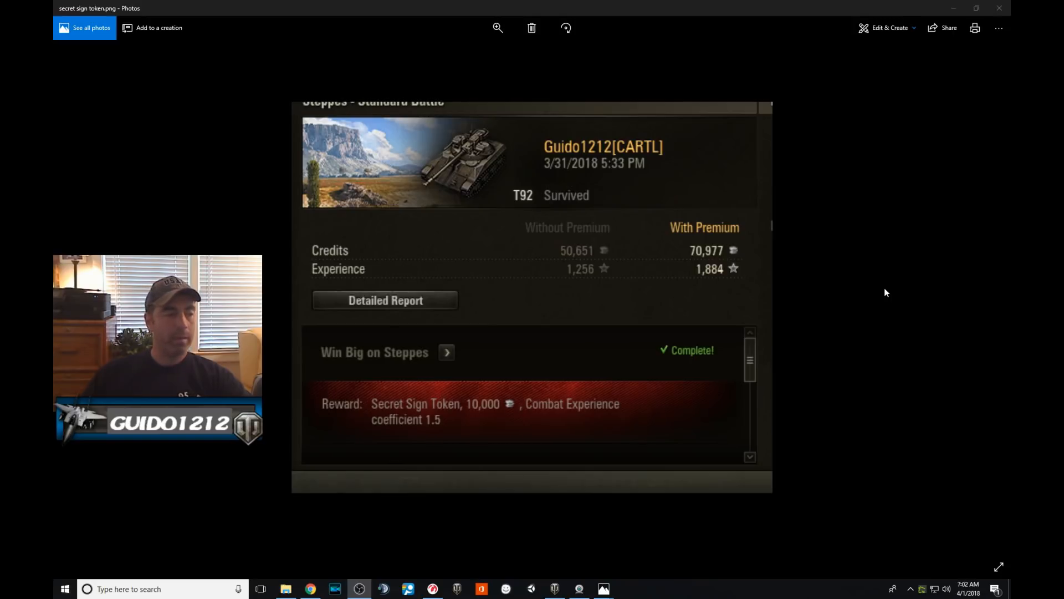
{"action": "mouse_move", "coordinate": [871, 290]}
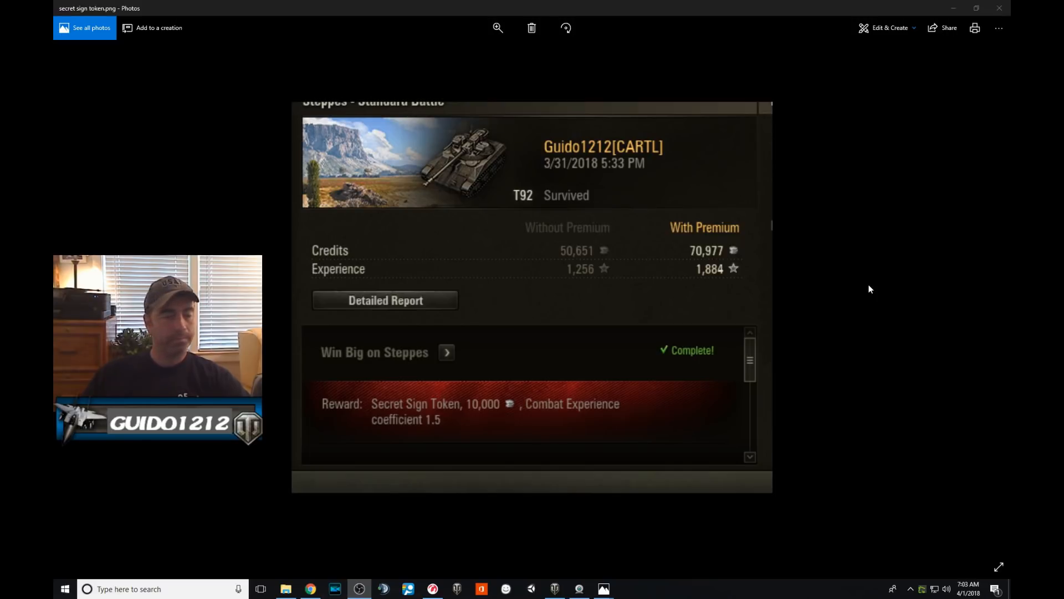
{"action": "mouse_move", "coordinate": [440, 420]}
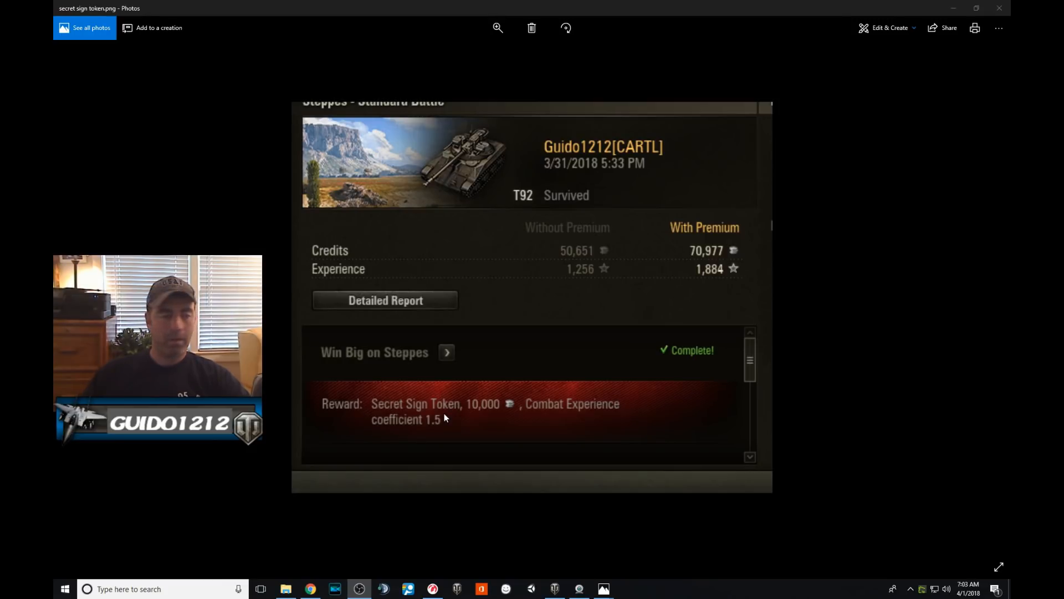
{"action": "mouse_move", "coordinate": [508, 375]}
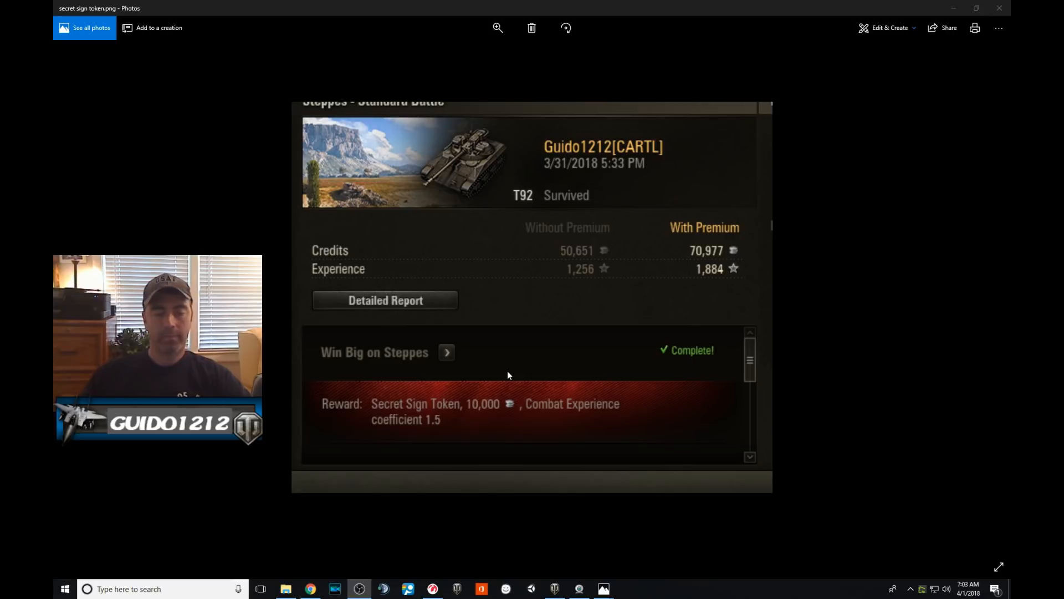
{"action": "mouse_move", "coordinate": [692, 453]}
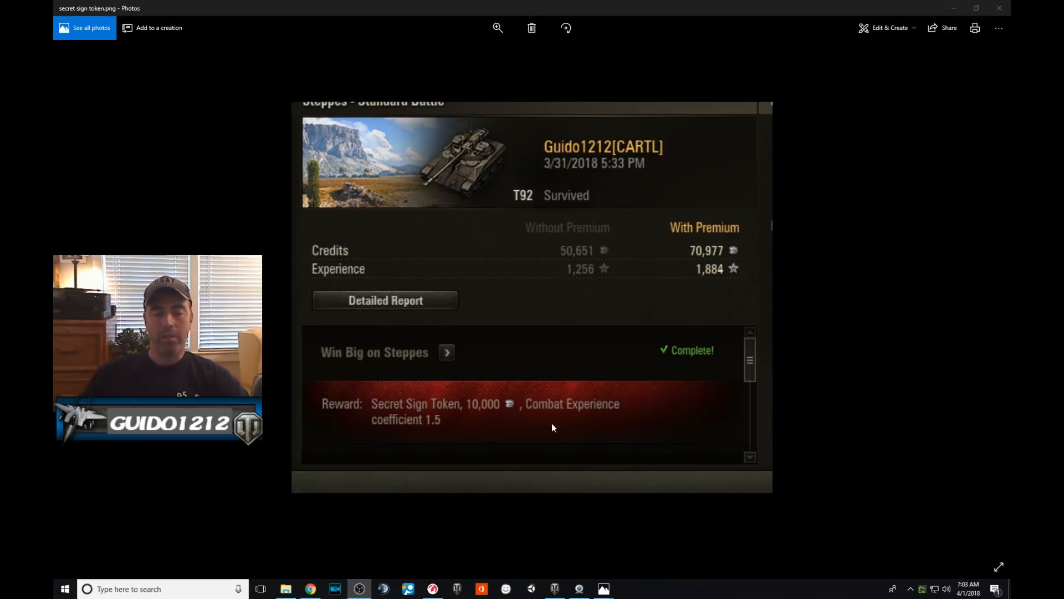
{"action": "mouse_move", "coordinate": [580, 419]}
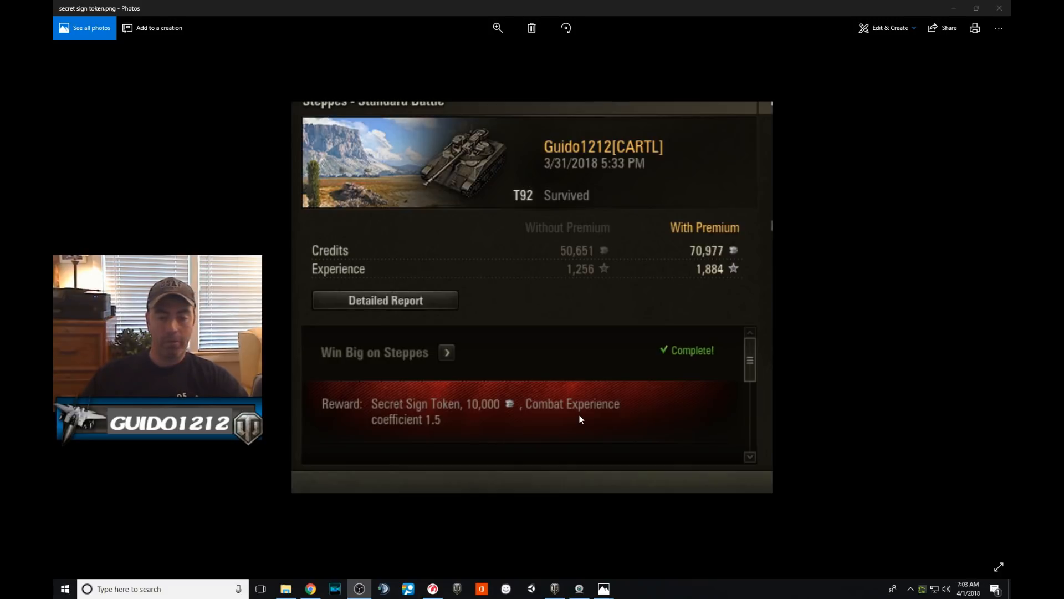
{"action": "mouse_move", "coordinate": [550, 398]}
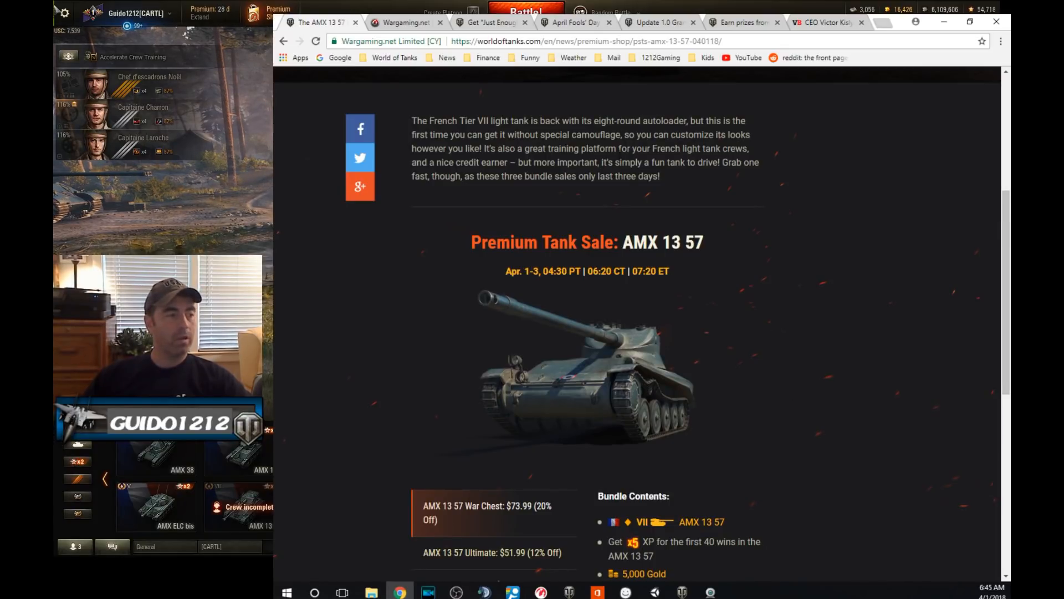
Scroll the AMX 13 57 sale page down to the bundle options and contents
{"action": "scroll", "scroll_direction": "down", "scroll_amount": 3}
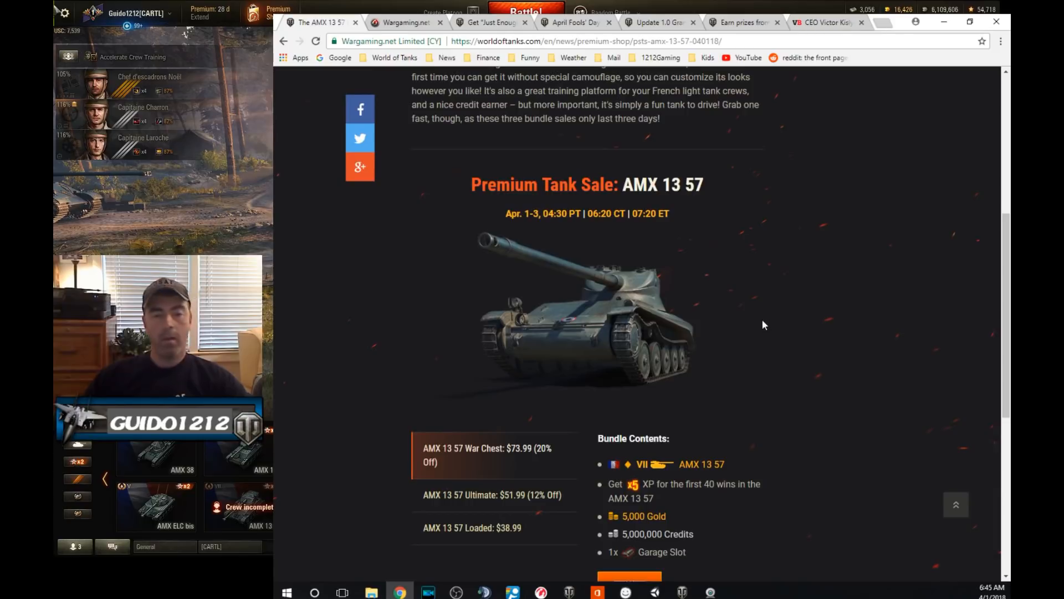
{"action": "mouse_move", "coordinate": [752, 324]}
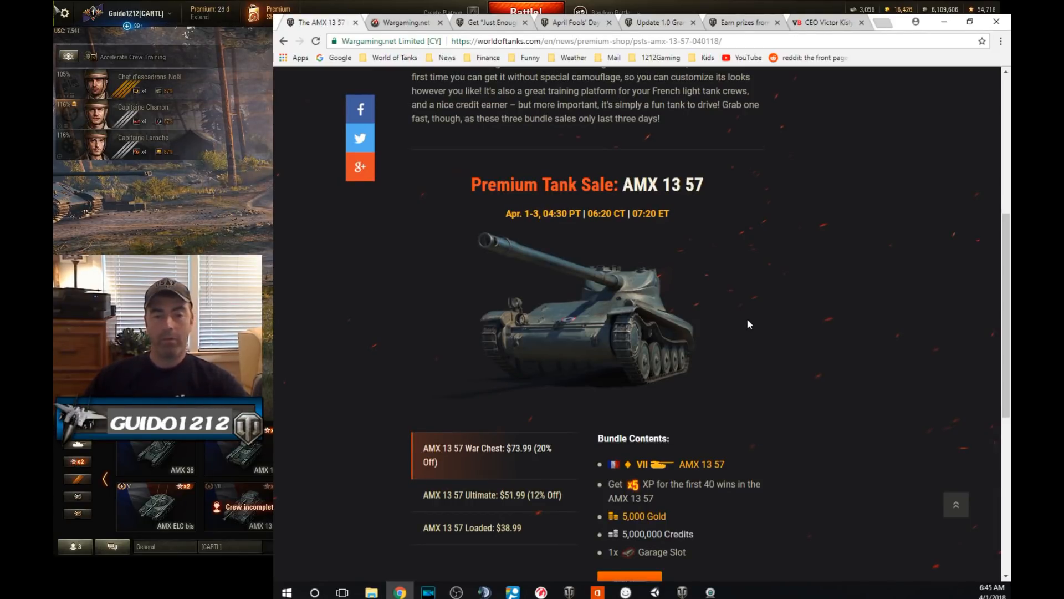
{"action": "scroll", "scroll_direction": "down", "scroll_amount": 3}
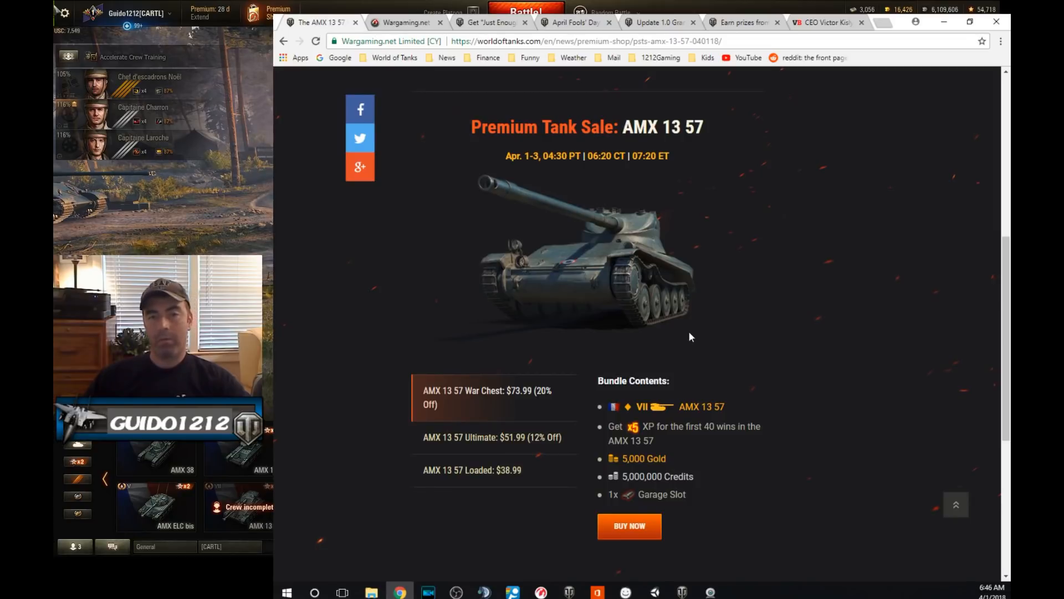
{"action": "mouse_move", "coordinate": [713, 338]}
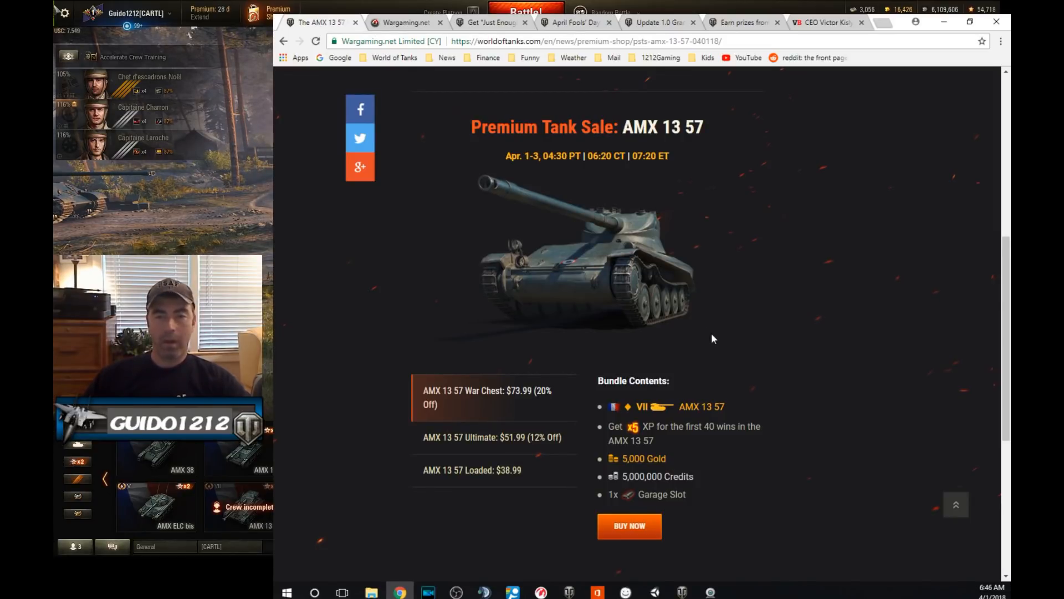
{"action": "mouse_move", "coordinate": [751, 336]}
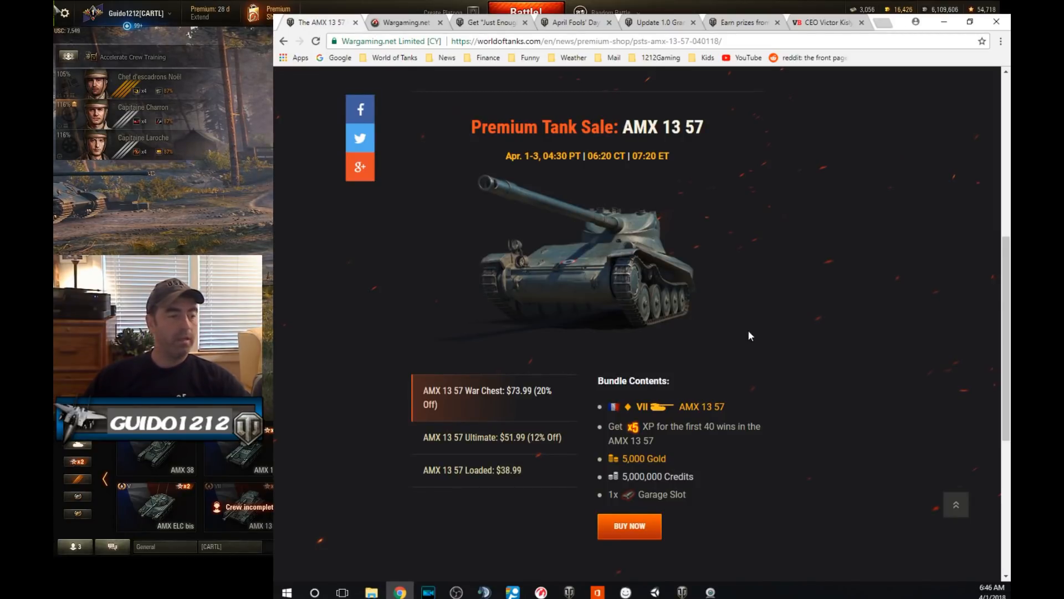
{"action": "mouse_move", "coordinate": [729, 329]}
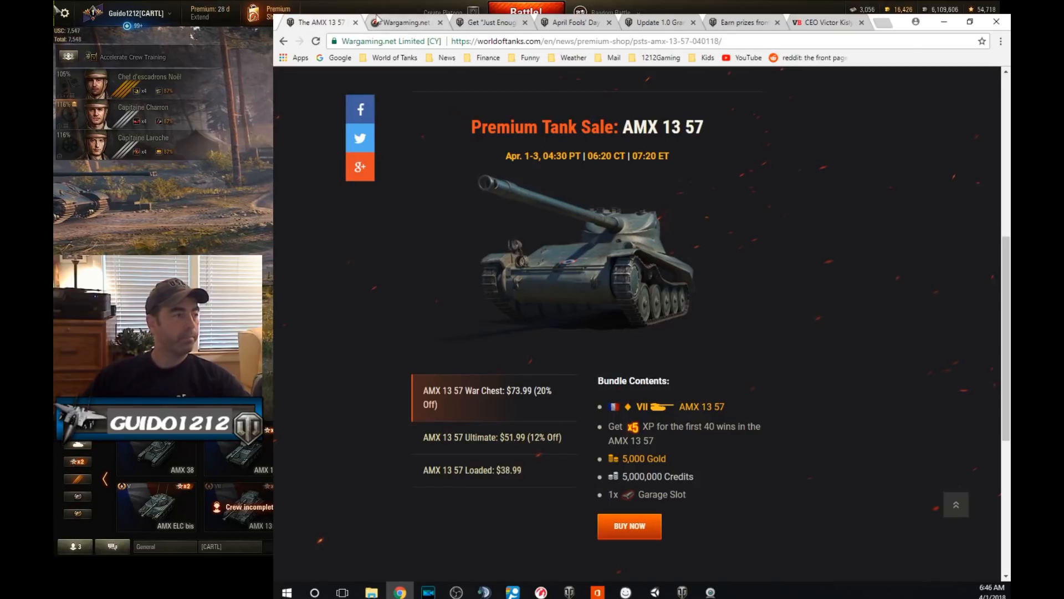
Browse the Premium Shop Featured war chests down to the gold bundle and back up
{"action": "left_click", "coordinate": [404, 22]}
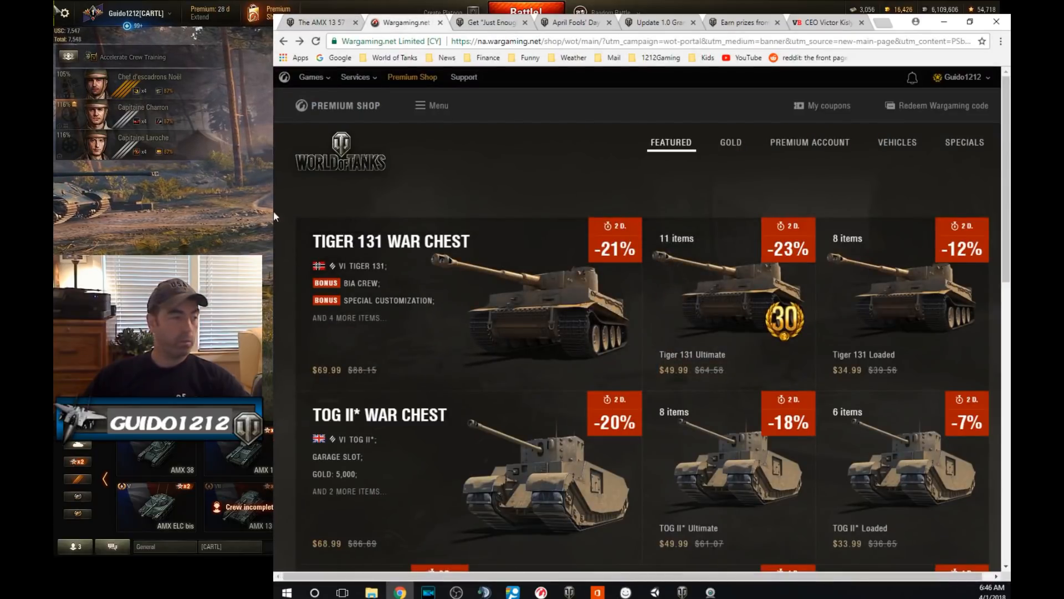
{"action": "scroll", "scroll_direction": "down", "scroll_amount": 3}
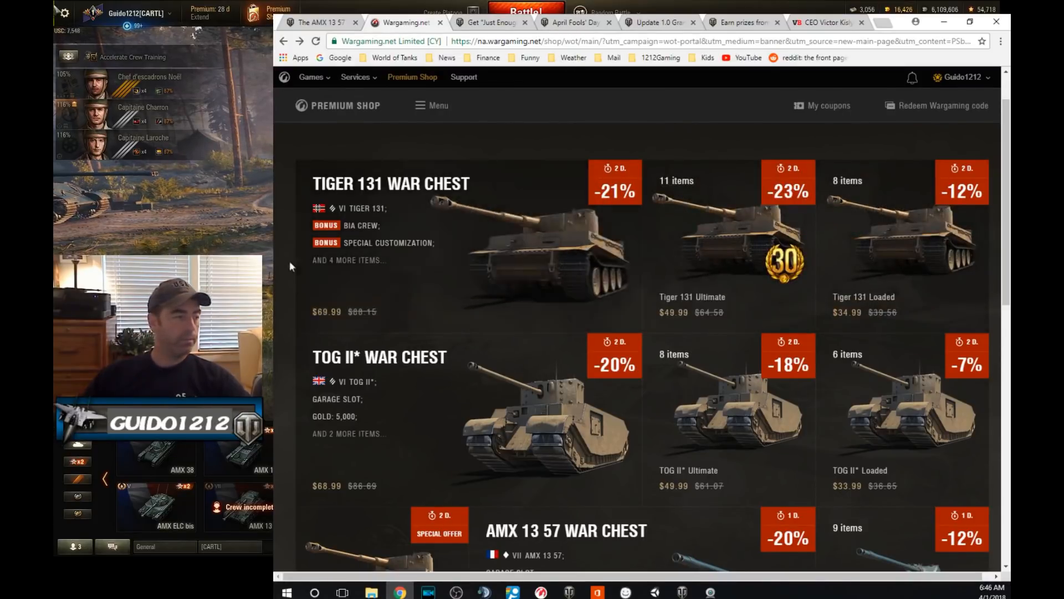
{"action": "mouse_move", "coordinate": [631, 135]}
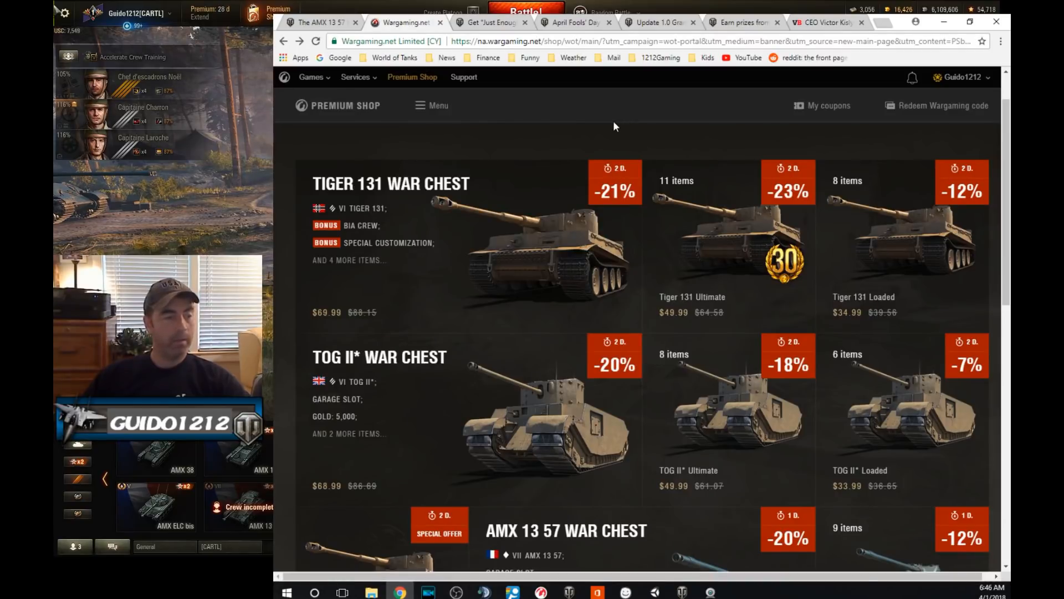
{"action": "mouse_move", "coordinate": [285, 195]}
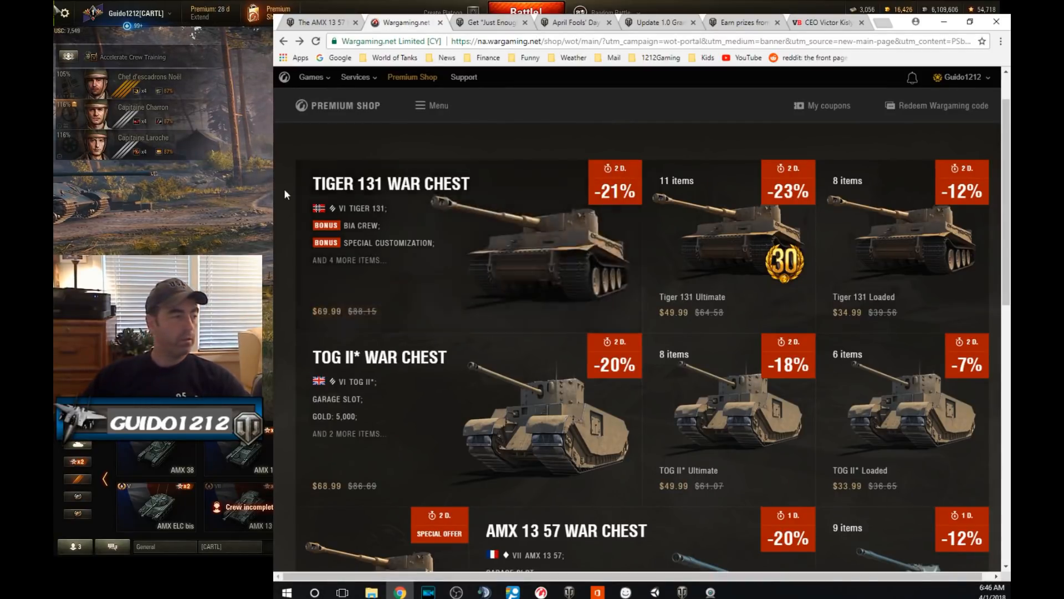
{"action": "scroll", "scroll_direction": "down", "scroll_amount": 3}
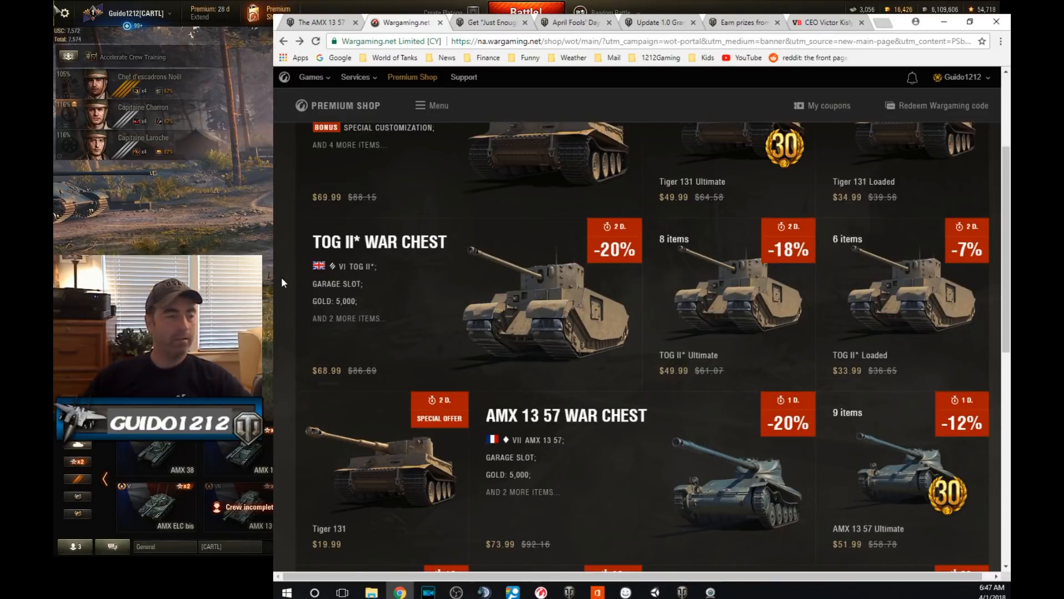
{"action": "scroll", "scroll_direction": "down", "scroll_amount": 3}
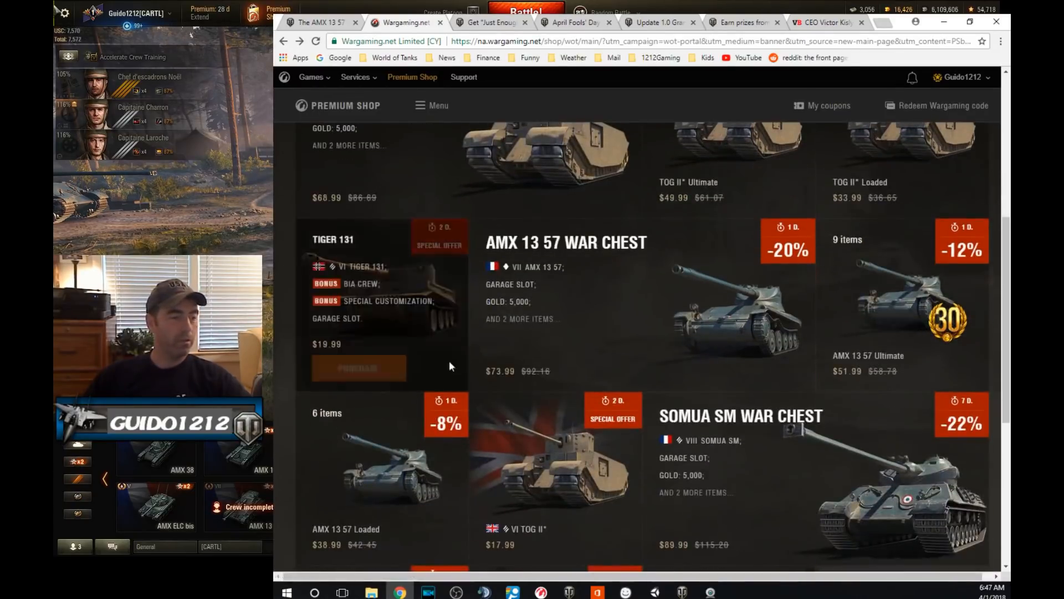
{"action": "scroll", "scroll_direction": "down", "scroll_amount": 3}
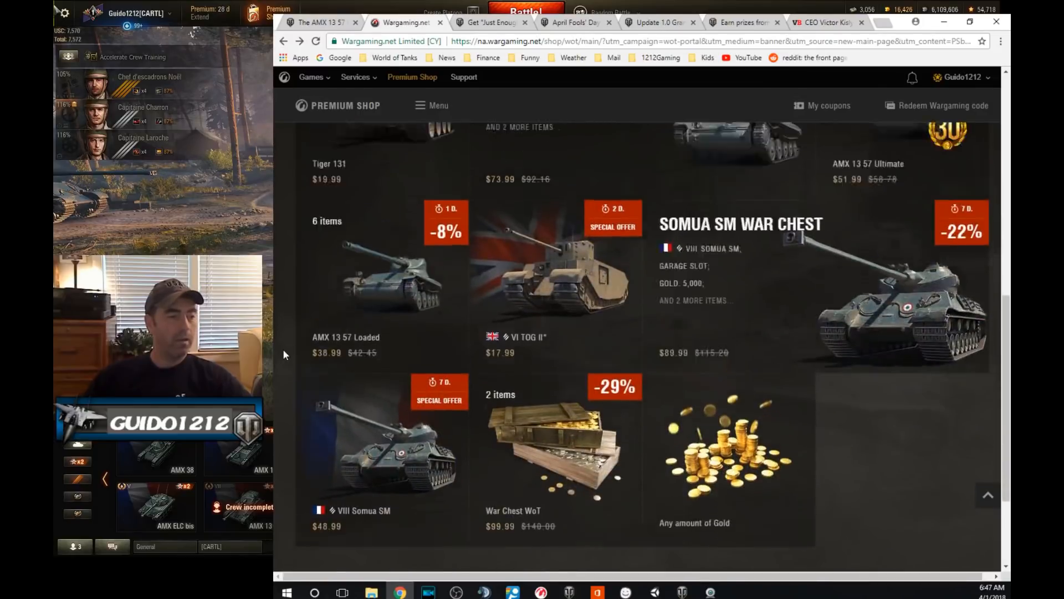
{"action": "scroll", "scroll_direction": "up", "scroll_amount": 3}
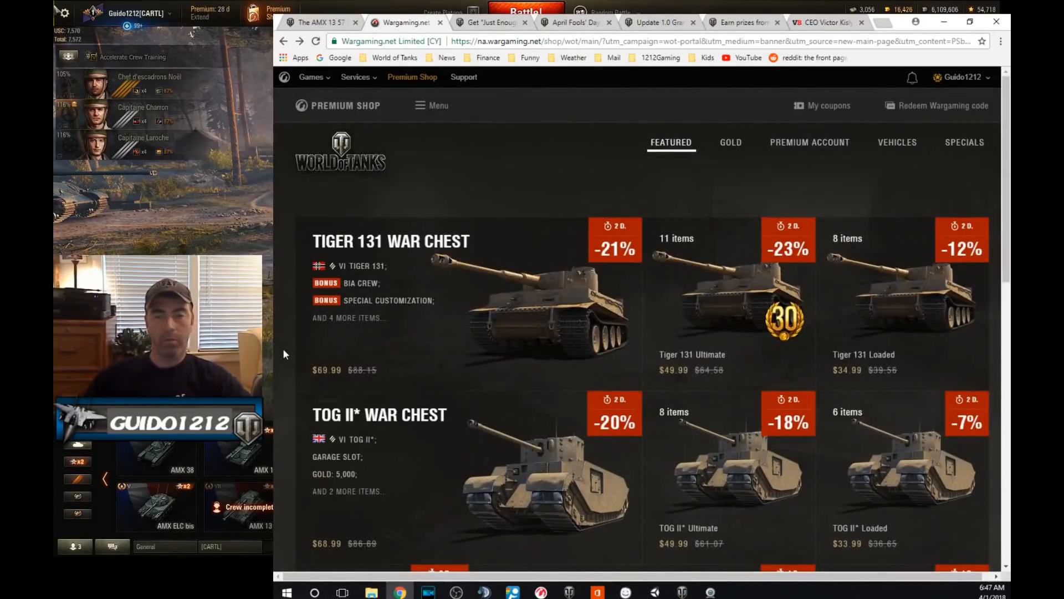
{"action": "mouse_move", "coordinate": [338, 348]}
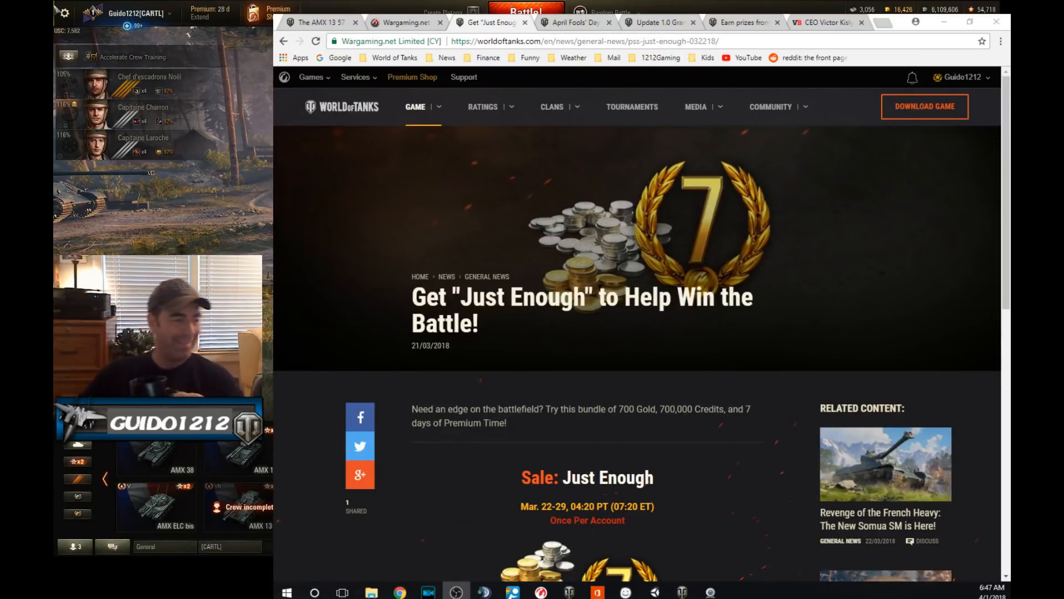
{"action": "mouse_move", "coordinate": [732, 433]}
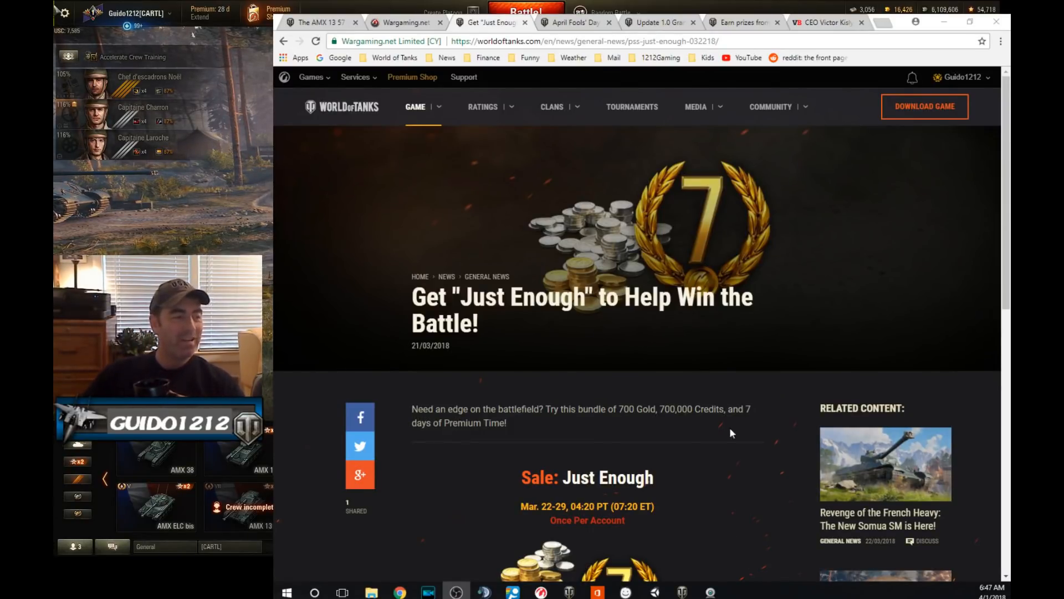
{"action": "scroll", "scroll_direction": "down", "scroll_amount": 3}
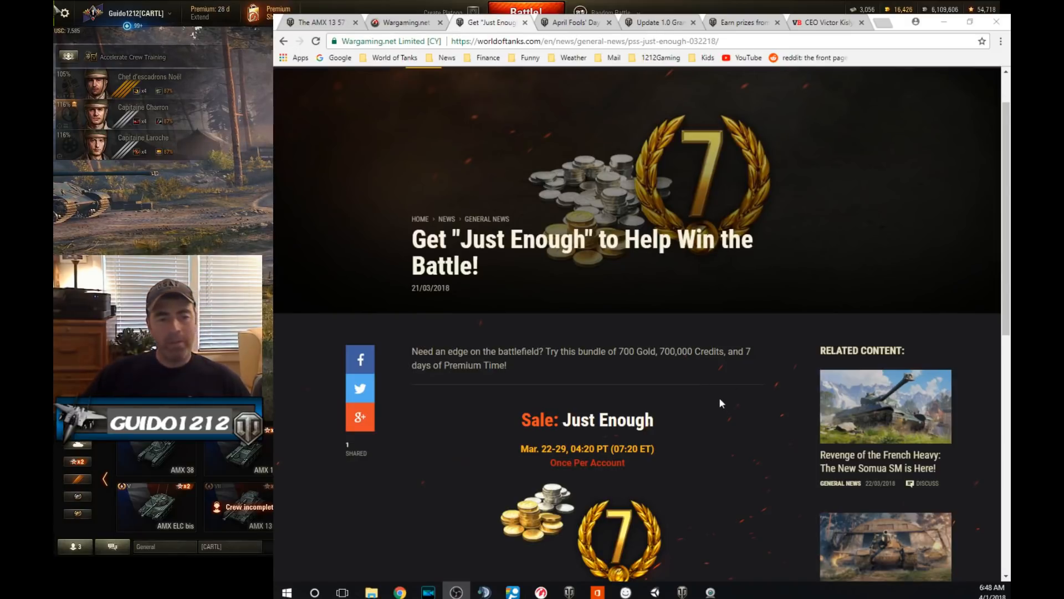
{"action": "scroll", "scroll_direction": "up", "scroll_amount": 3}
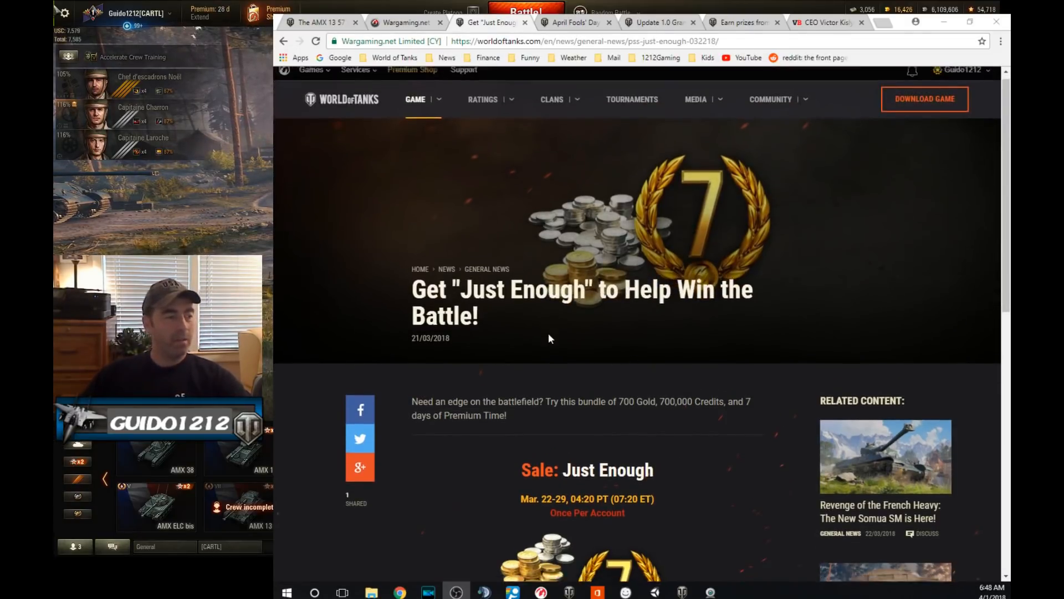
{"action": "scroll", "scroll_direction": "down", "scroll_amount": 3}
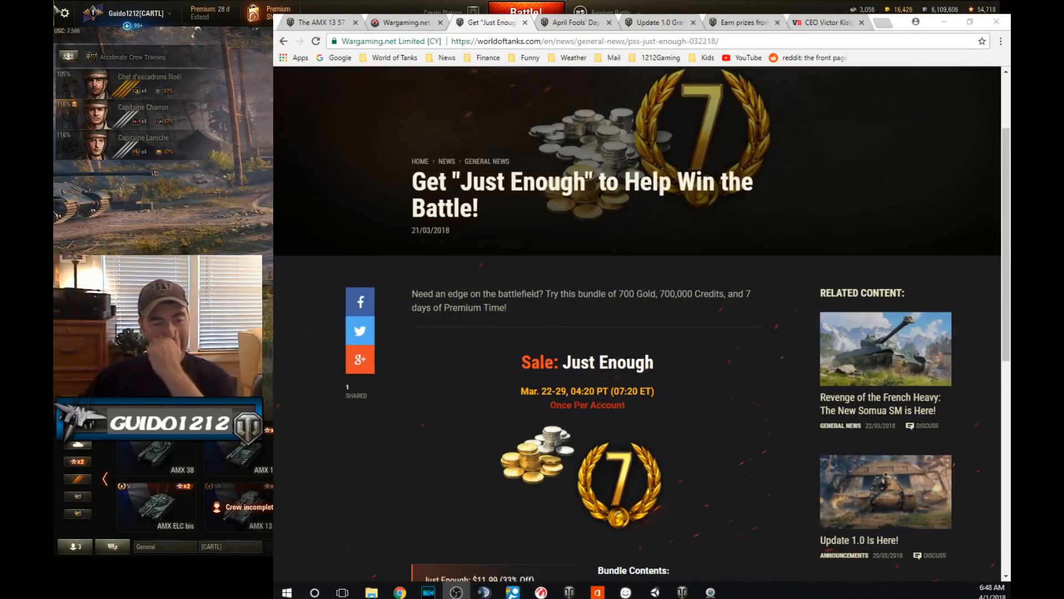
{"action": "scroll", "scroll_direction": "down", "scroll_amount": 3}
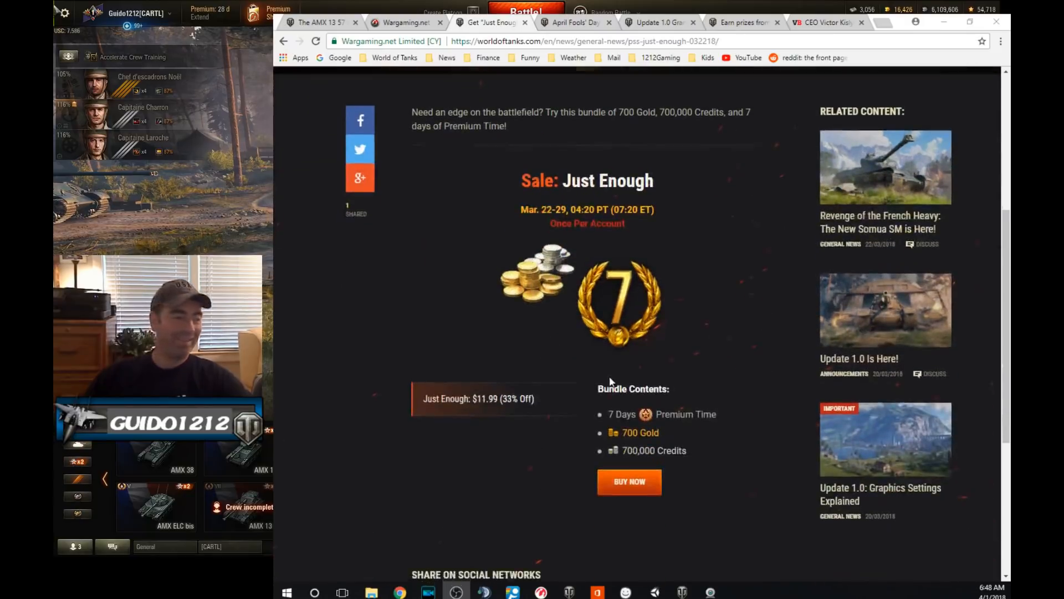
{"action": "scroll", "scroll_direction": "up", "scroll_amount": 3}
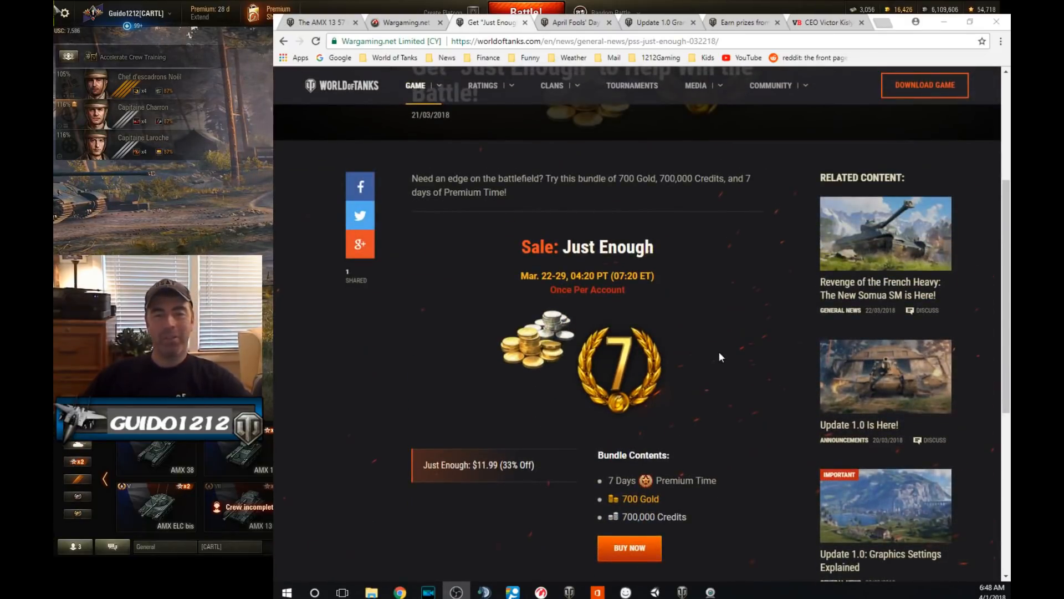
{"action": "scroll", "scroll_direction": "up", "scroll_amount": 3}
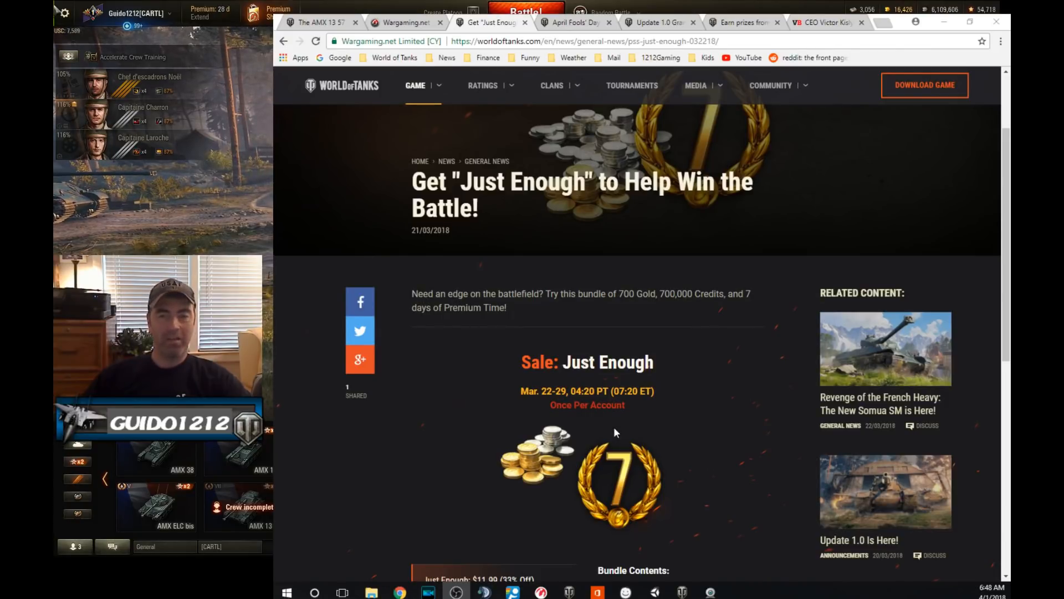
{"action": "scroll", "scroll_direction": "down", "scroll_amount": 3}
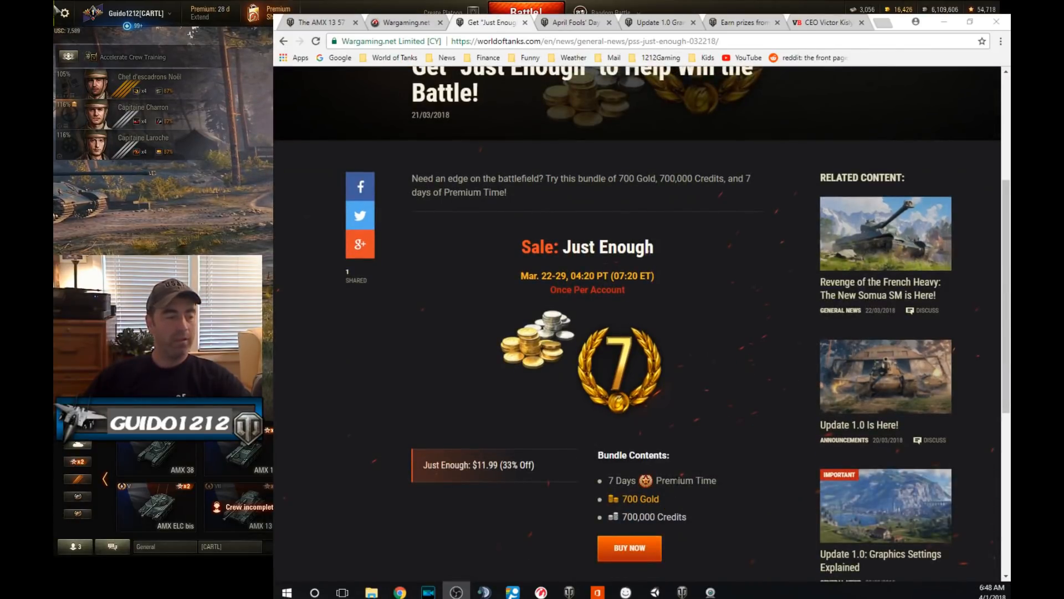
{"action": "scroll", "scroll_direction": "up", "scroll_amount": 3}
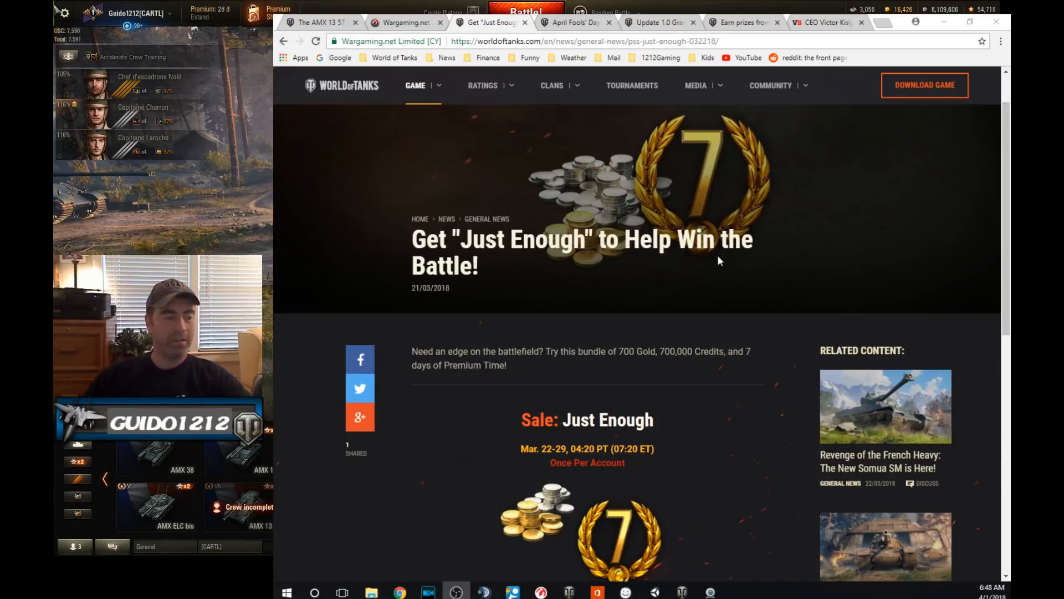
{"action": "mouse_move", "coordinate": [737, 451]}
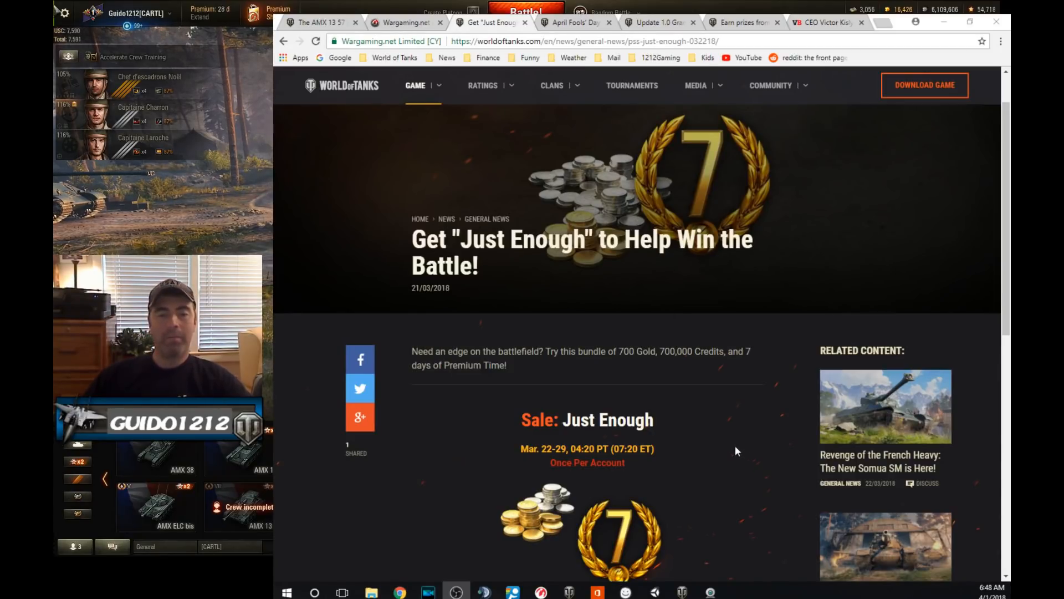
{"action": "scroll", "scroll_direction": "down", "scroll_amount": 3}
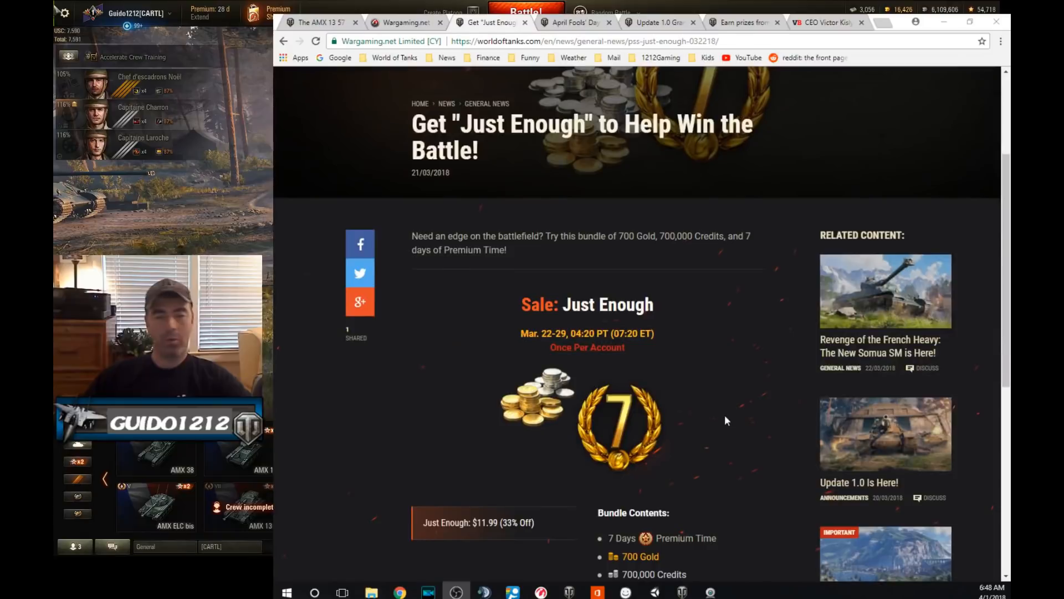
{"action": "scroll", "scroll_direction": "down", "scroll_amount": 3}
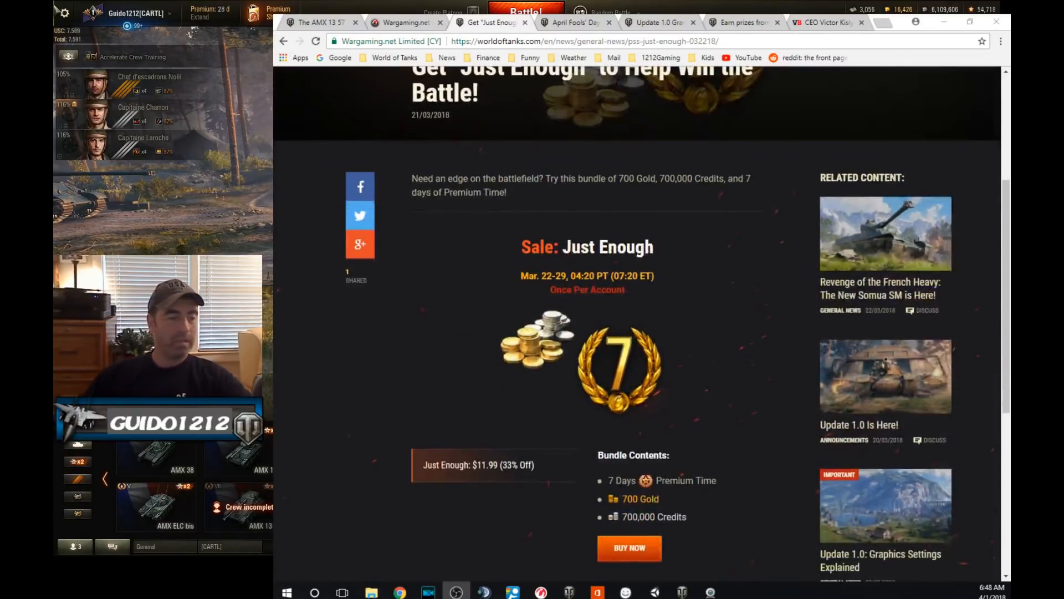
{"action": "mouse_move", "coordinate": [752, 374]}
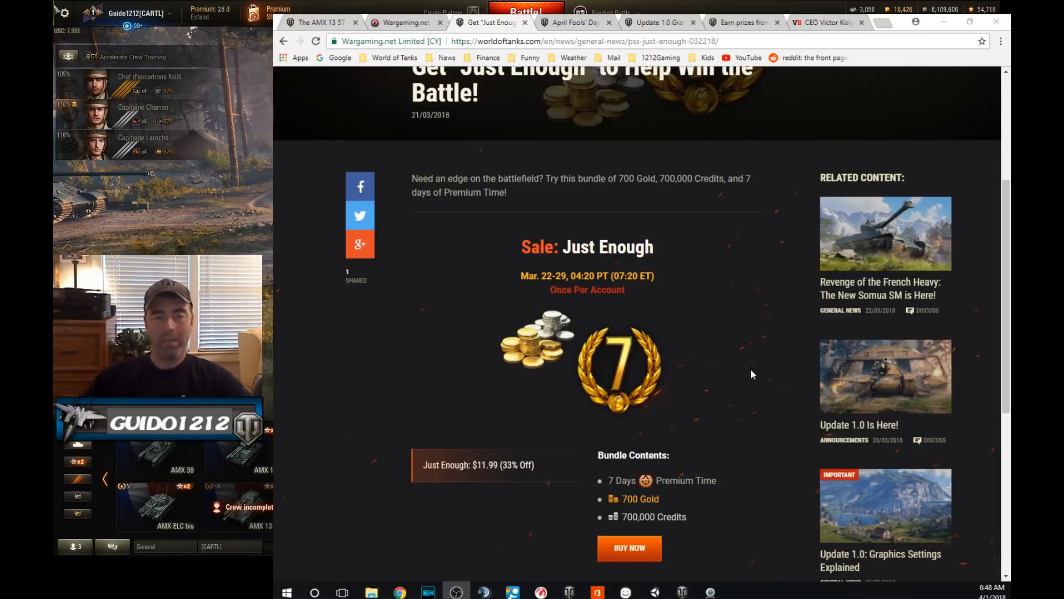
{"action": "scroll", "scroll_direction": "up", "scroll_amount": 3}
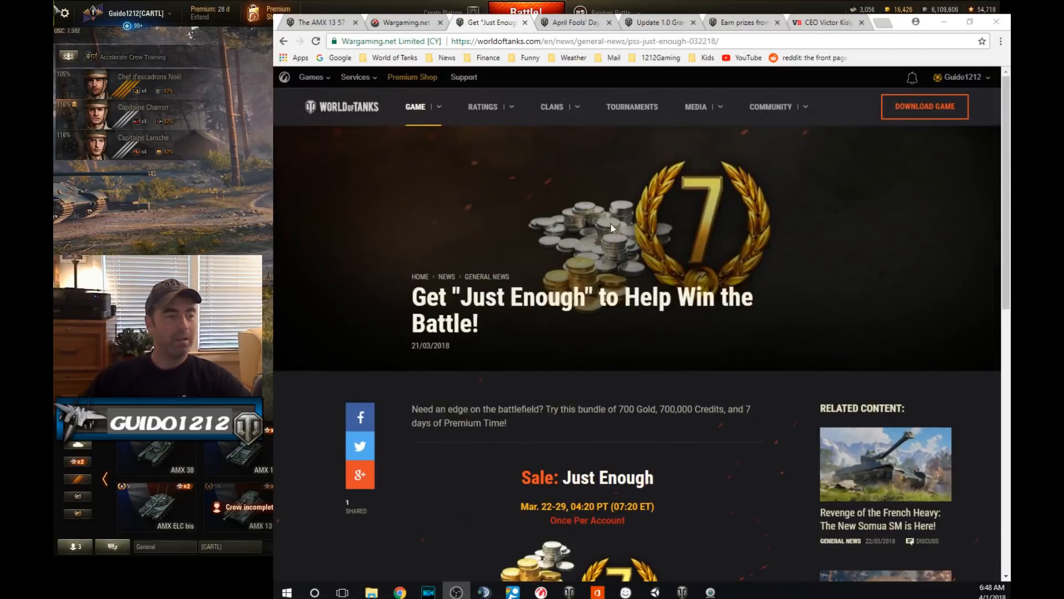
{"action": "mouse_move", "coordinate": [652, 400]}
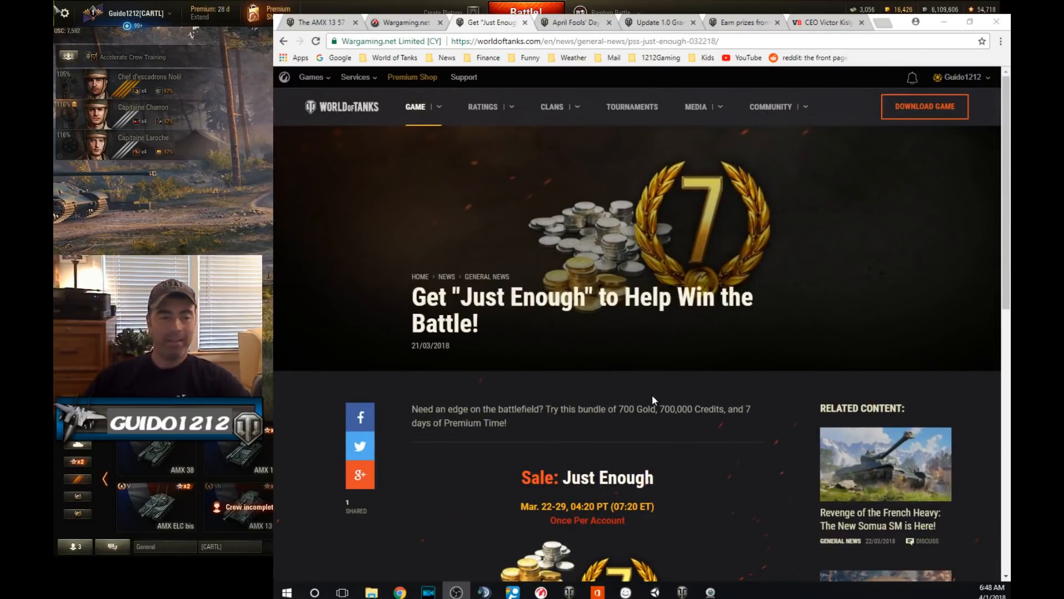
{"action": "mouse_move", "coordinate": [737, 447]}
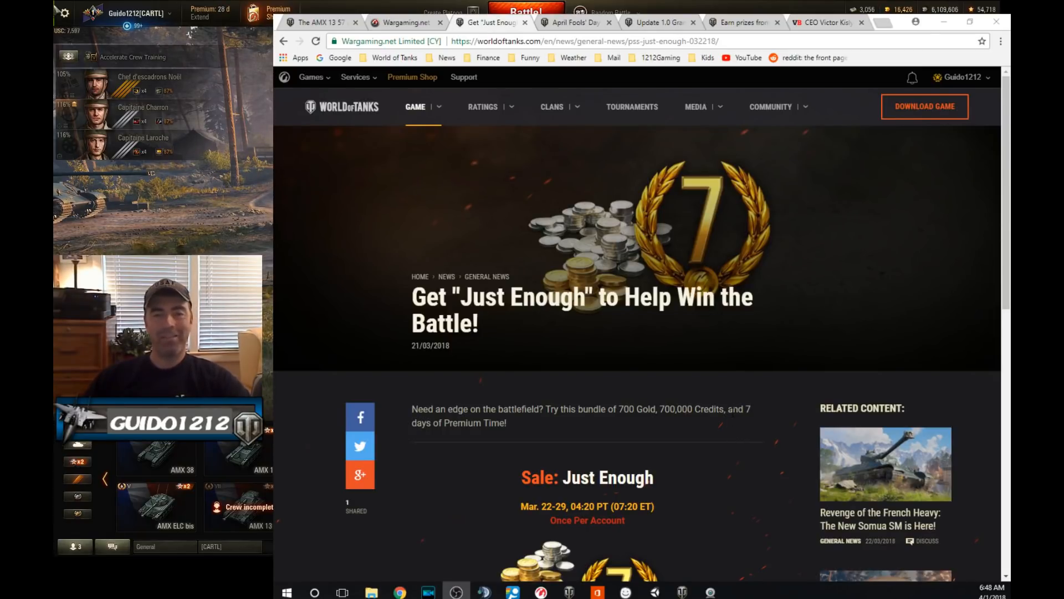
{"action": "scroll", "scroll_direction": "down", "scroll_amount": 3}
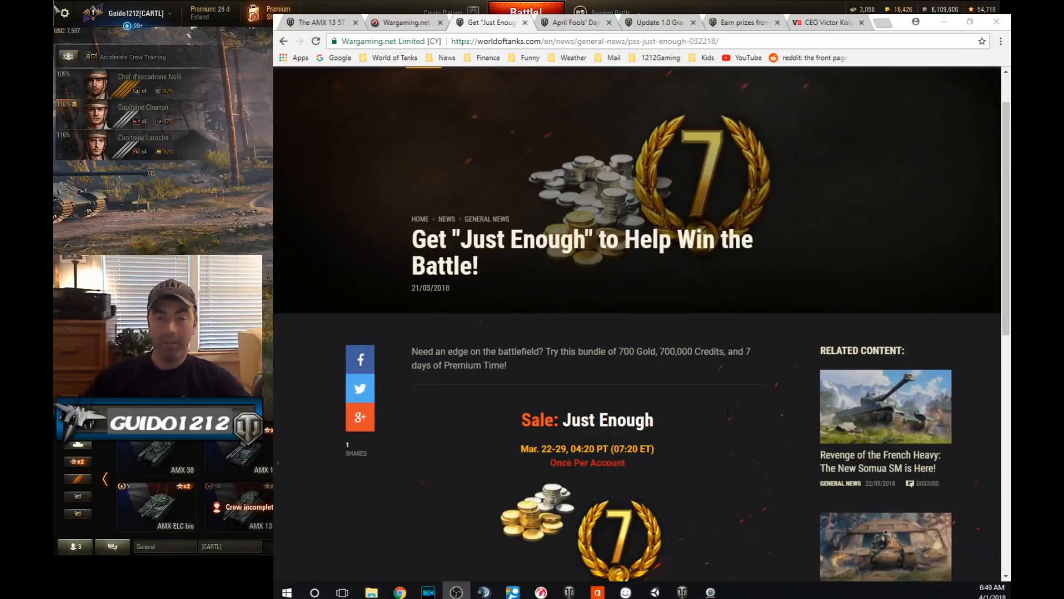
{"action": "scroll", "scroll_direction": "down", "scroll_amount": 3}
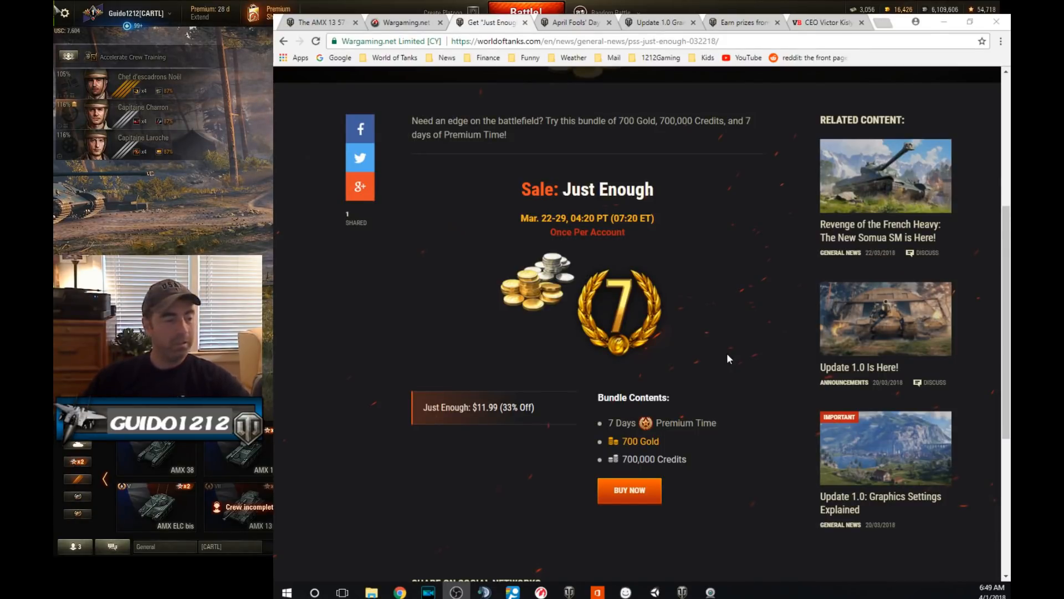
{"action": "mouse_move", "coordinate": [684, 375]}
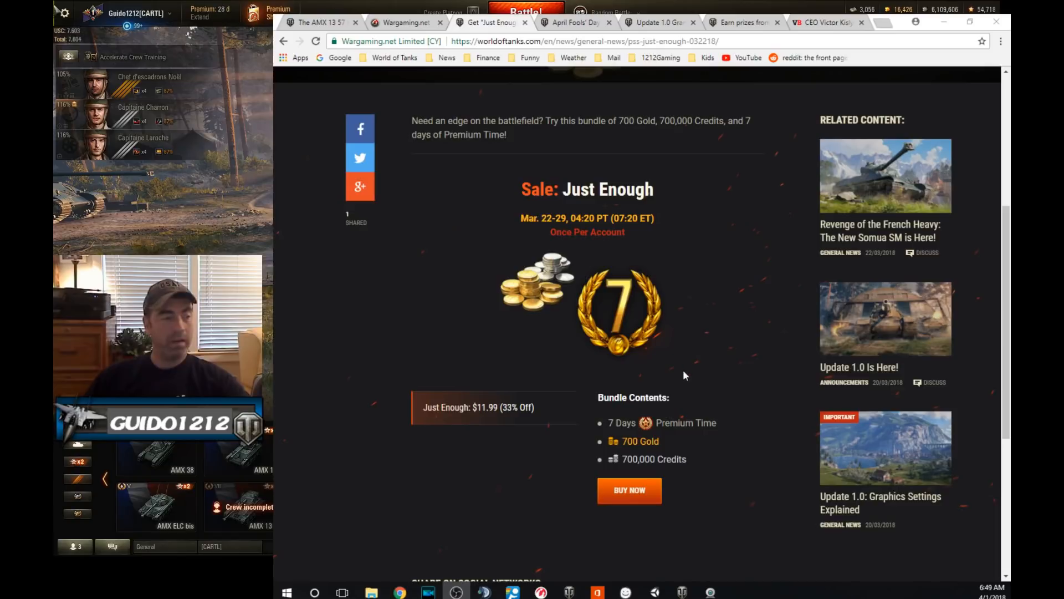
{"action": "mouse_move", "coordinate": [677, 390]}
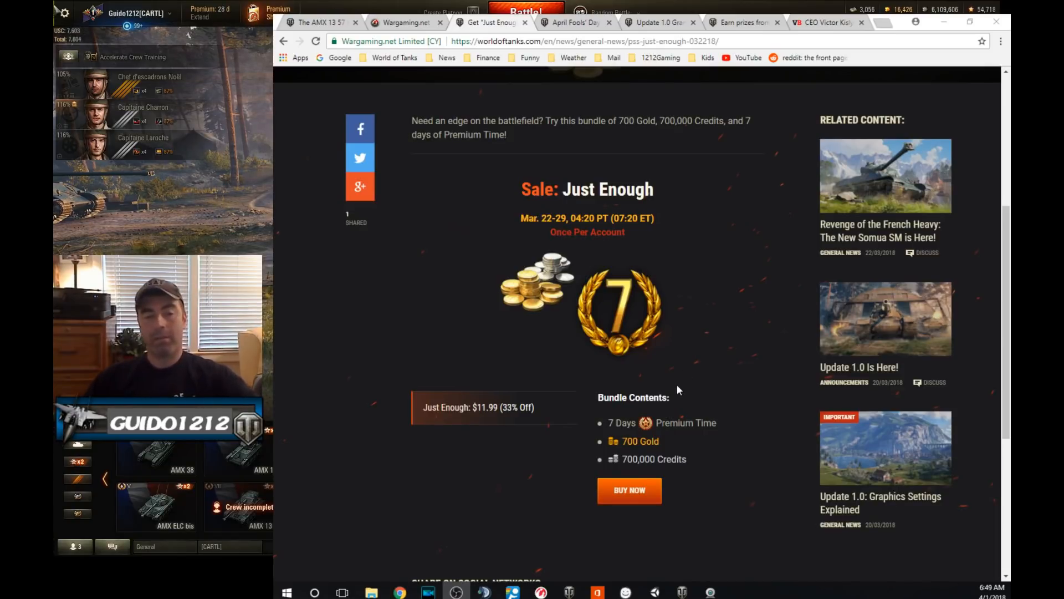
{"action": "mouse_move", "coordinate": [714, 417]}
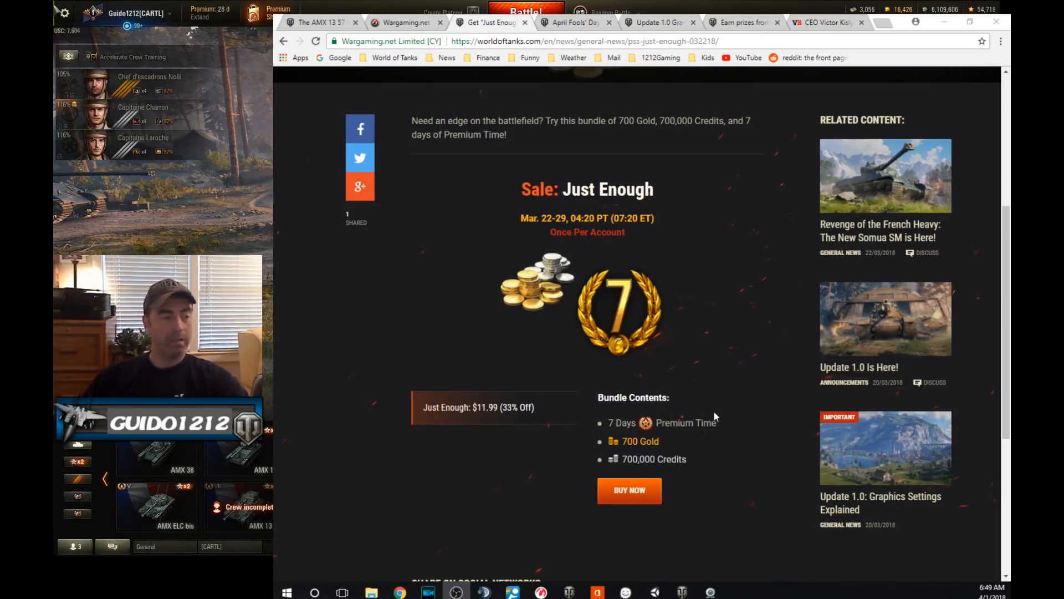
{"action": "mouse_move", "coordinate": [678, 392]}
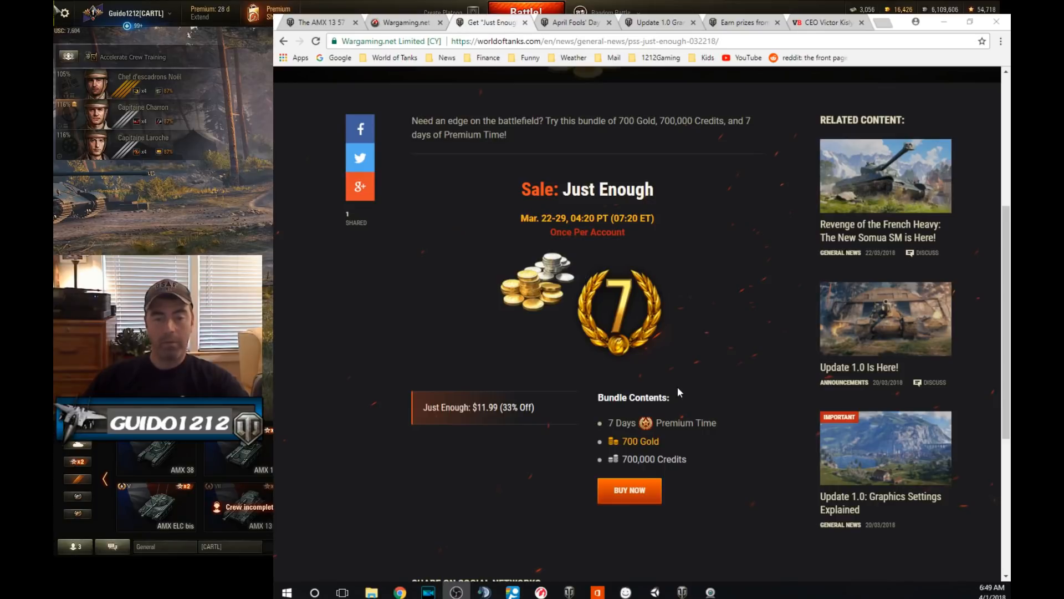
{"action": "mouse_move", "coordinate": [632, 385]}
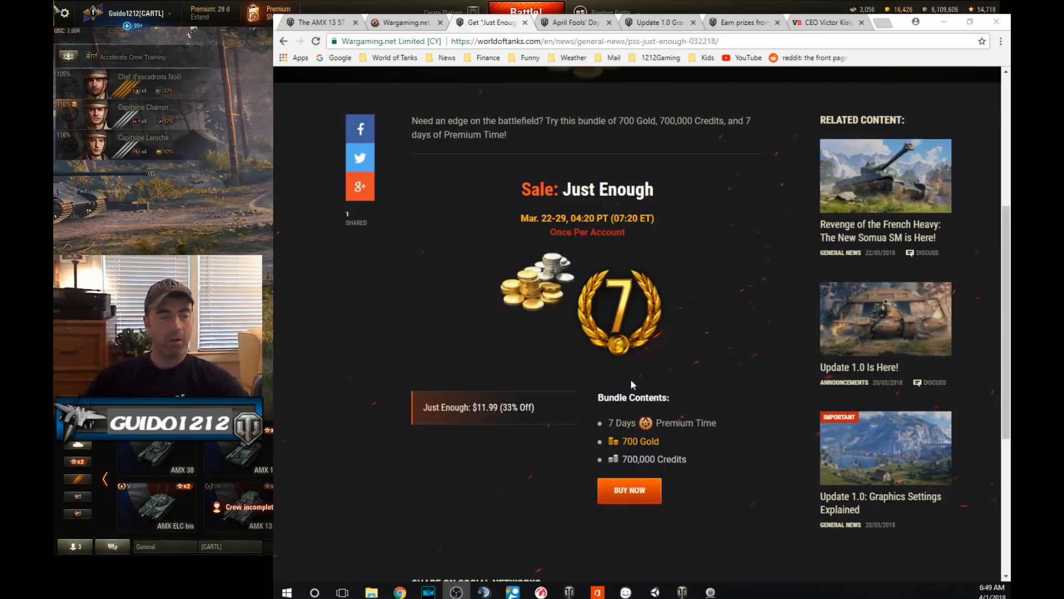
{"action": "scroll", "scroll_direction": "up", "scroll_amount": 3}
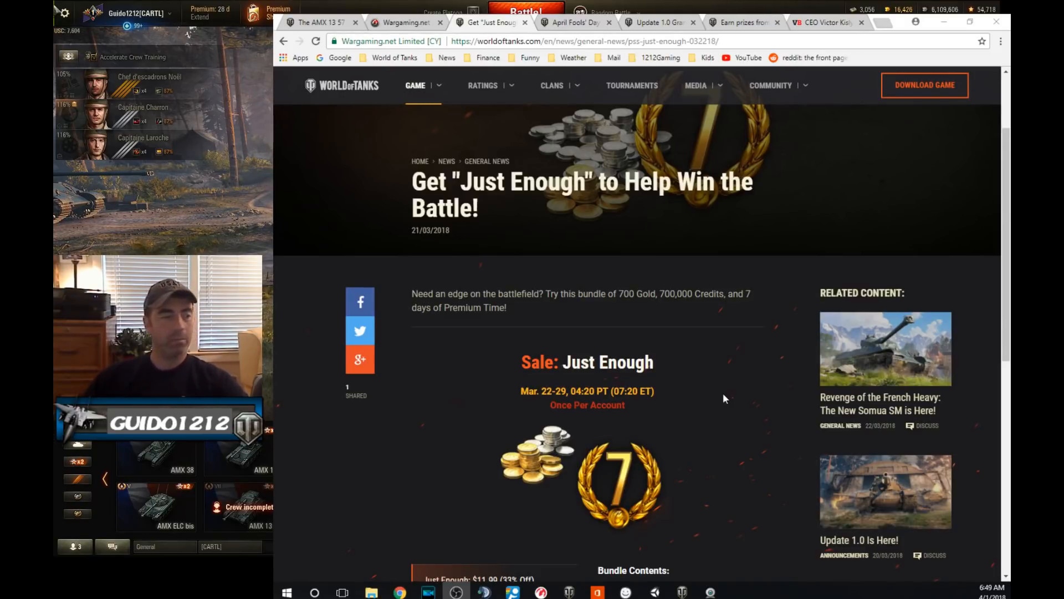
{"action": "scroll", "scroll_direction": "up", "scroll_amount": 3}
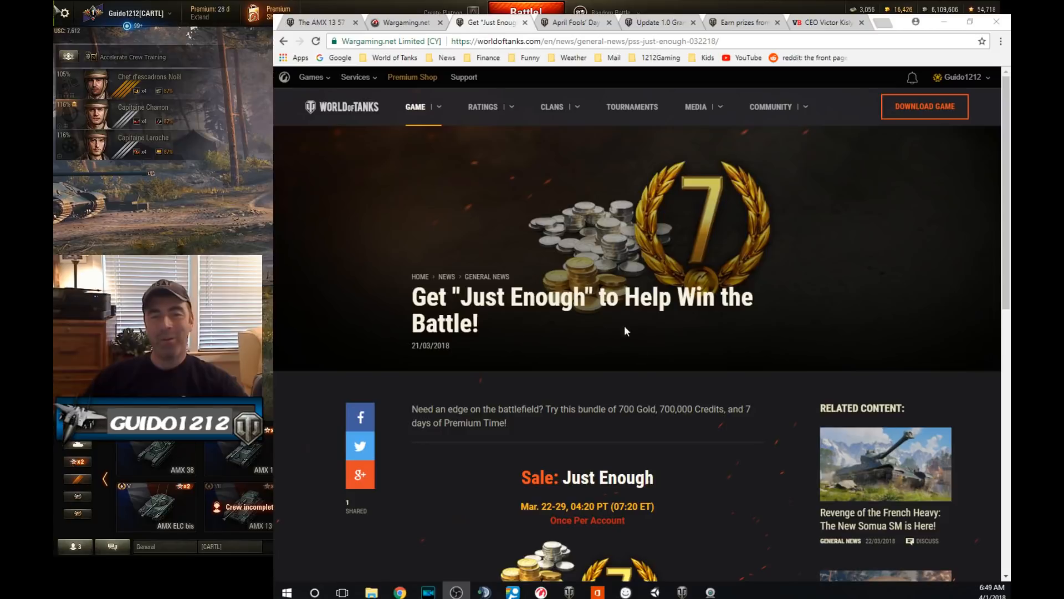
{"action": "mouse_move", "coordinate": [651, 345]}
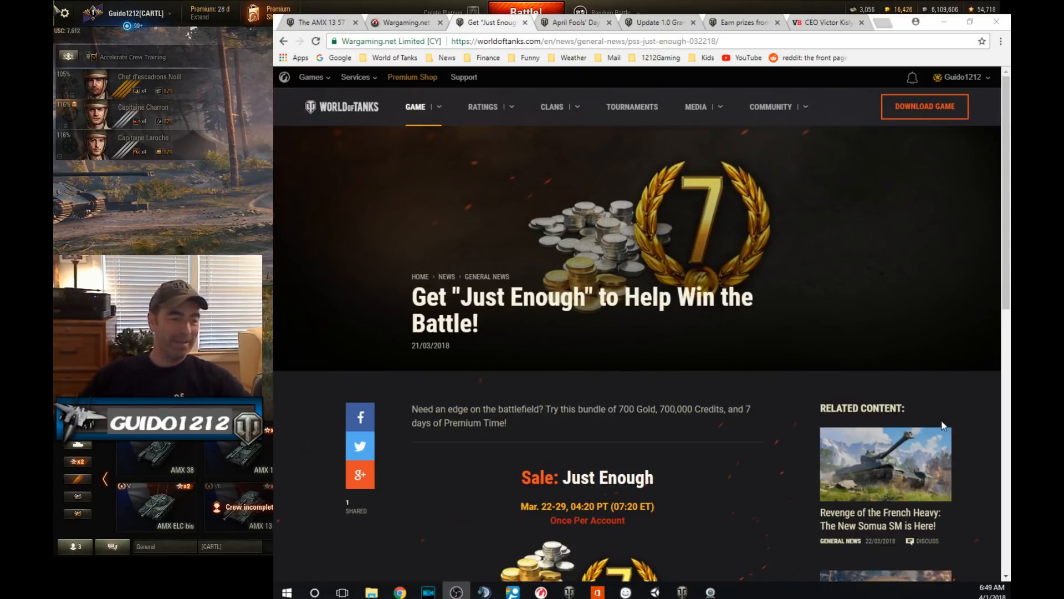
{"action": "mouse_move", "coordinate": [804, 376]}
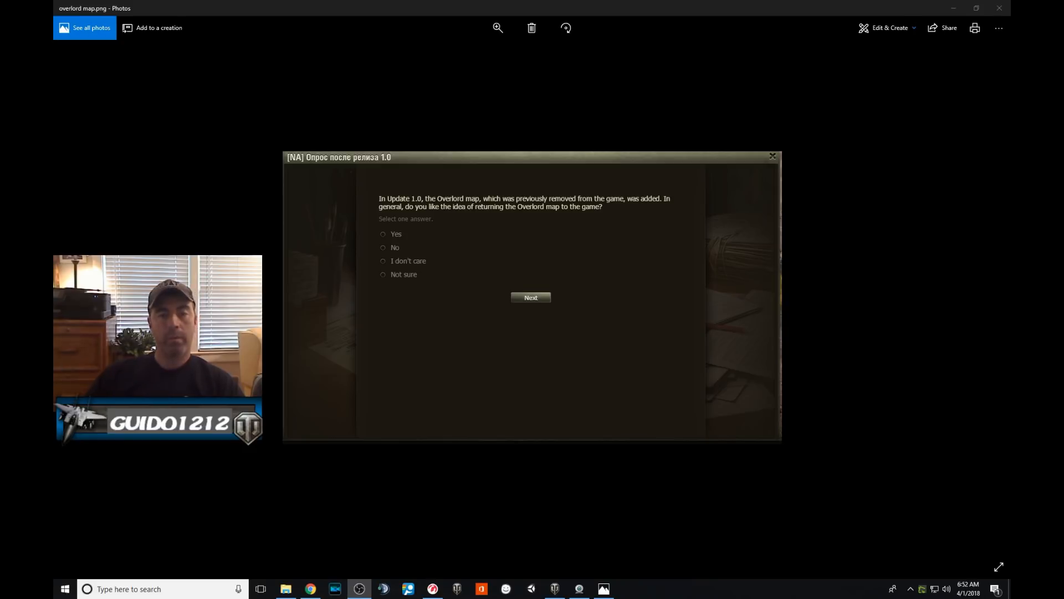
{"action": "mouse_move", "coordinate": [471, 412]}
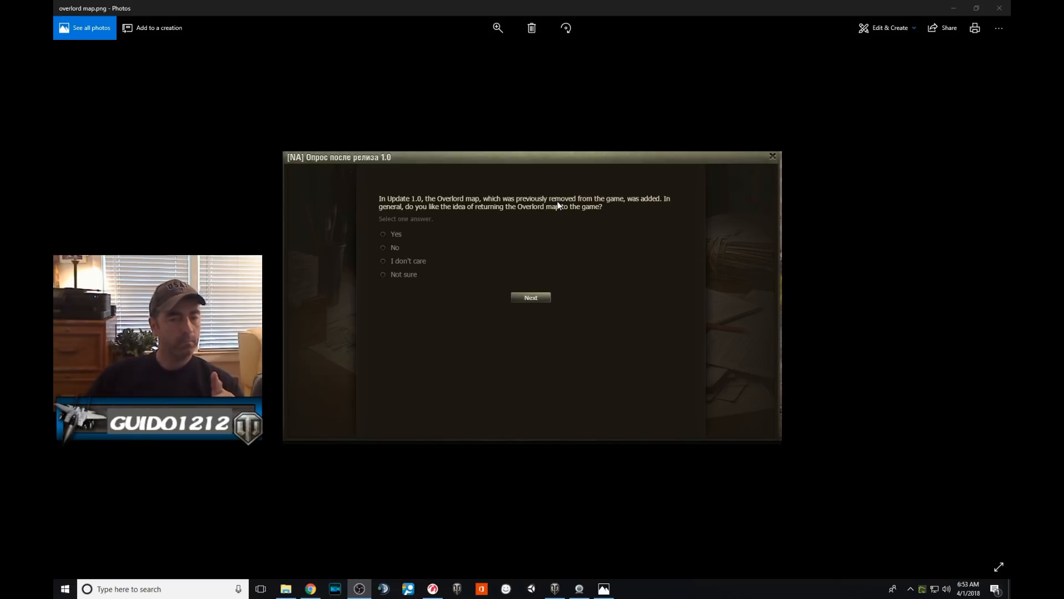
{"action": "mouse_move", "coordinate": [631, 206]}
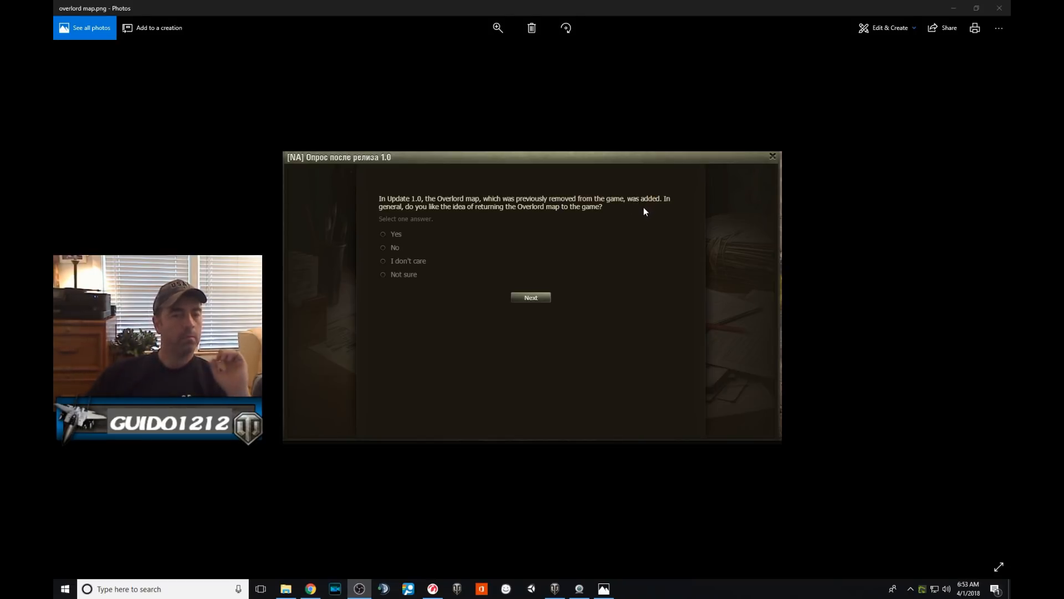
{"action": "mouse_move", "coordinate": [411, 215]}
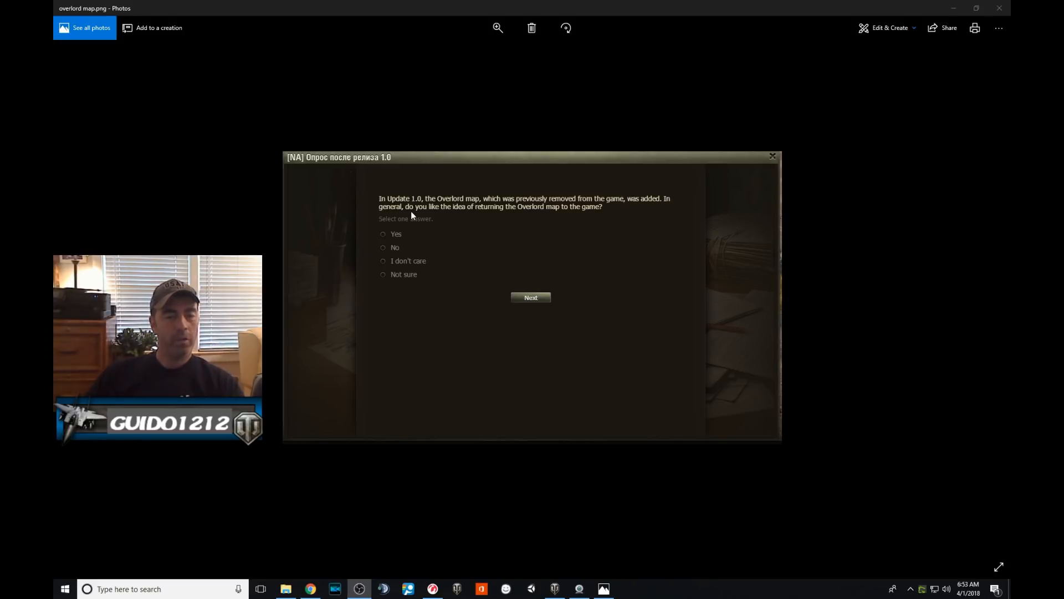
{"action": "mouse_move", "coordinate": [558, 218]}
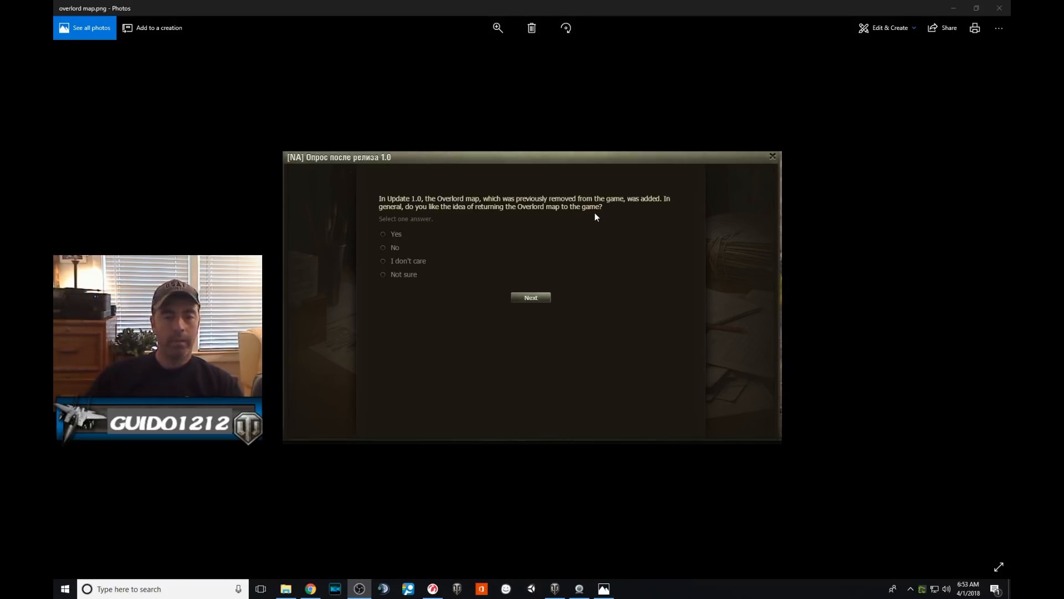
{"action": "mouse_move", "coordinate": [593, 228]}
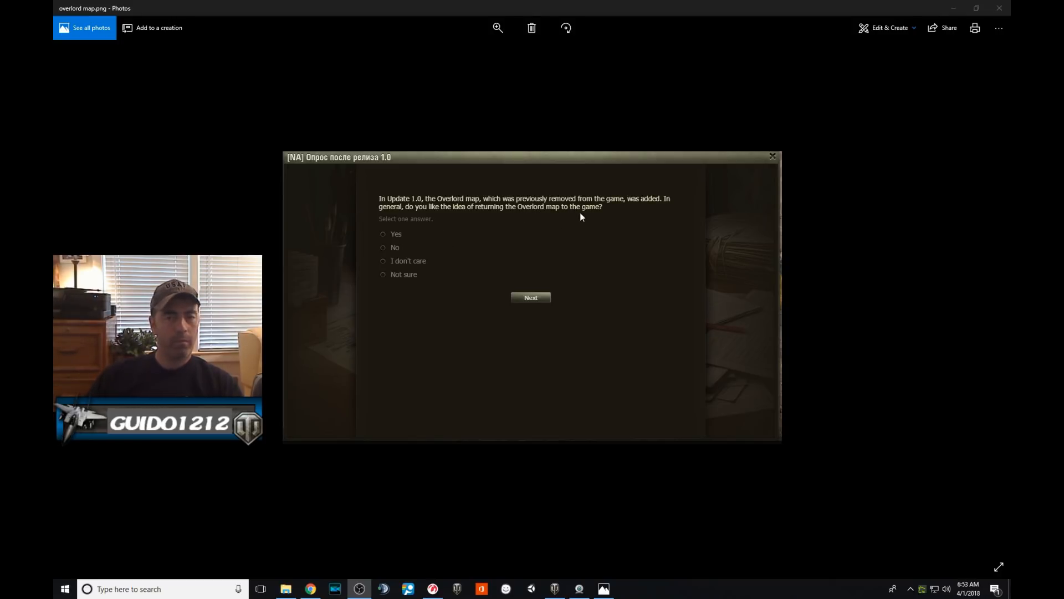
{"action": "mouse_move", "coordinate": [396, 284]}
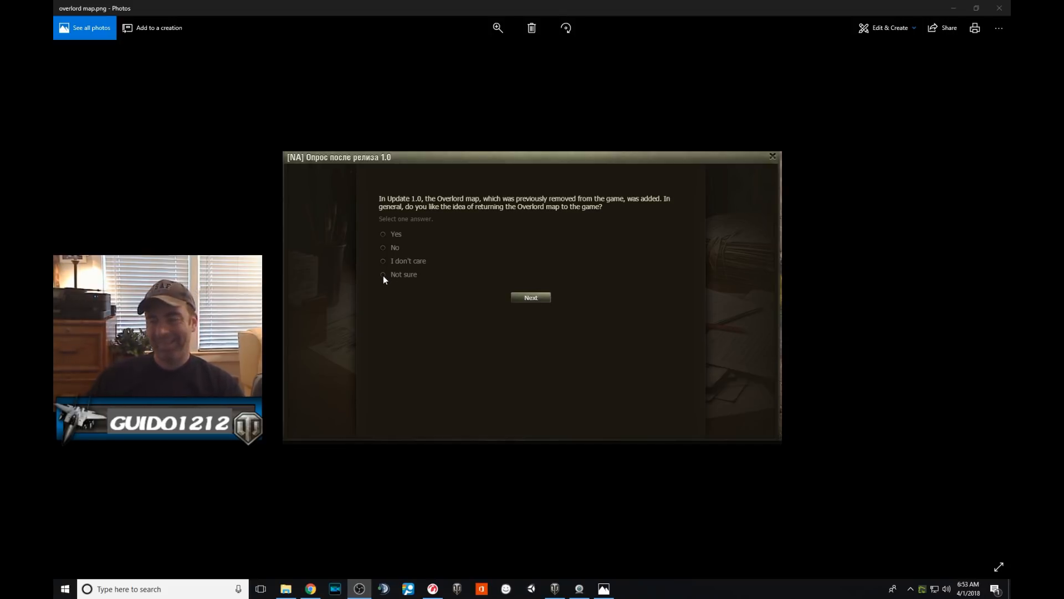
{"action": "mouse_move", "coordinate": [496, 275]}
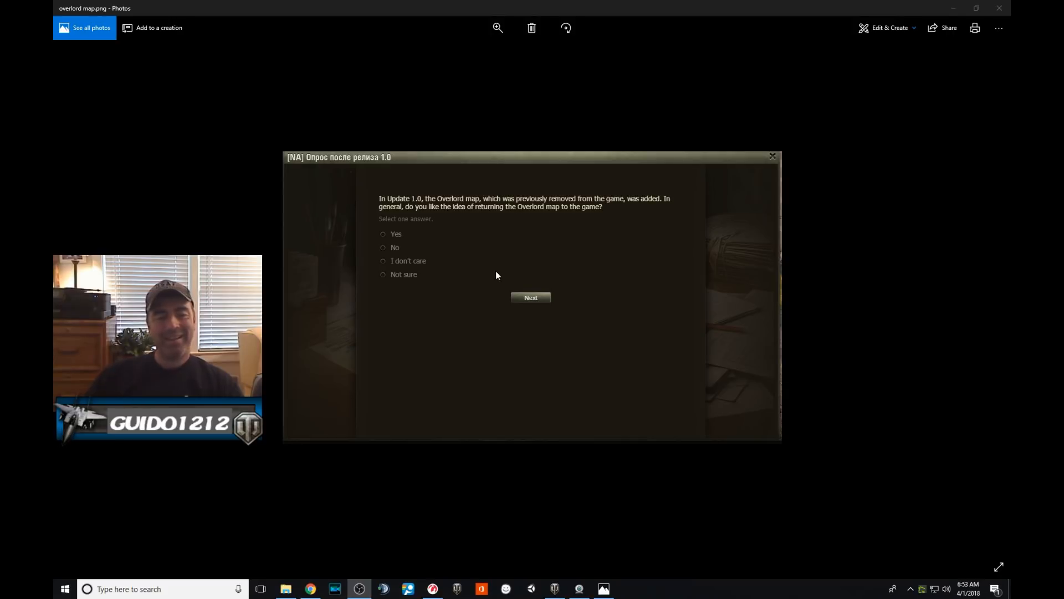
{"action": "mouse_move", "coordinate": [493, 268]}
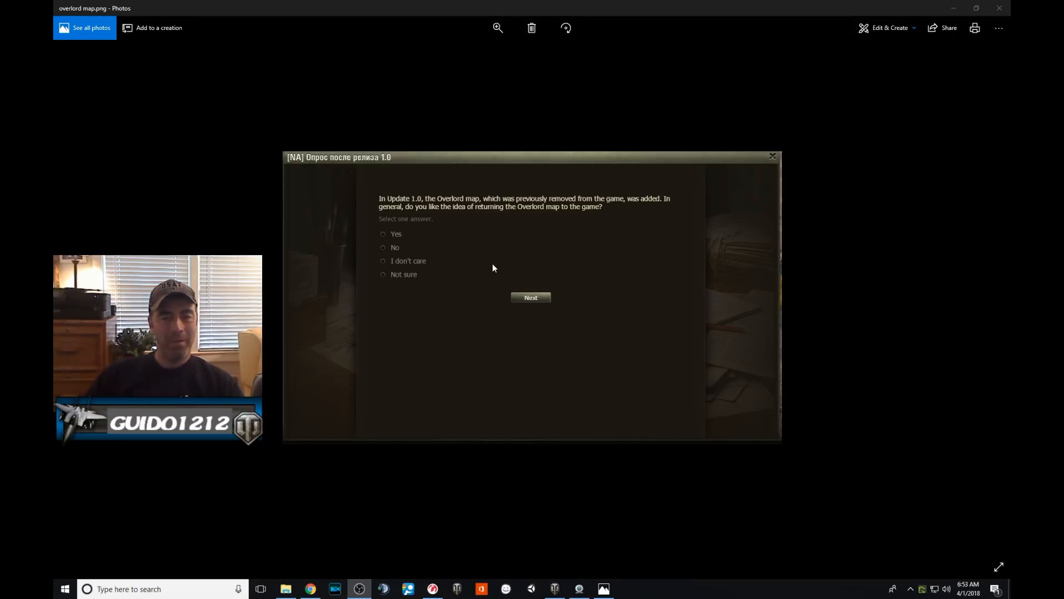
{"action": "mouse_move", "coordinate": [475, 265]}
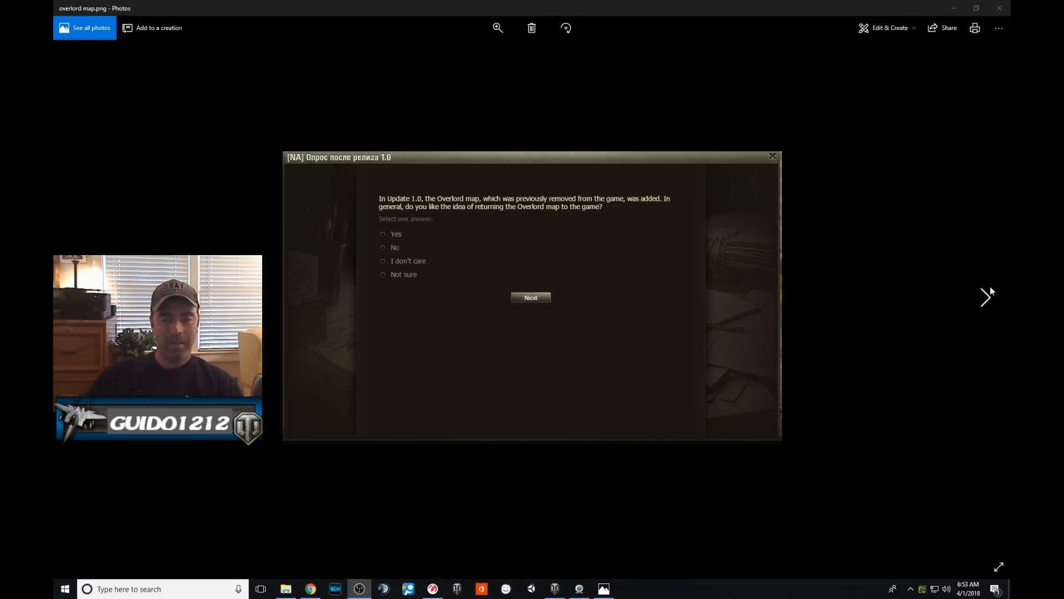
Advance to long list.png, the survey on technical problems since Update 1.0
{"action": "left_click", "coordinate": [988, 296]}
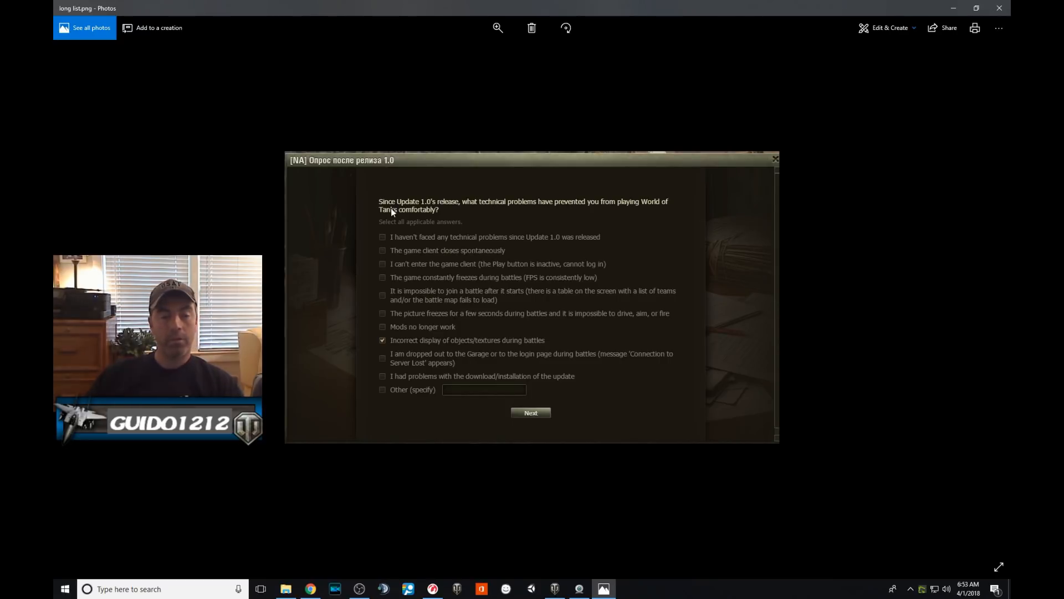
{"action": "mouse_move", "coordinate": [465, 210]}
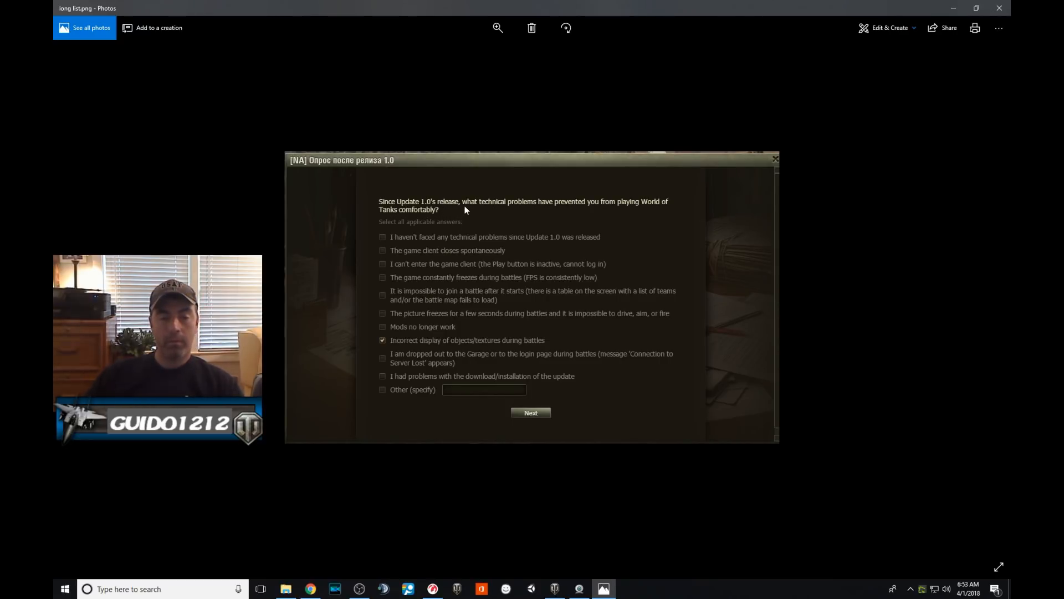
{"action": "mouse_move", "coordinate": [642, 209]}
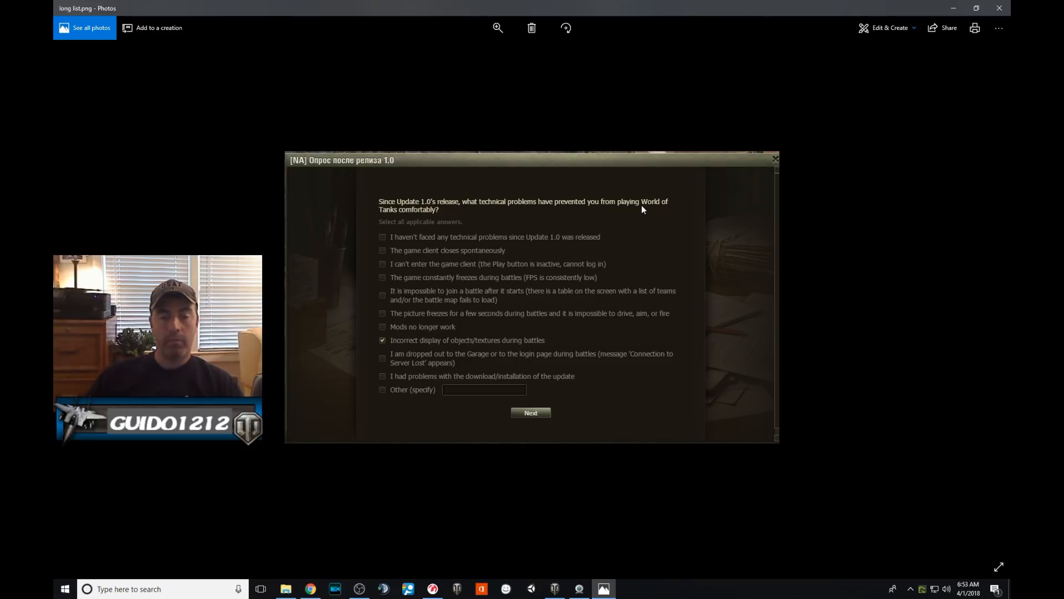
{"action": "mouse_move", "coordinate": [407, 284]}
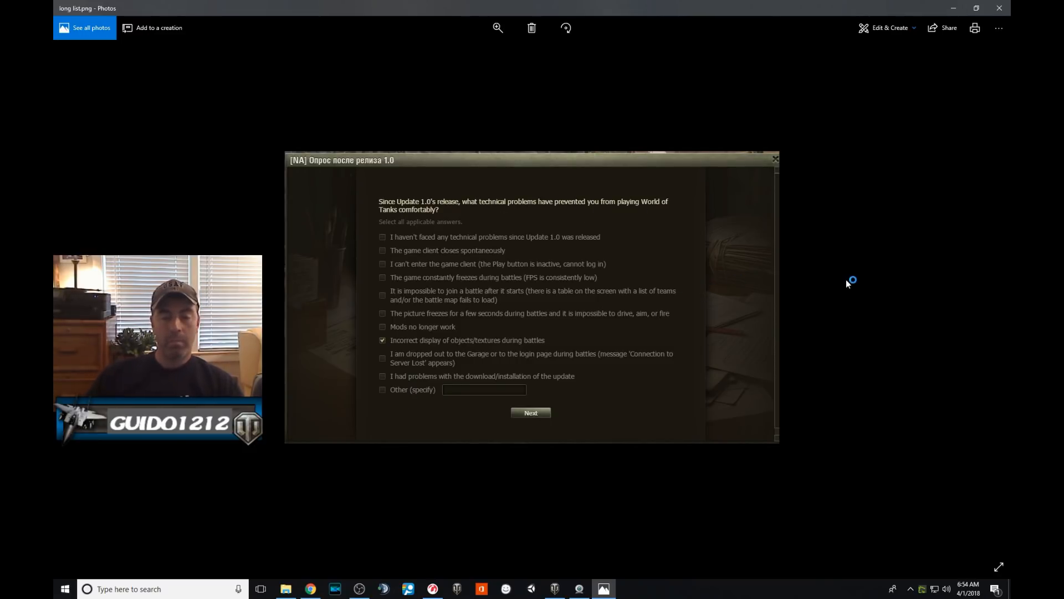
{"action": "mouse_move", "coordinate": [836, 280]}
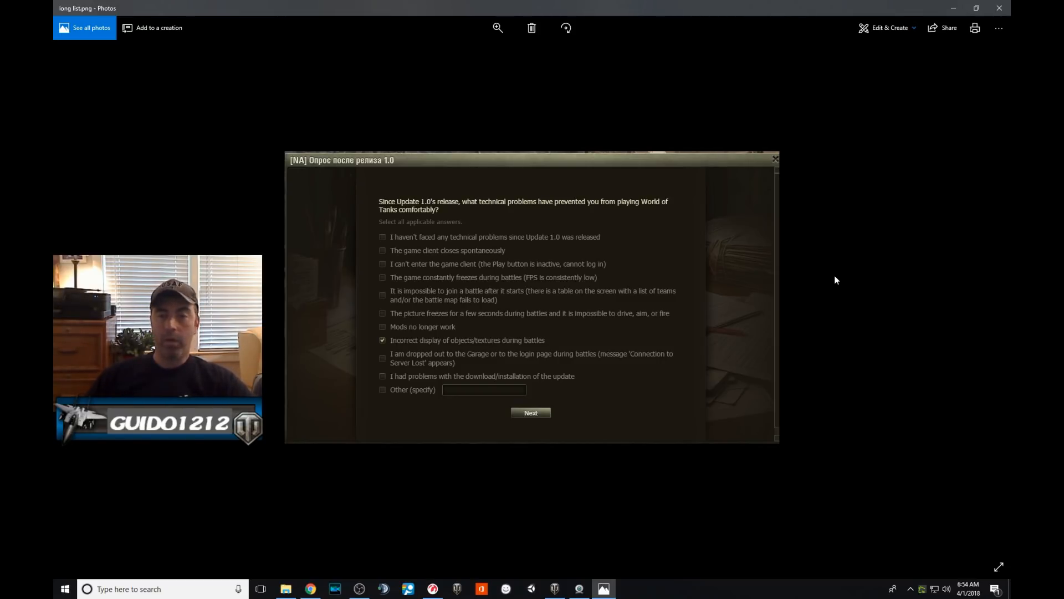
{"action": "mouse_move", "coordinate": [405, 346]}
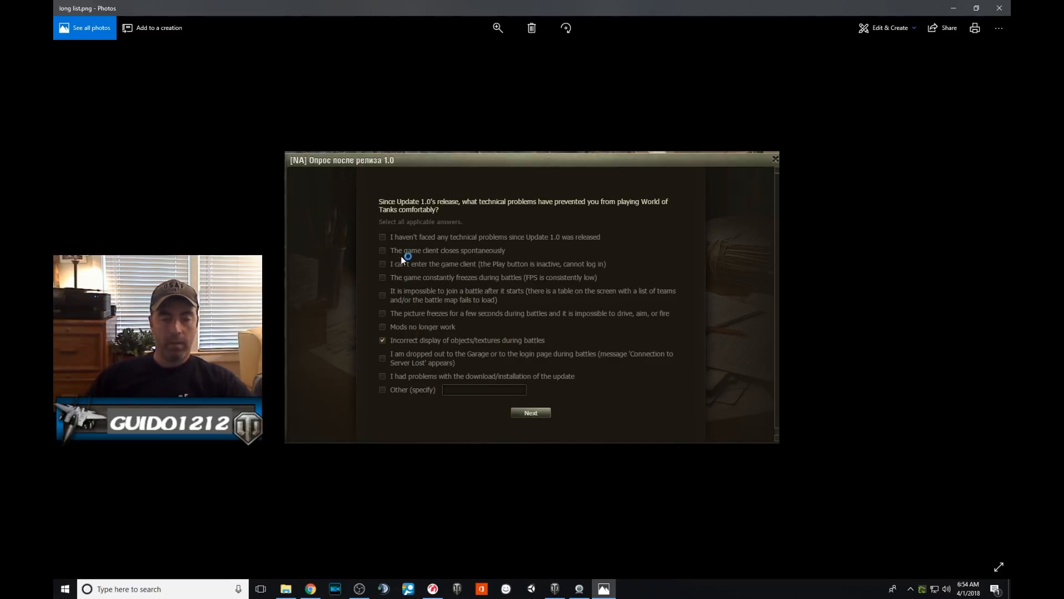
{"action": "mouse_move", "coordinate": [484, 260]}
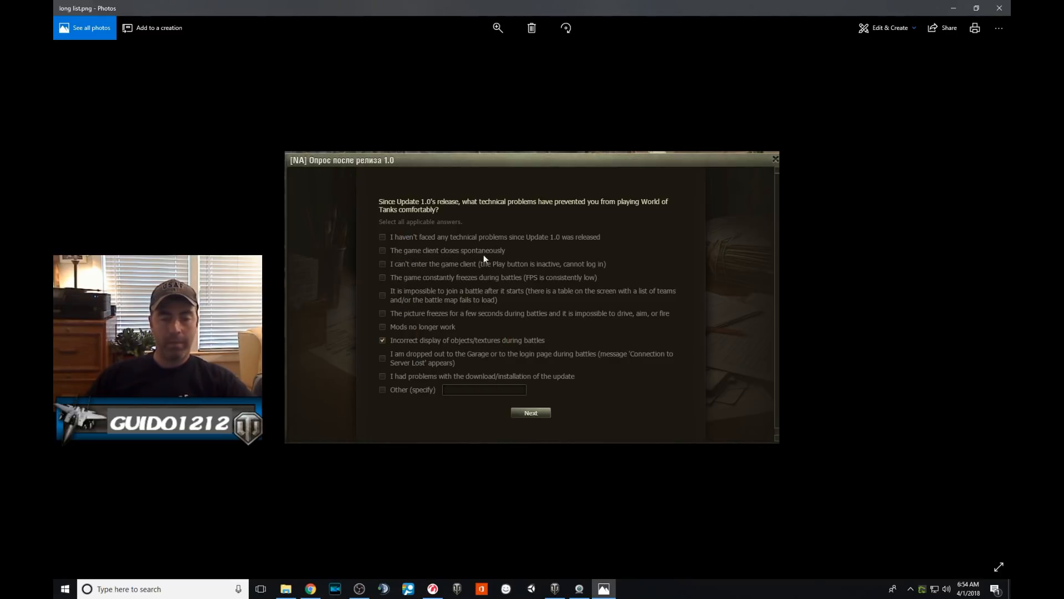
{"action": "mouse_move", "coordinate": [447, 335]}
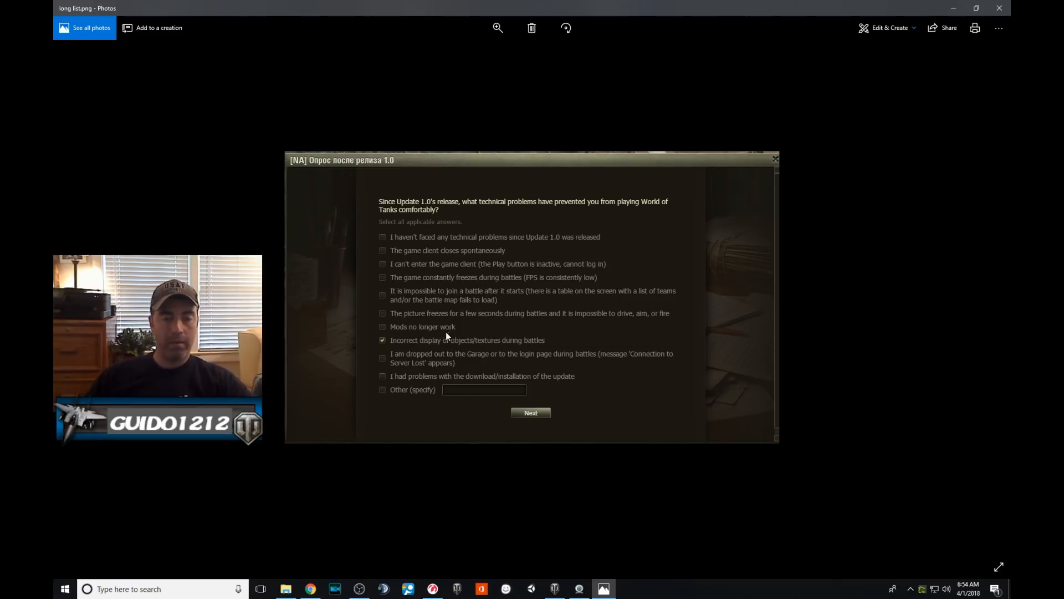
{"action": "mouse_move", "coordinate": [306, 303]}
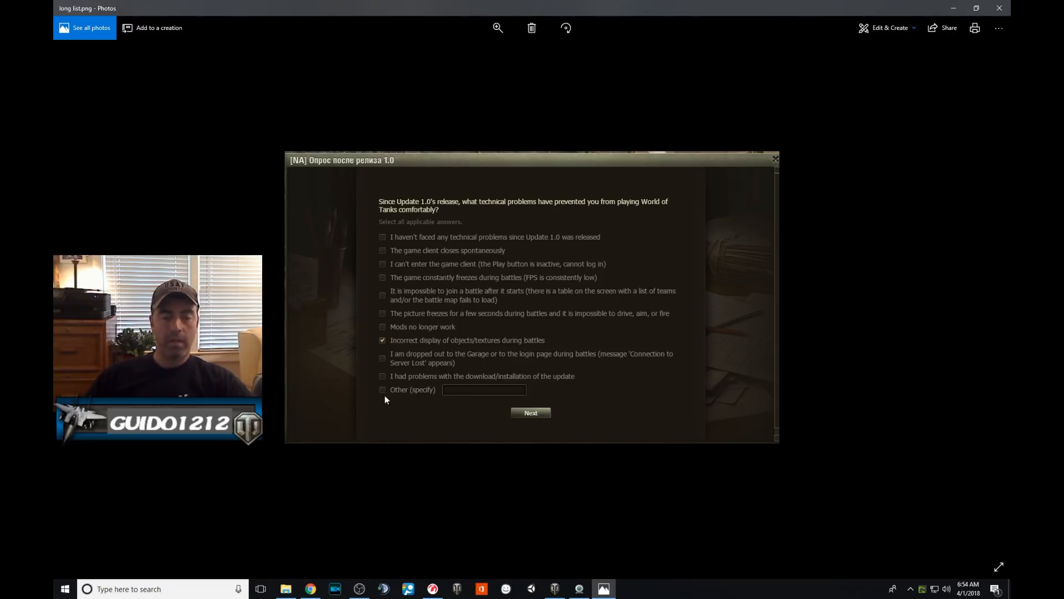
{"action": "left_click", "coordinate": [382, 340]}
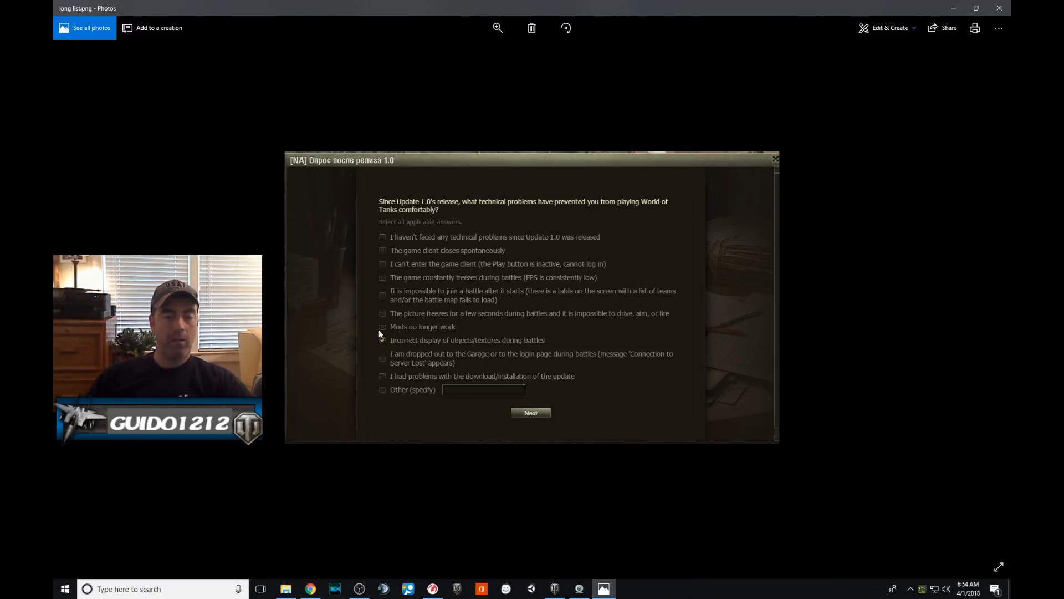
{"action": "left_click", "coordinate": [382, 340]}
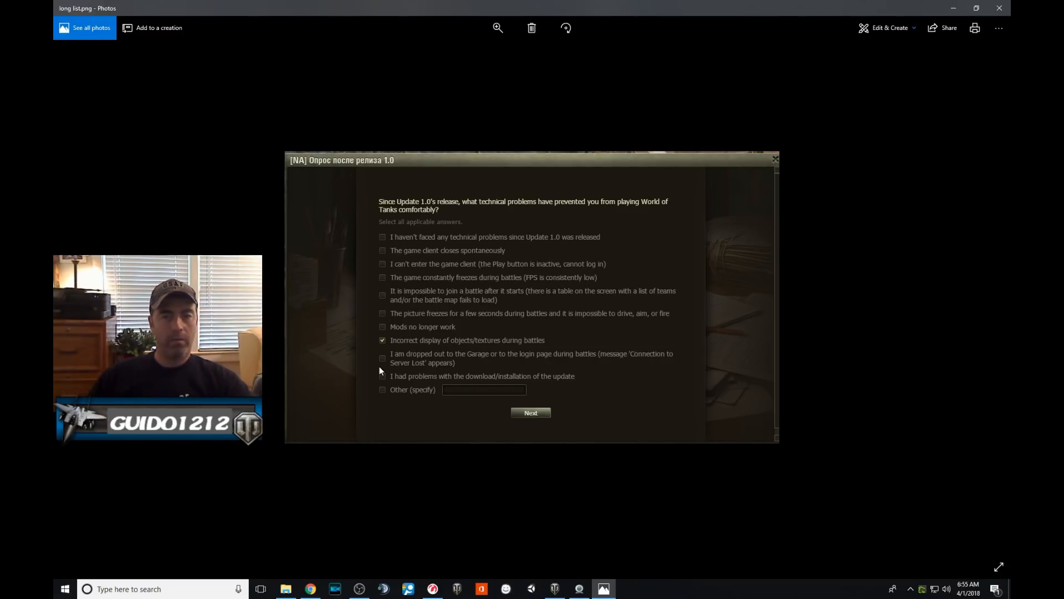
{"action": "mouse_move", "coordinate": [327, 340]}
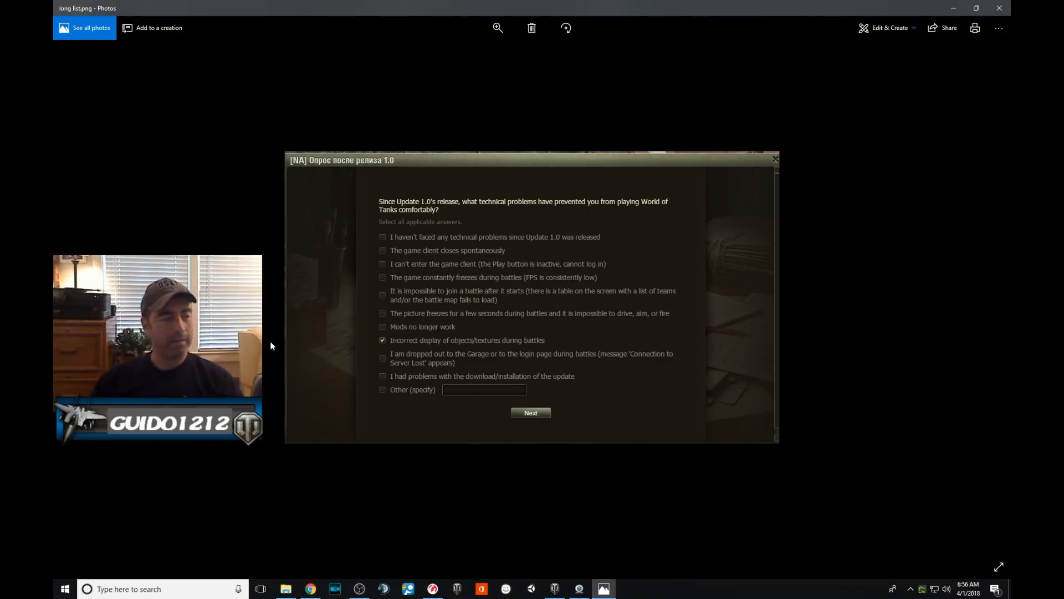
{"action": "mouse_move", "coordinate": [481, 429]}
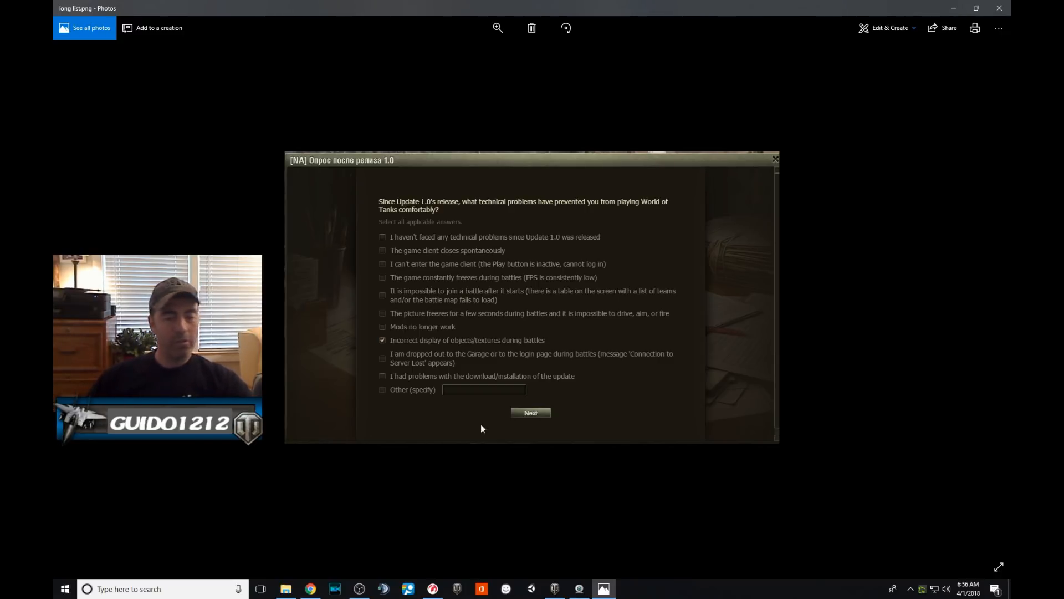
{"action": "mouse_move", "coordinate": [652, 333]}
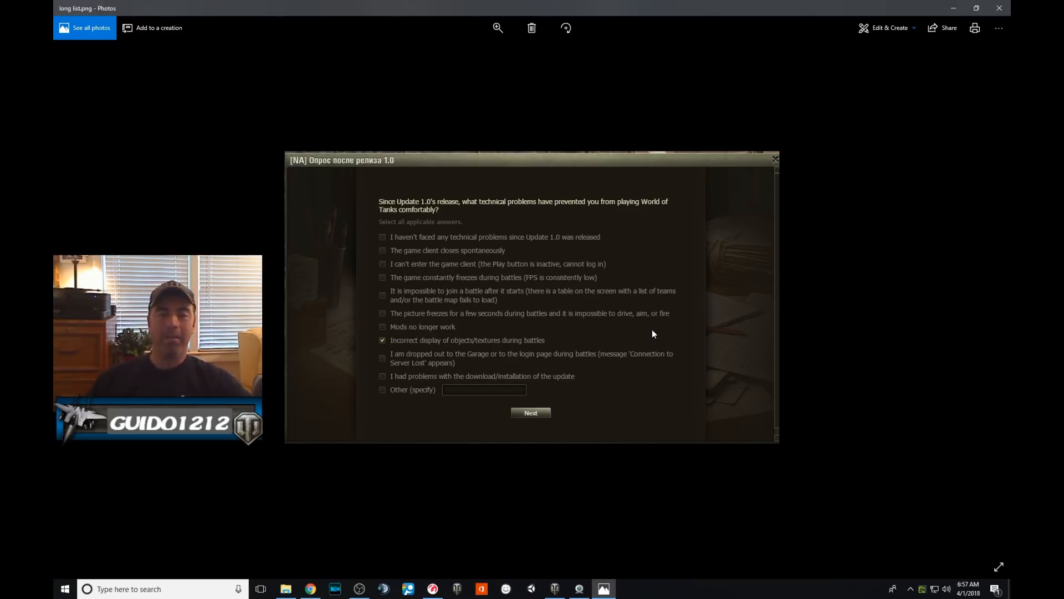
{"action": "mouse_move", "coordinate": [630, 348]}
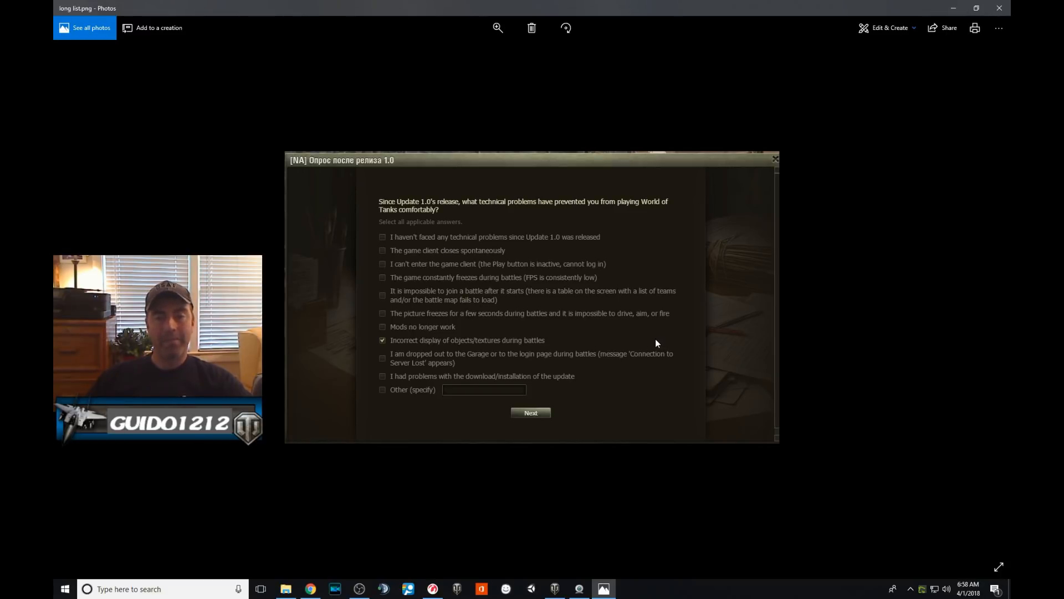
{"action": "mouse_move", "coordinate": [603, 327]}
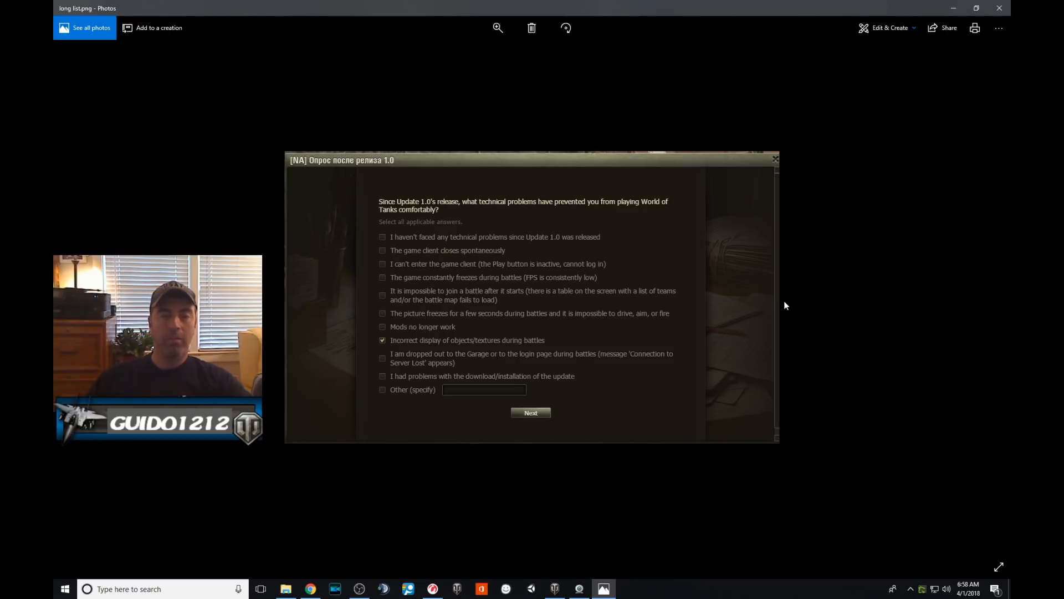
{"action": "mouse_move", "coordinate": [781, 307]}
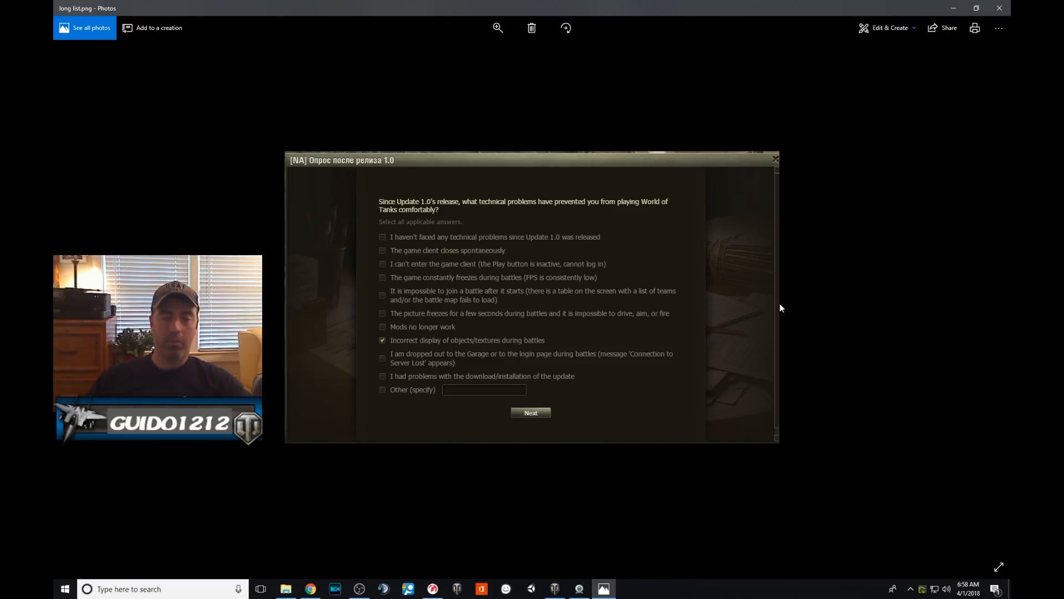
{"action": "mouse_move", "coordinate": [803, 307]}
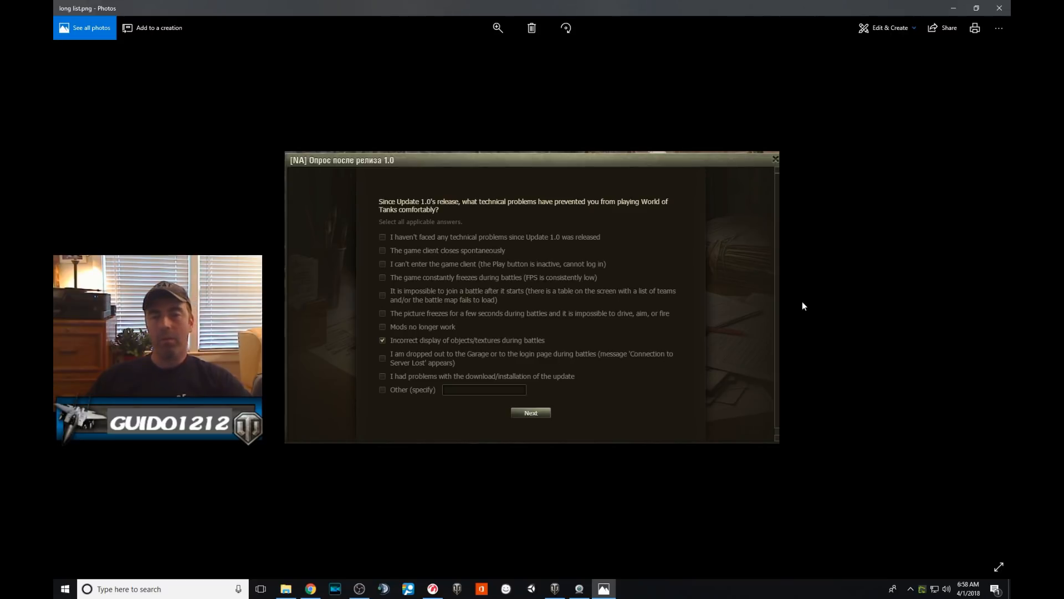
{"action": "mouse_move", "coordinate": [771, 315]}
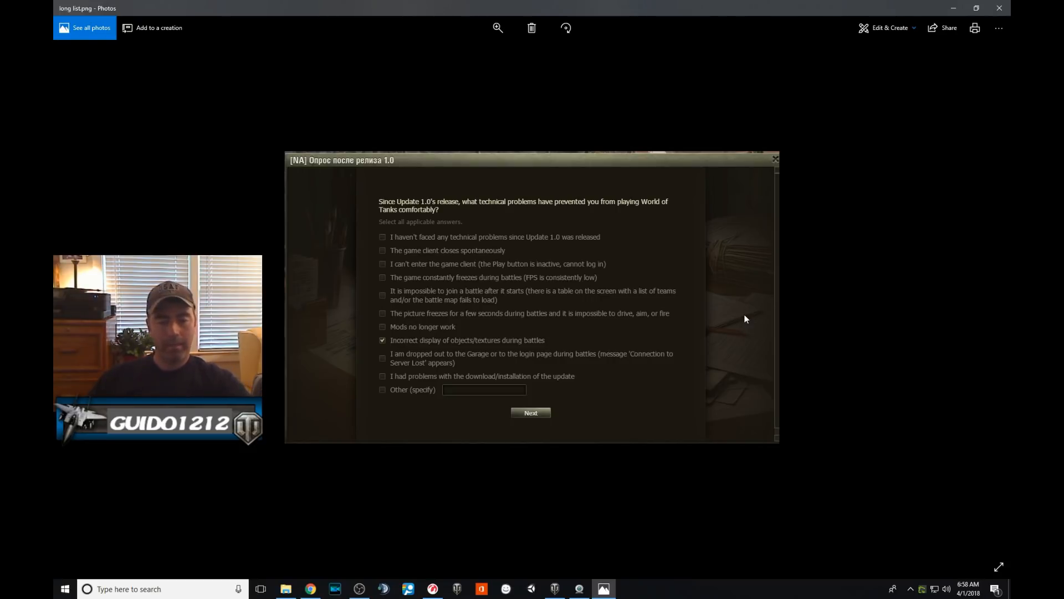
{"action": "mouse_move", "coordinate": [744, 311]}
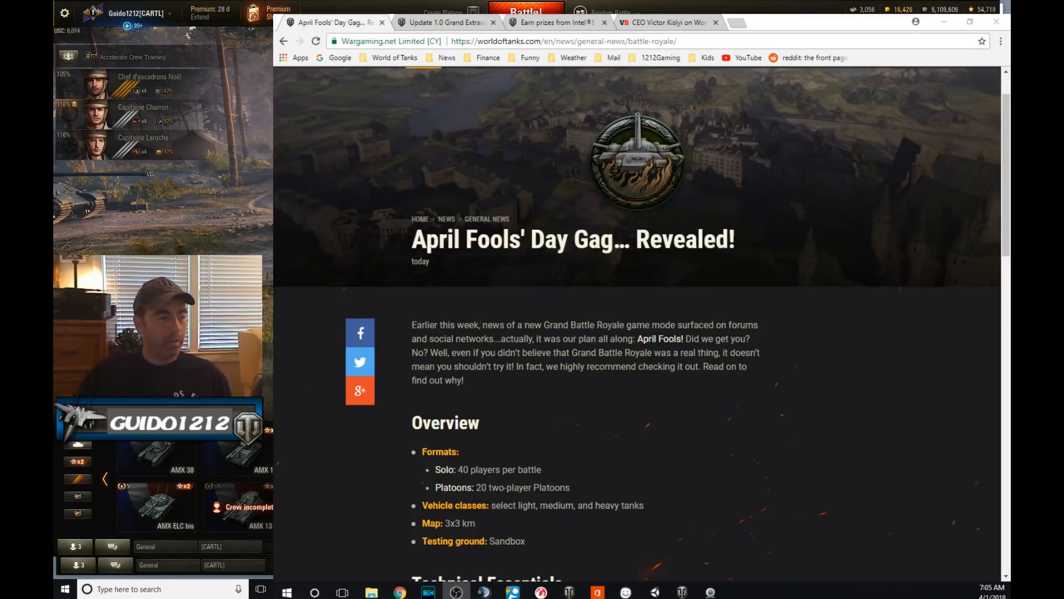
{"action": "mouse_move", "coordinate": [677, 411]}
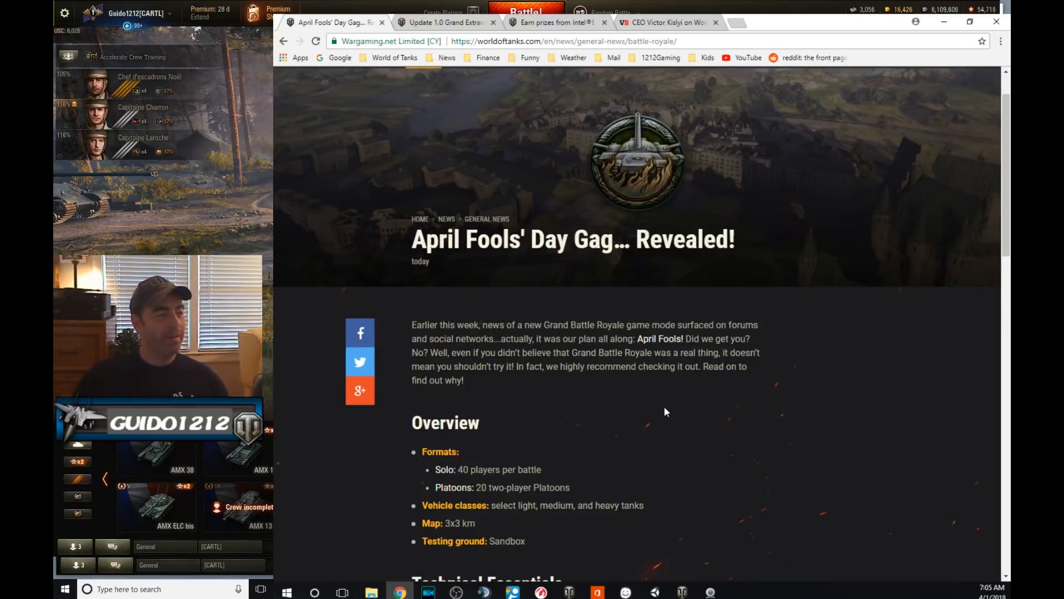
{"action": "mouse_move", "coordinate": [702, 410]}
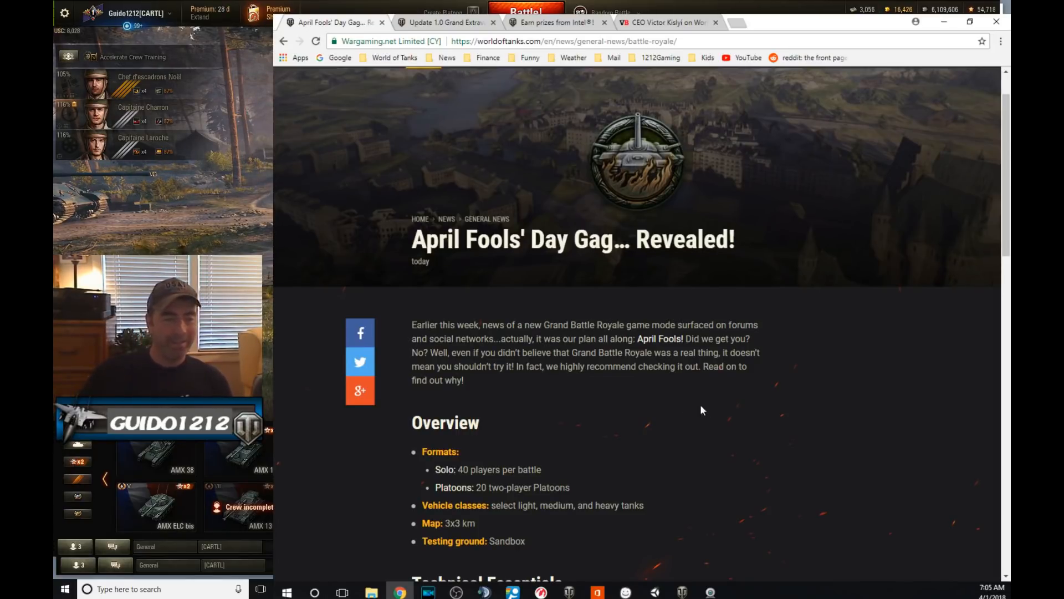
Scroll the Battle Royale article to Technical Essentials showing the 7GB client size
{"action": "scroll", "scroll_direction": "down", "scroll_amount": 3}
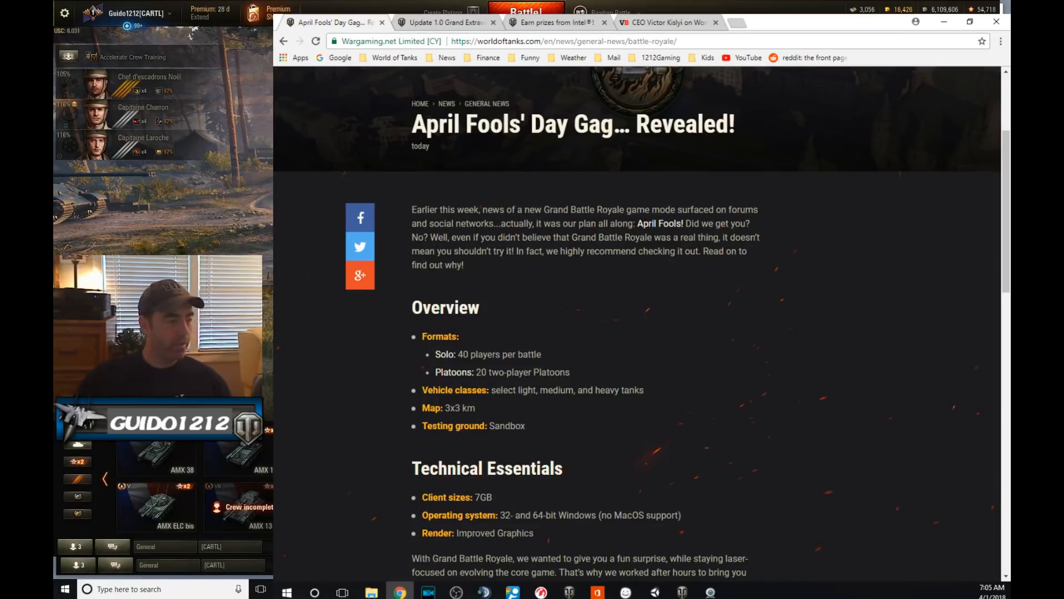
{"action": "mouse_move", "coordinate": [639, 369]}
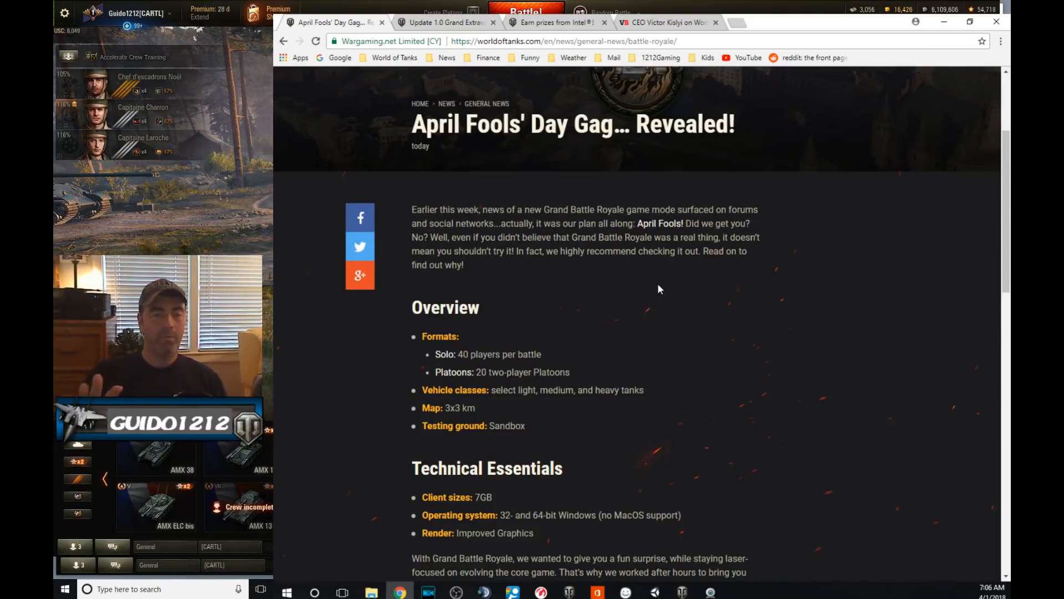
{"action": "scroll", "scroll_direction": "down", "scroll_amount": 3}
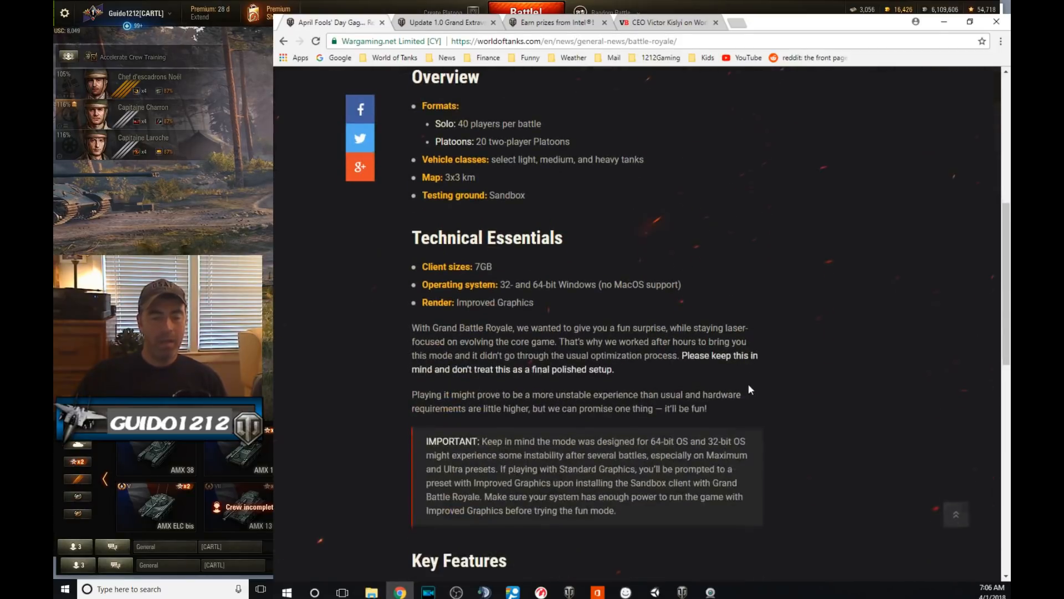
{"action": "scroll", "scroll_direction": "down", "scroll_amount": 3}
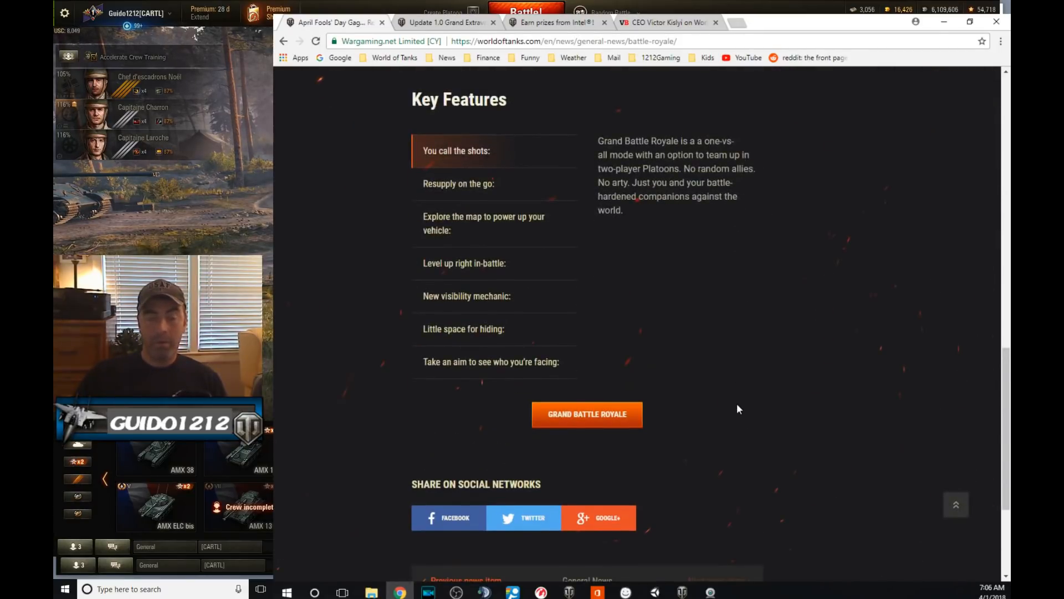
{"action": "mouse_move", "coordinate": [586, 414]}
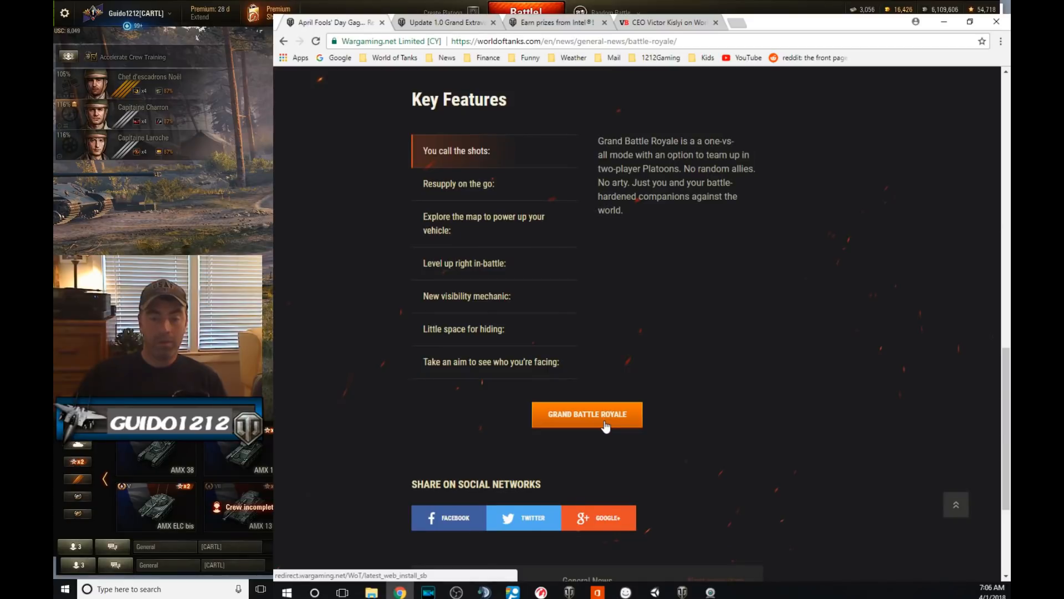
{"action": "scroll", "scroll_direction": "up", "scroll_amount": 3}
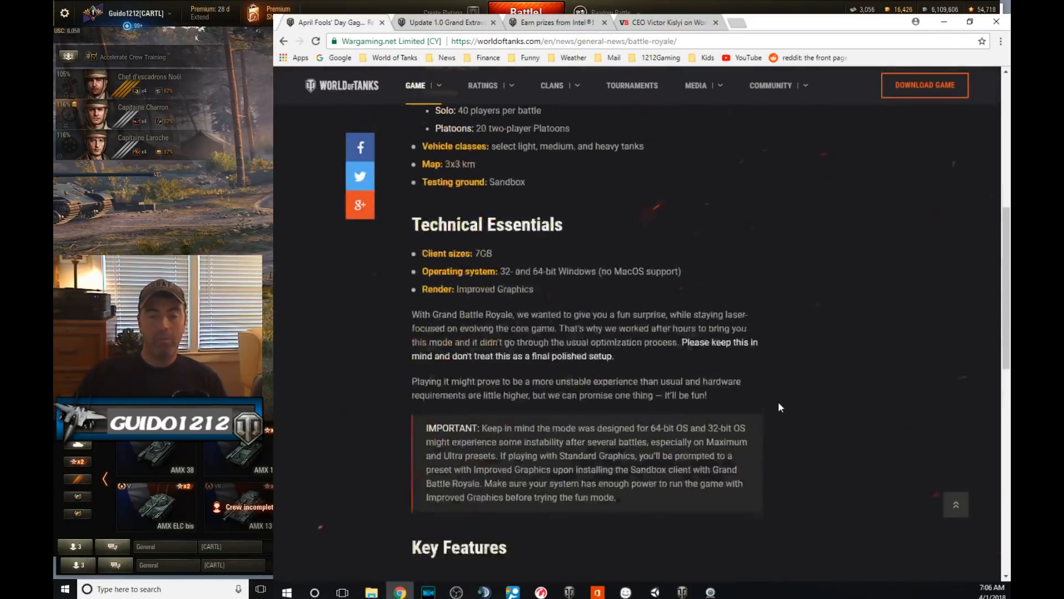
{"action": "scroll", "scroll_direction": "up", "scroll_amount": 3}
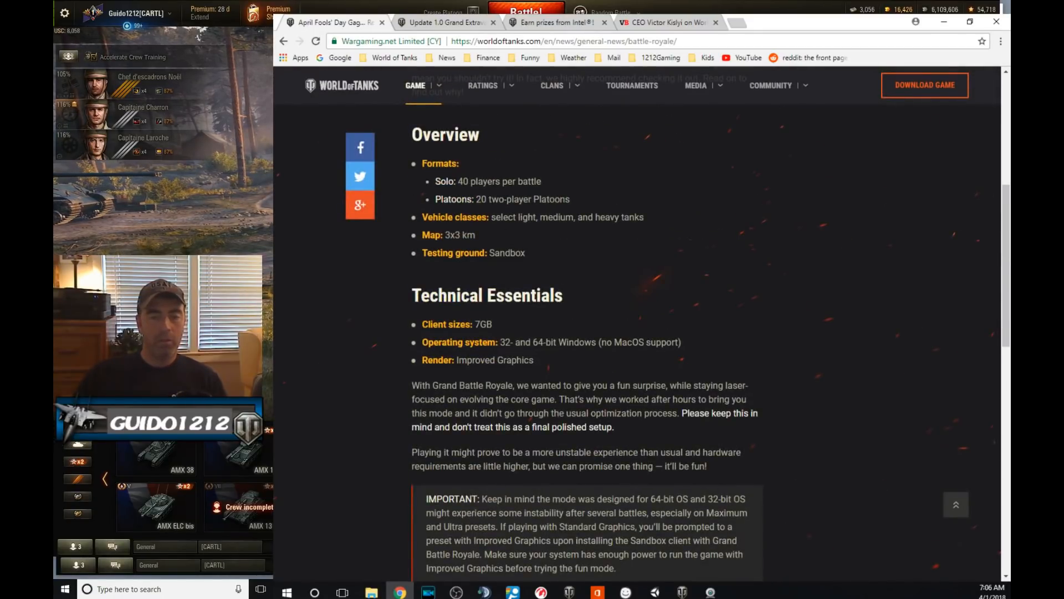
{"action": "mouse_move", "coordinate": [884, 320]}
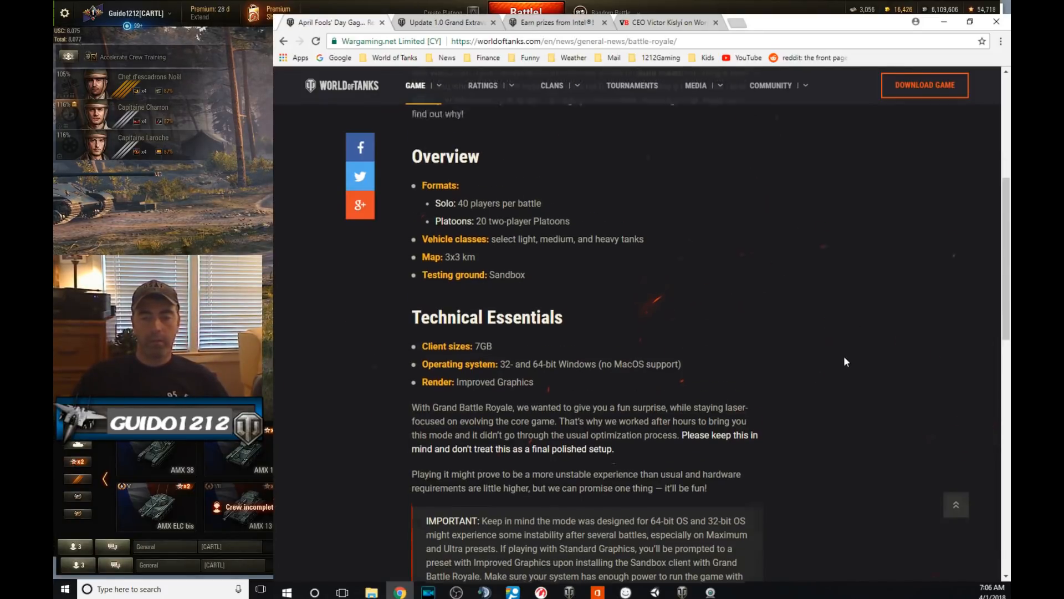
{"action": "scroll", "scroll_direction": "down", "scroll_amount": 3}
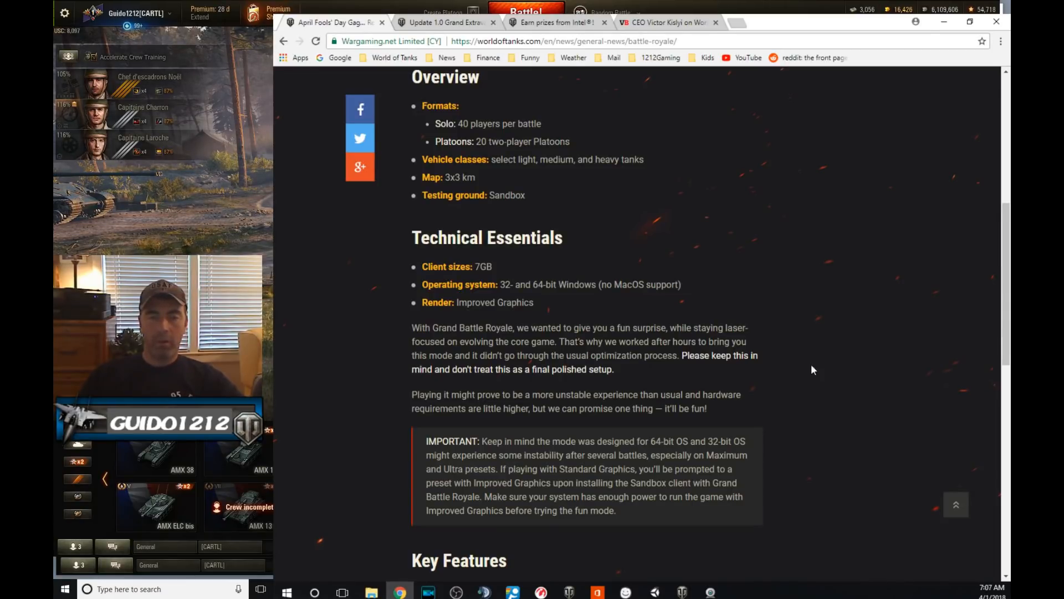
{"action": "mouse_move", "coordinate": [852, 370]}
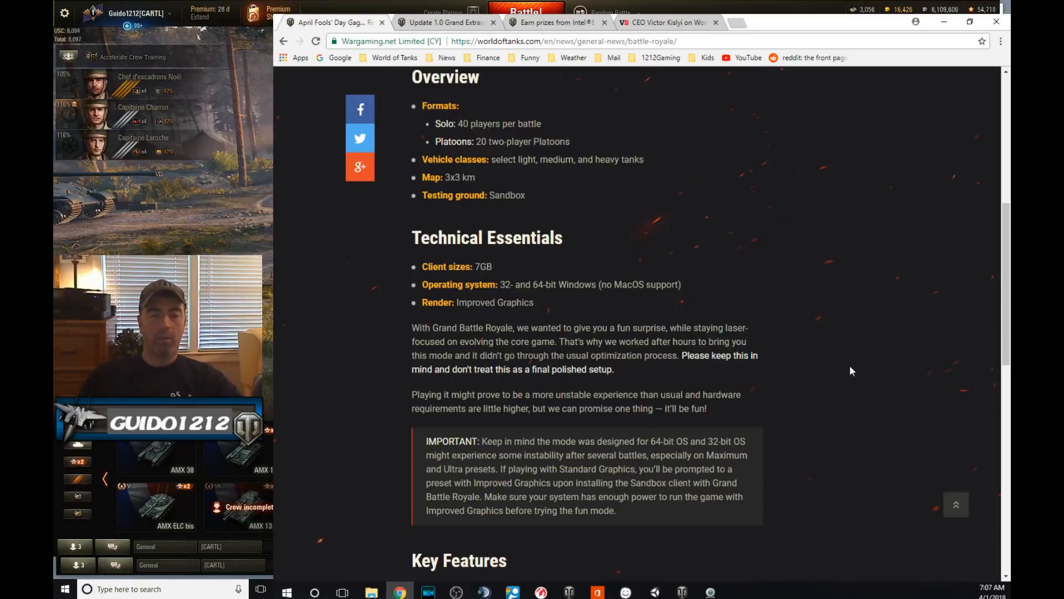
{"action": "mouse_move", "coordinate": [838, 380]}
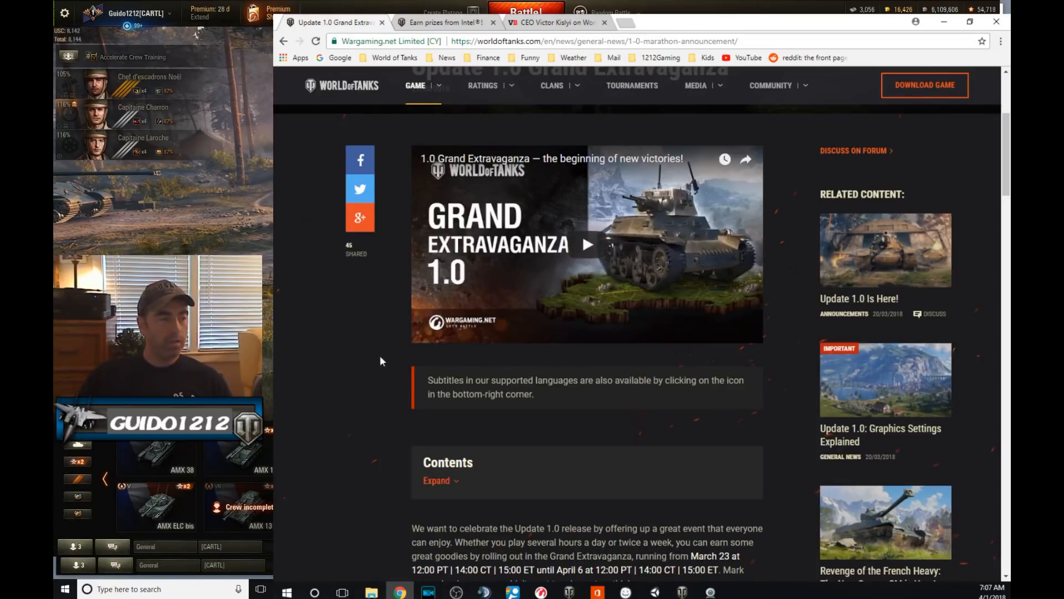
{"action": "mouse_move", "coordinate": [339, 353]}
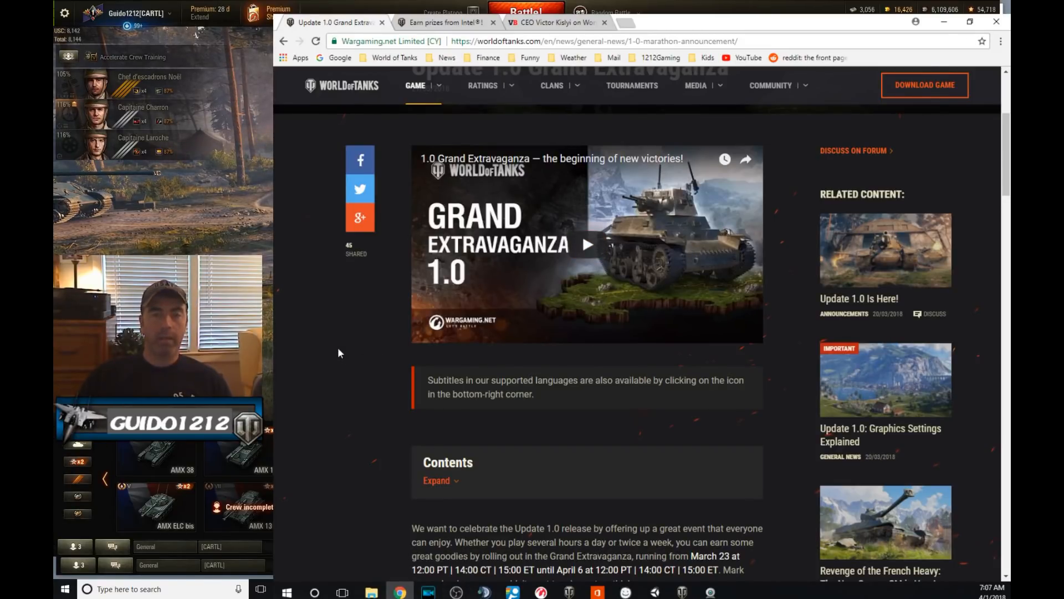
Scroll the Grand Extravaganza article past Super Regionals to the Intel Trophy Leaderboard prizes
{"action": "scroll", "scroll_direction": "down", "scroll_amount": 3}
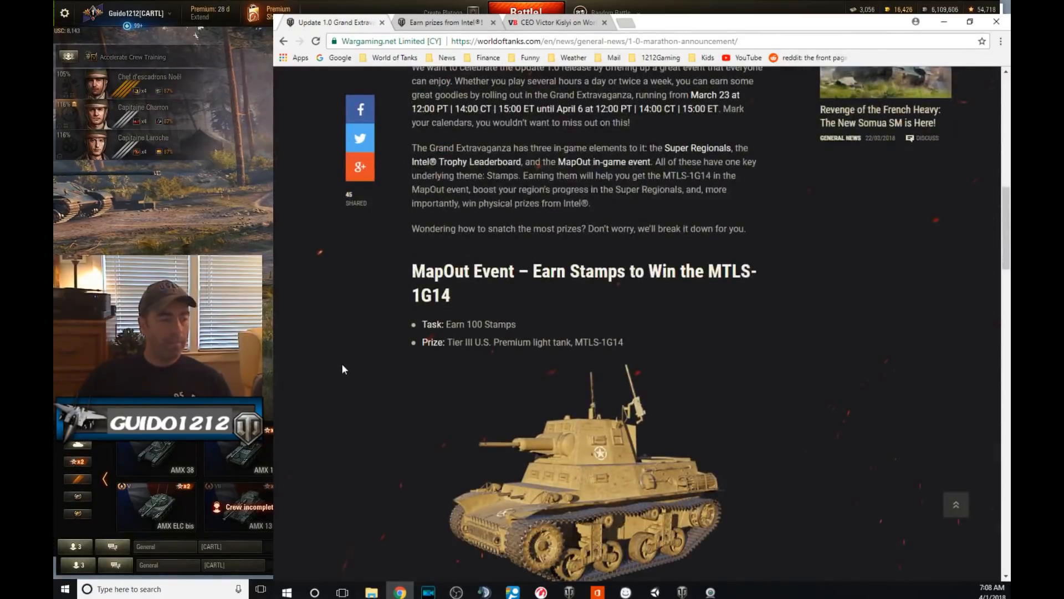
{"action": "scroll", "scroll_direction": "down", "scroll_amount": 3}
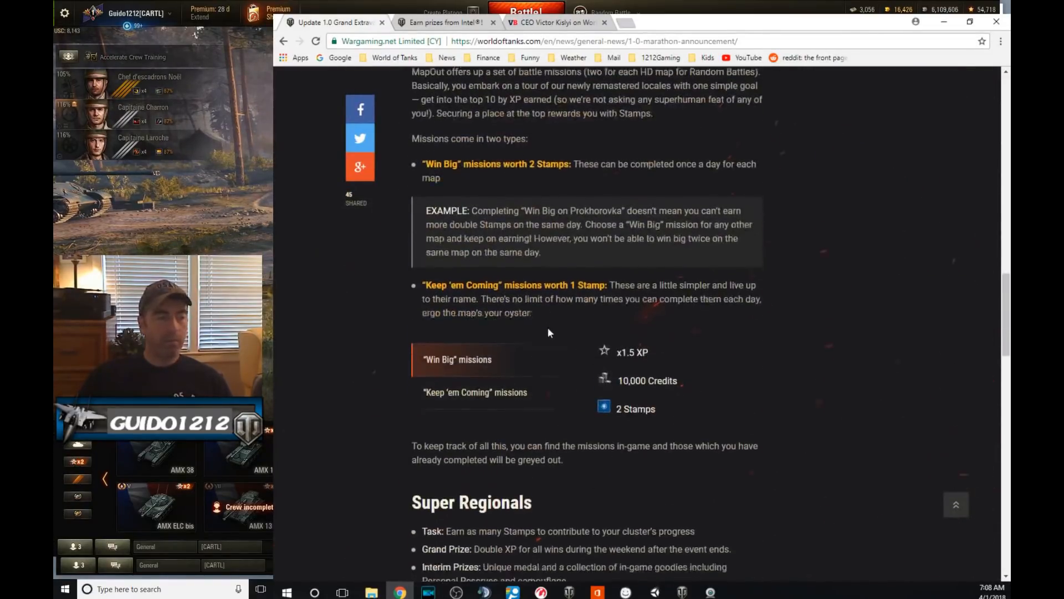
{"action": "scroll", "scroll_direction": "down", "scroll_amount": 3}
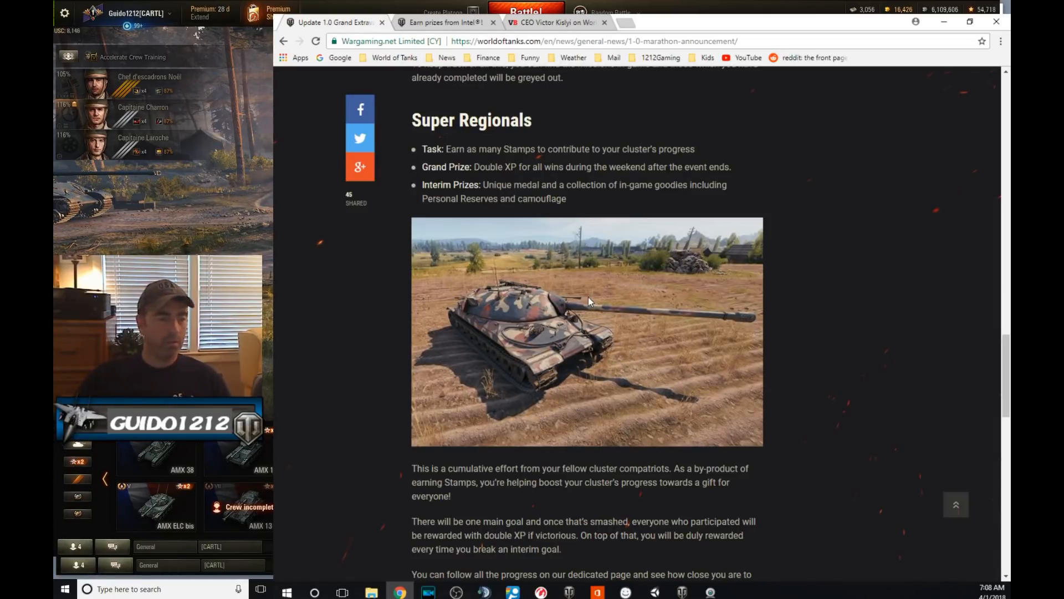
{"action": "mouse_move", "coordinate": [790, 345]}
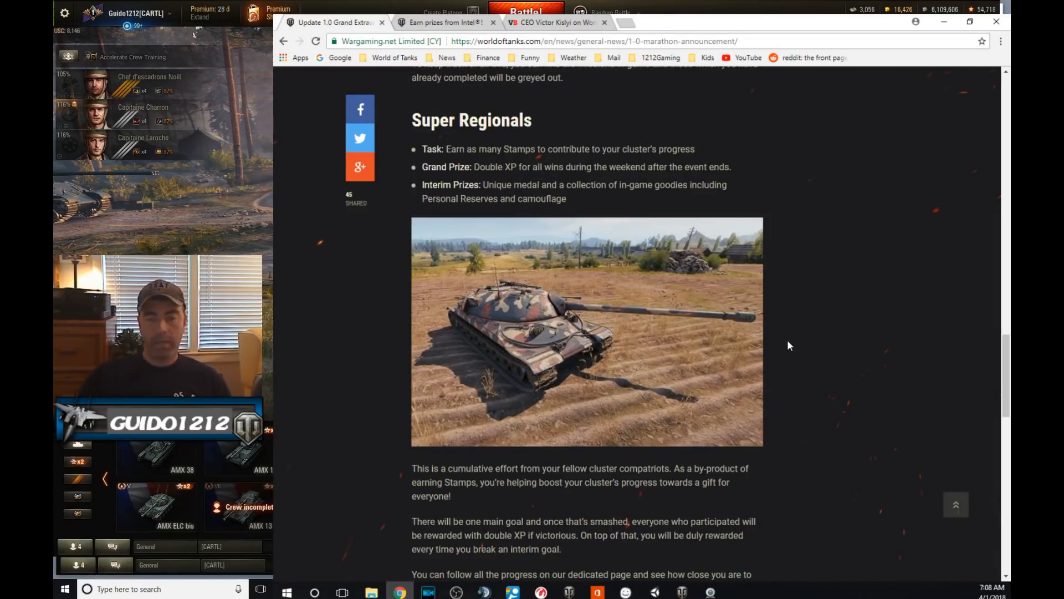
{"action": "mouse_move", "coordinate": [860, 346]}
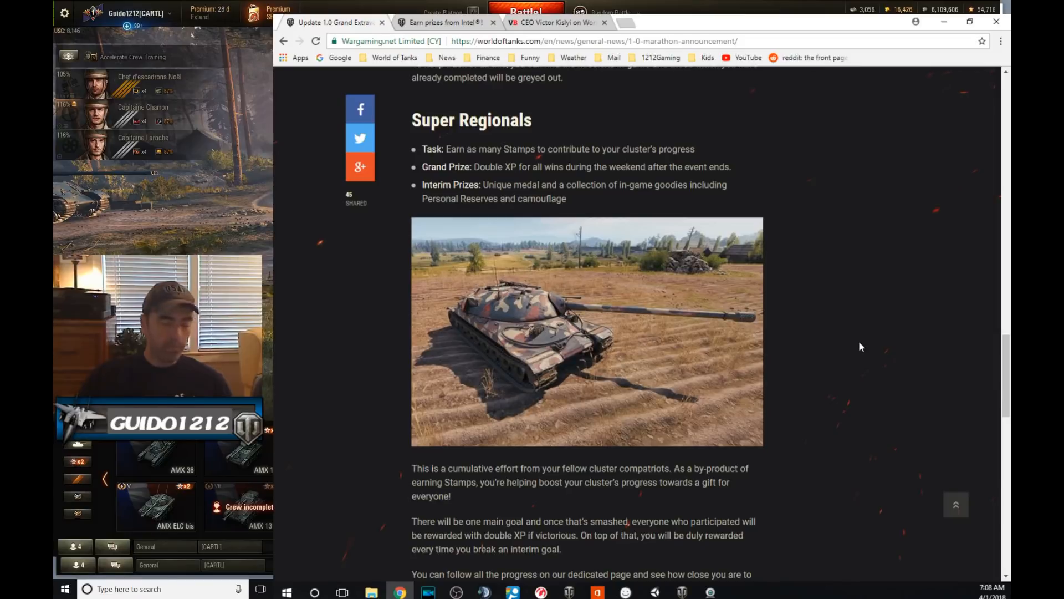
{"action": "mouse_move", "coordinate": [687, 363]}
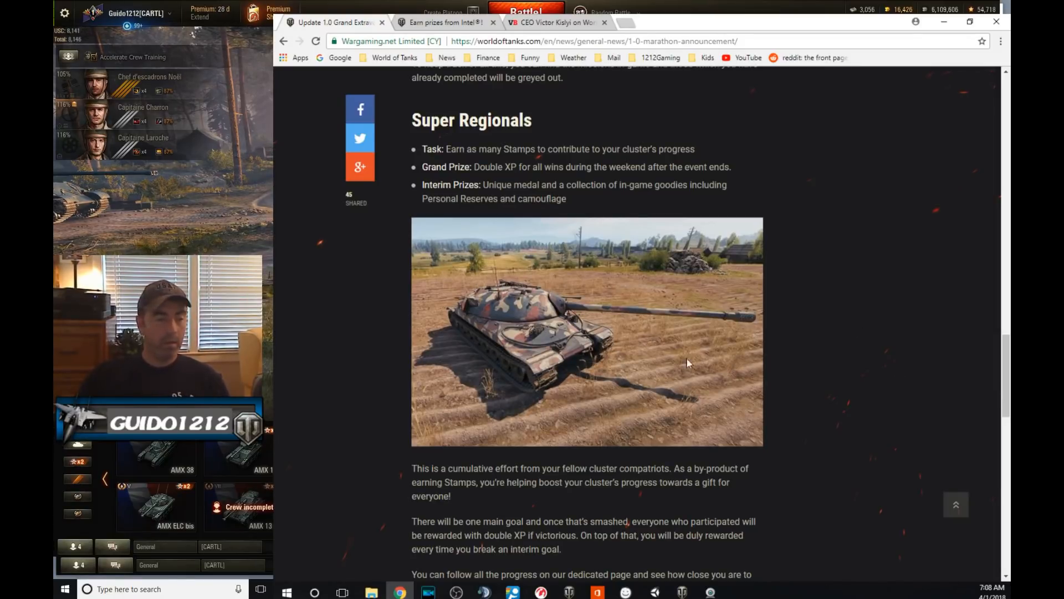
{"action": "scroll", "scroll_direction": "down", "scroll_amount": 3}
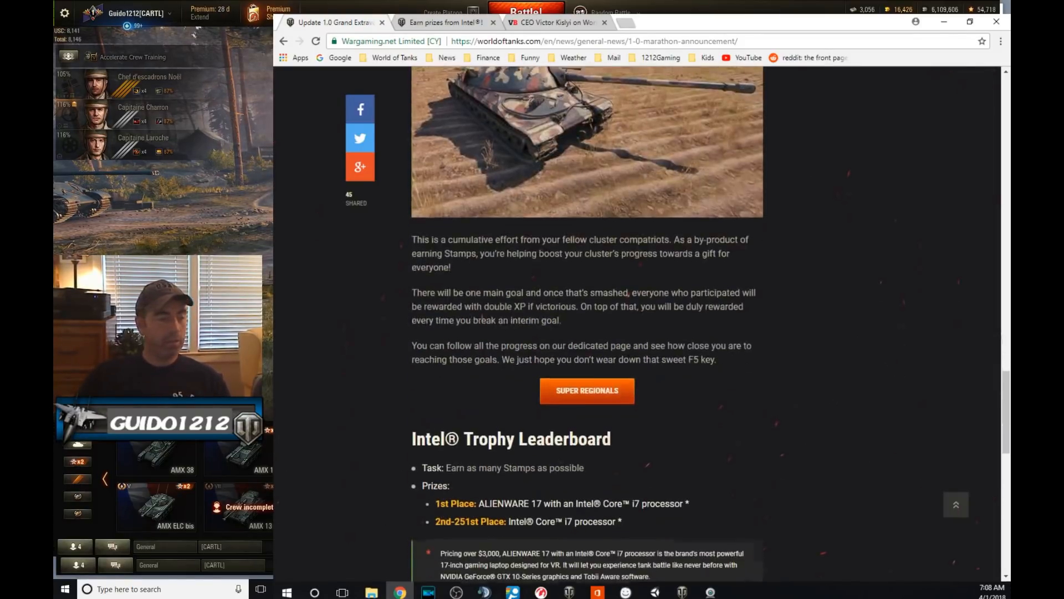
{"action": "scroll", "scroll_direction": "down", "scroll_amount": 3}
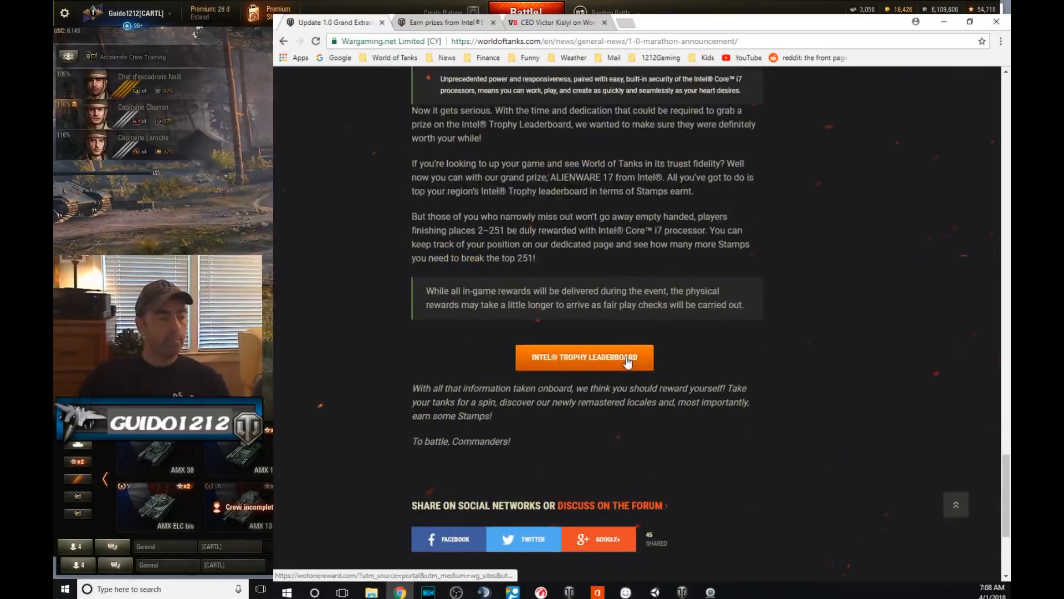
{"action": "scroll", "scroll_direction": "up", "scroll_amount": 3}
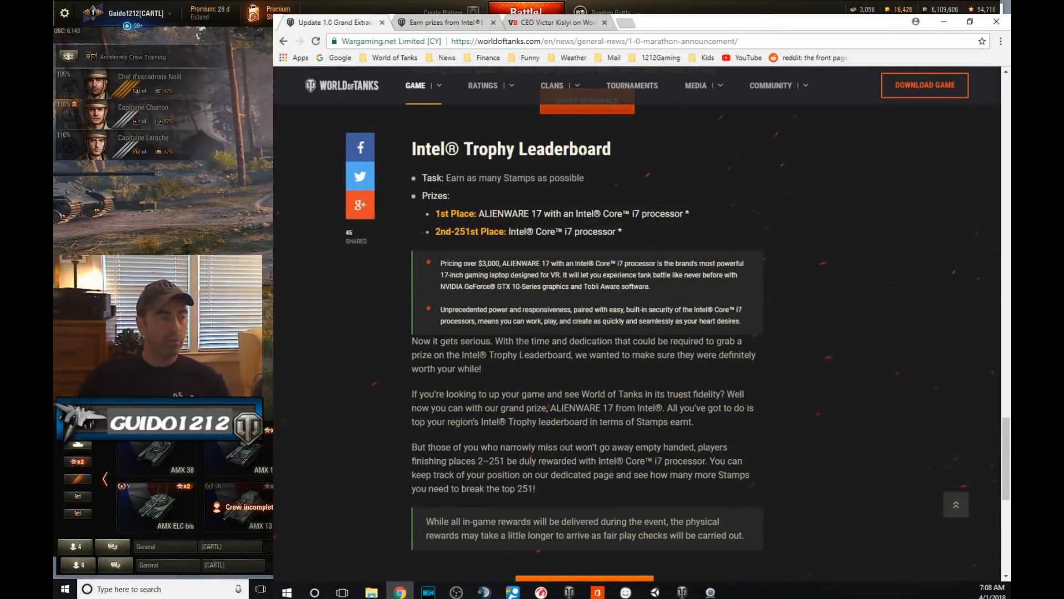
{"action": "mouse_move", "coordinate": [781, 350]}
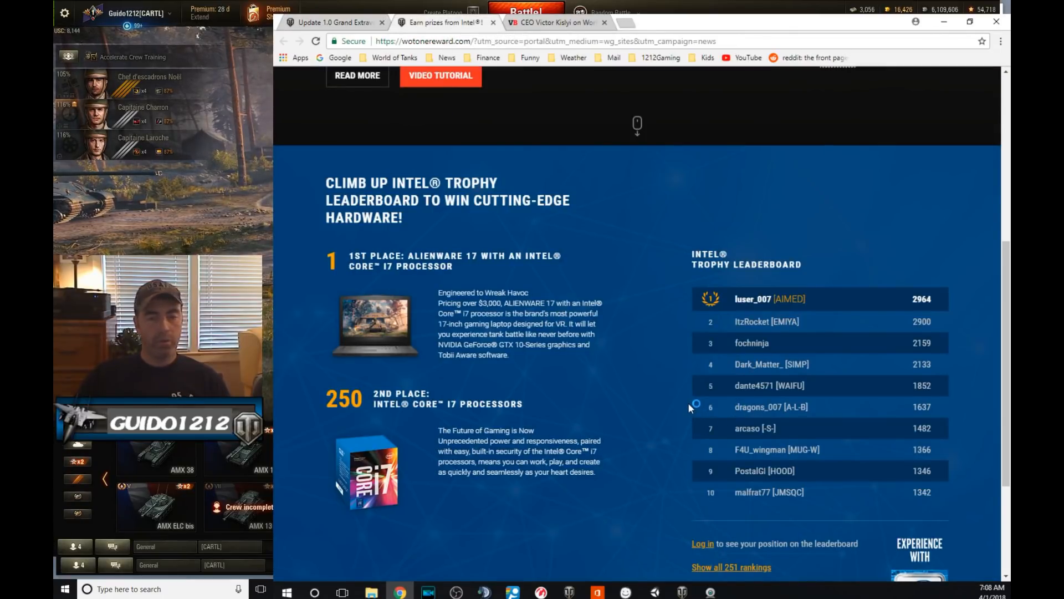
Scroll between the Super Regionals stamp progress and the Intel Trophy Leaderboard top ten
{"action": "scroll", "scroll_direction": "up", "scroll_amount": 3}
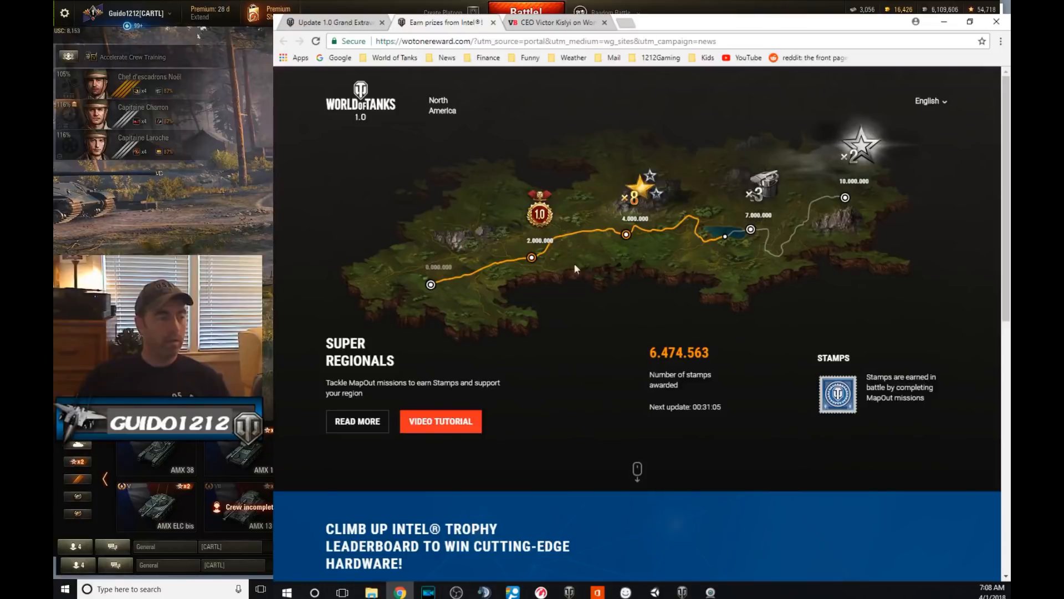
{"action": "mouse_move", "coordinate": [757, 229]}
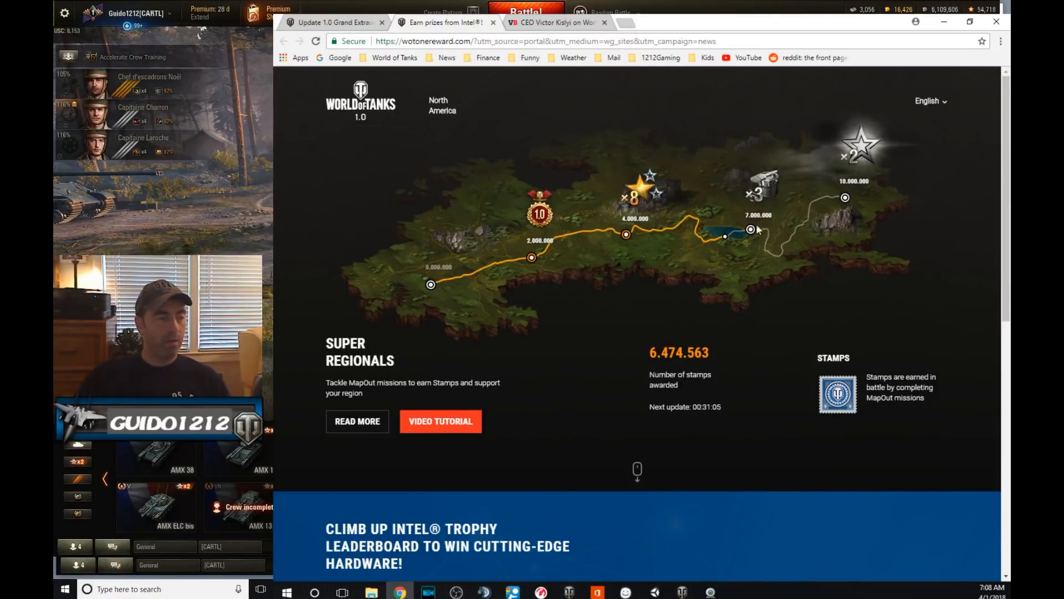
{"action": "mouse_move", "coordinate": [782, 202]}
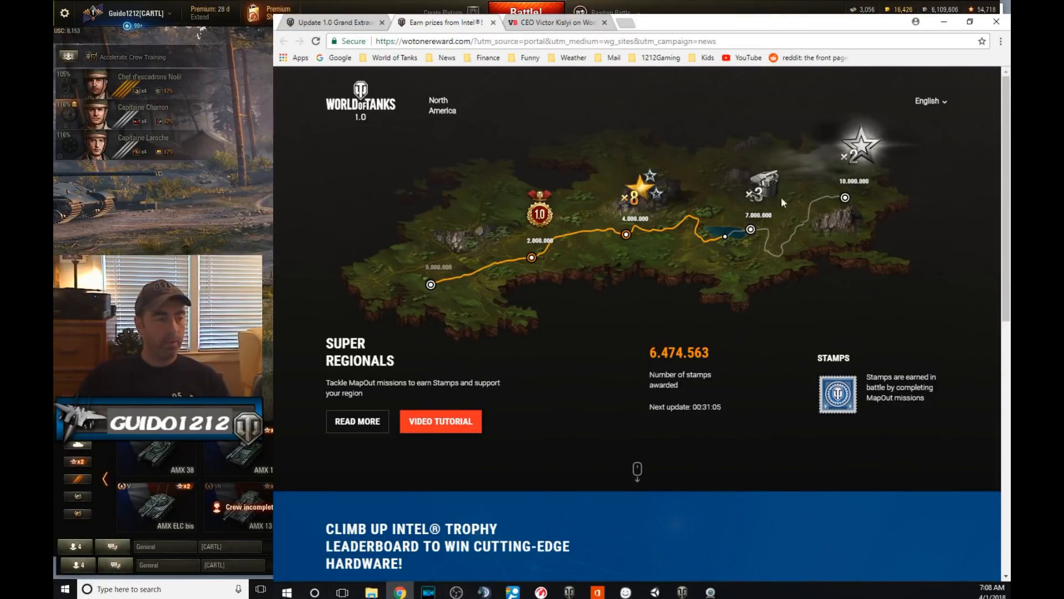
{"action": "scroll", "scroll_direction": "down", "scroll_amount": 3}
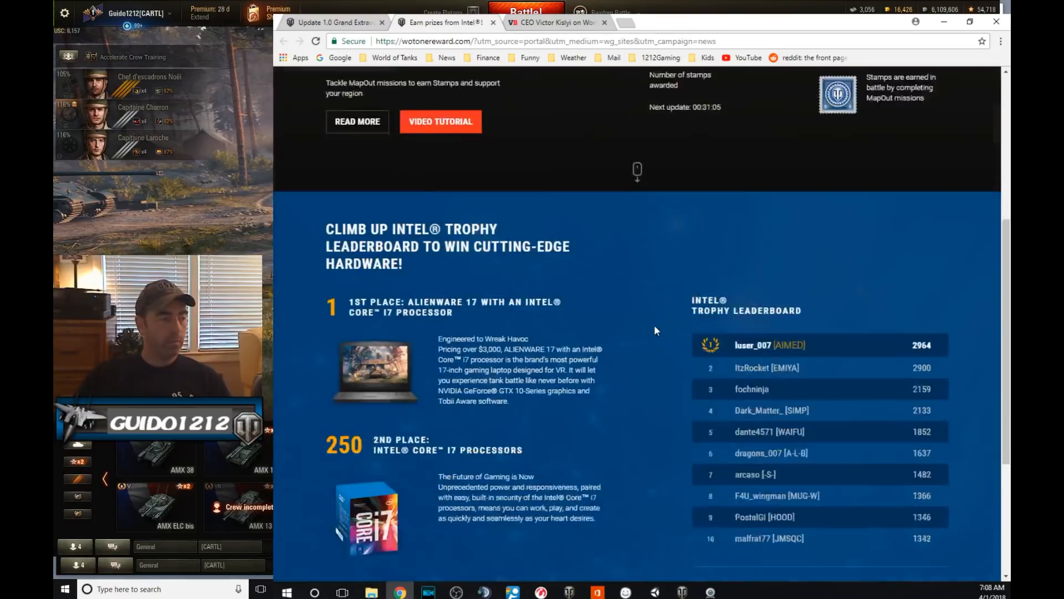
{"action": "scroll", "scroll_direction": "down", "scroll_amount": 3}
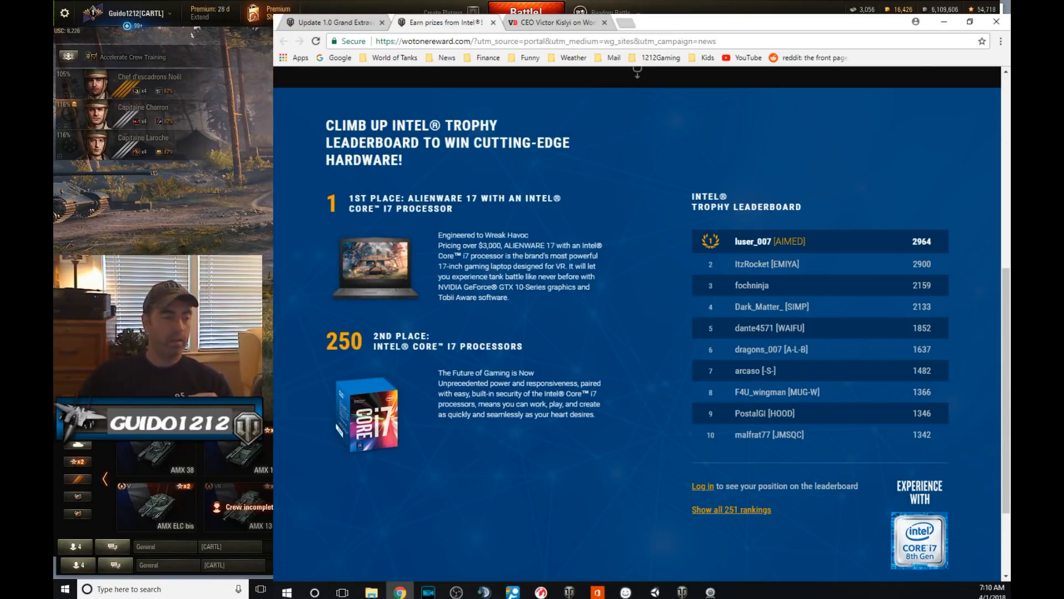
{"action": "mouse_move", "coordinate": [907, 233]}
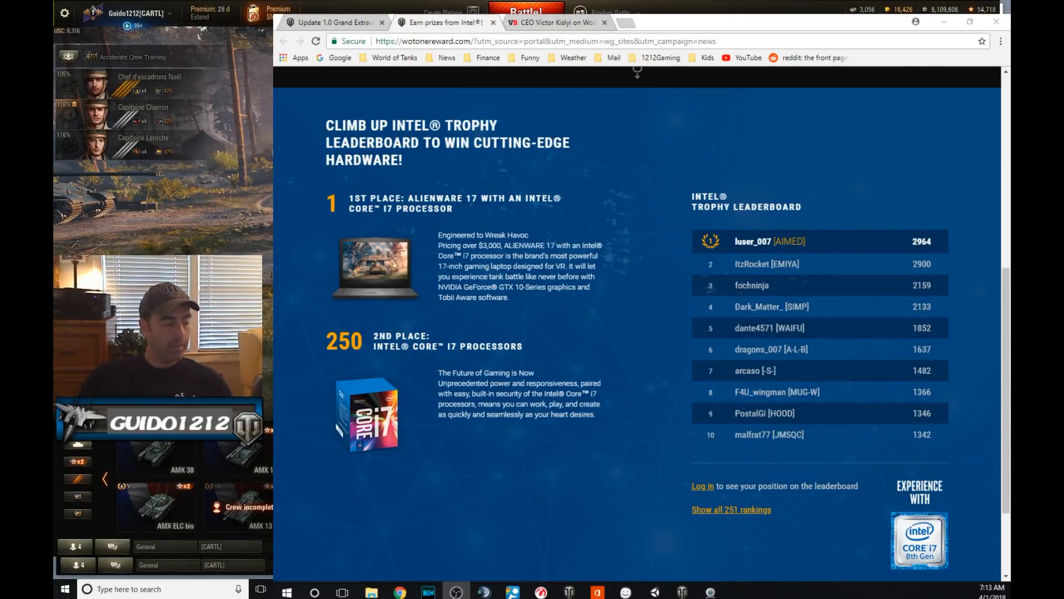
{"action": "left_click", "coordinate": [556, 16]}
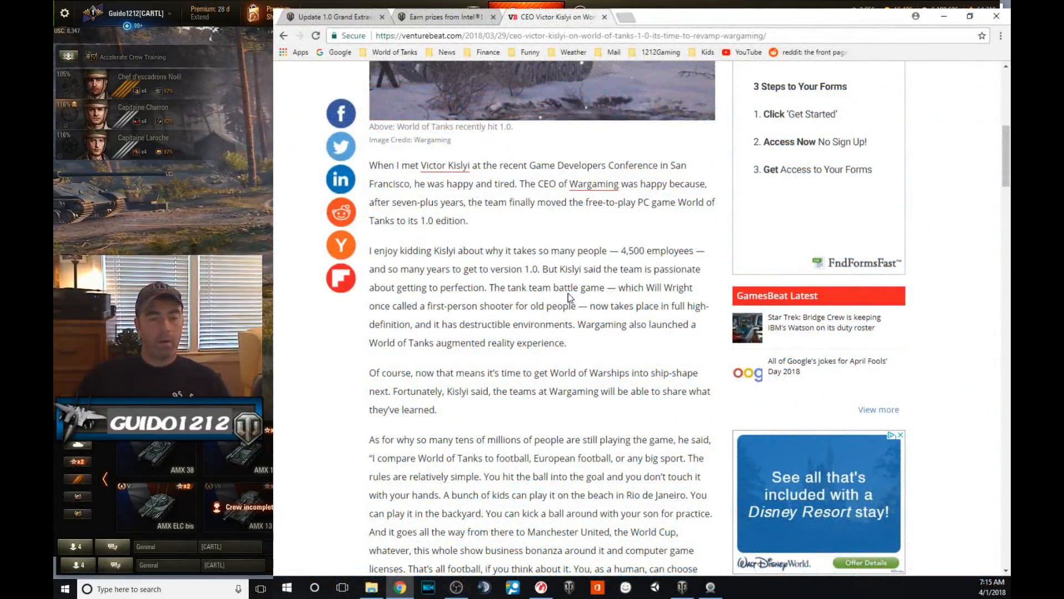
{"action": "scroll", "scroll_direction": "up", "scroll_amount": 3}
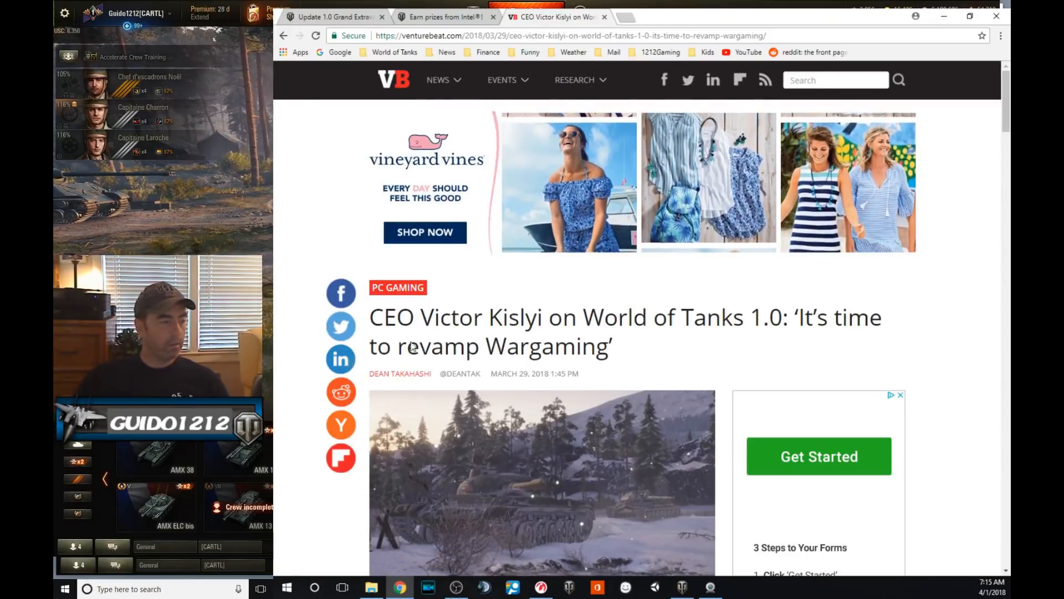
{"action": "scroll", "scroll_direction": "down", "scroll_amount": 3}
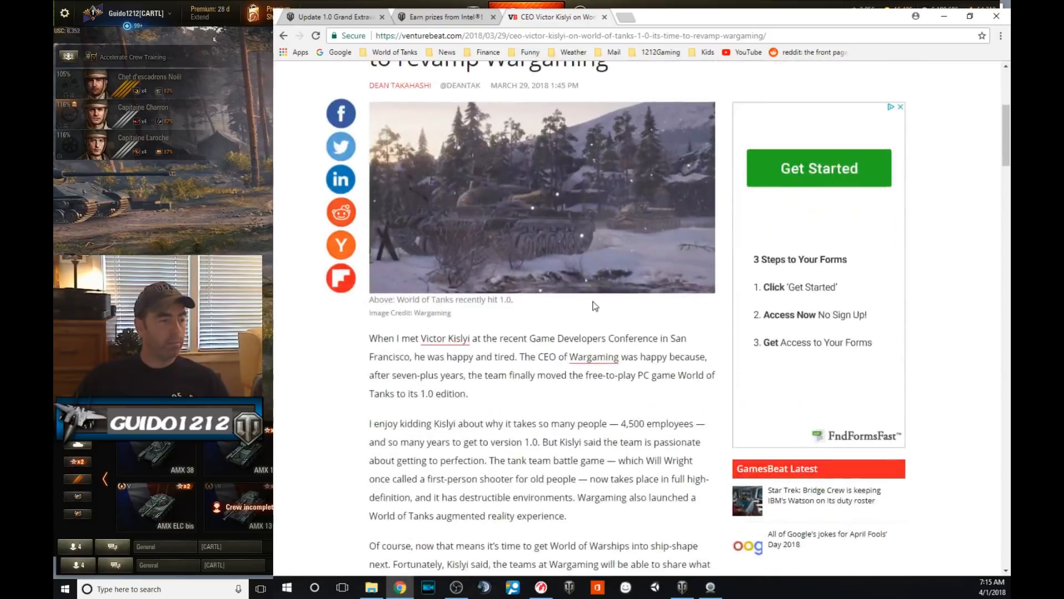
{"action": "scroll", "scroll_direction": "down", "scroll_amount": 3}
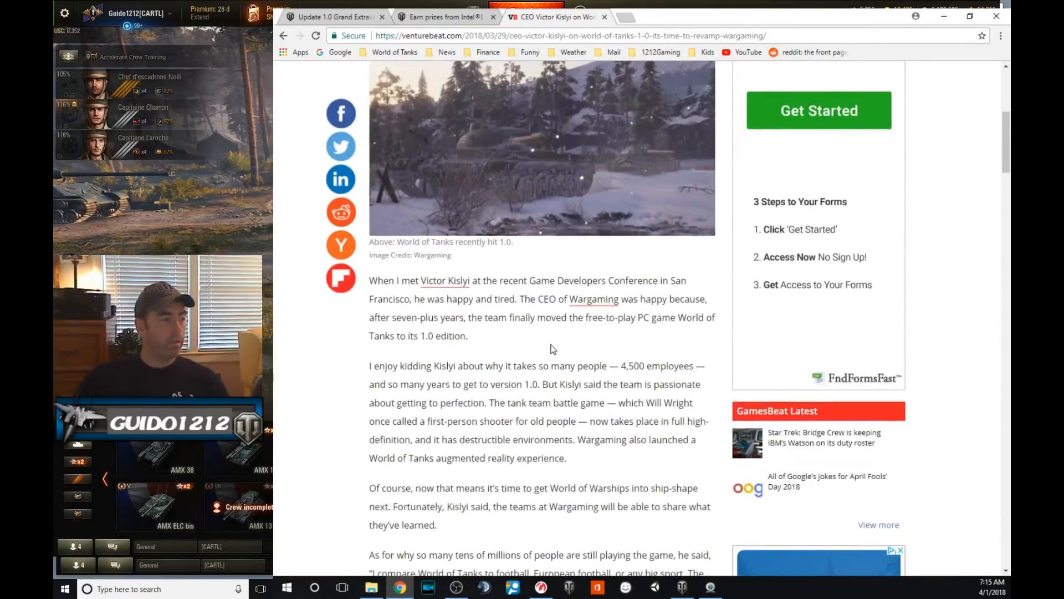
{"action": "mouse_move", "coordinate": [539, 341]}
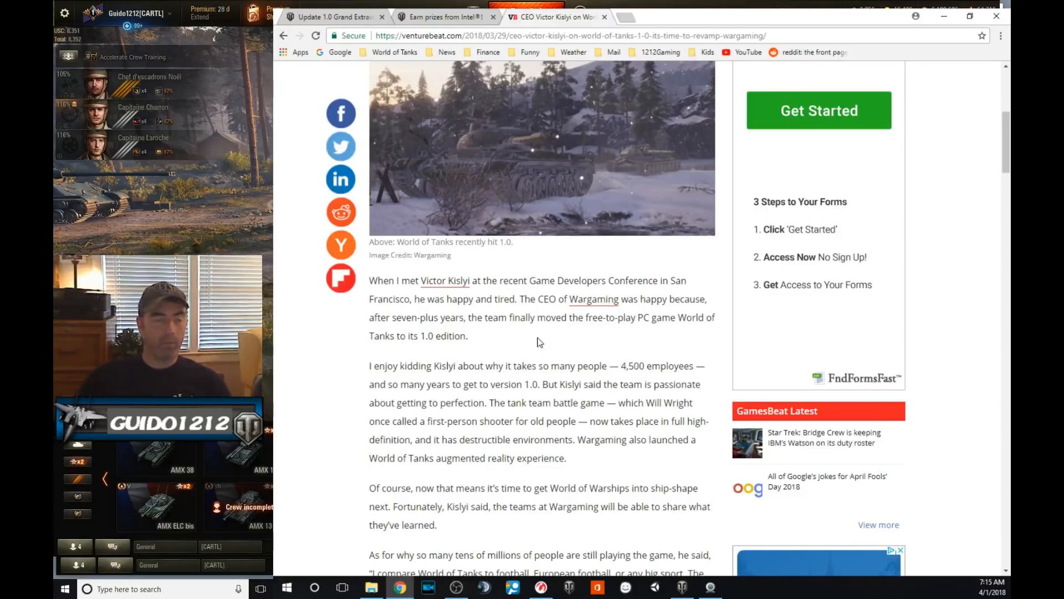
{"action": "scroll", "scroll_direction": "down", "scroll_amount": 3}
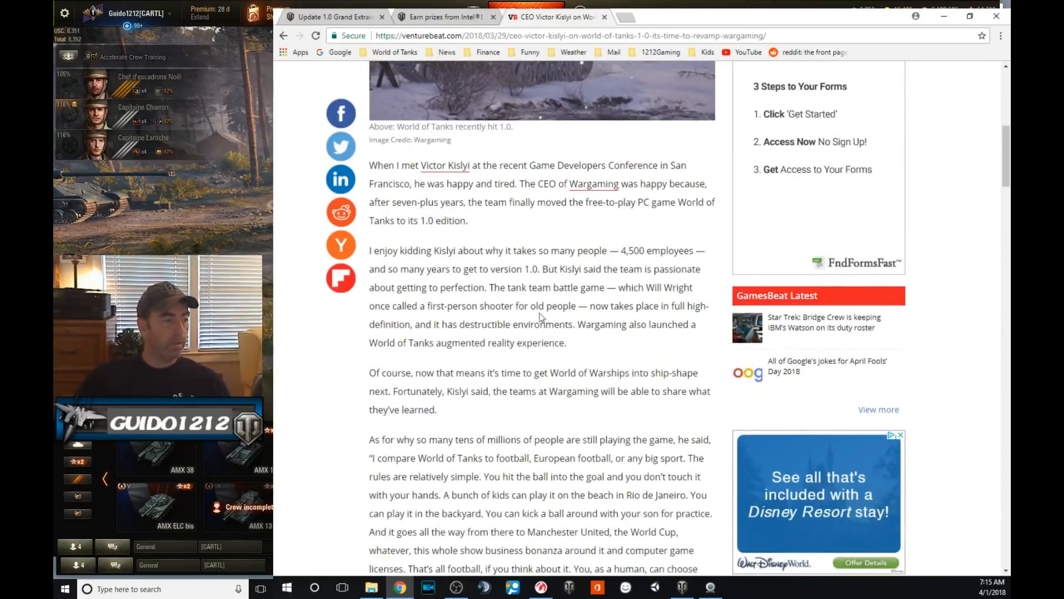
{"action": "mouse_move", "coordinate": [404, 257]}
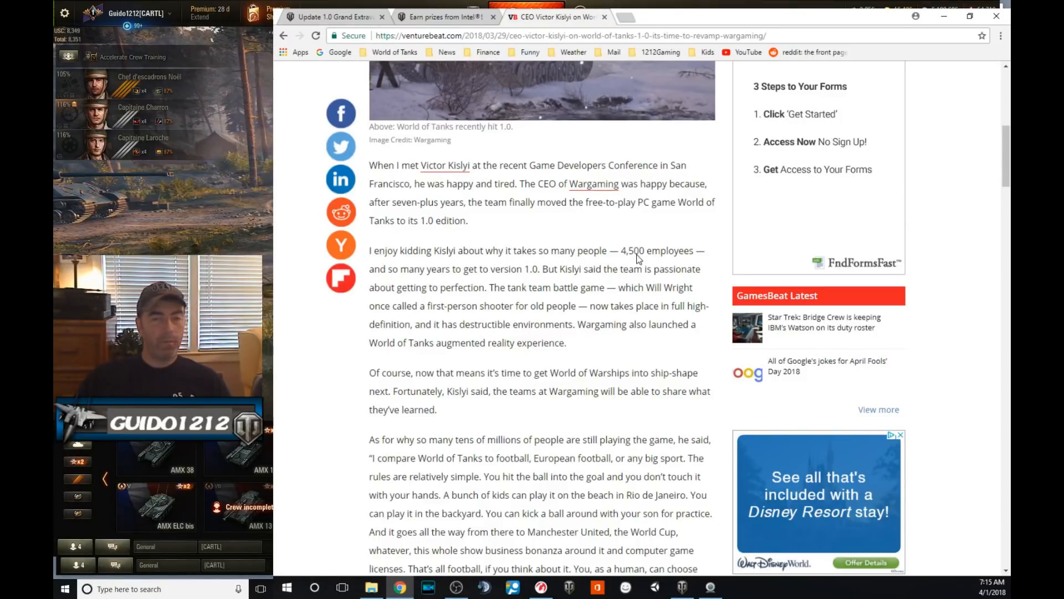
{"action": "mouse_move", "coordinate": [396, 271]}
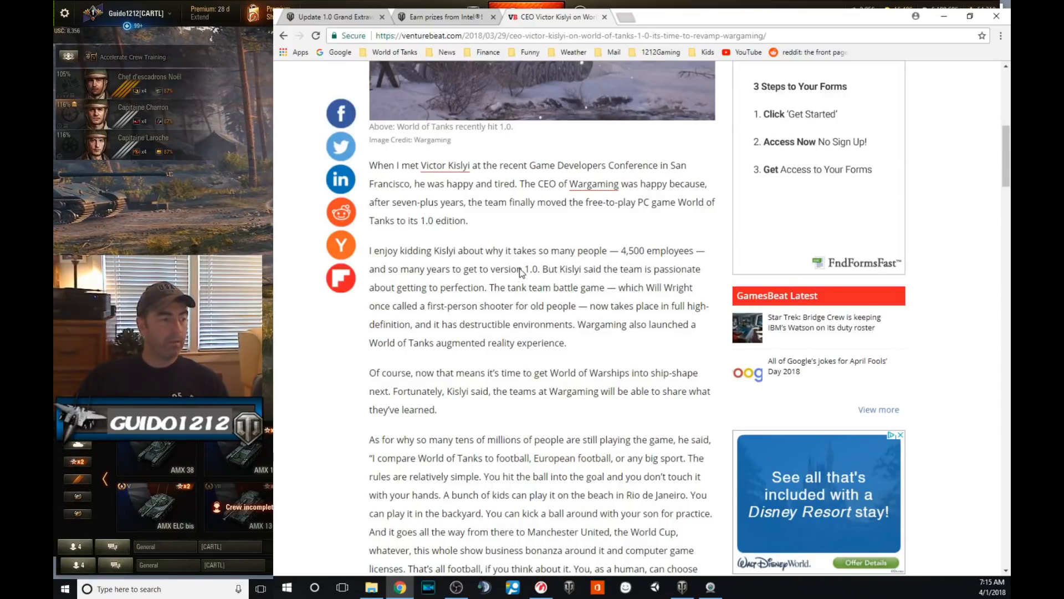
Scroll to Kislyi's Frostbite question and his answer about 4,500 employees
{"action": "scroll", "scroll_direction": "down", "scroll_amount": 3}
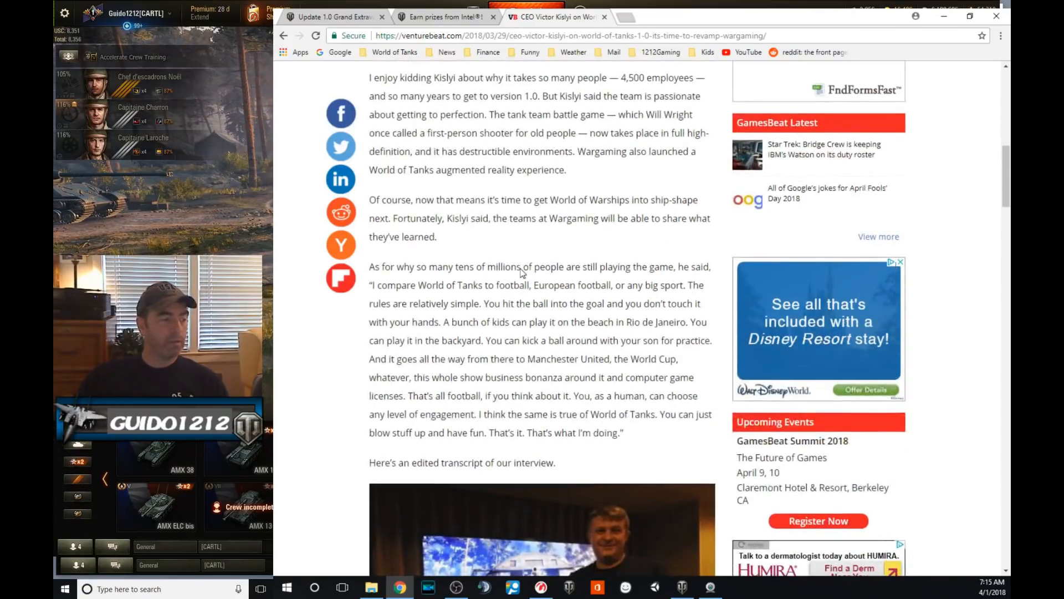
{"action": "scroll", "scroll_direction": "down", "scroll_amount": 3}
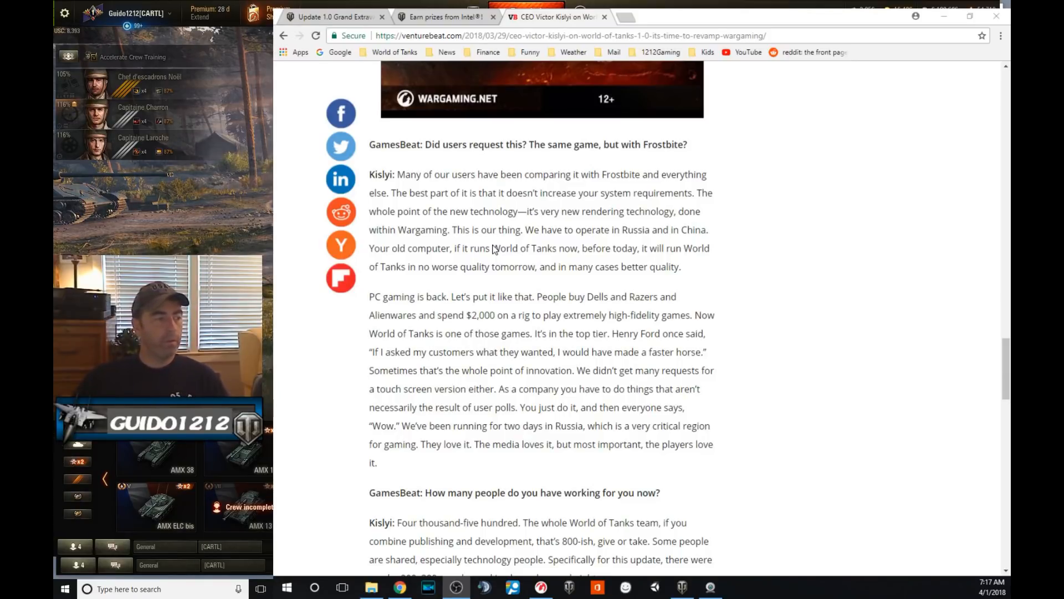
{"action": "mouse_move", "coordinate": [551, 212]}
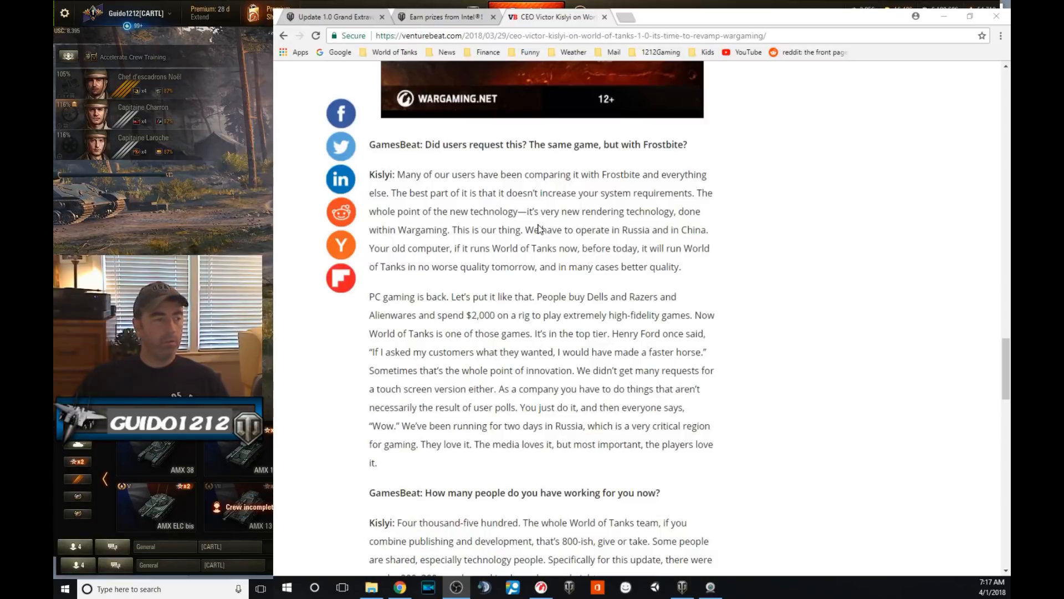
{"action": "mouse_move", "coordinate": [550, 217]}
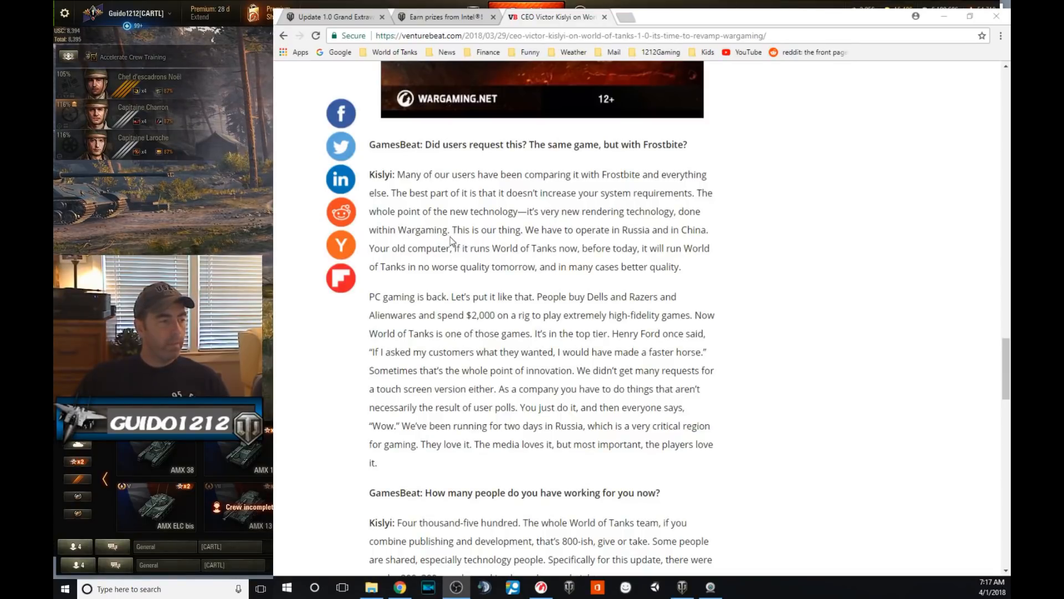
{"action": "scroll", "scroll_direction": "down", "scroll_amount": 3}
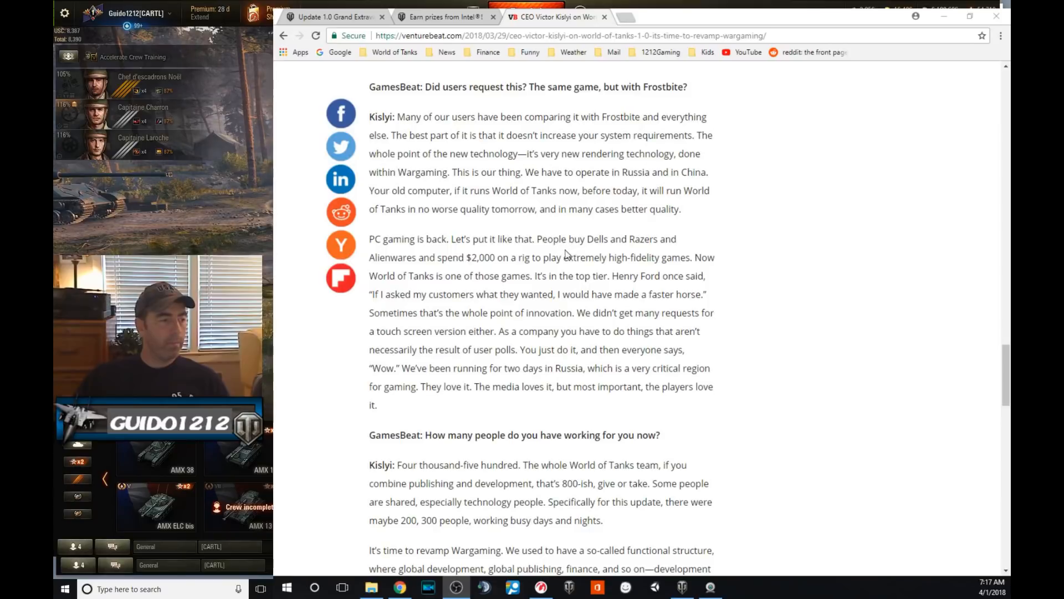
{"action": "mouse_move", "coordinate": [517, 275]}
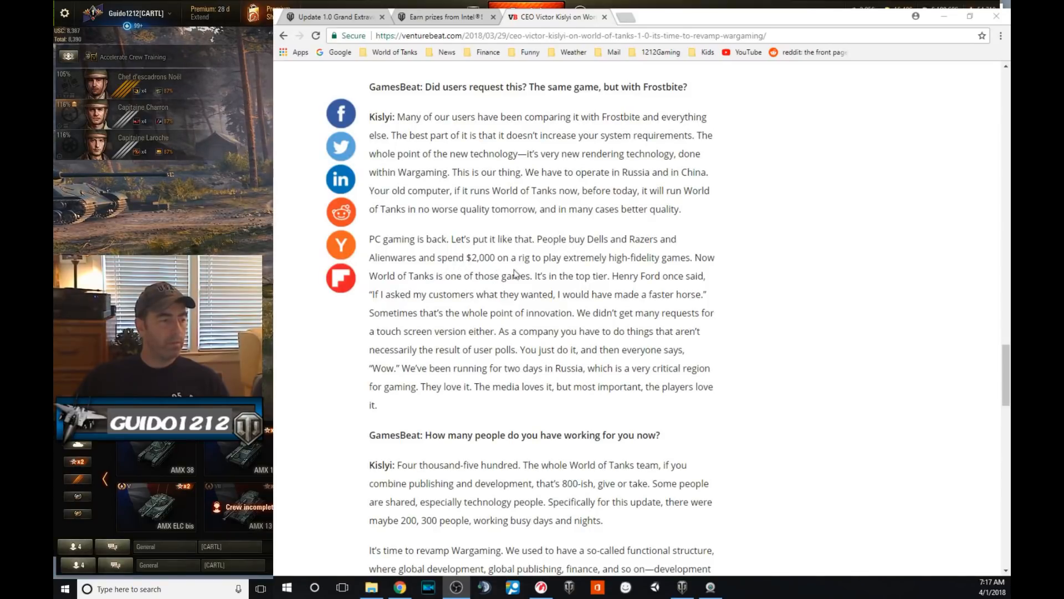
{"action": "mouse_move", "coordinate": [689, 270]}
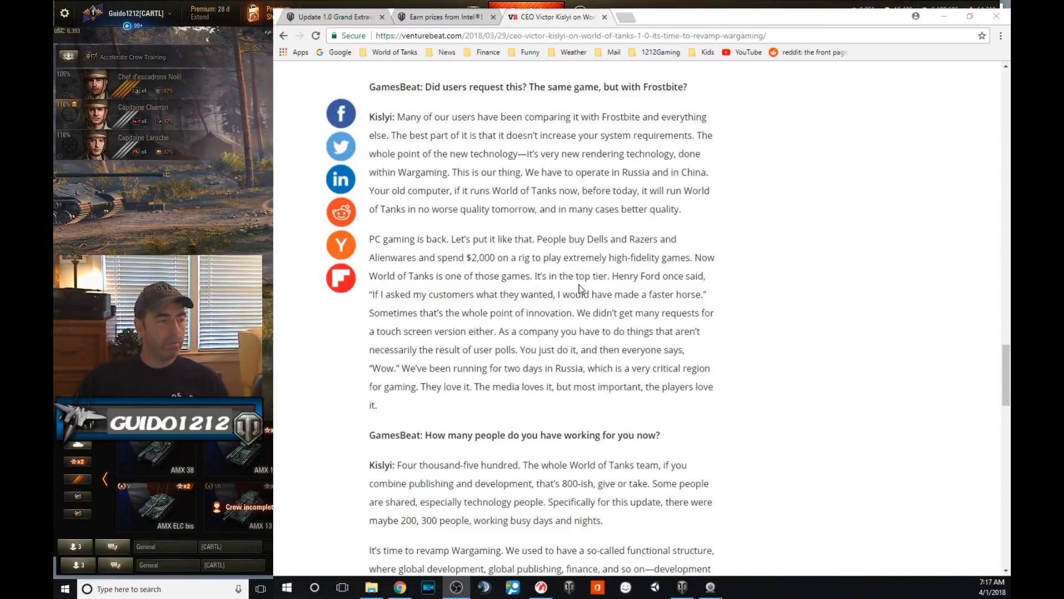
{"action": "mouse_move", "coordinate": [411, 308]}
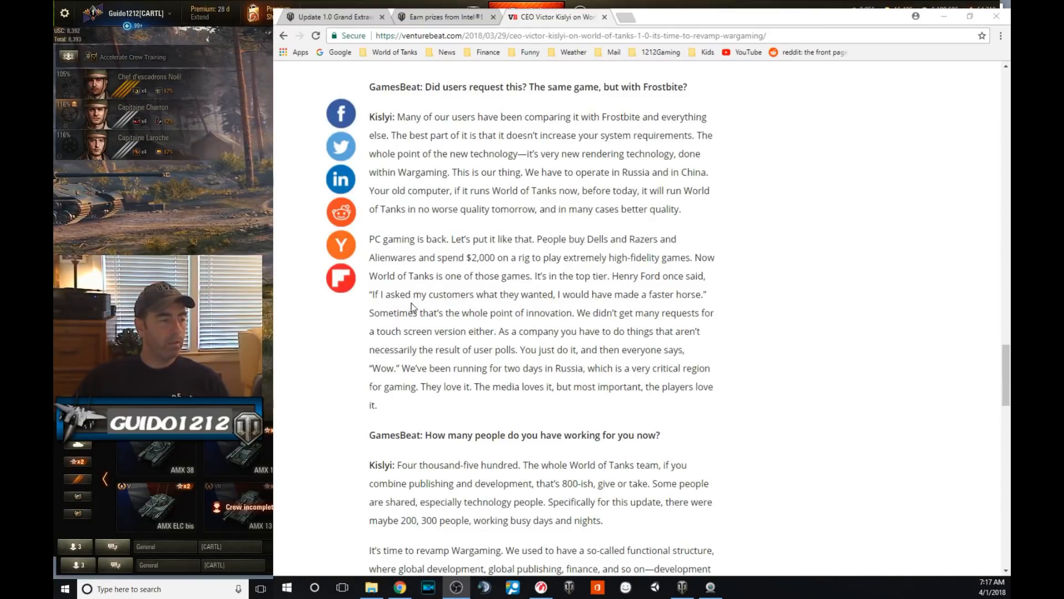
{"action": "mouse_move", "coordinate": [547, 309]}
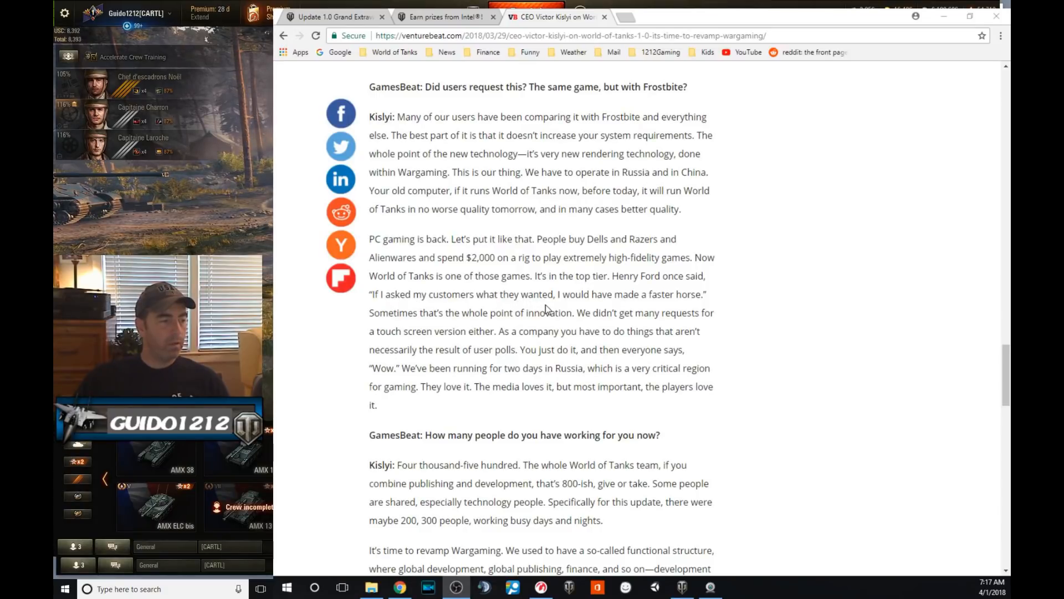
{"action": "mouse_move", "coordinate": [393, 321]}
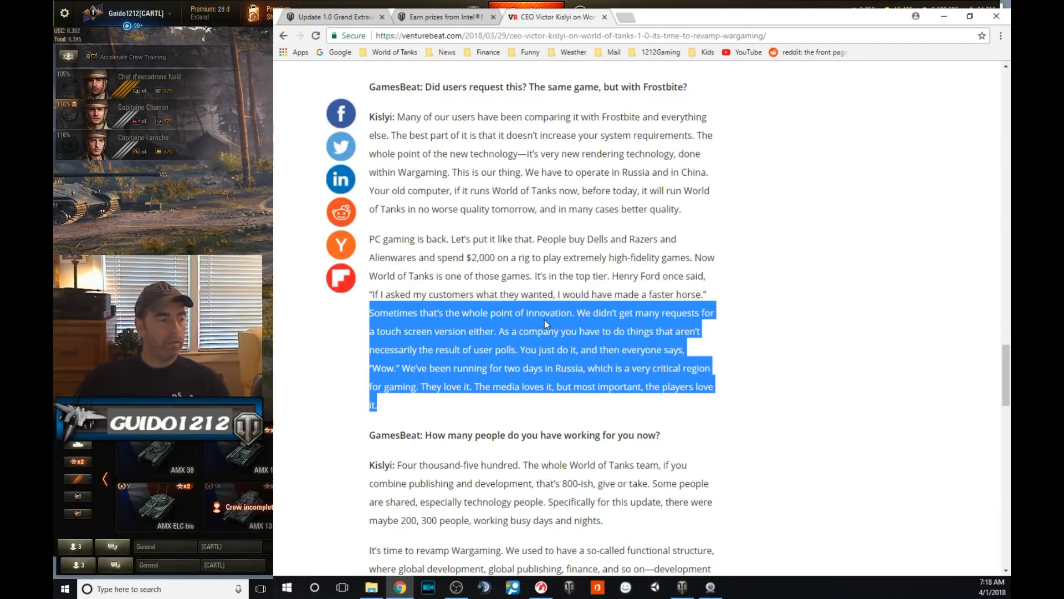
{"action": "mouse_move", "coordinate": [377, 348]}
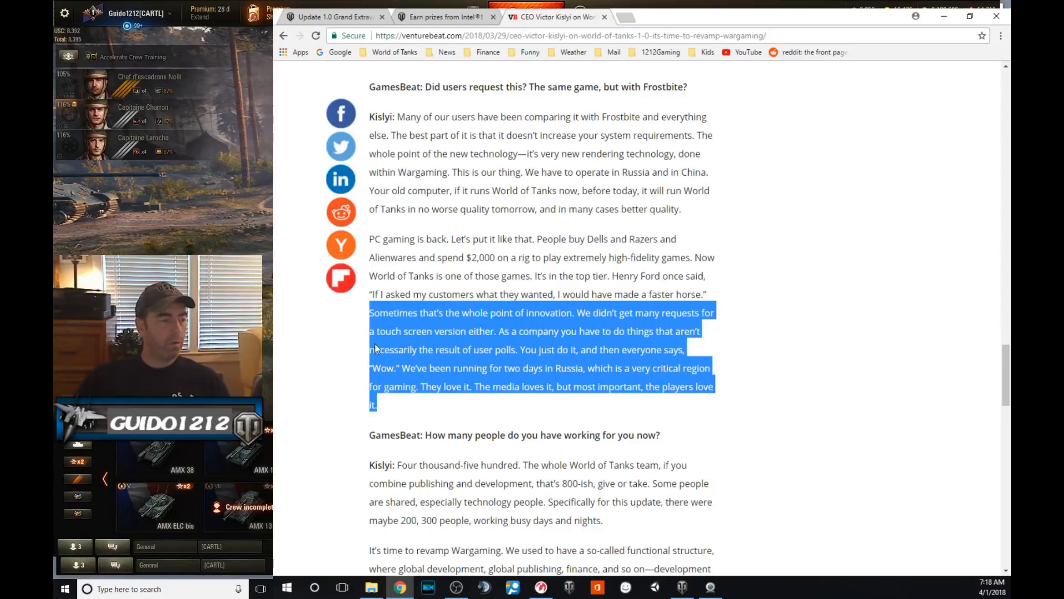
{"action": "mouse_move", "coordinate": [508, 345]}
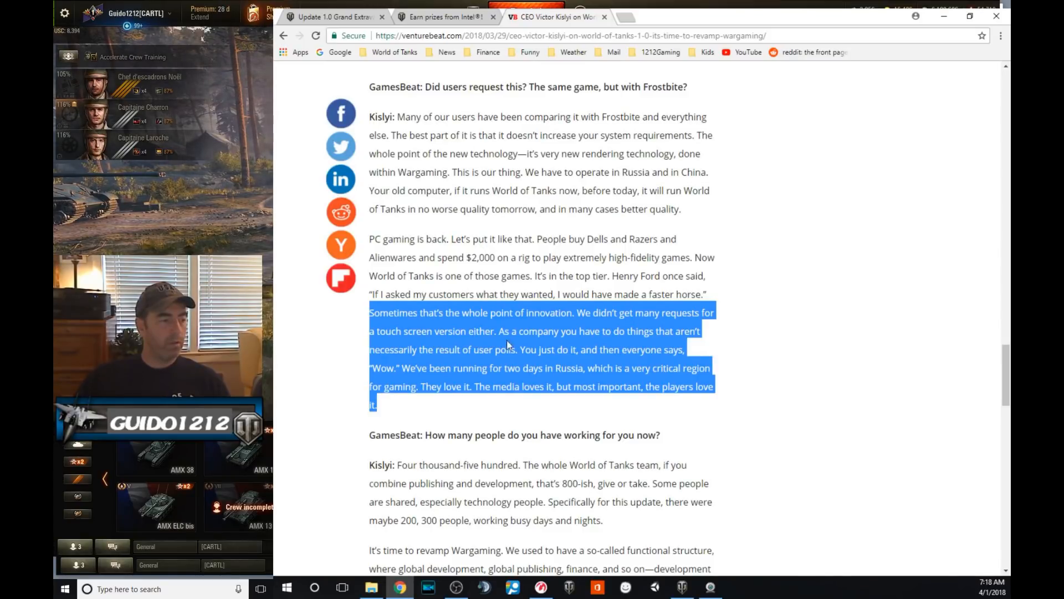
{"action": "mouse_move", "coordinate": [381, 360]}
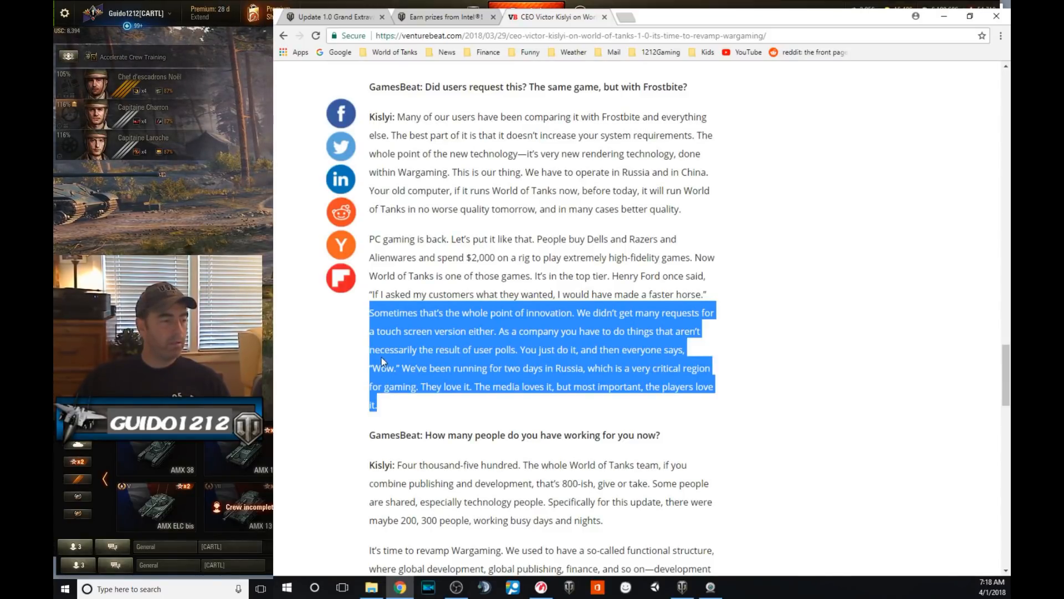
{"action": "mouse_move", "coordinate": [511, 360]}
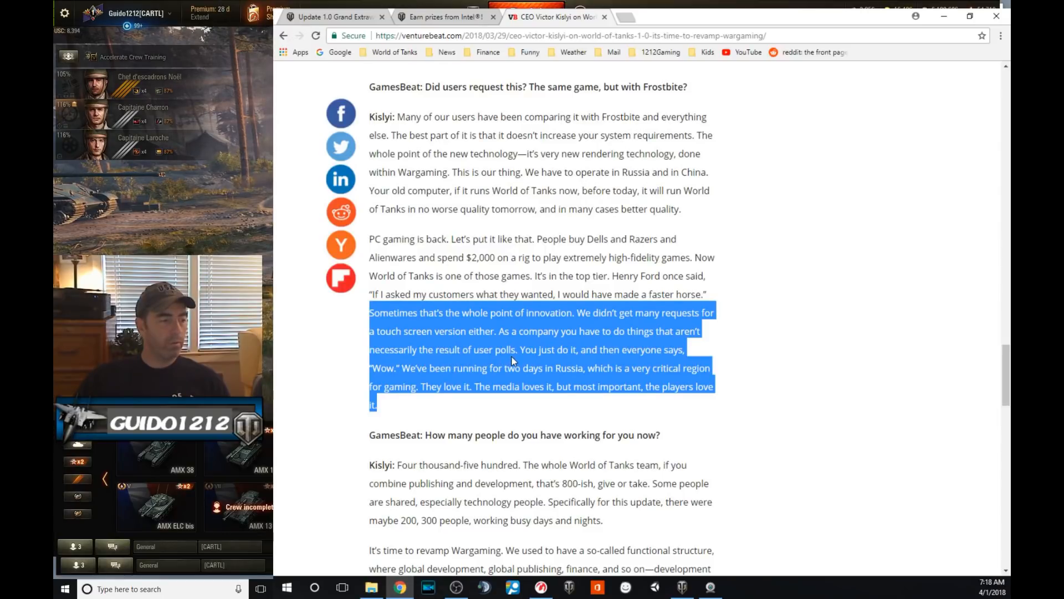
{"action": "mouse_move", "coordinate": [509, 365]}
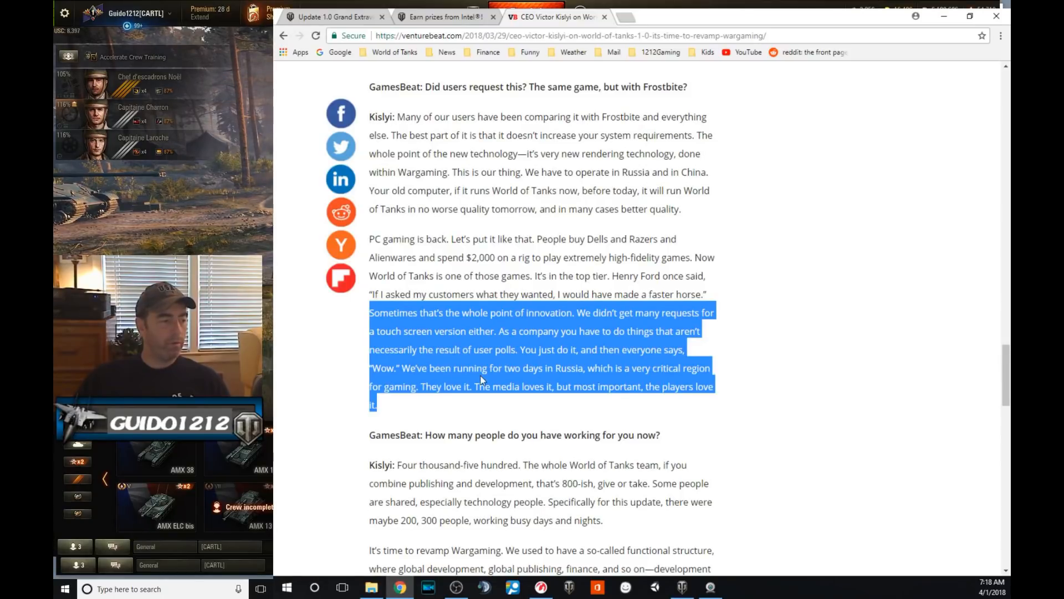
{"action": "mouse_move", "coordinate": [674, 390]}
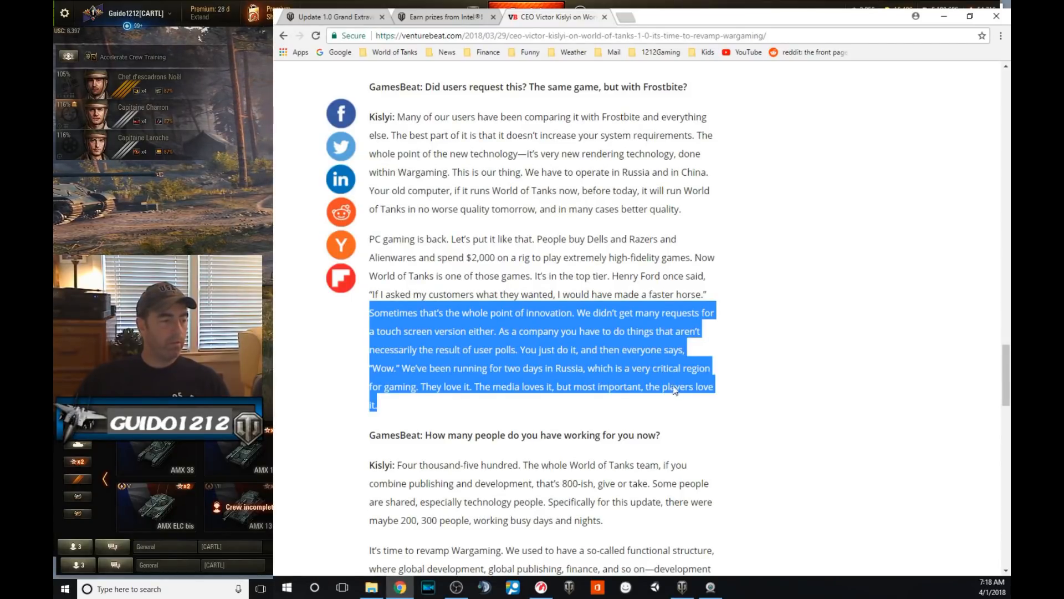
{"action": "mouse_move", "coordinate": [538, 402]}
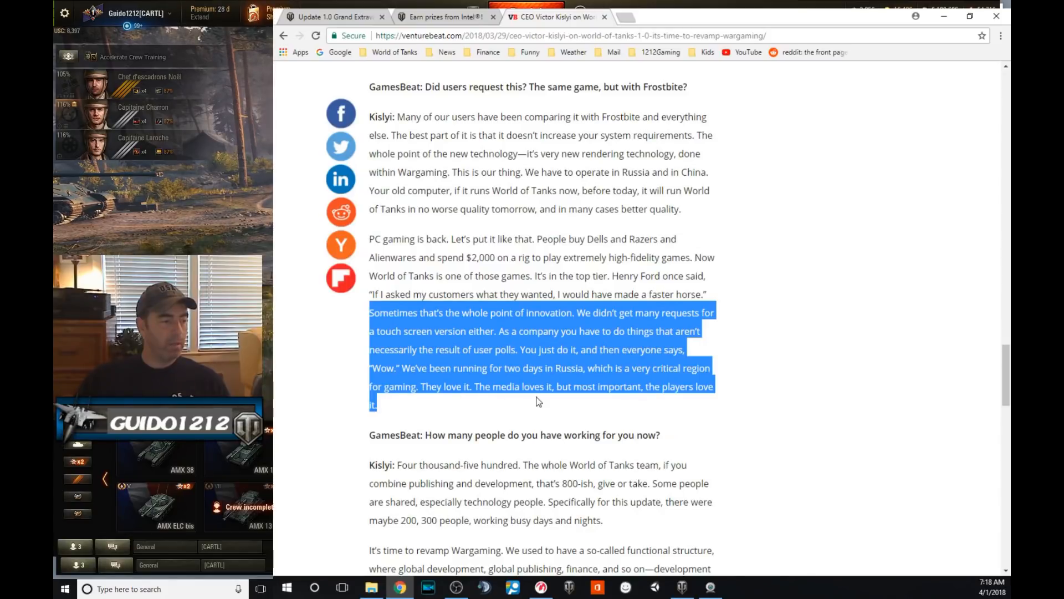
{"action": "mouse_move", "coordinate": [470, 366]}
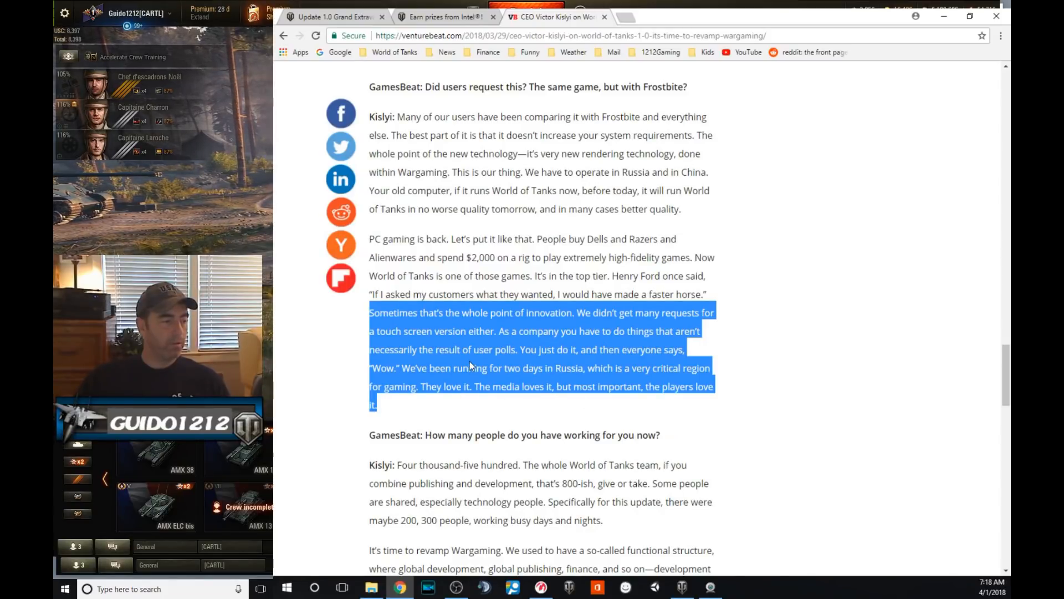
{"action": "left_click", "coordinate": [505, 319]}
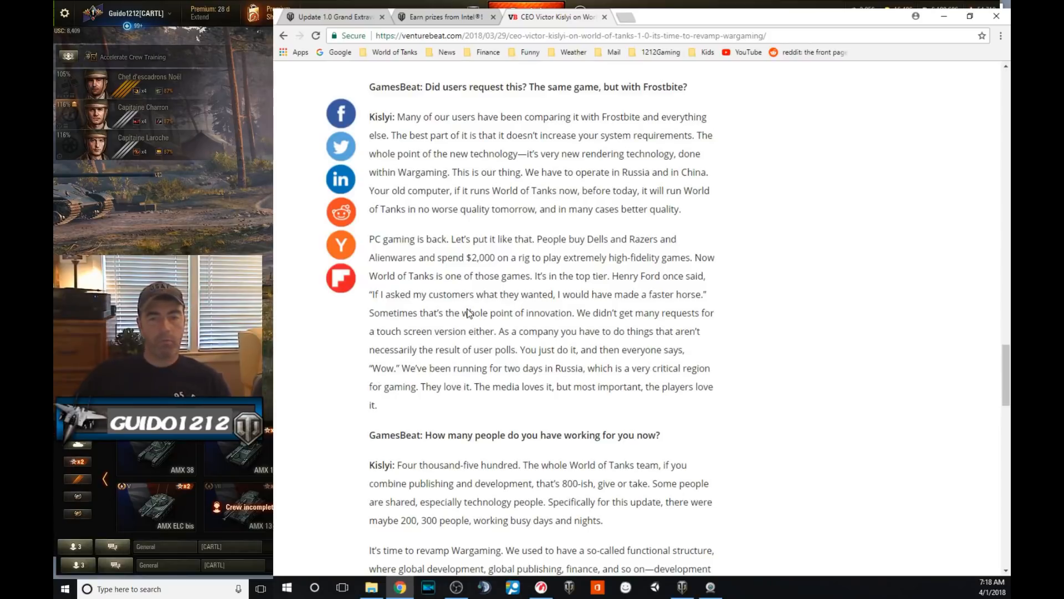
{"action": "mouse_move", "coordinate": [609, 299]}
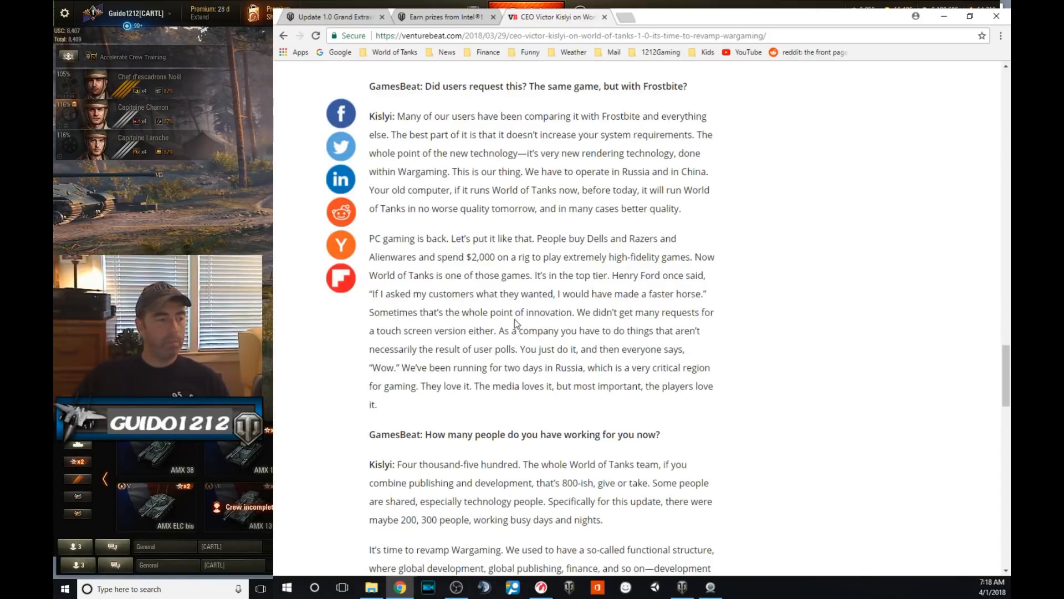
Scroll to Kislyi's staffing answer and the 'It's time to revamp Wargaming' paragraph
{"action": "scroll", "scroll_direction": "down", "scroll_amount": 3}
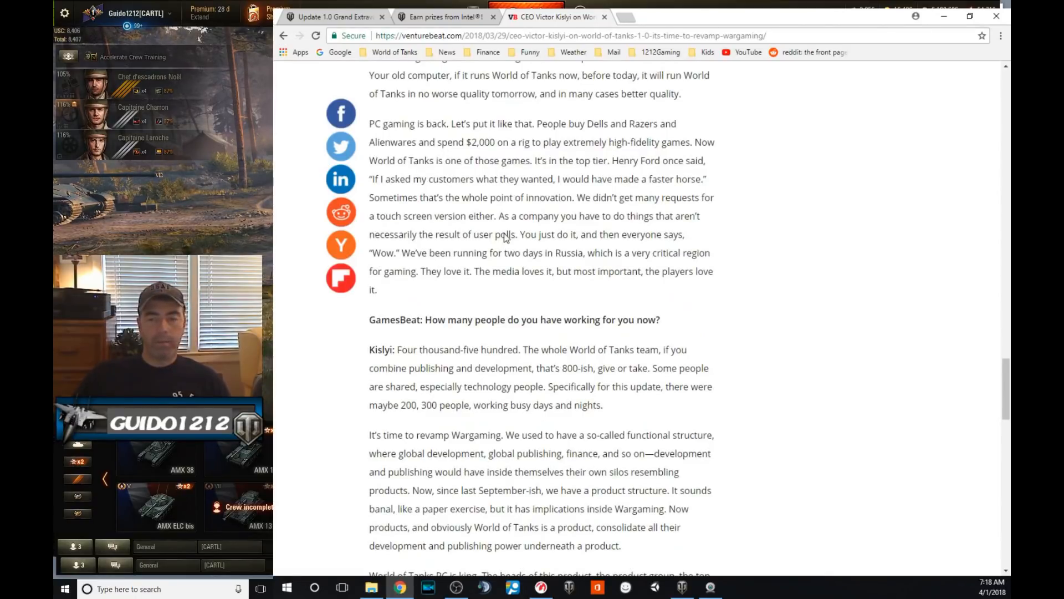
{"action": "mouse_move", "coordinate": [499, 237]}
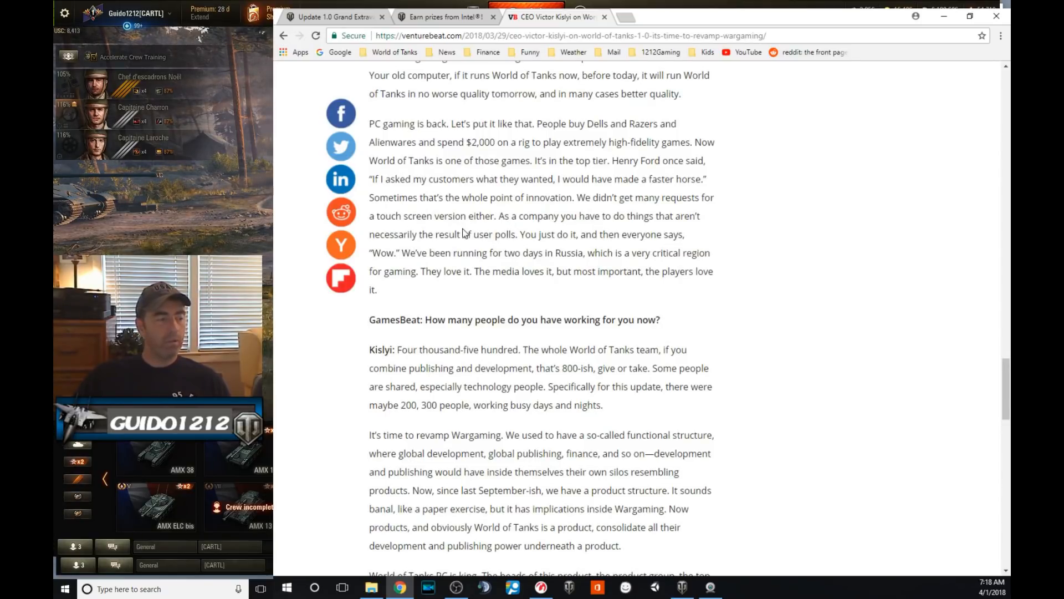
{"action": "mouse_move", "coordinate": [436, 172]}
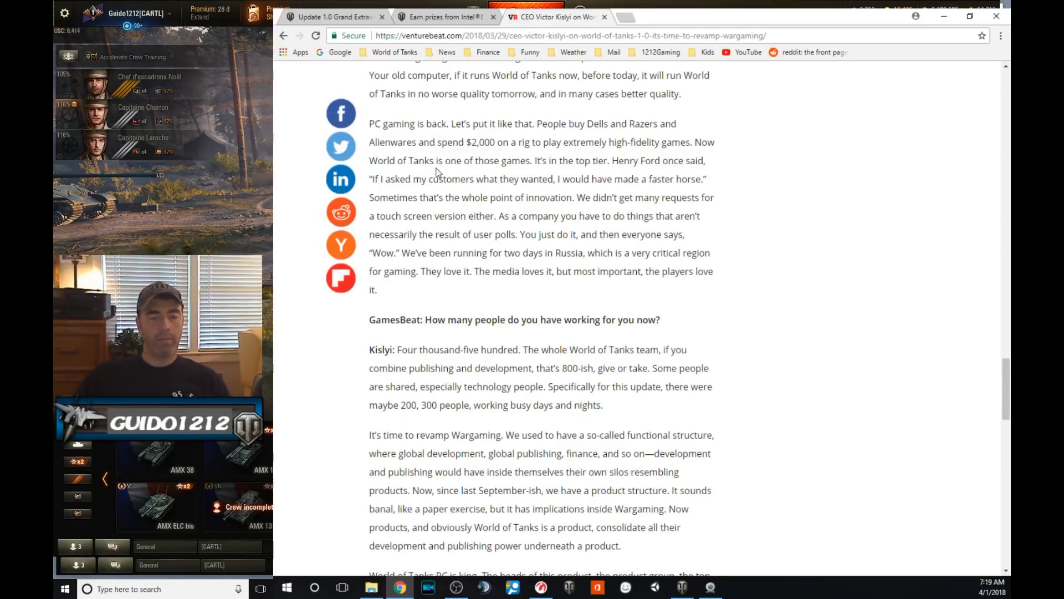
{"action": "mouse_move", "coordinate": [623, 227]}
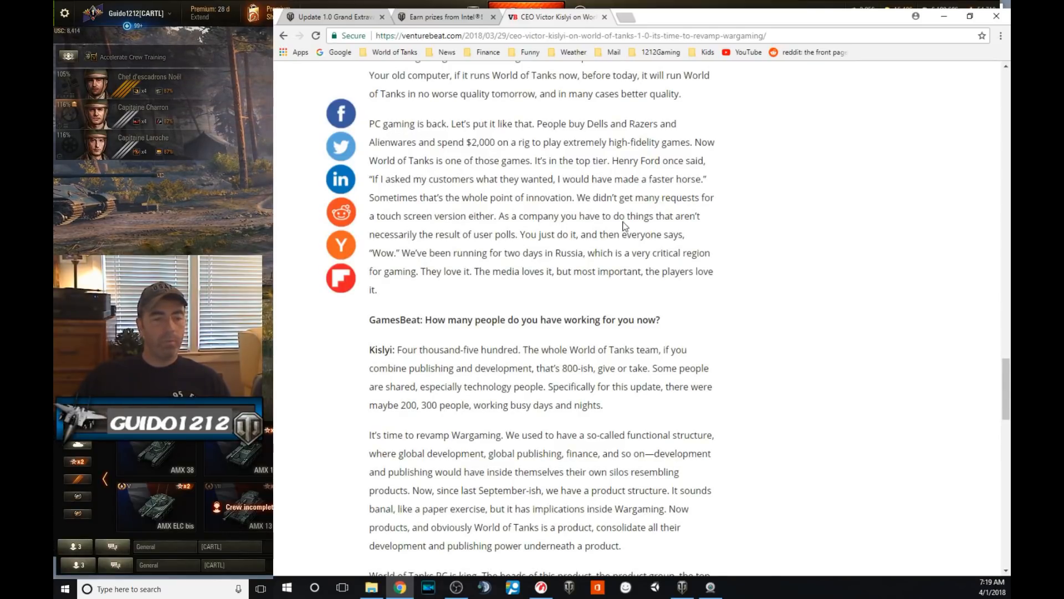
{"action": "mouse_move", "coordinate": [519, 172]}
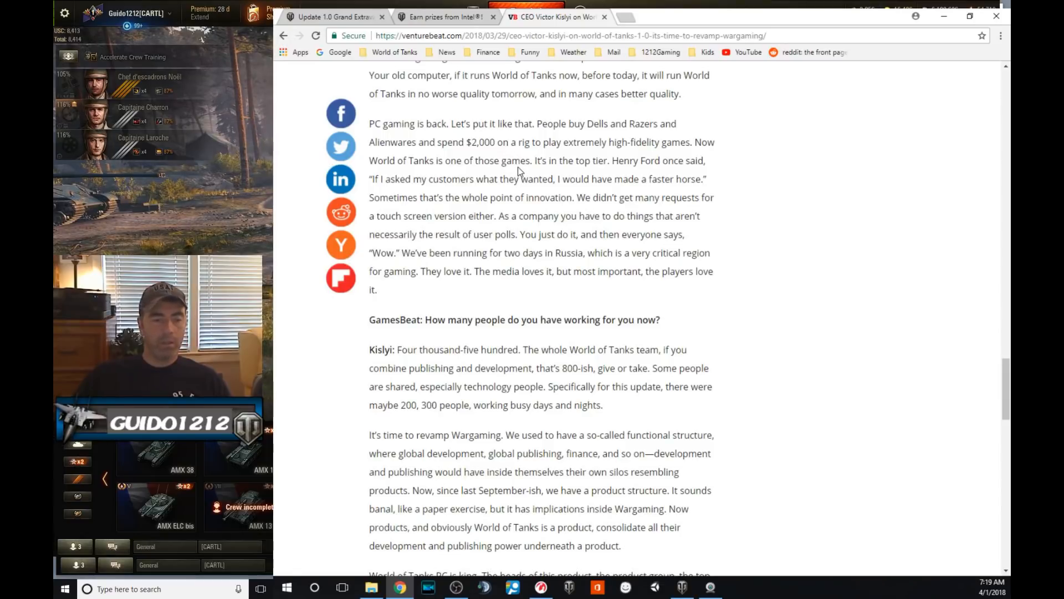
{"action": "mouse_move", "coordinate": [505, 178]}
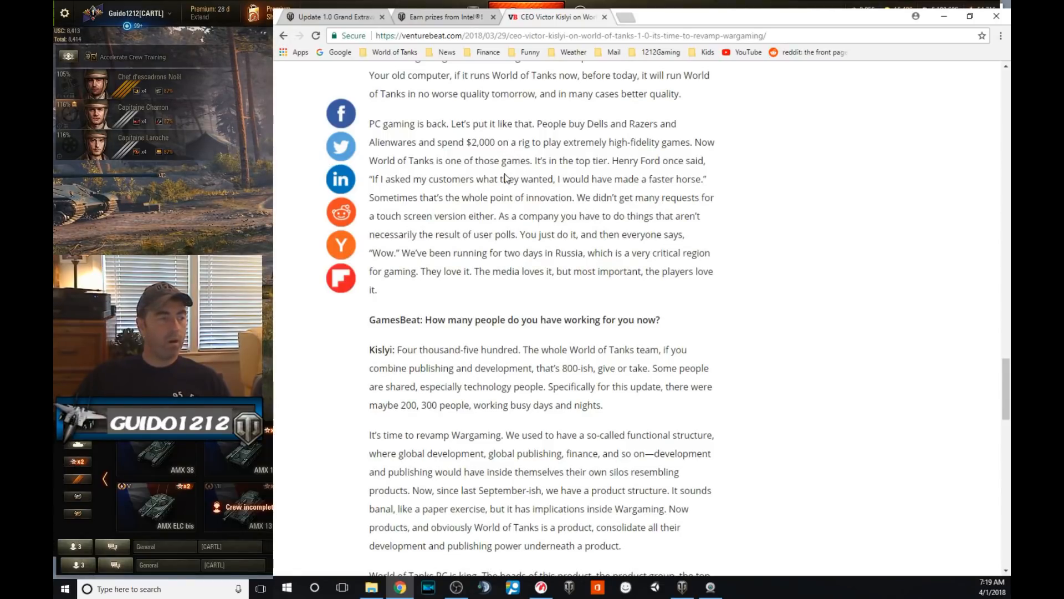
{"action": "scroll", "scroll_direction": "up", "scroll_amount": 3}
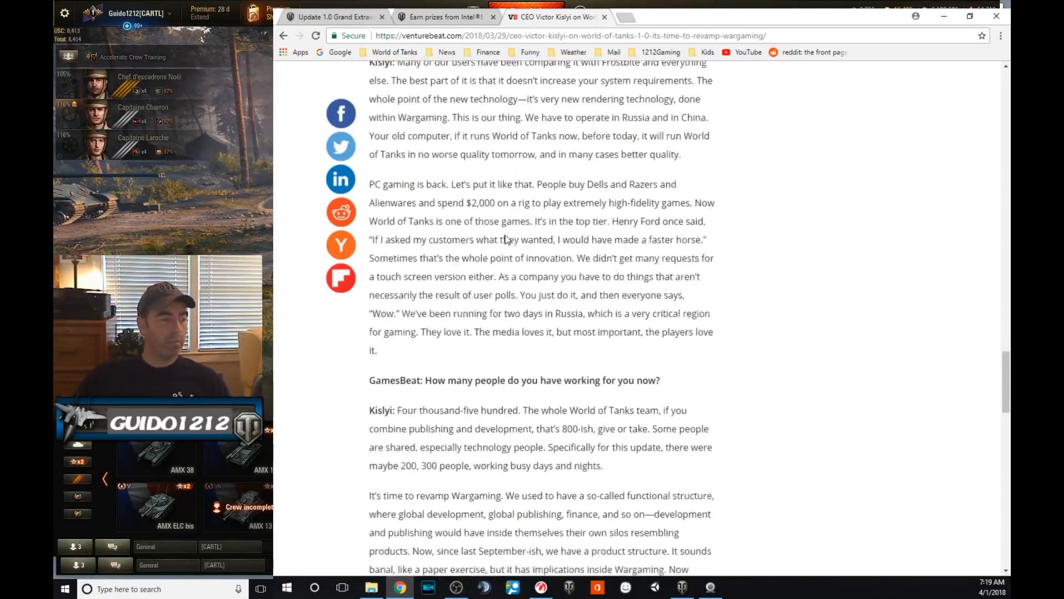
{"action": "scroll", "scroll_direction": "down", "scroll_amount": 3}
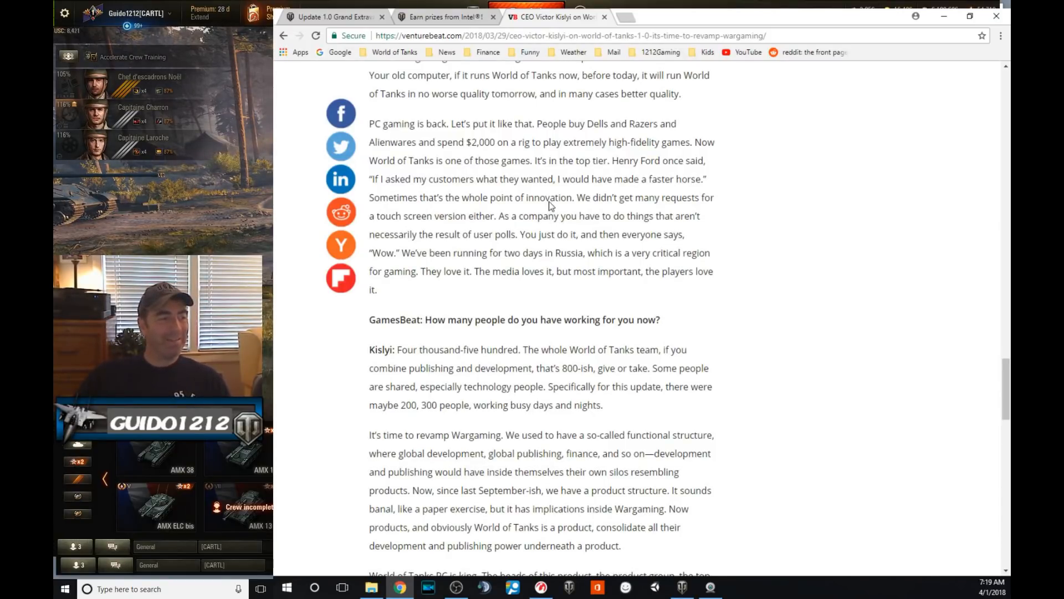
{"action": "scroll", "scroll_direction": "down", "scroll_amount": 3}
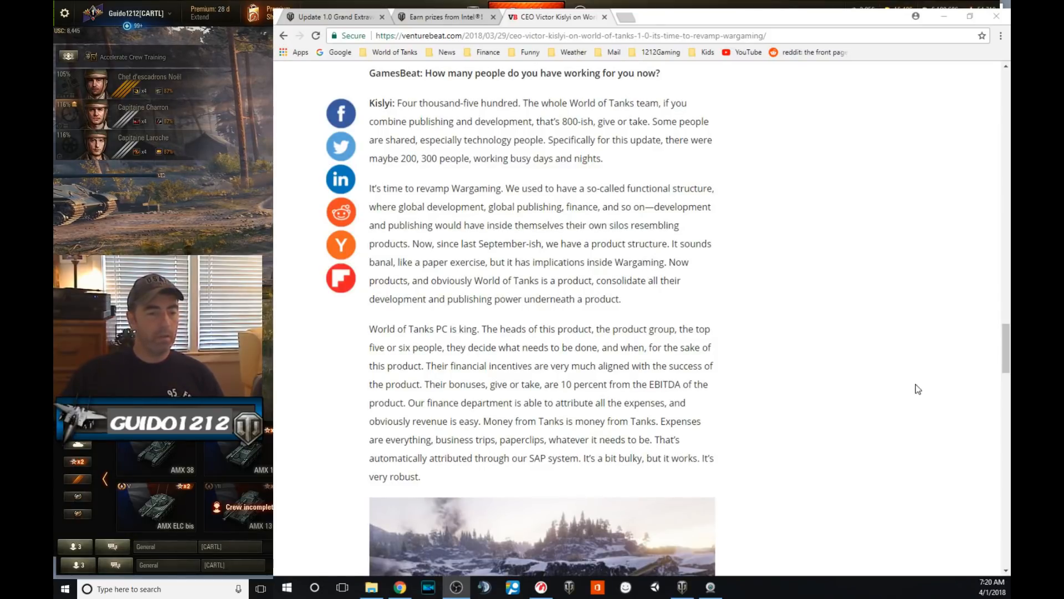
{"action": "mouse_move", "coordinate": [520, 287]}
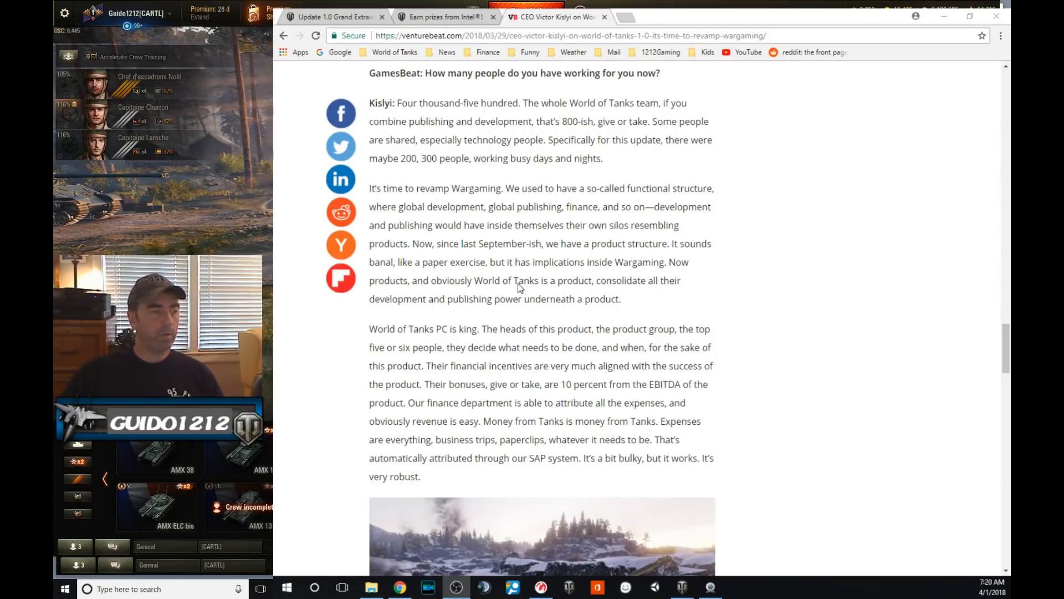
Scroll past the product-group paragraph to the snowy tank image and 'Why did you need to reorganize?'
{"action": "scroll", "scroll_direction": "down", "scroll_amount": 3}
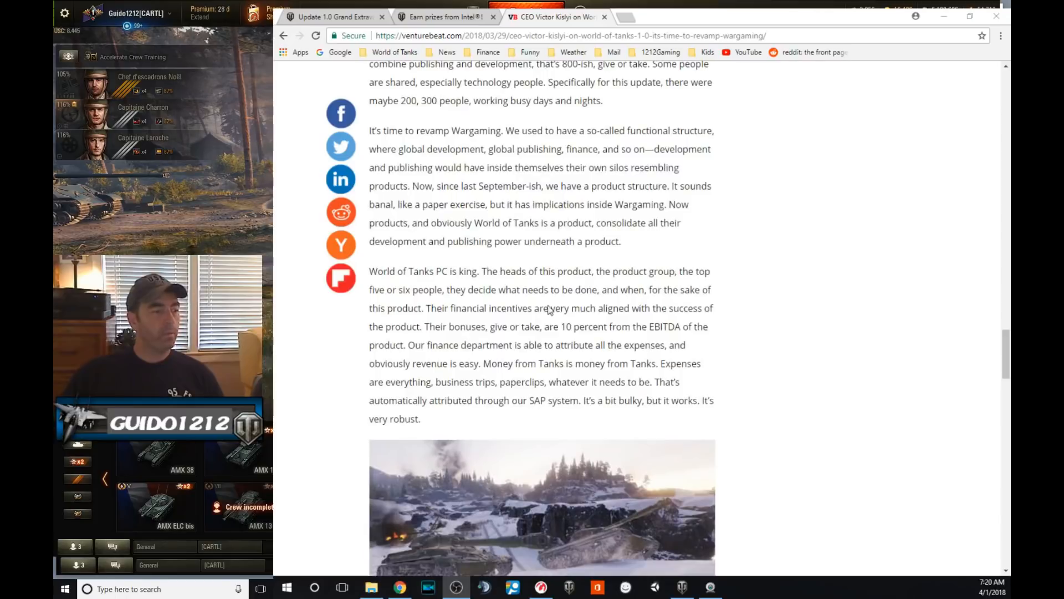
{"action": "mouse_move", "coordinate": [543, 326]}
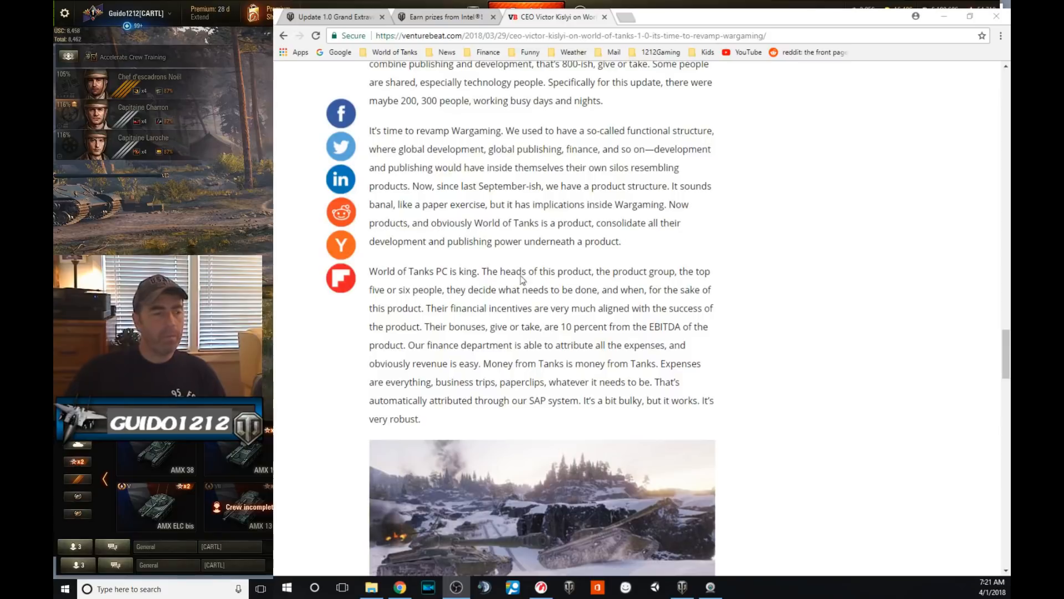
{"action": "mouse_move", "coordinate": [600, 224]}
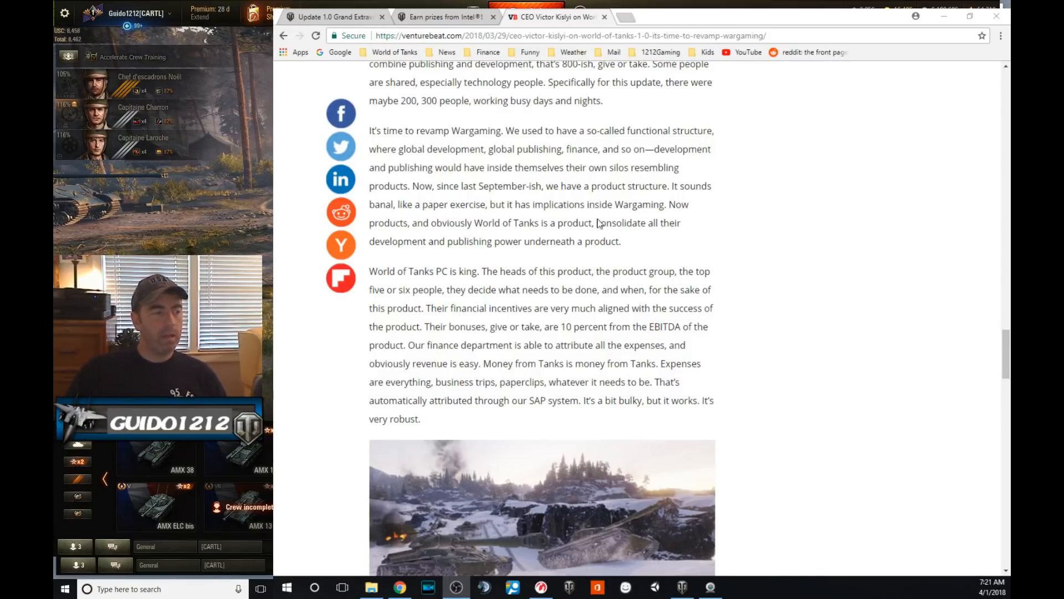
{"action": "mouse_move", "coordinate": [602, 190]}
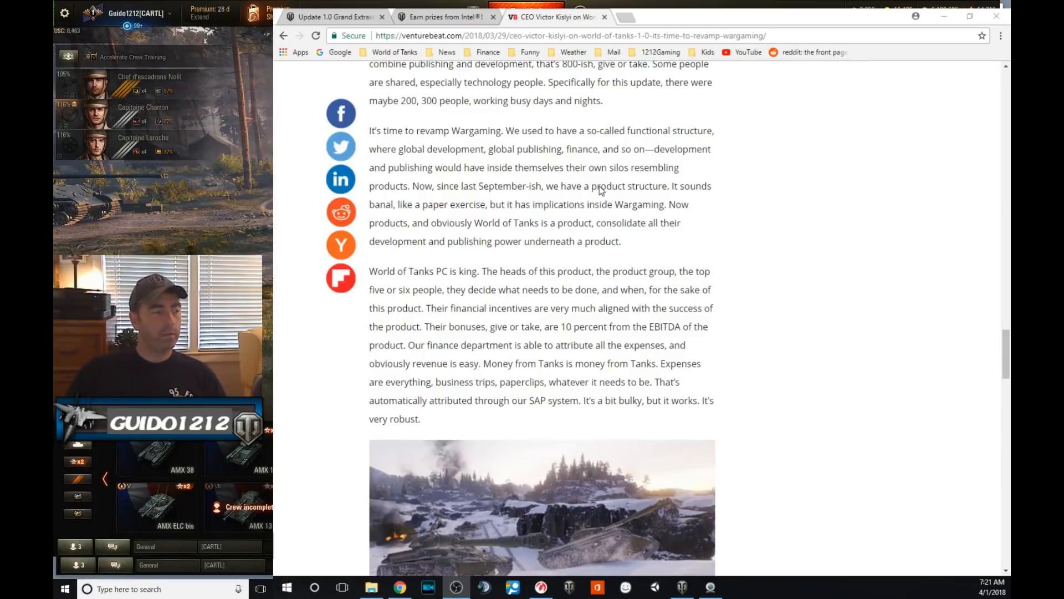
{"action": "mouse_move", "coordinate": [587, 246]}
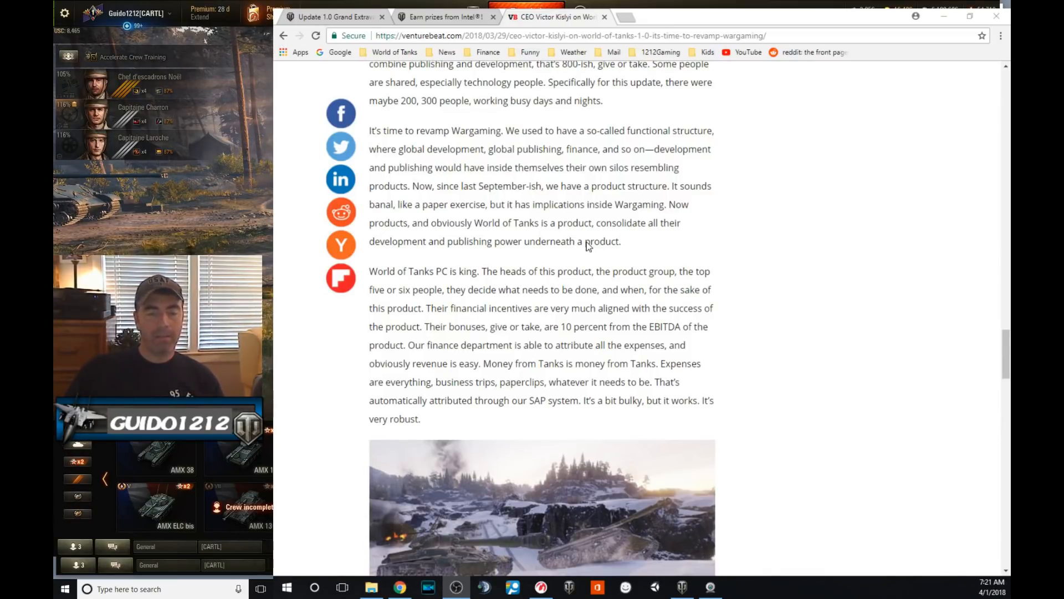
{"action": "scroll", "scroll_direction": "down", "scroll_amount": 3}
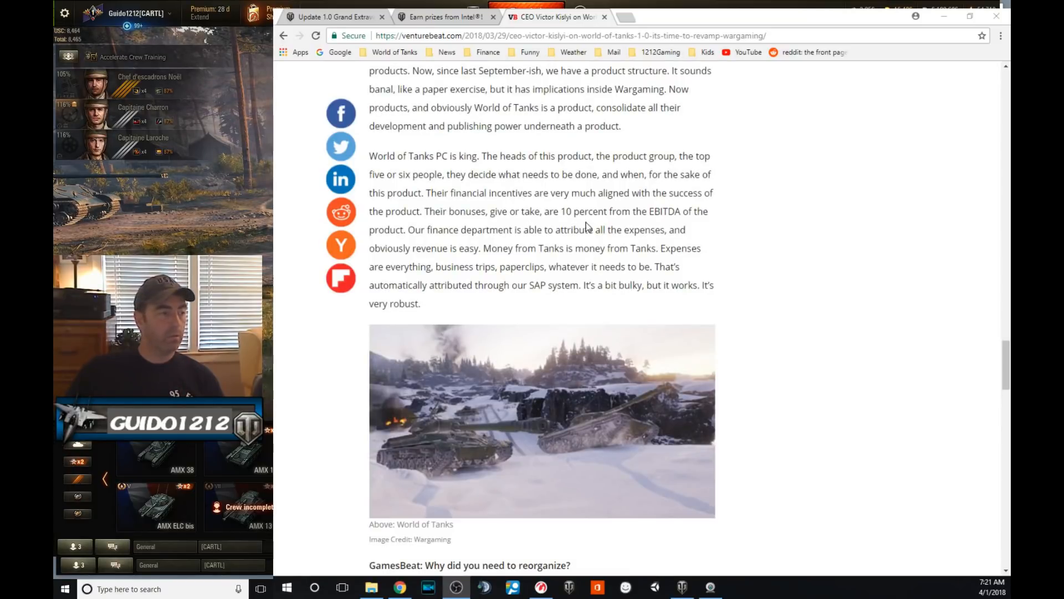
{"action": "mouse_move", "coordinate": [583, 215]}
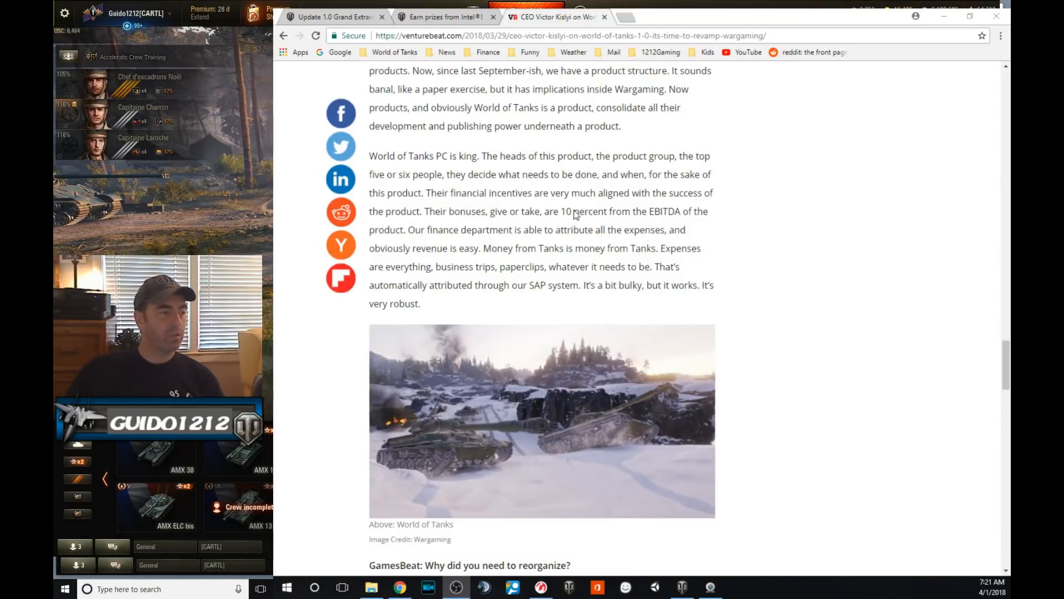
{"action": "scroll", "scroll_direction": "up", "scroll_amount": 3}
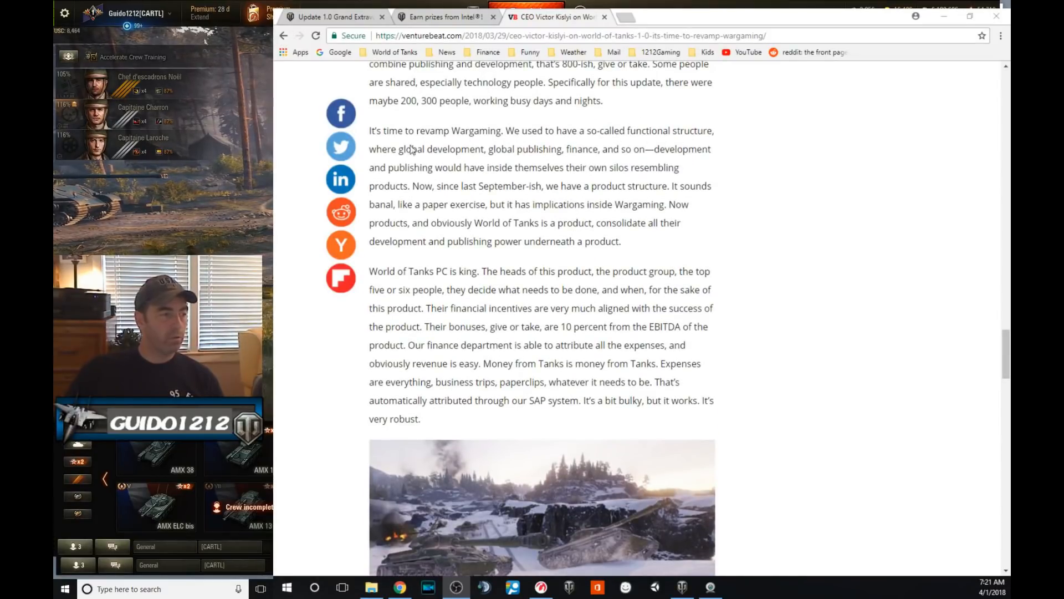
{"action": "mouse_move", "coordinate": [527, 158]}
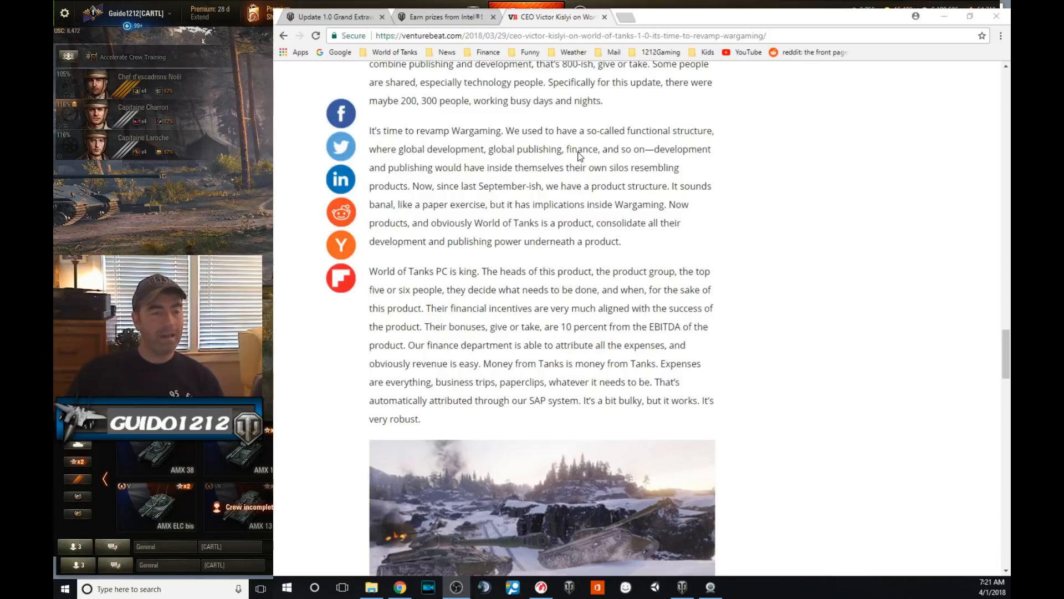
{"action": "scroll", "scroll_direction": "down", "scroll_amount": 3}
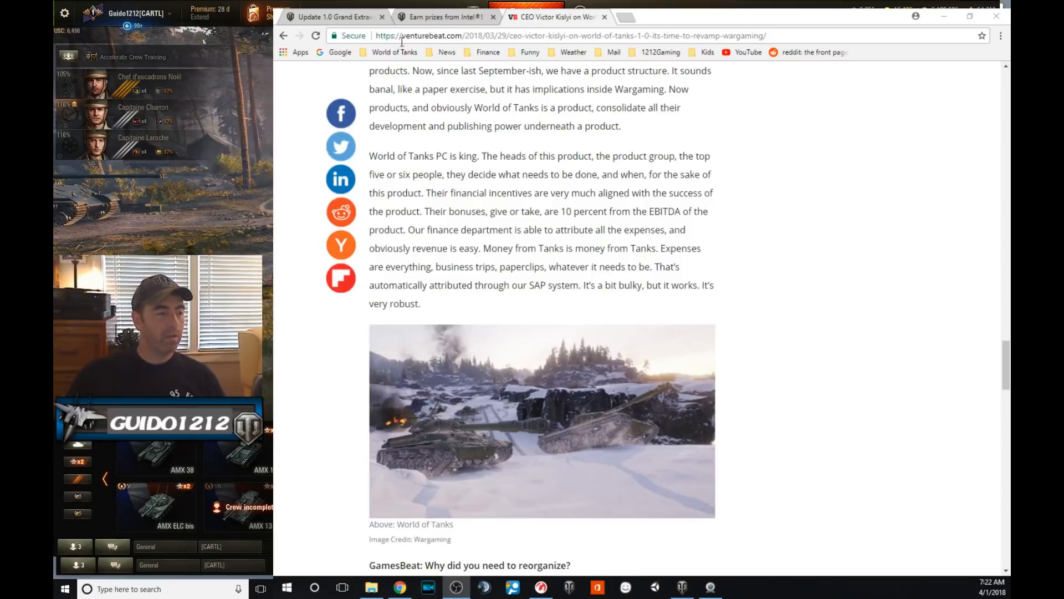
Scroll through the reorganize and 'Why eight years to call this 1.0?' answers to the page links
{"action": "scroll", "scroll_direction": "down", "scroll_amount": 3}
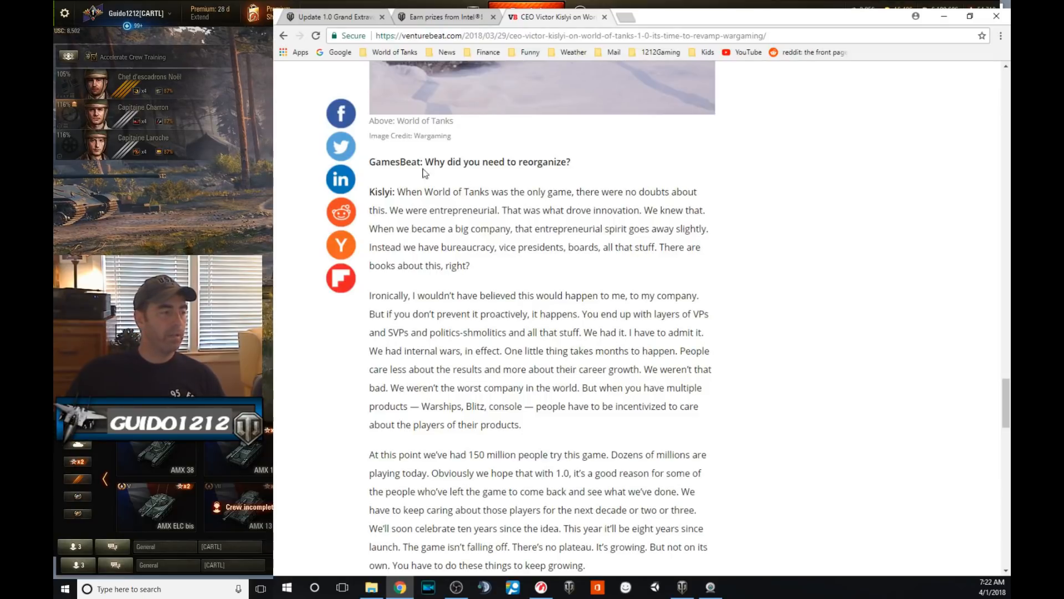
{"action": "mouse_move", "coordinate": [540, 339]}
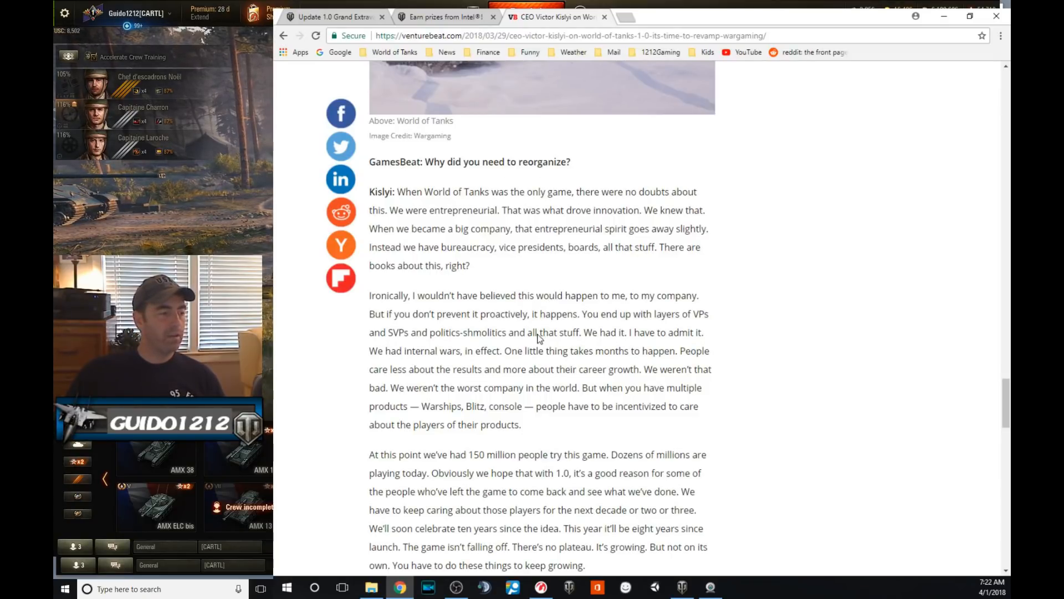
{"action": "scroll", "scroll_direction": "down", "scroll_amount": 3}
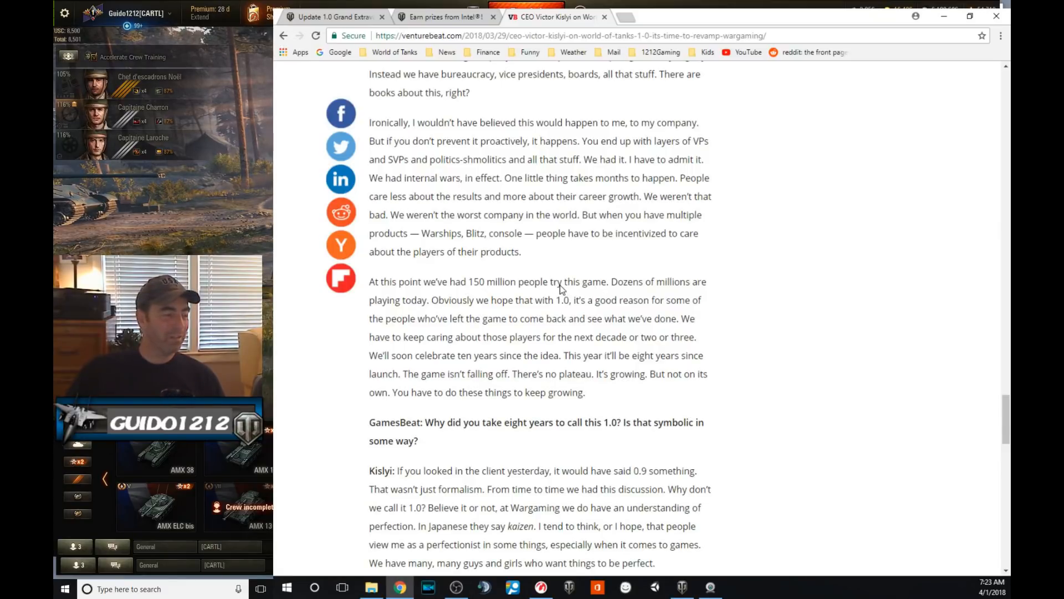
{"action": "scroll", "scroll_direction": "down", "scroll_amount": 3}
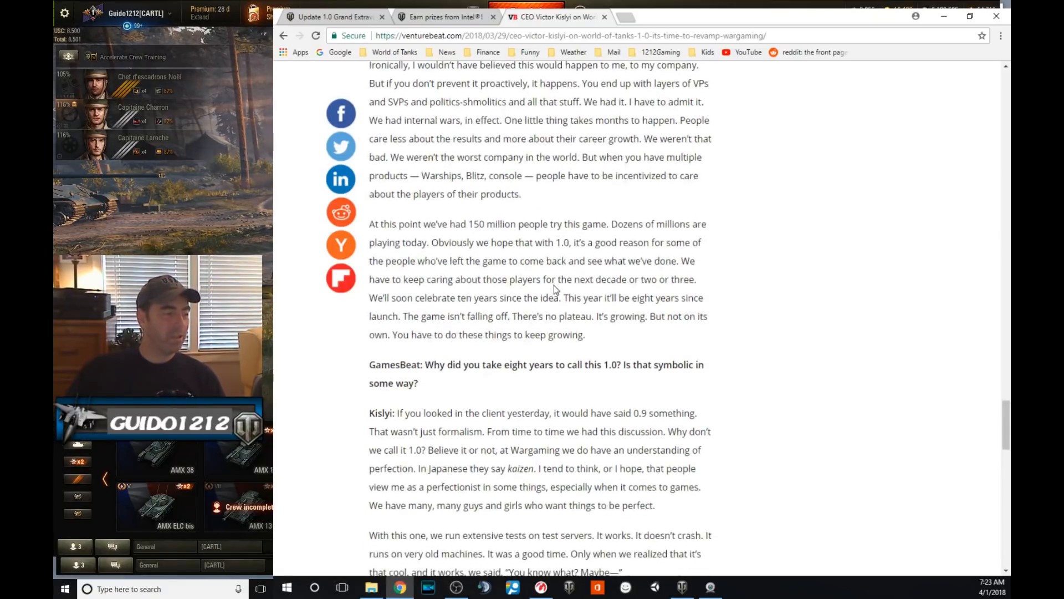
{"action": "scroll", "scroll_direction": "down", "scroll_amount": 3}
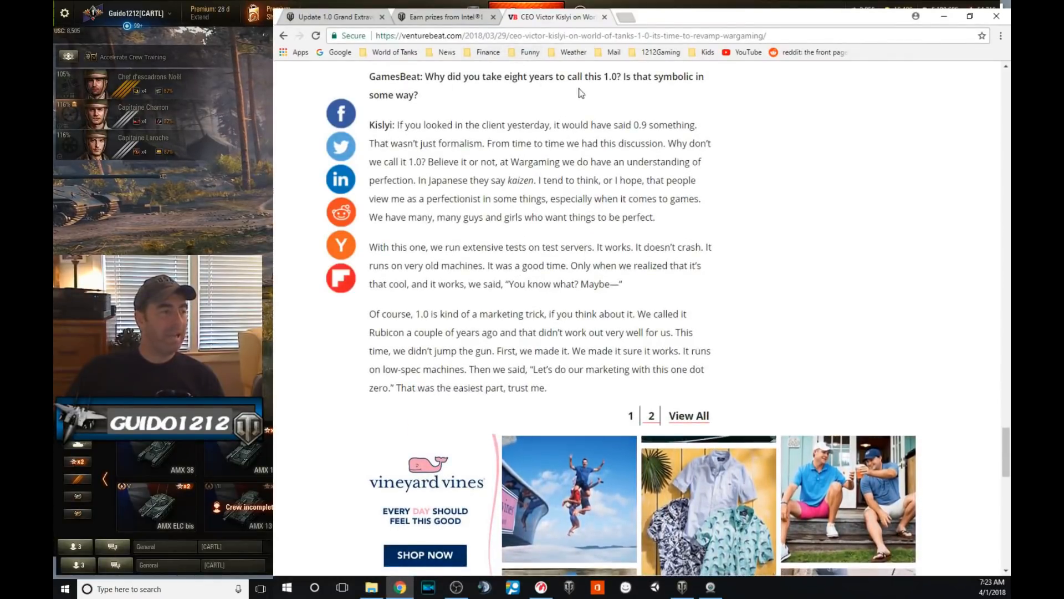
Go to page 2 and scroll past Master of Orion to the mobile-expansion question
{"action": "left_click", "coordinate": [650, 415]}
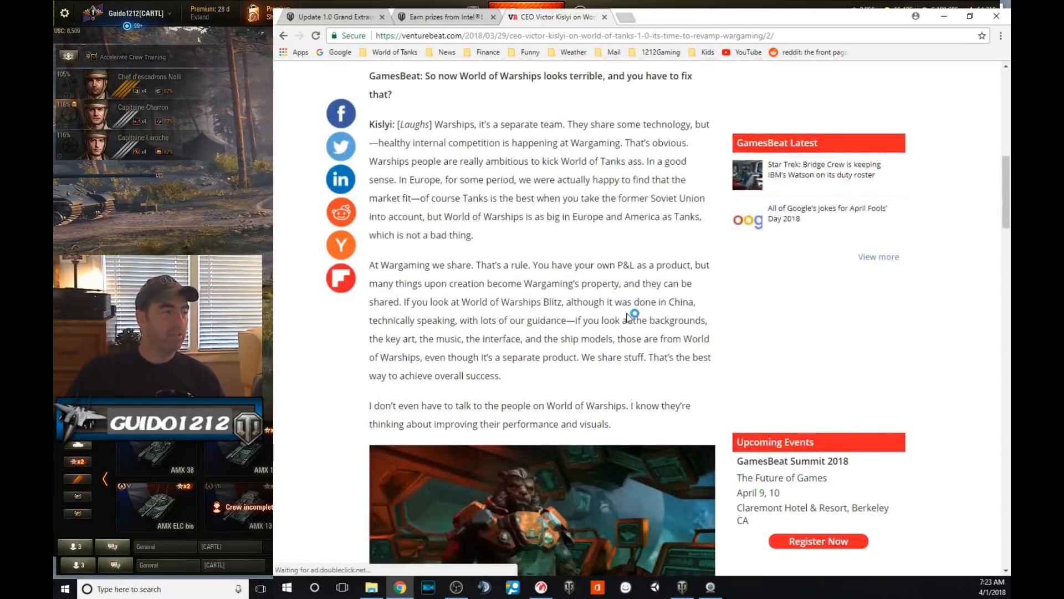
{"action": "scroll", "scroll_direction": "down", "scroll_amount": 3}
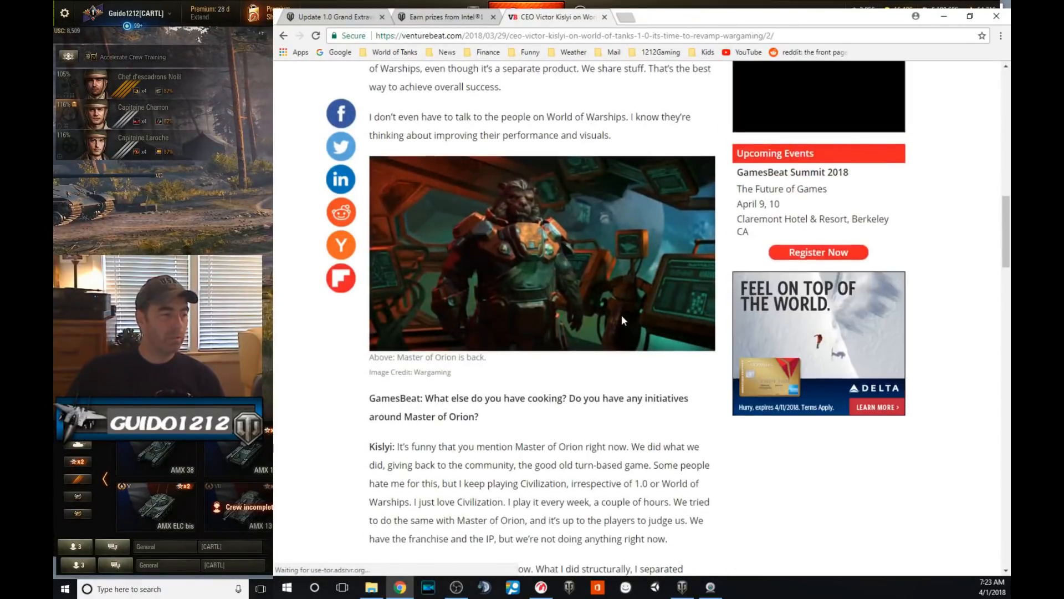
{"action": "scroll", "scroll_direction": "down", "scroll_amount": 3}
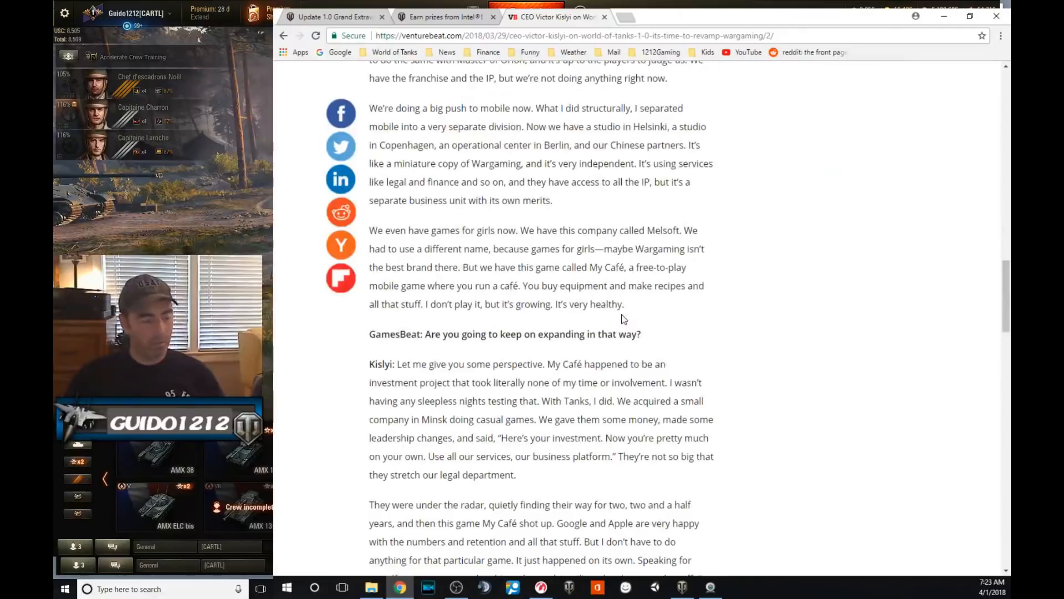